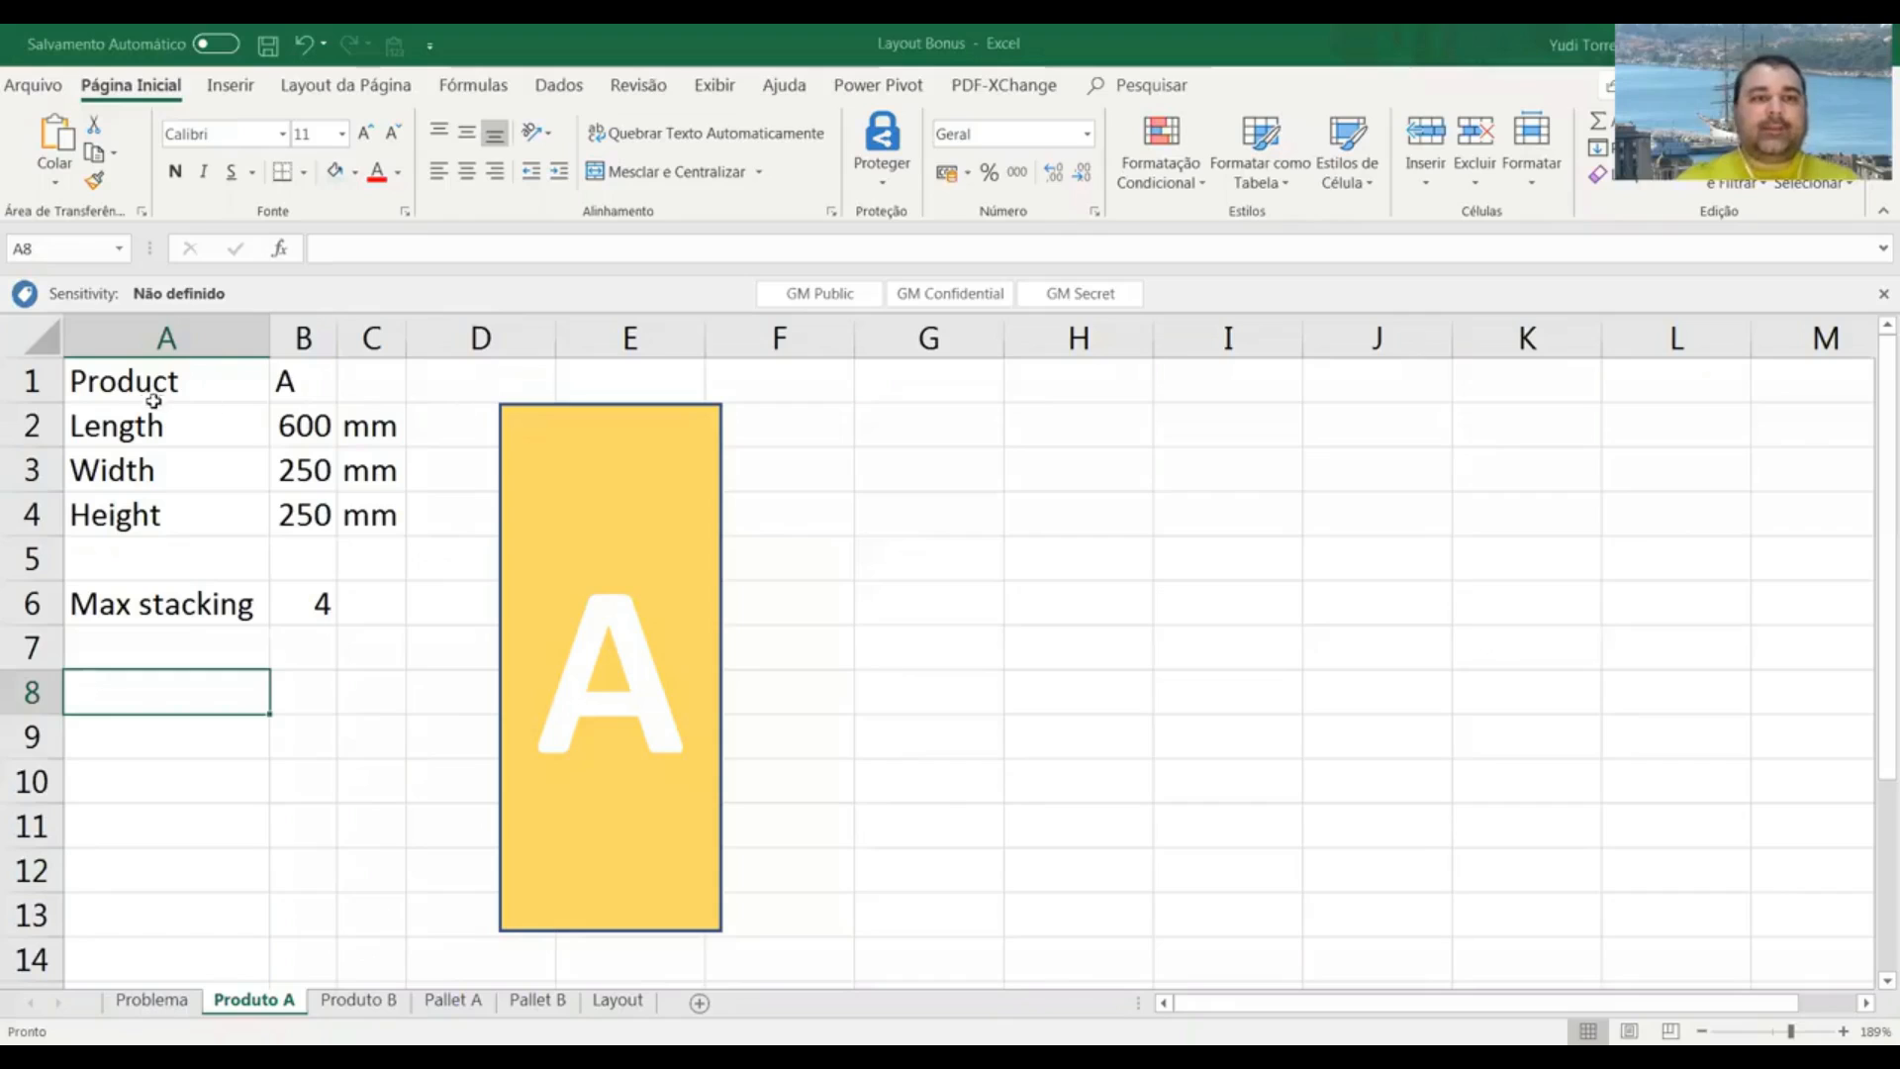
Review product A's Product label and its 600 mm length.
{"action": "left_click", "coordinate": [159, 382]}
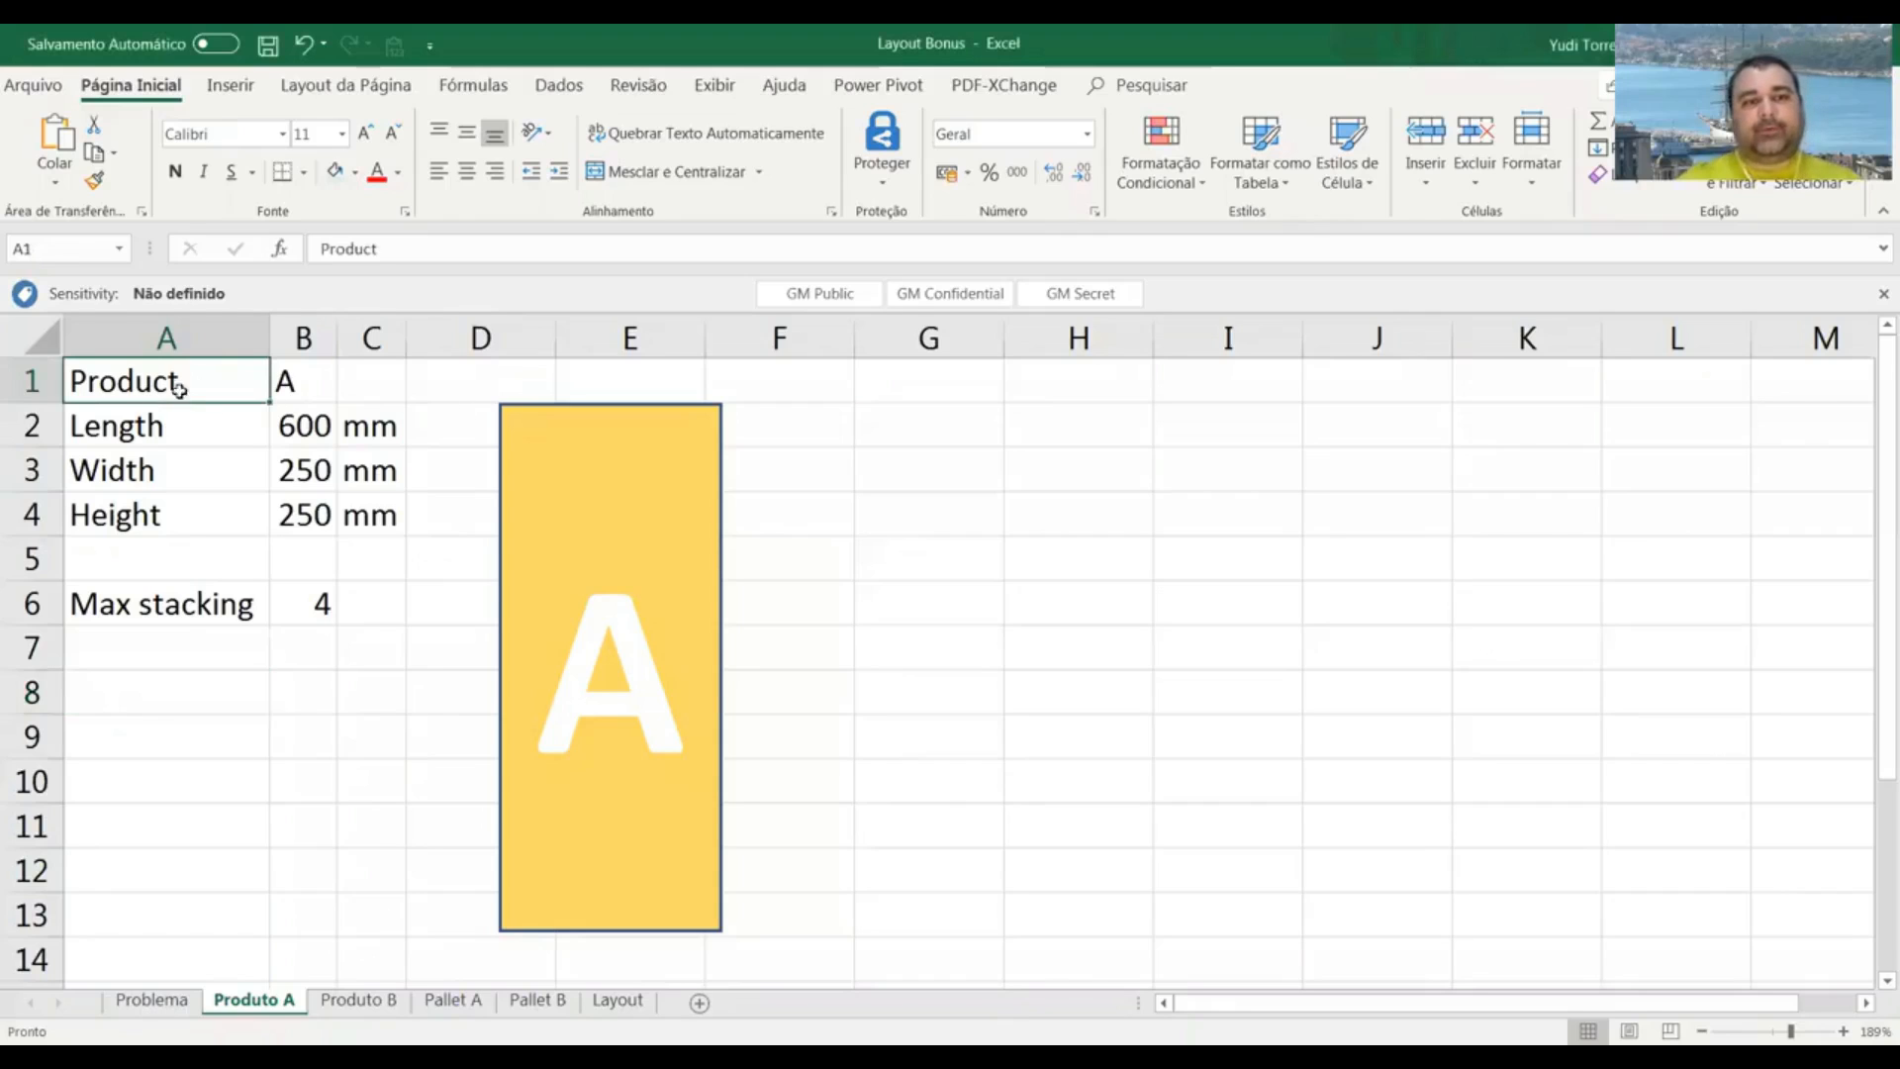
{"action": "left_click", "coordinate": [303, 425]}
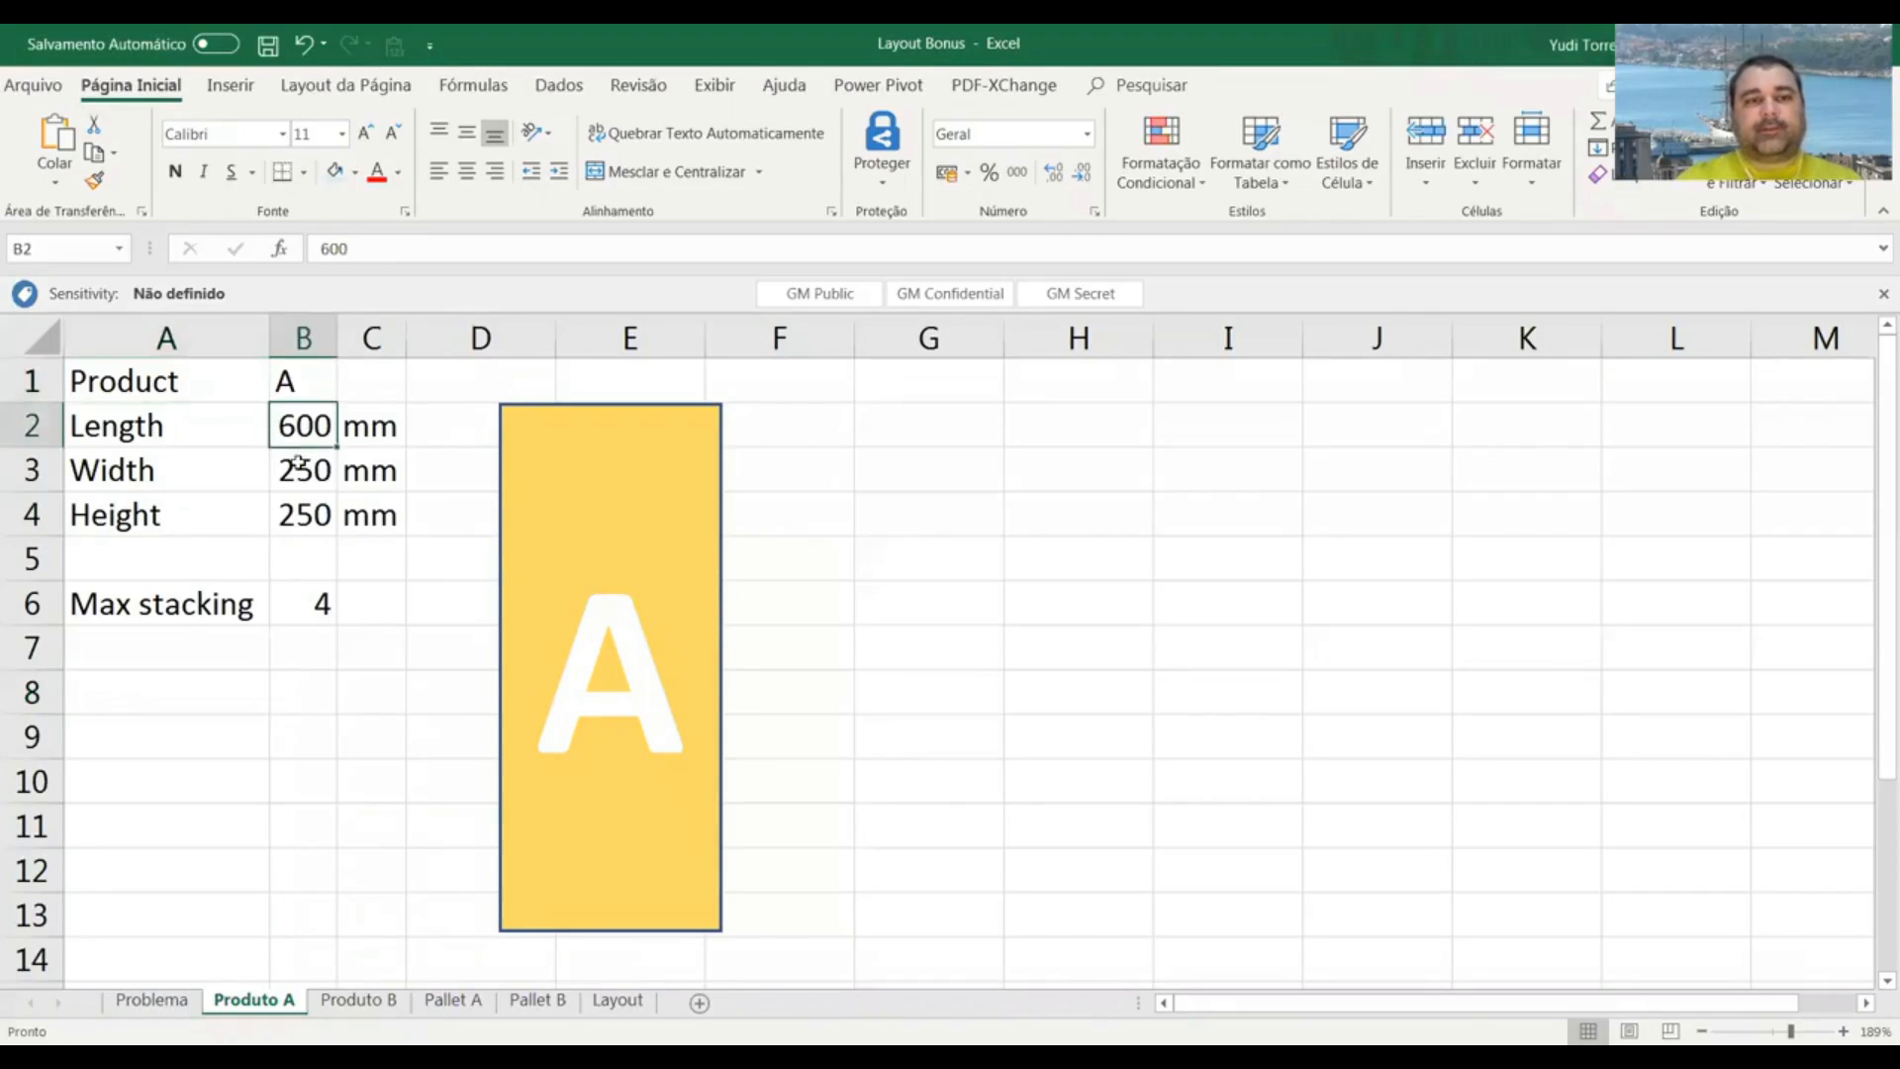
{"action": "left_click", "coordinate": [302, 514]}
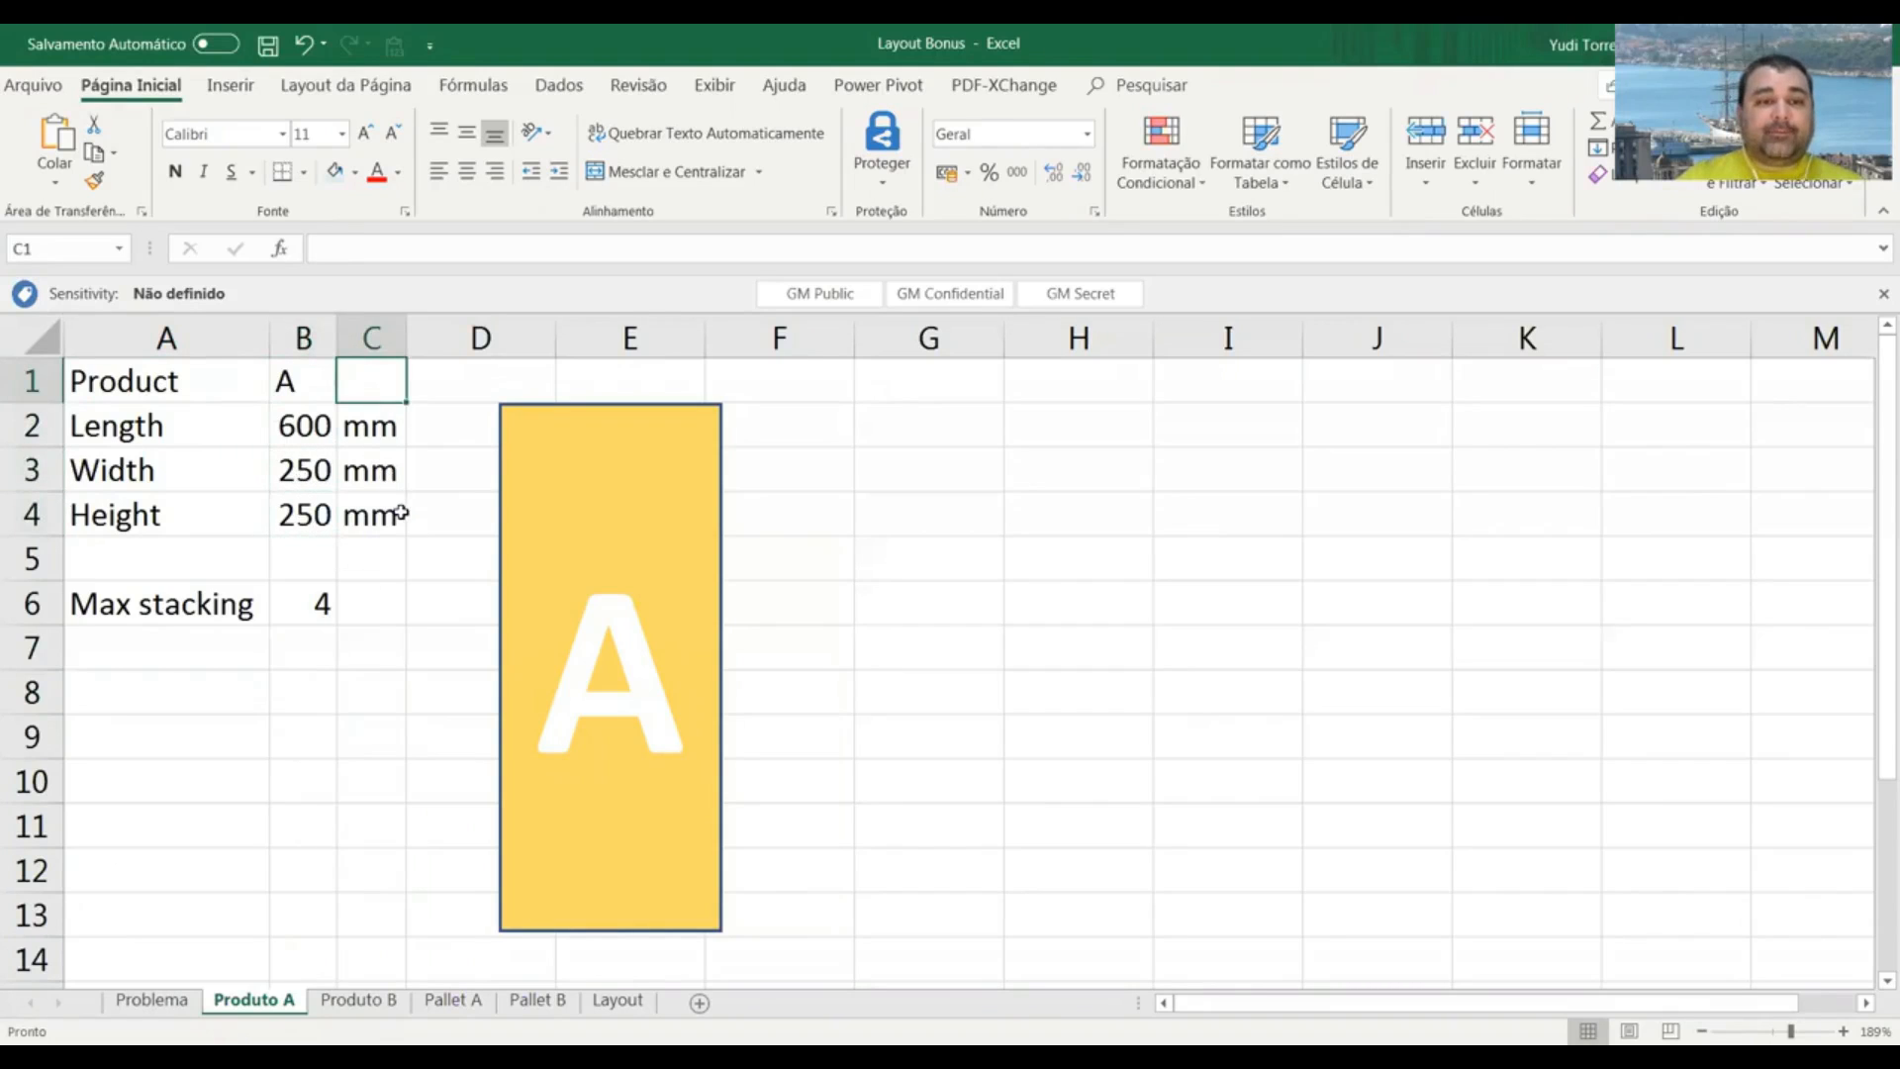
{"action": "left_click", "coordinate": [370, 426]}
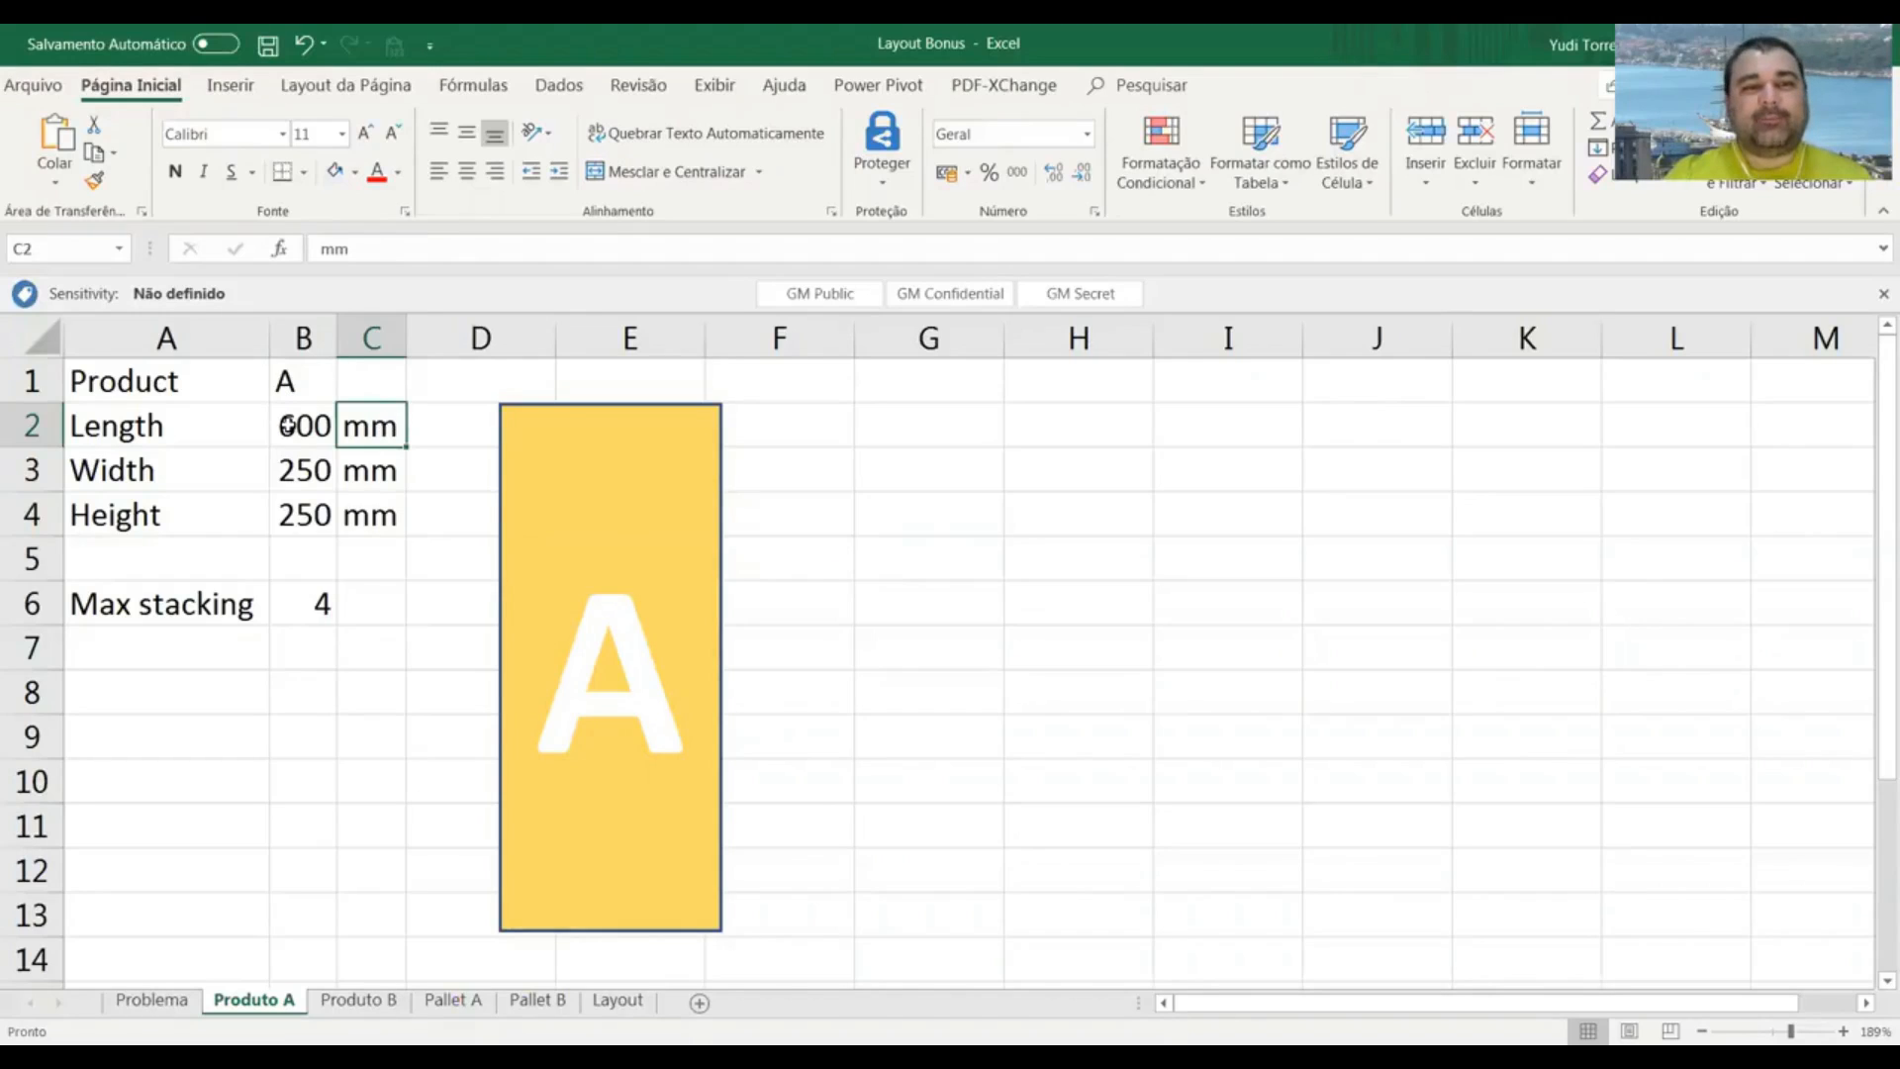
{"action": "left_click", "coordinate": [302, 426]}
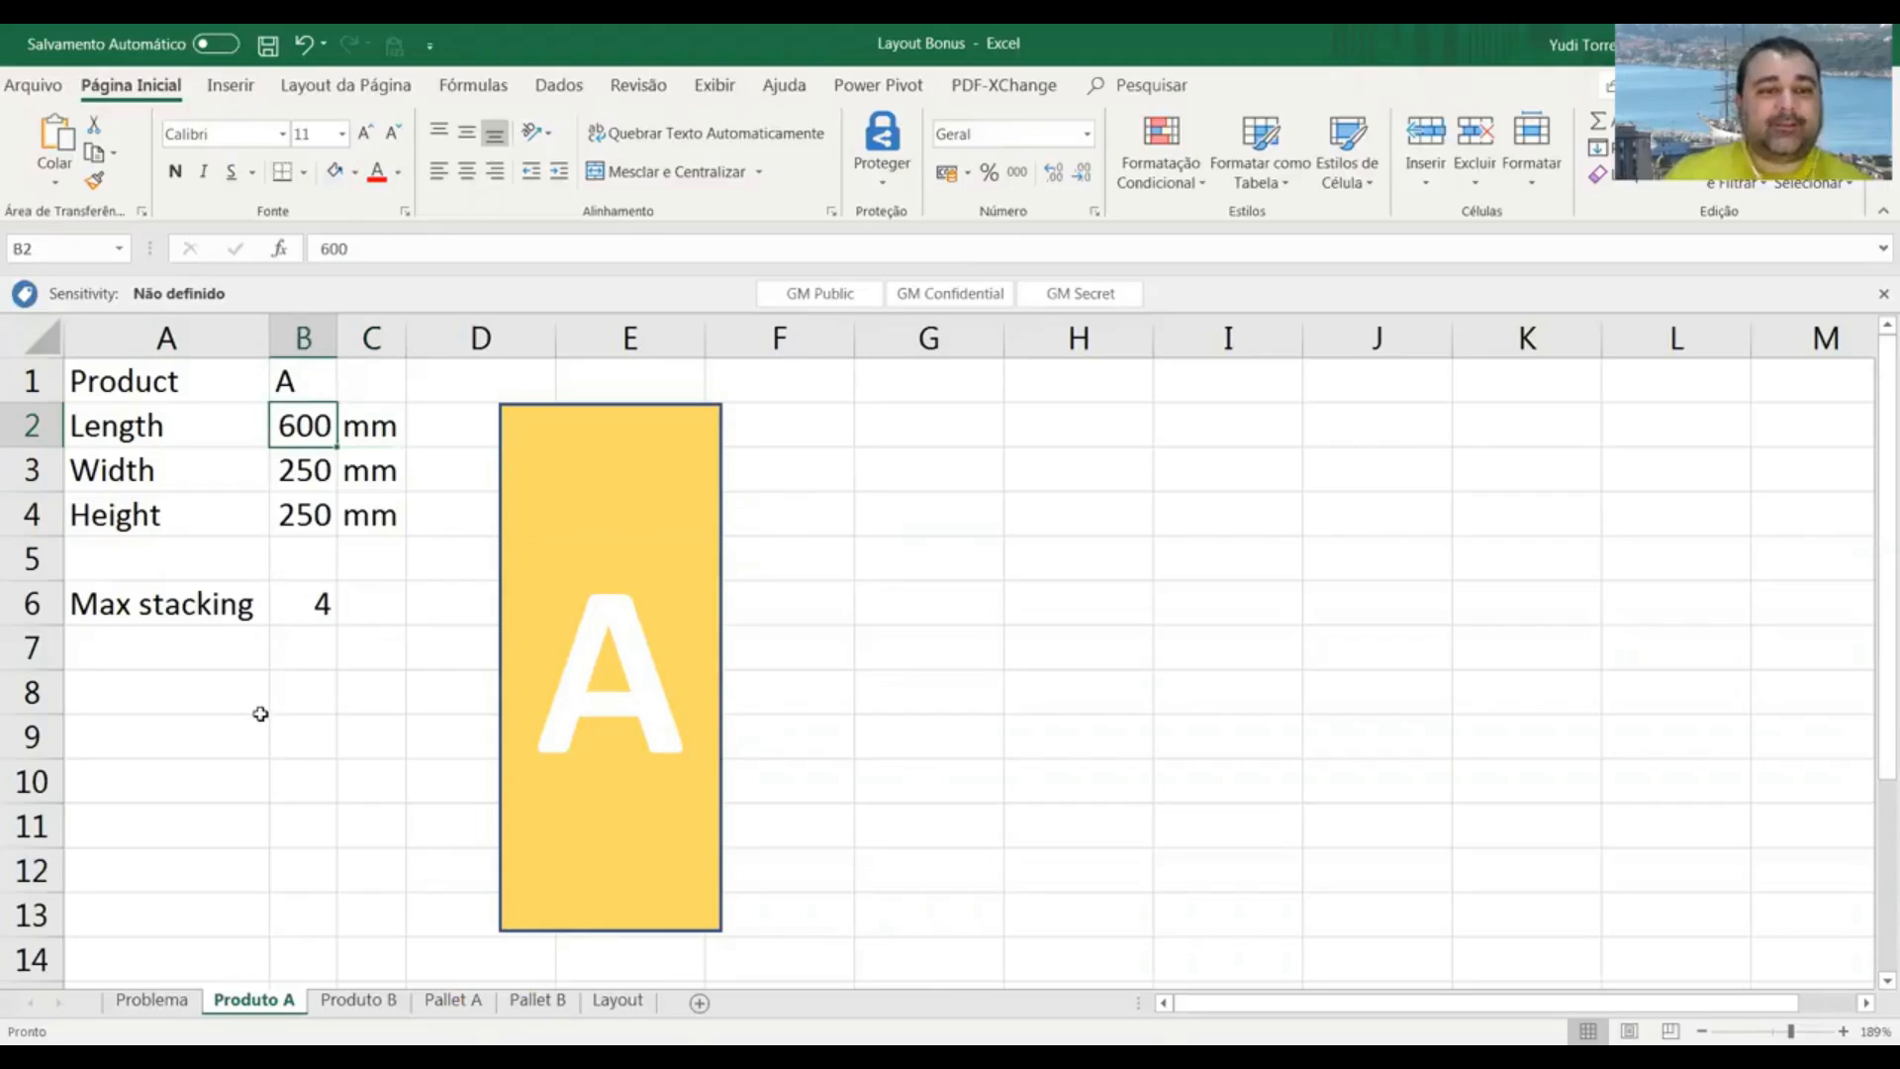
{"action": "mouse_move", "coordinate": [300, 603]}
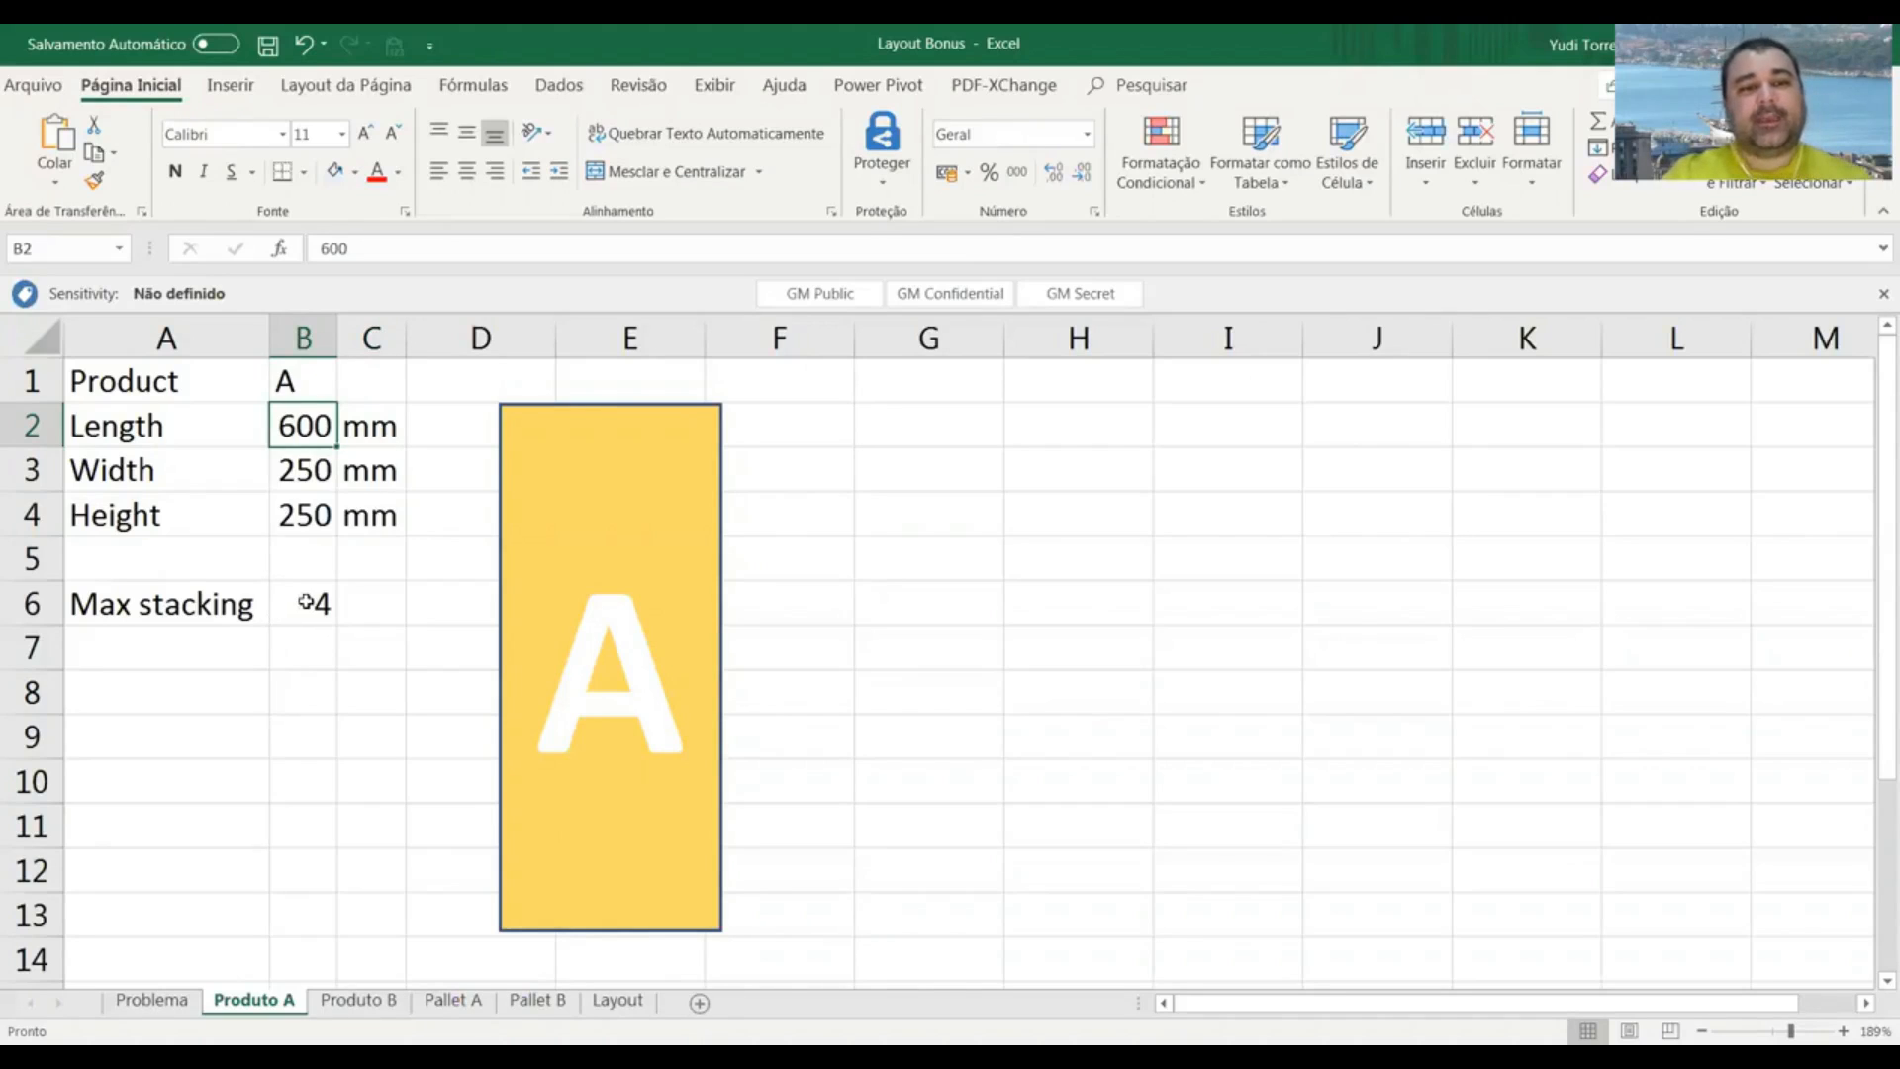
Show the yellow A rectangle's size: 5.96 cm tall by 2.5 cm wide.
{"action": "left_click", "coordinate": [303, 604]}
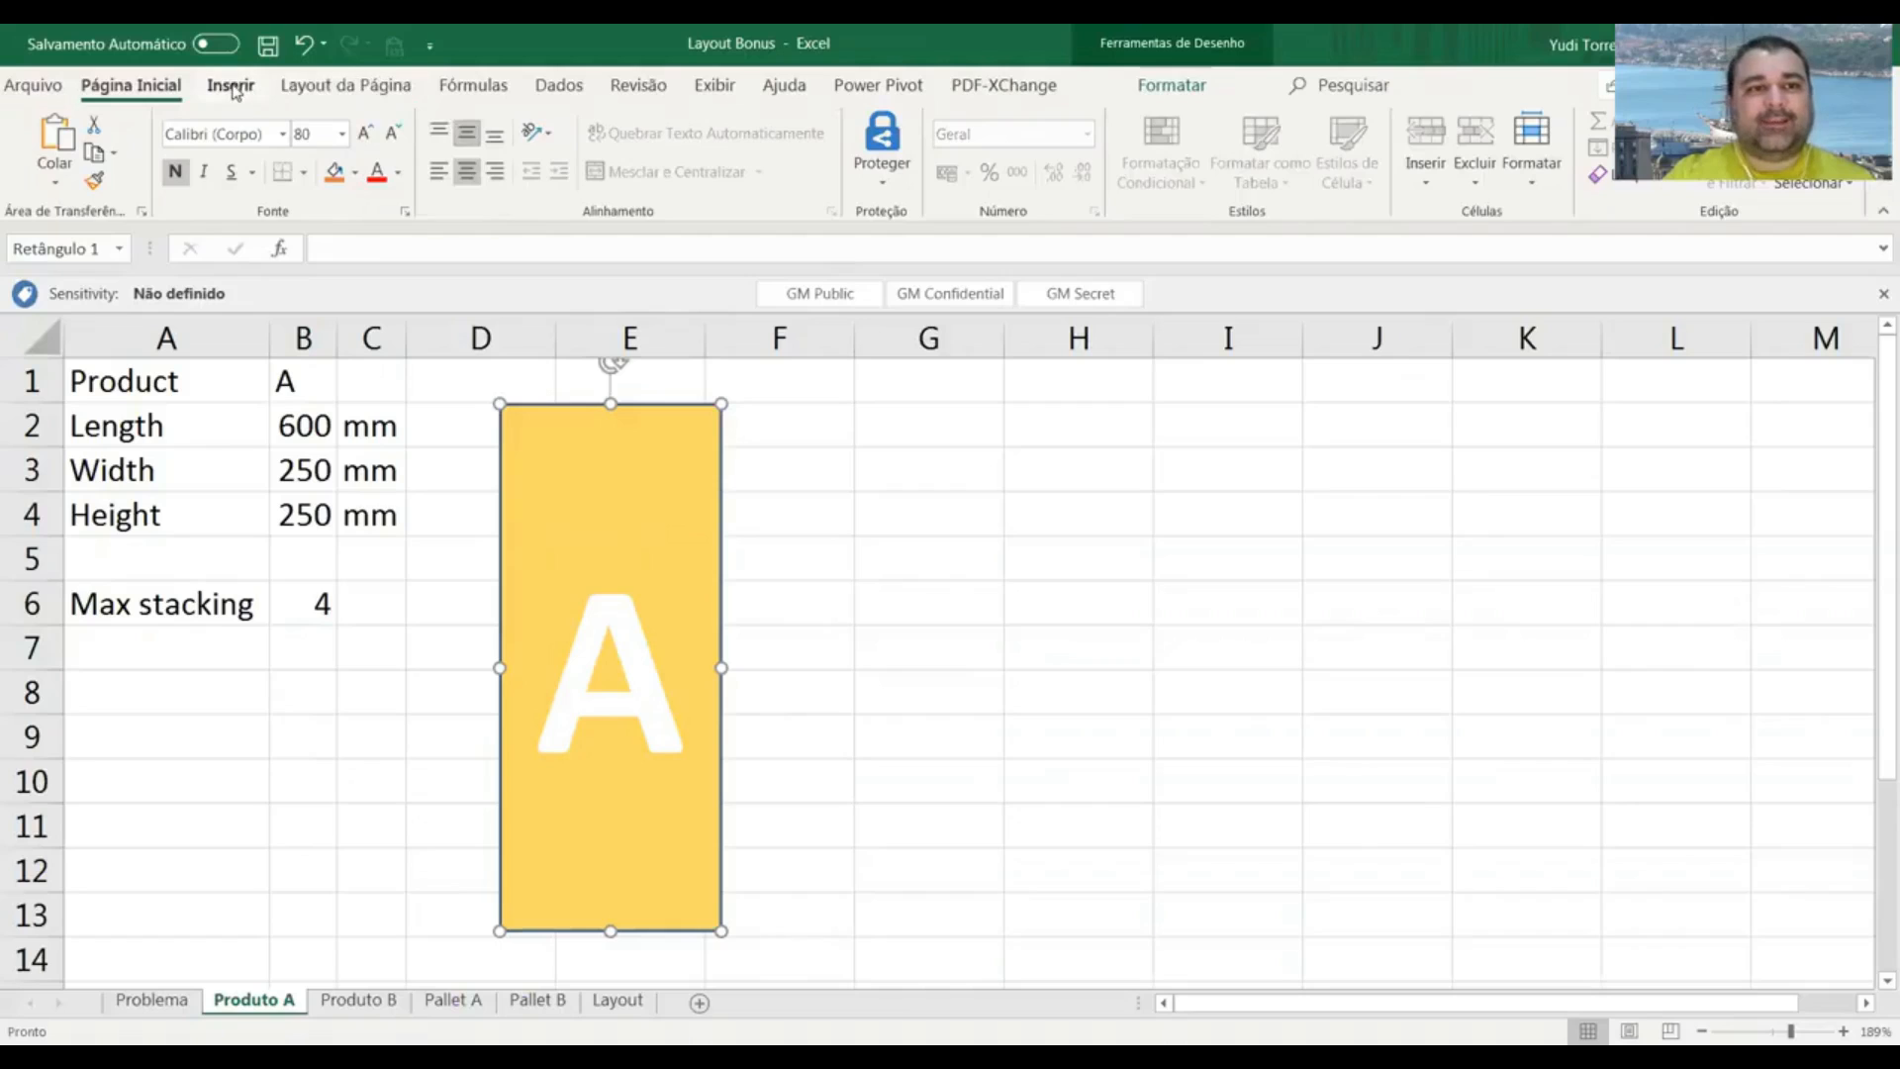
{"action": "left_click", "coordinate": [231, 87]}
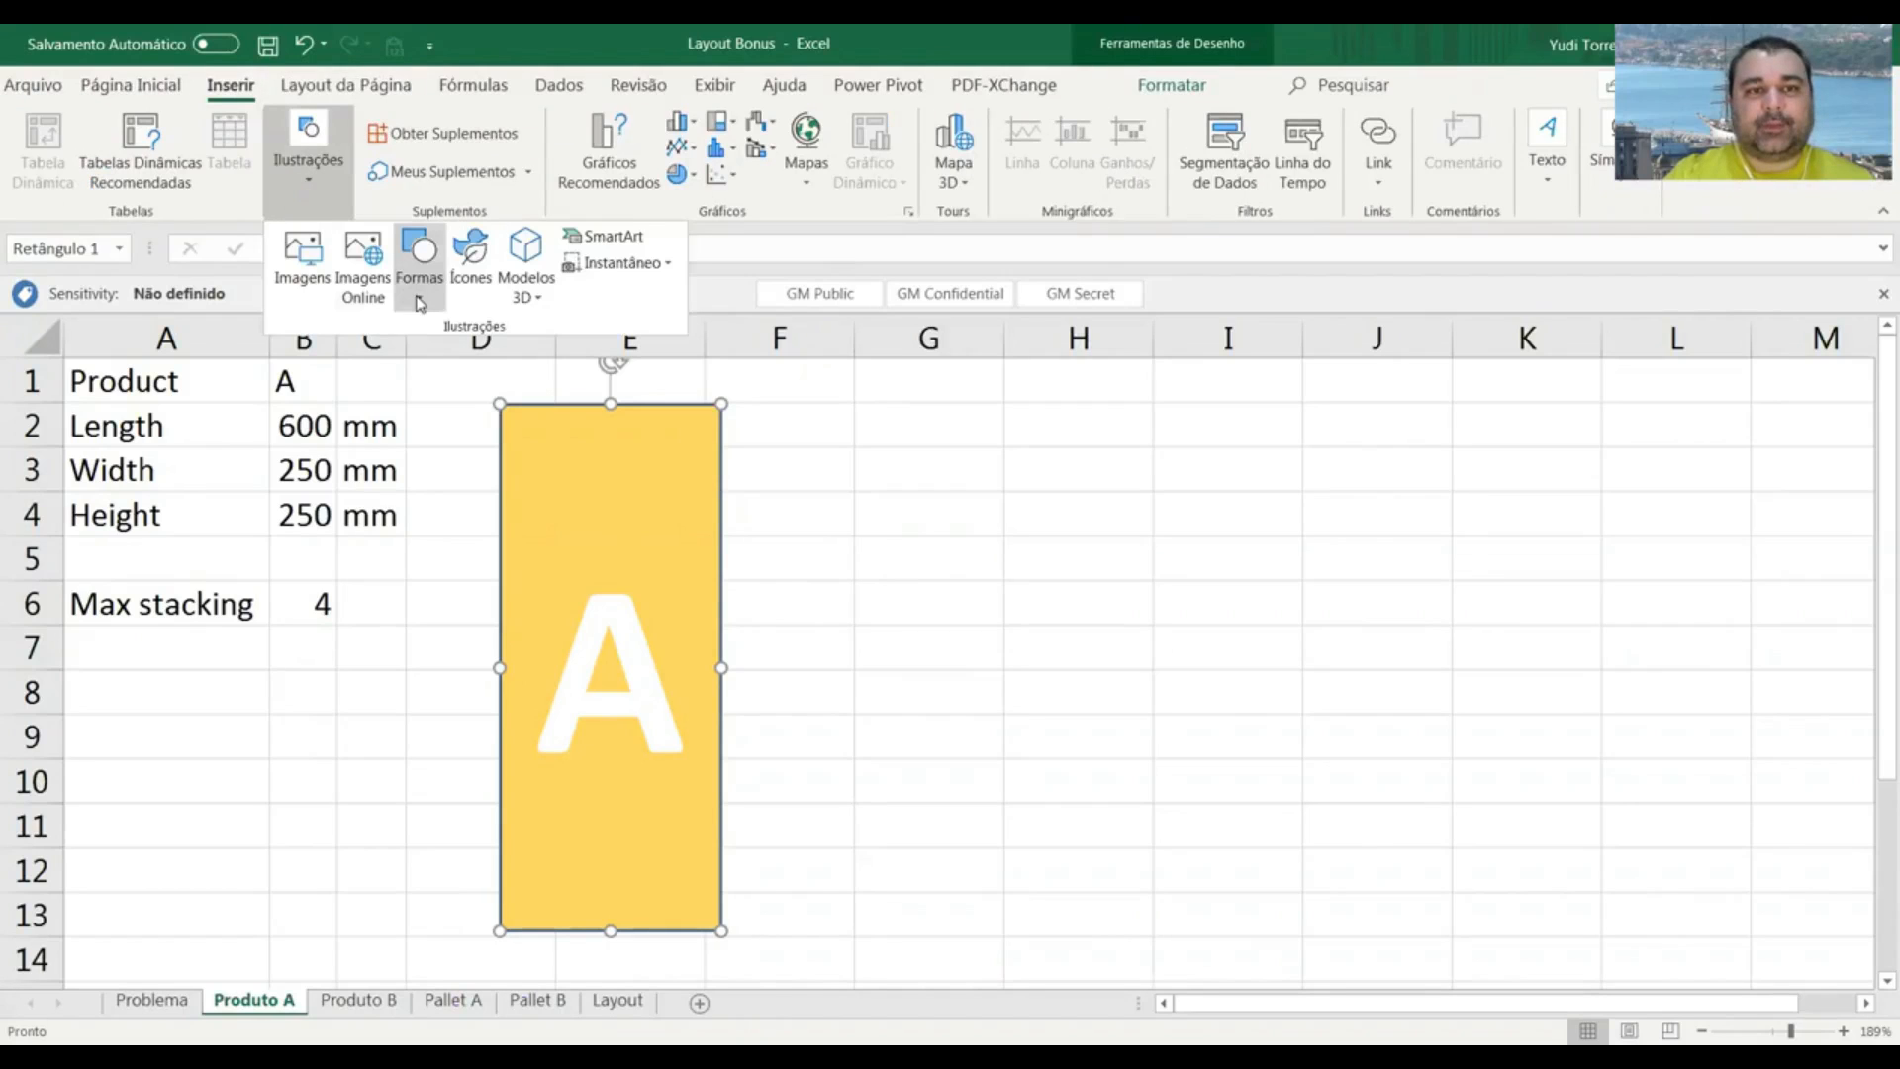
{"action": "left_click", "coordinate": [420, 252]}
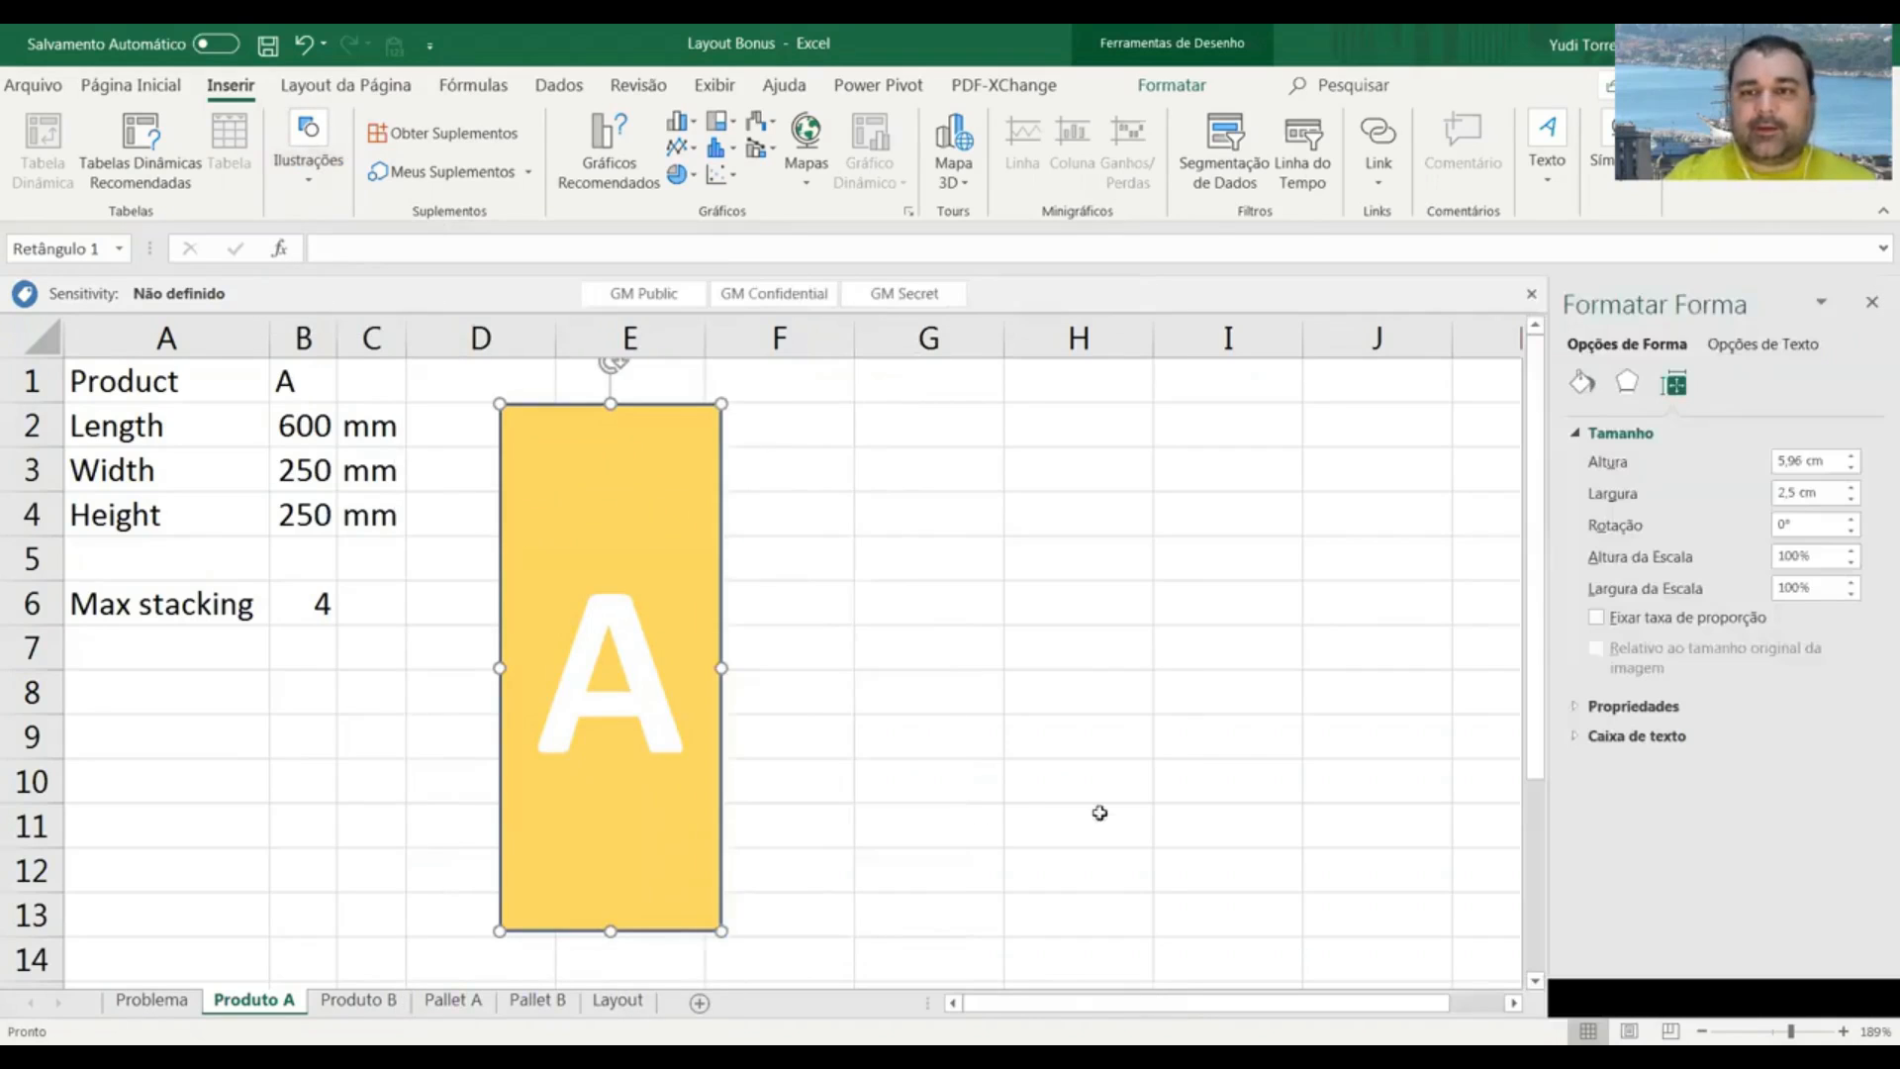
{"action": "mouse_move", "coordinate": [832, 531]}
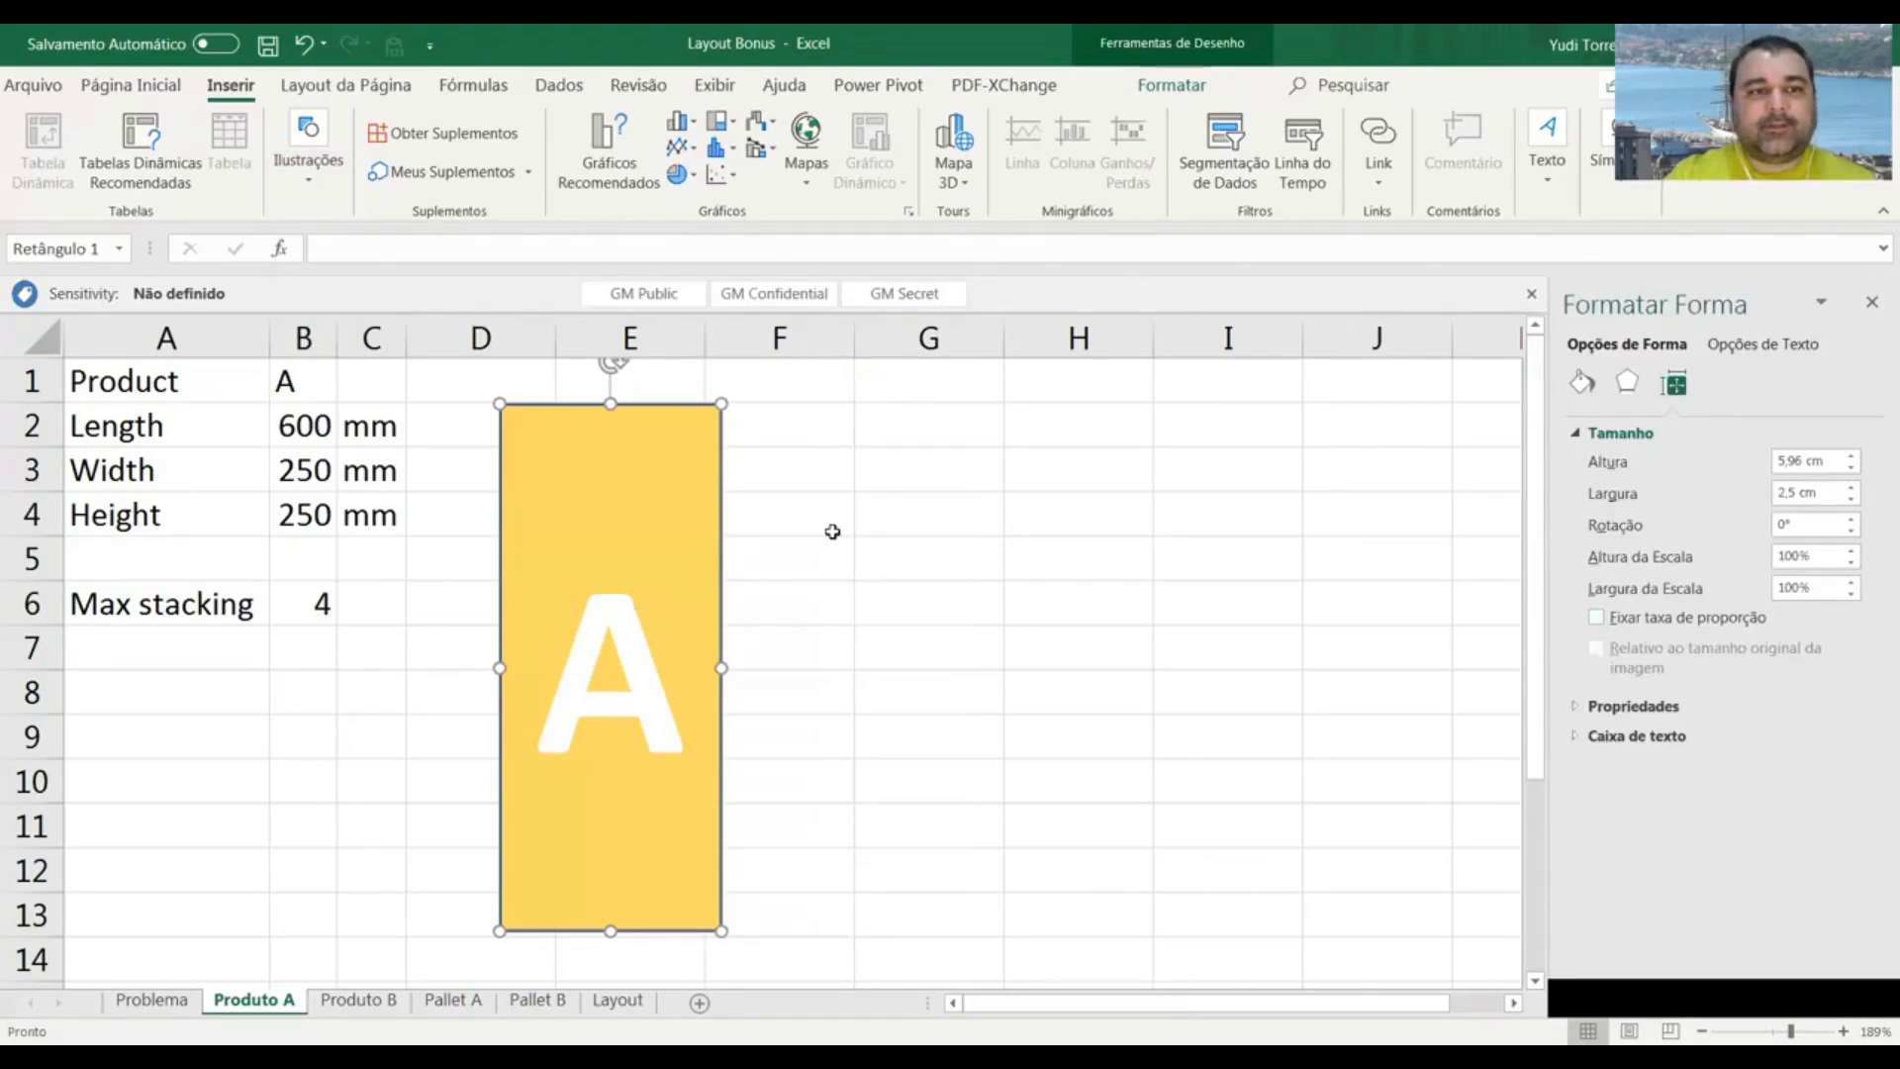
{"action": "left_click", "coordinate": [303, 426]}
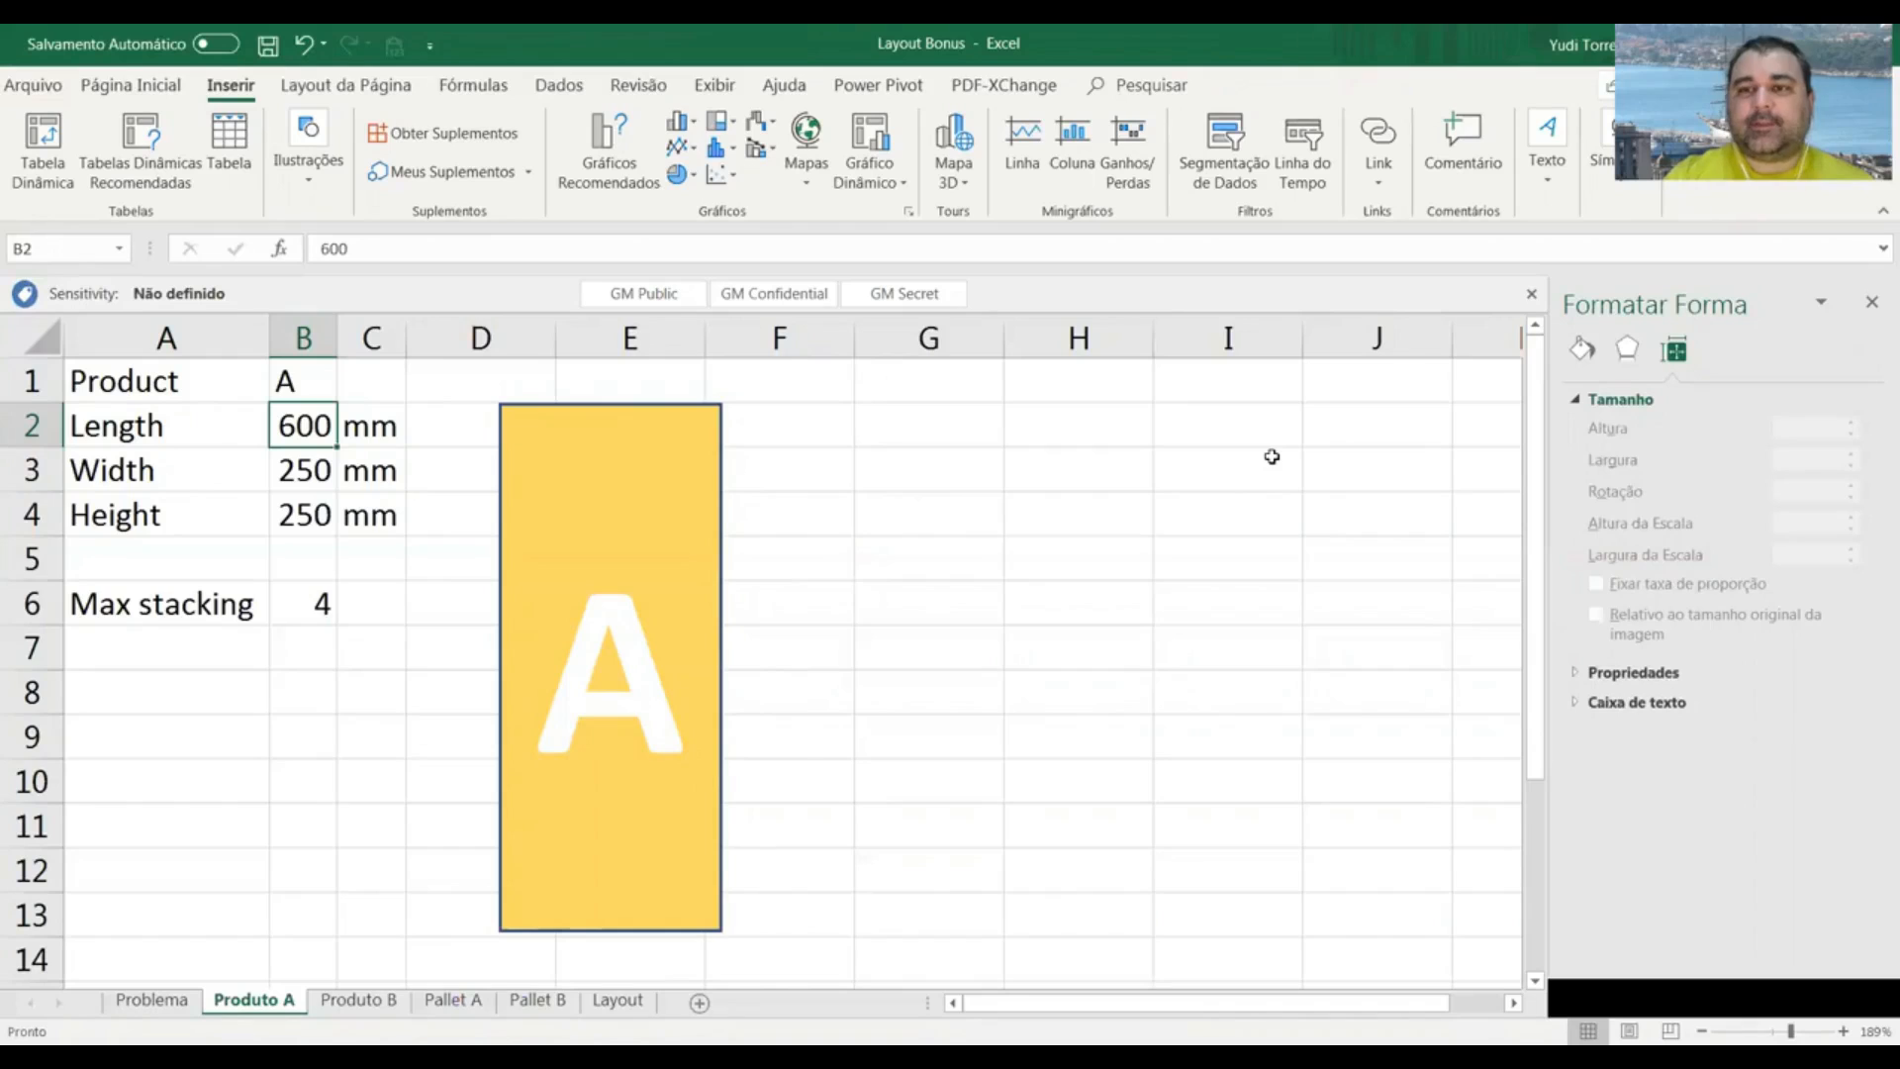
{"action": "mouse_move", "coordinate": [998, 411]}
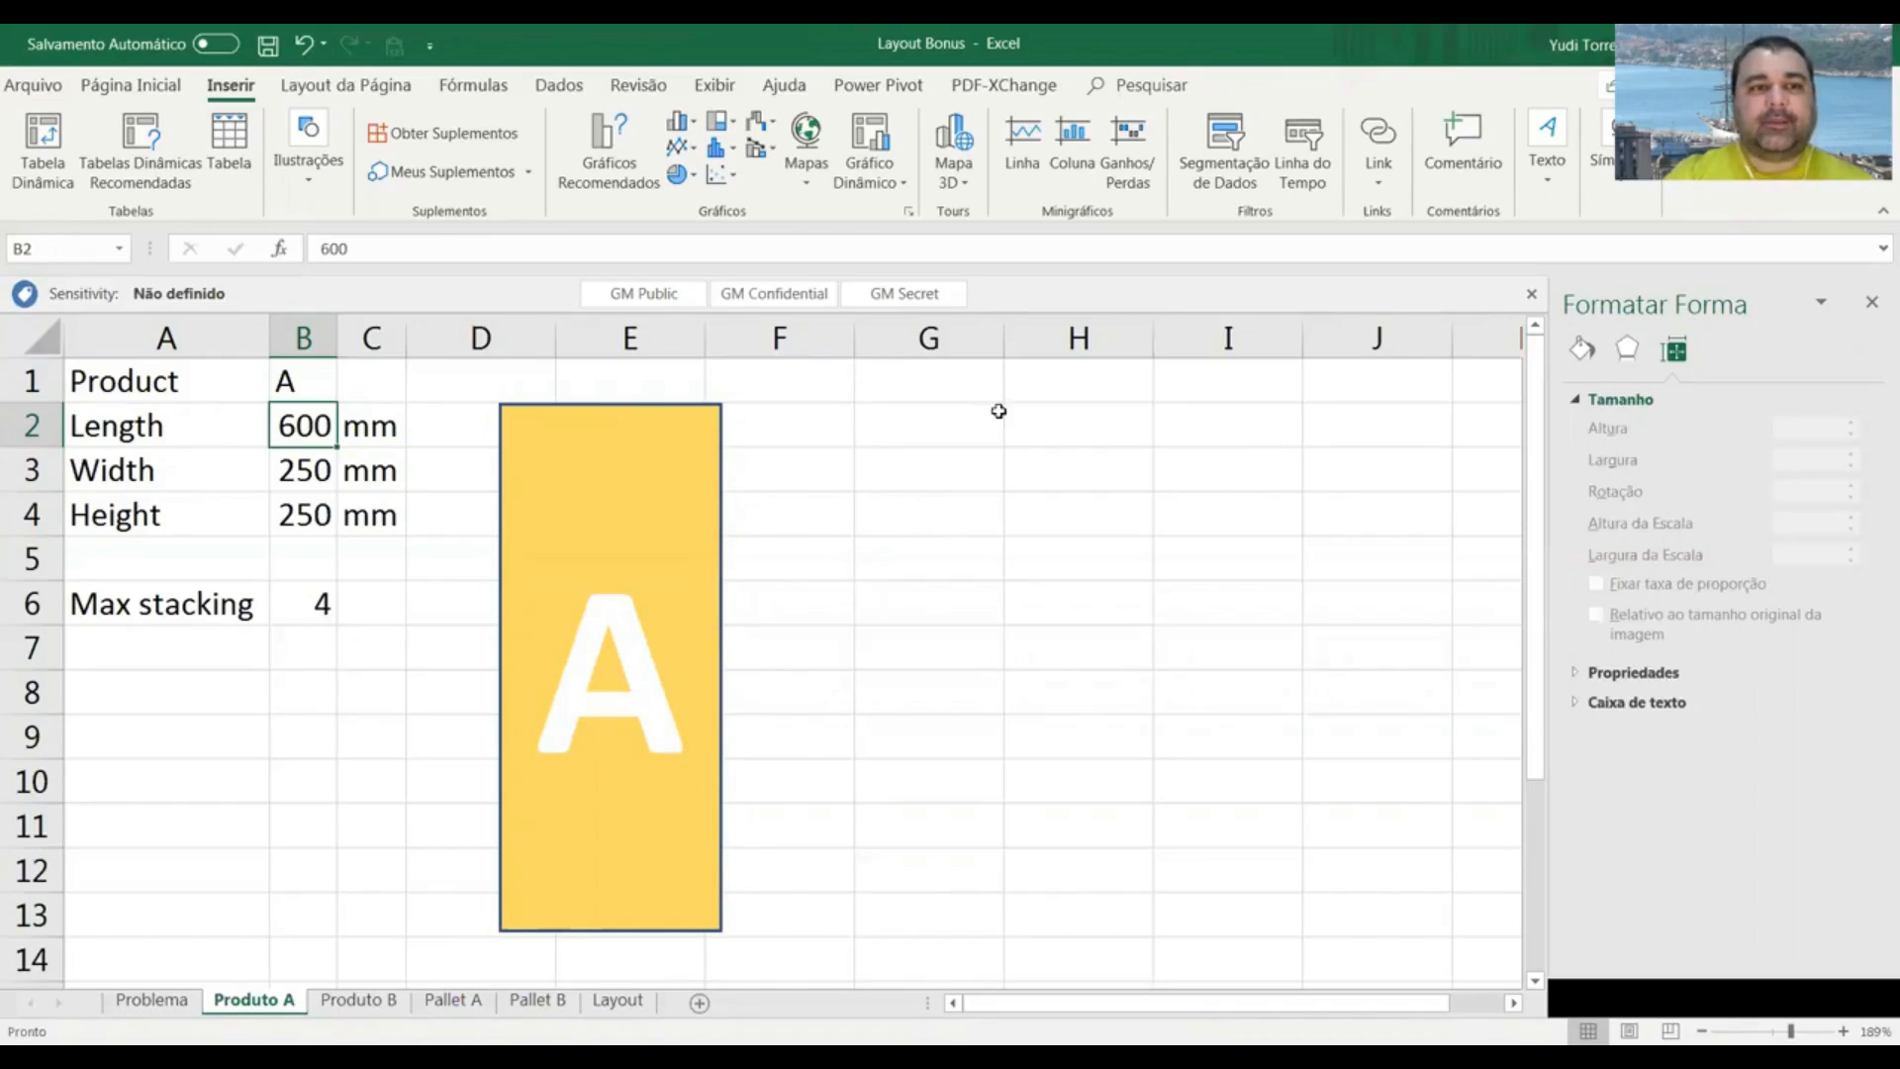
{"action": "left_click", "coordinate": [1079, 470]}
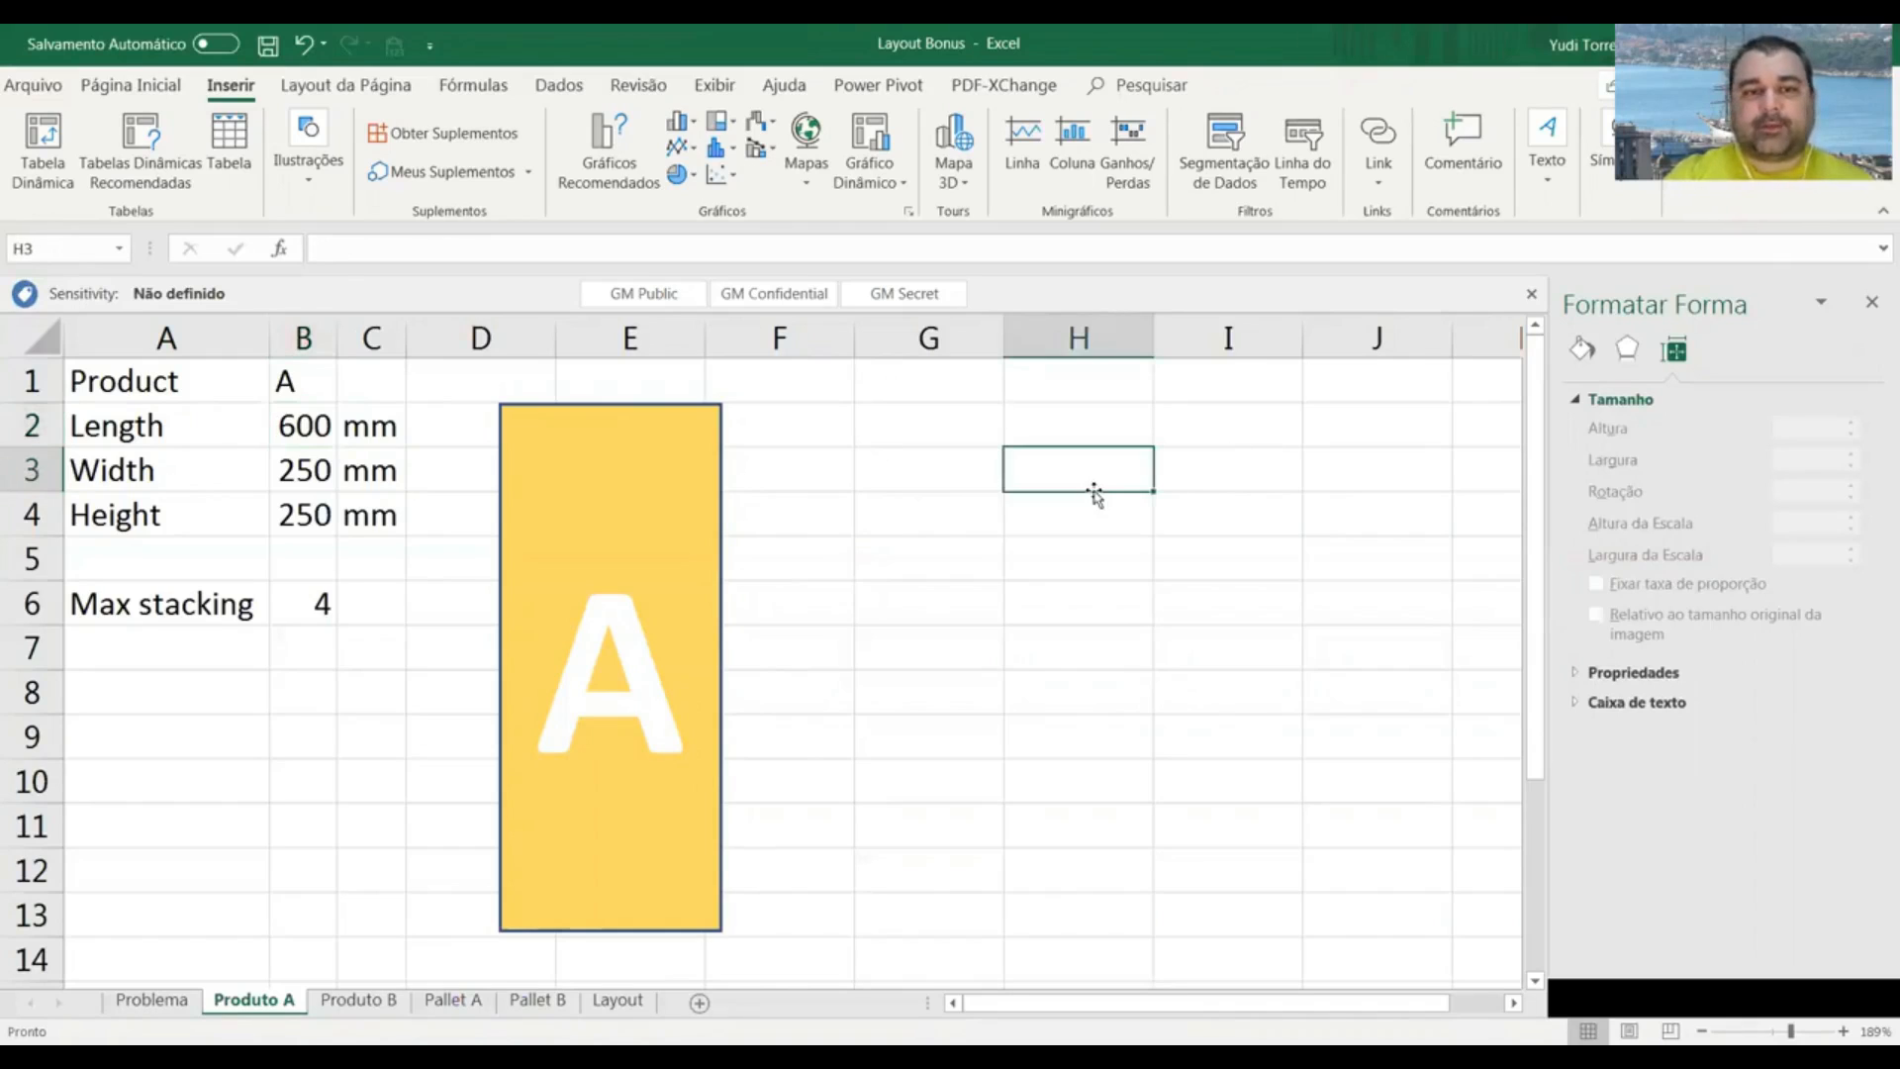
{"action": "mouse_move", "coordinate": [947, 404]}
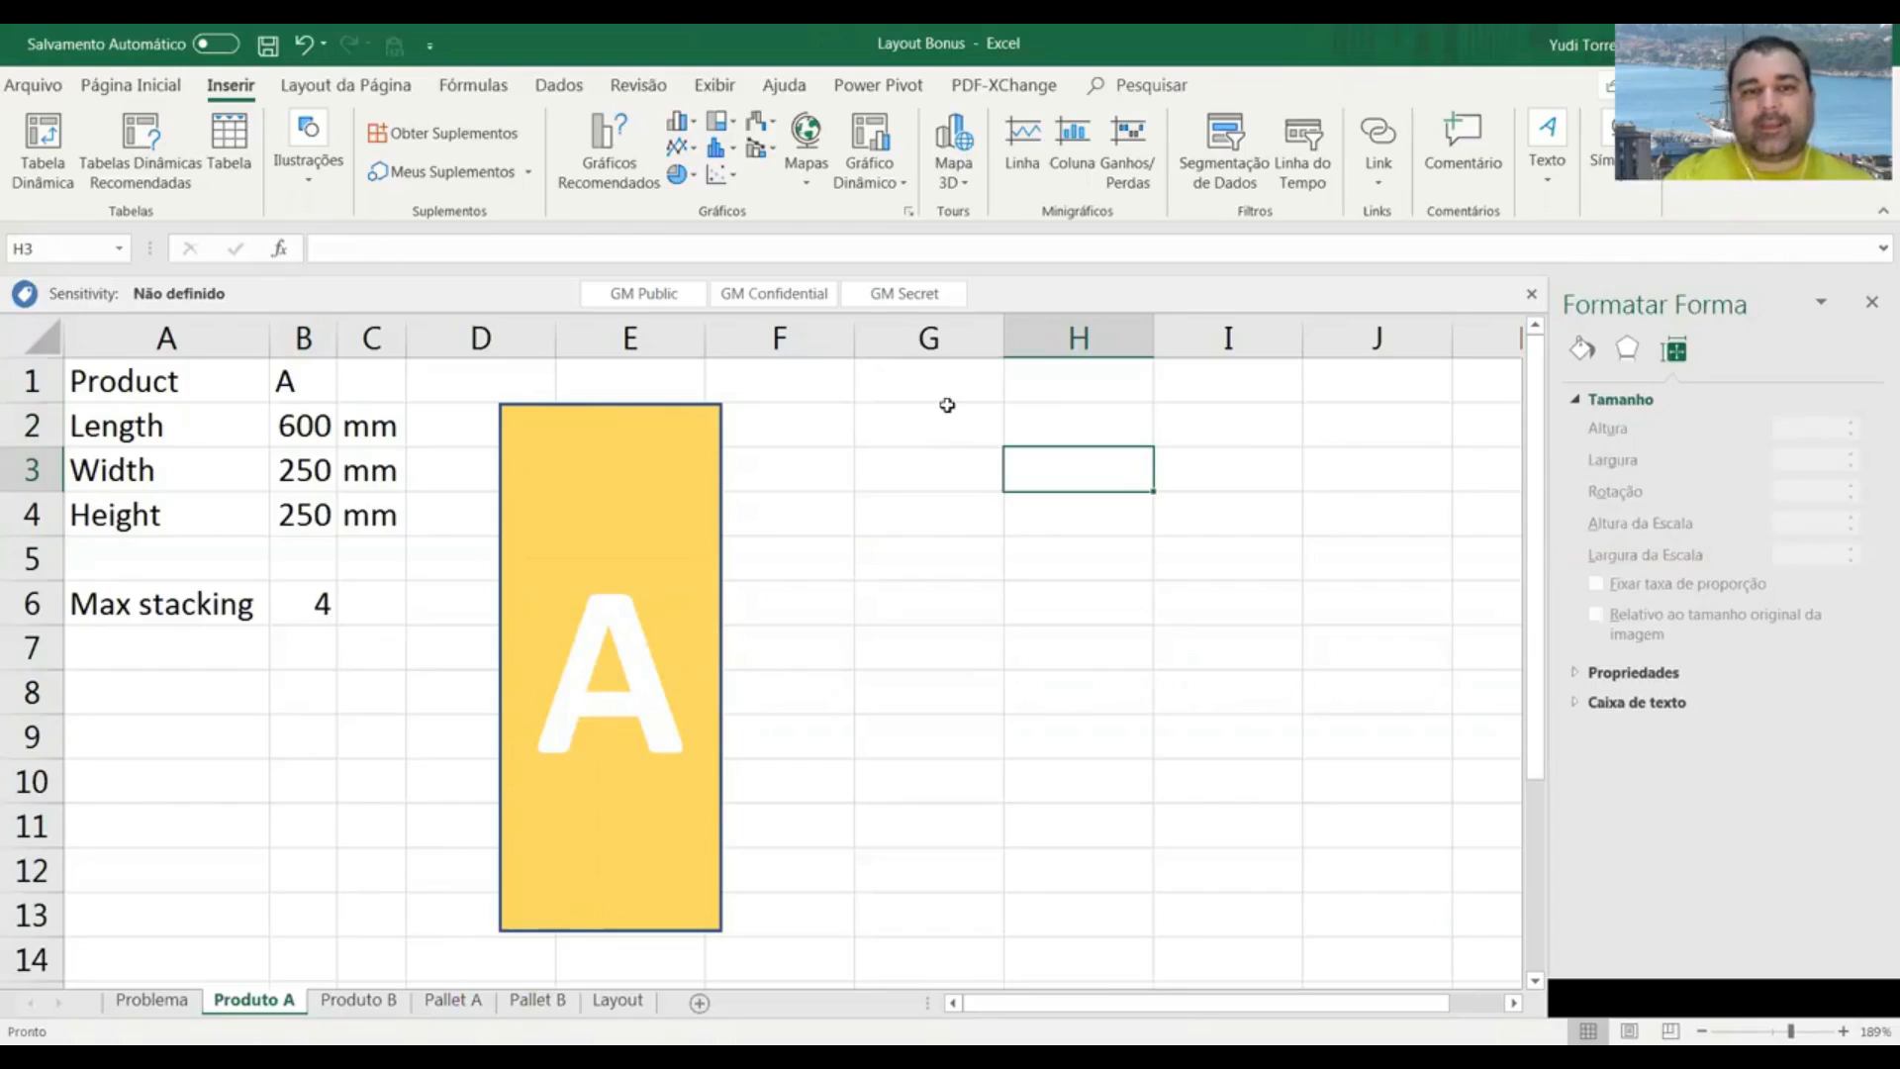
{"action": "left_click", "coordinate": [658, 498]}
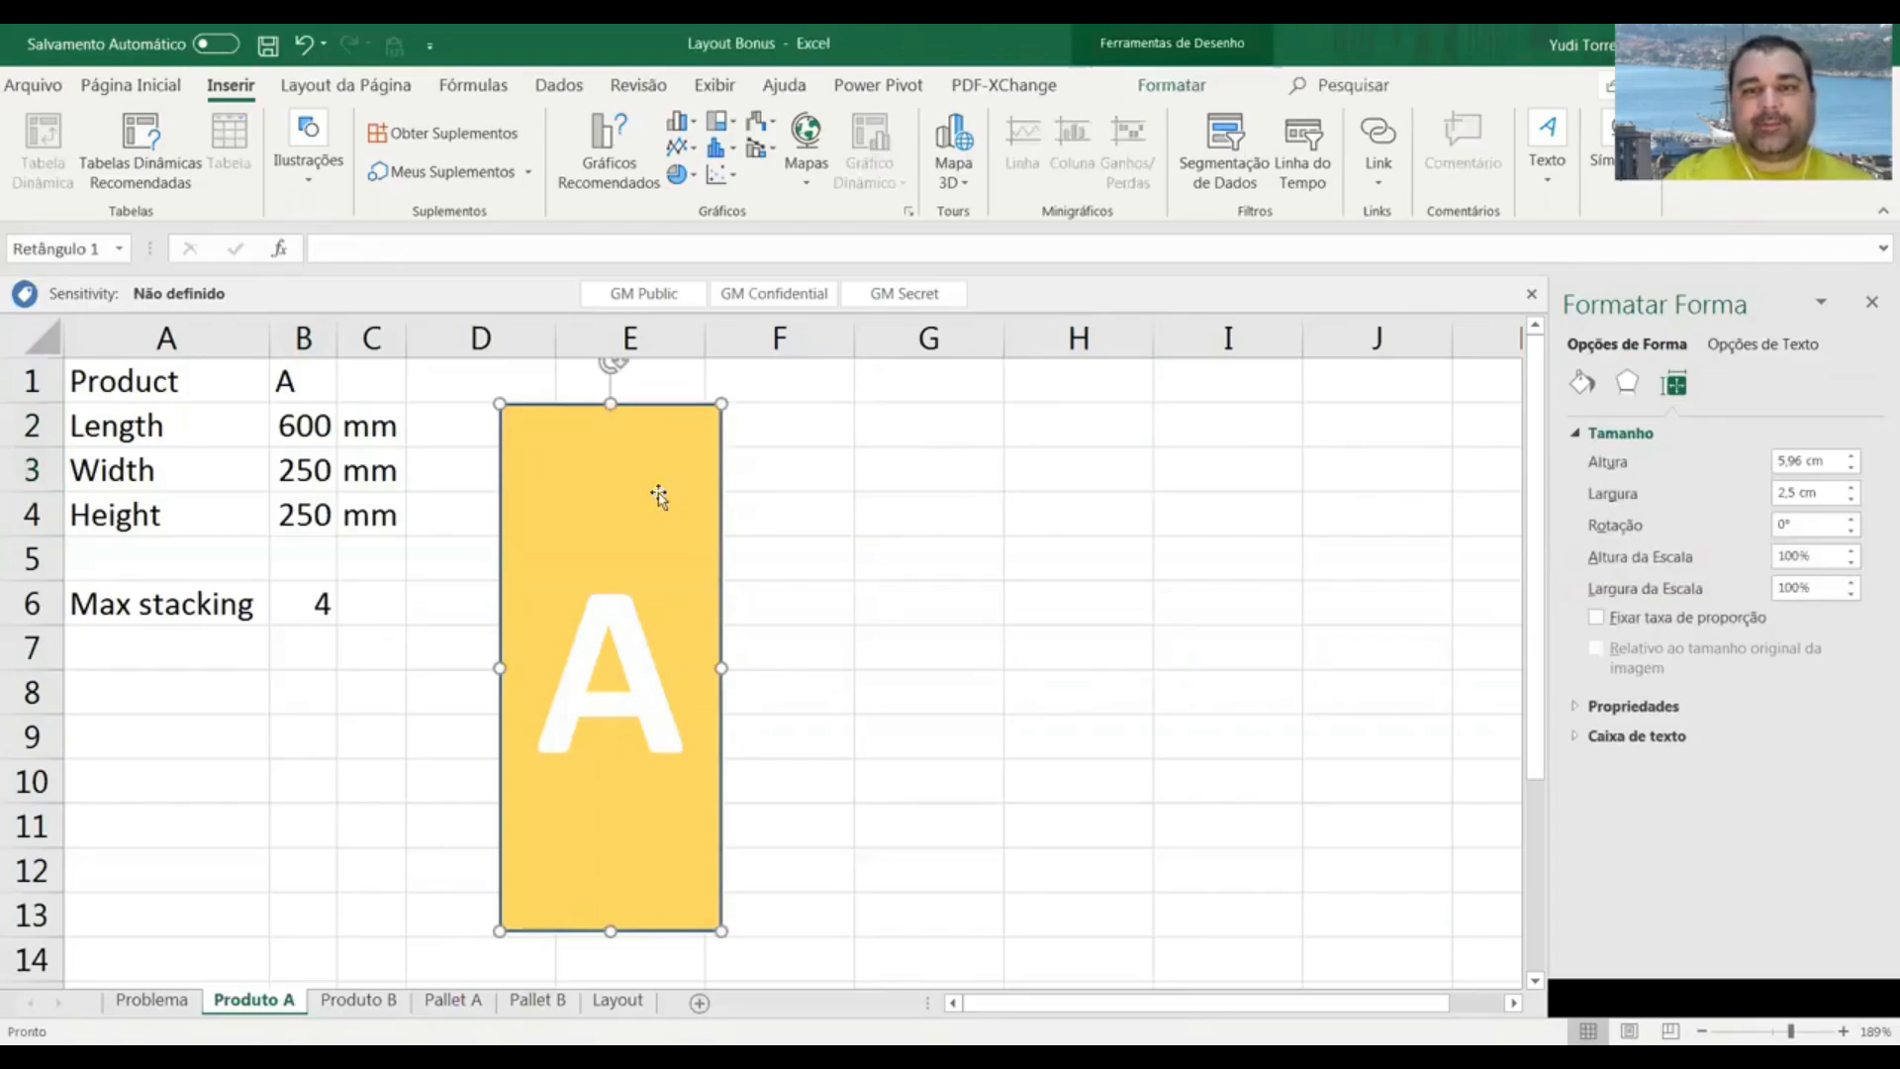
{"action": "mouse_move", "coordinate": [374, 956]}
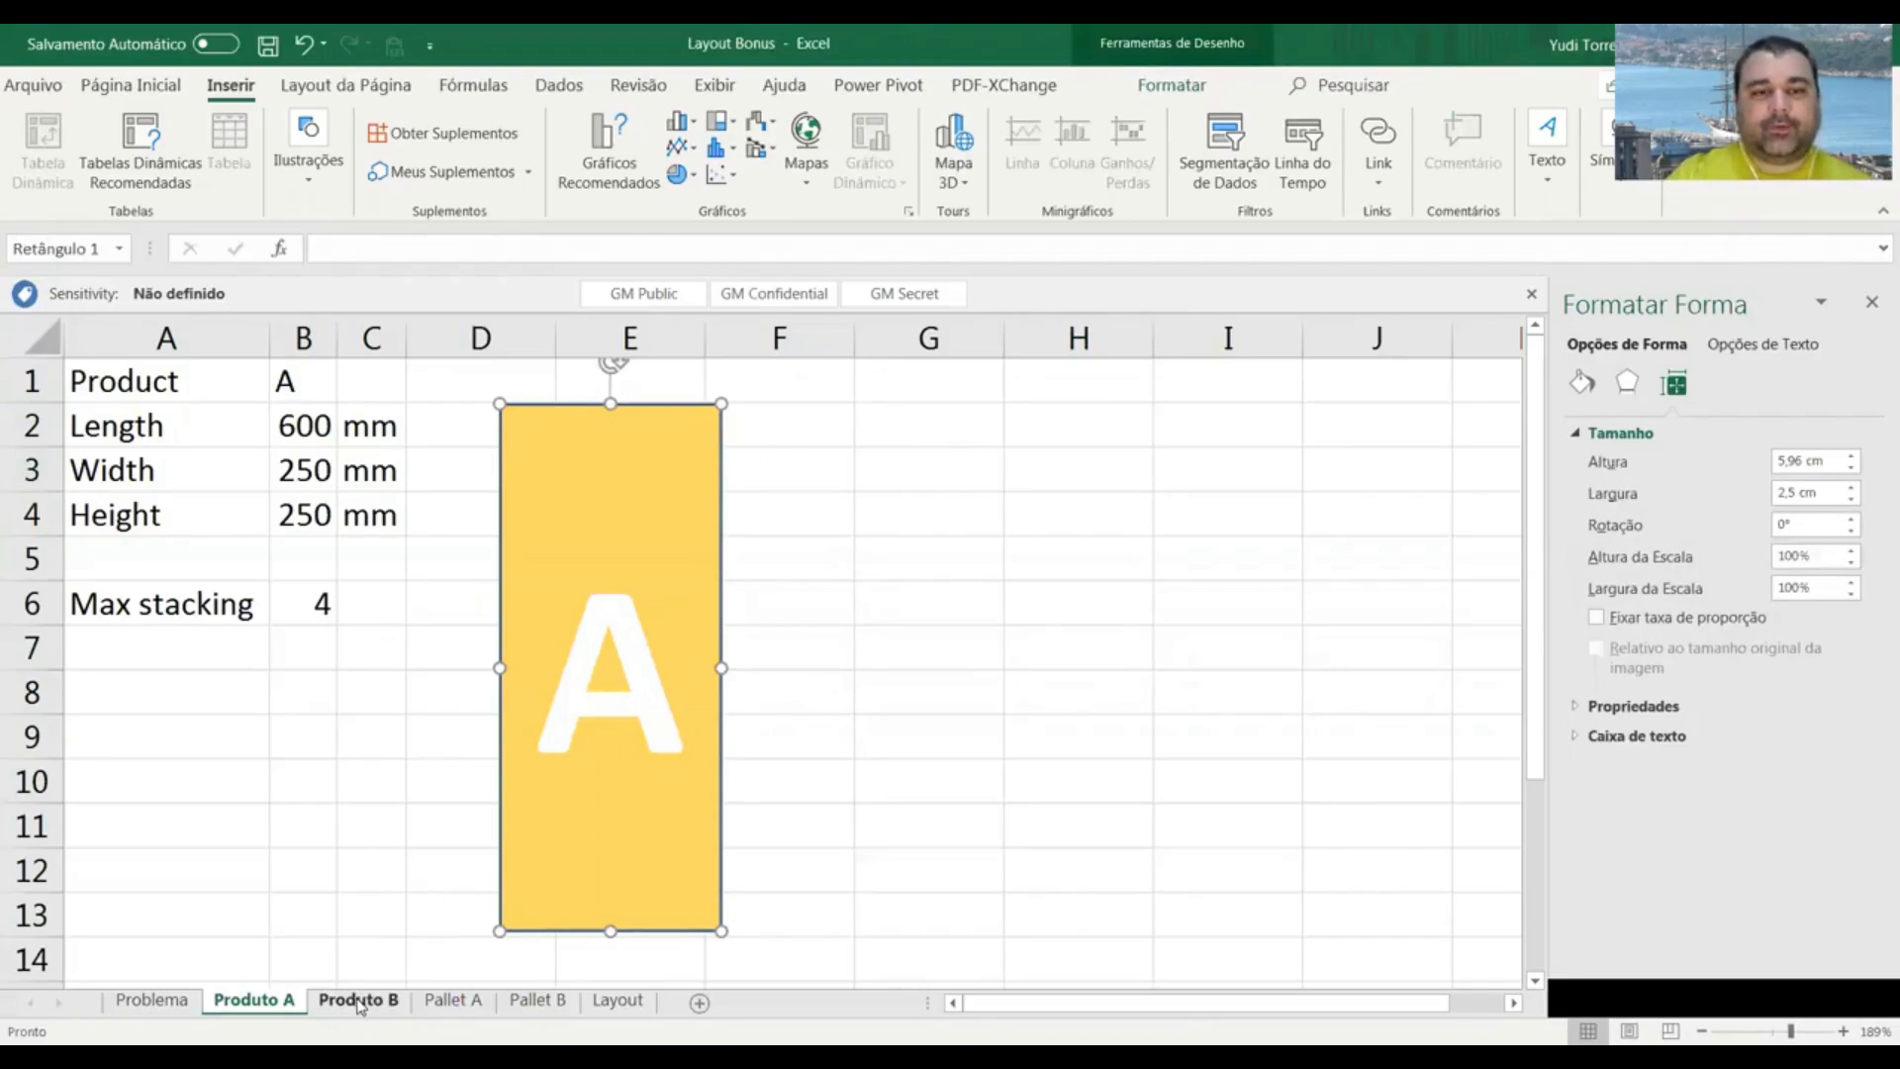
Show the Produto B sheet with product B at 300×500×400 mm.
{"action": "left_click", "coordinate": [357, 999]}
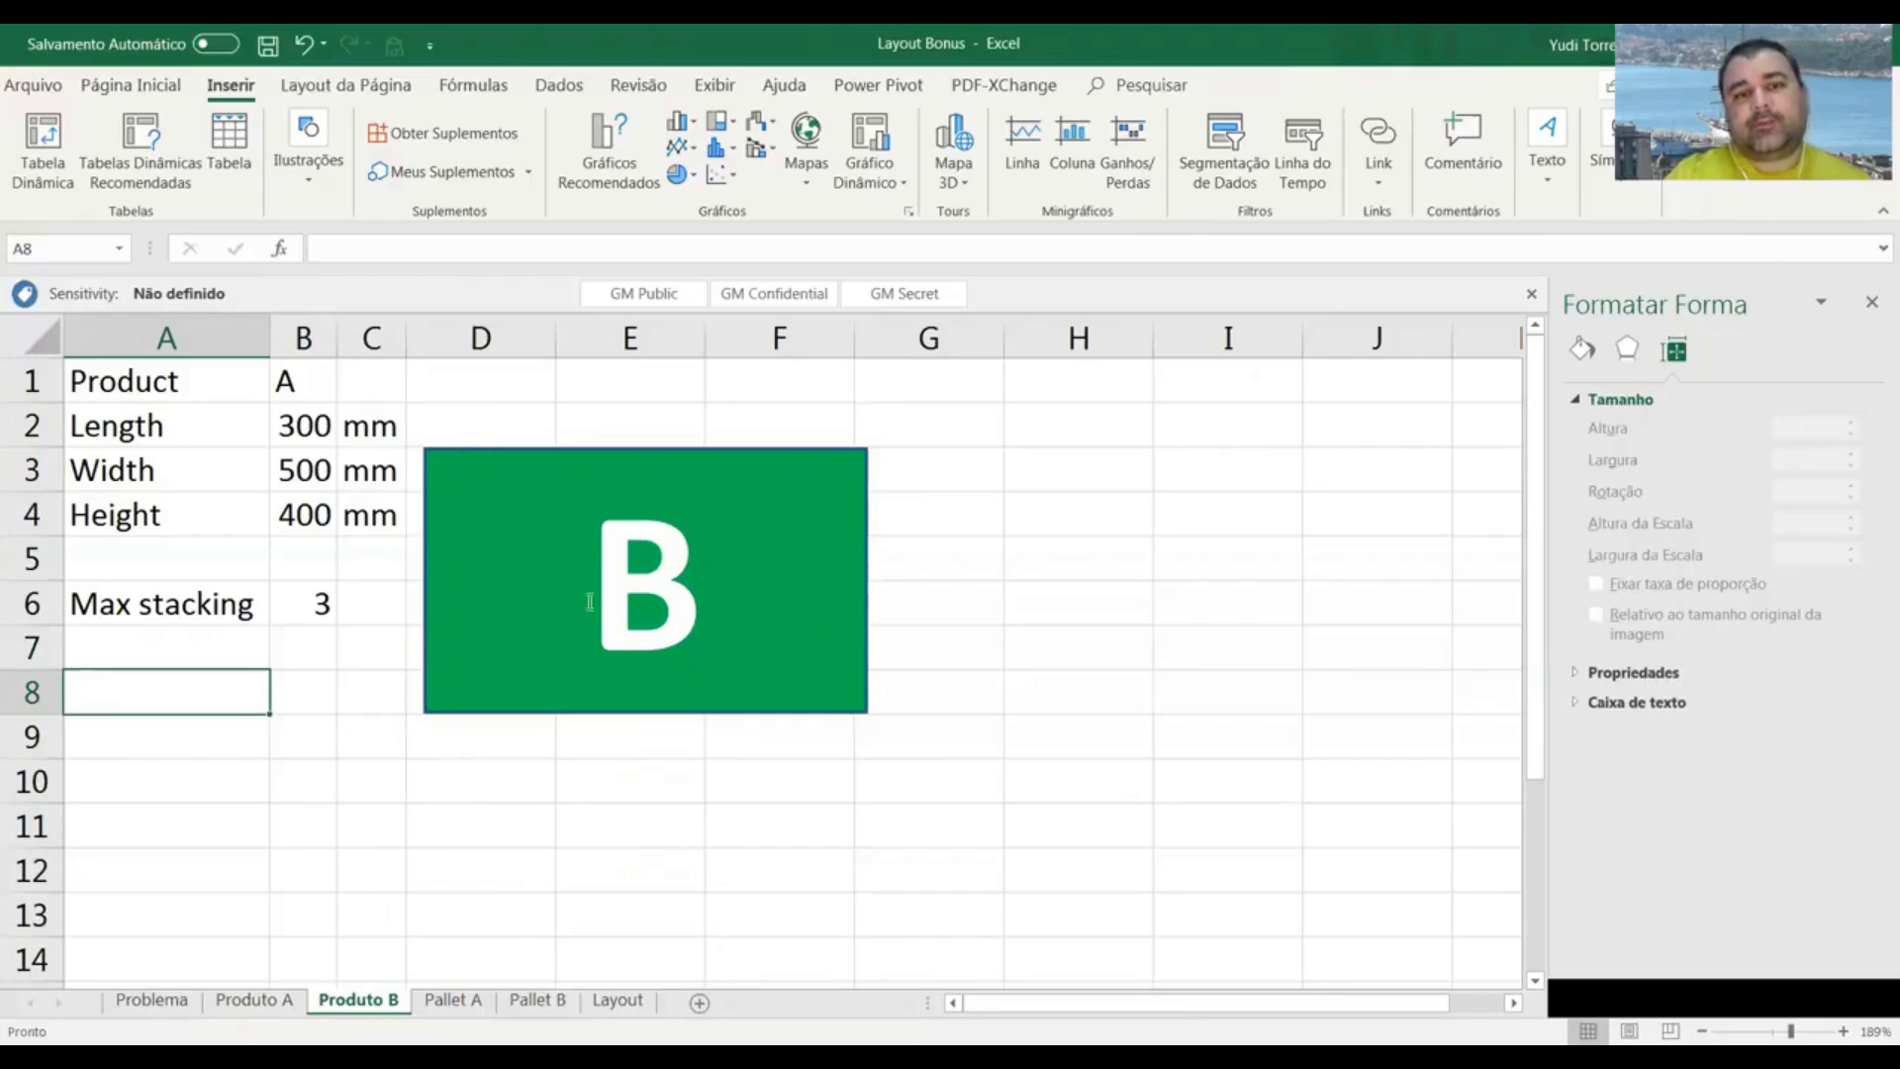
{"action": "mouse_move", "coordinate": [492, 761]}
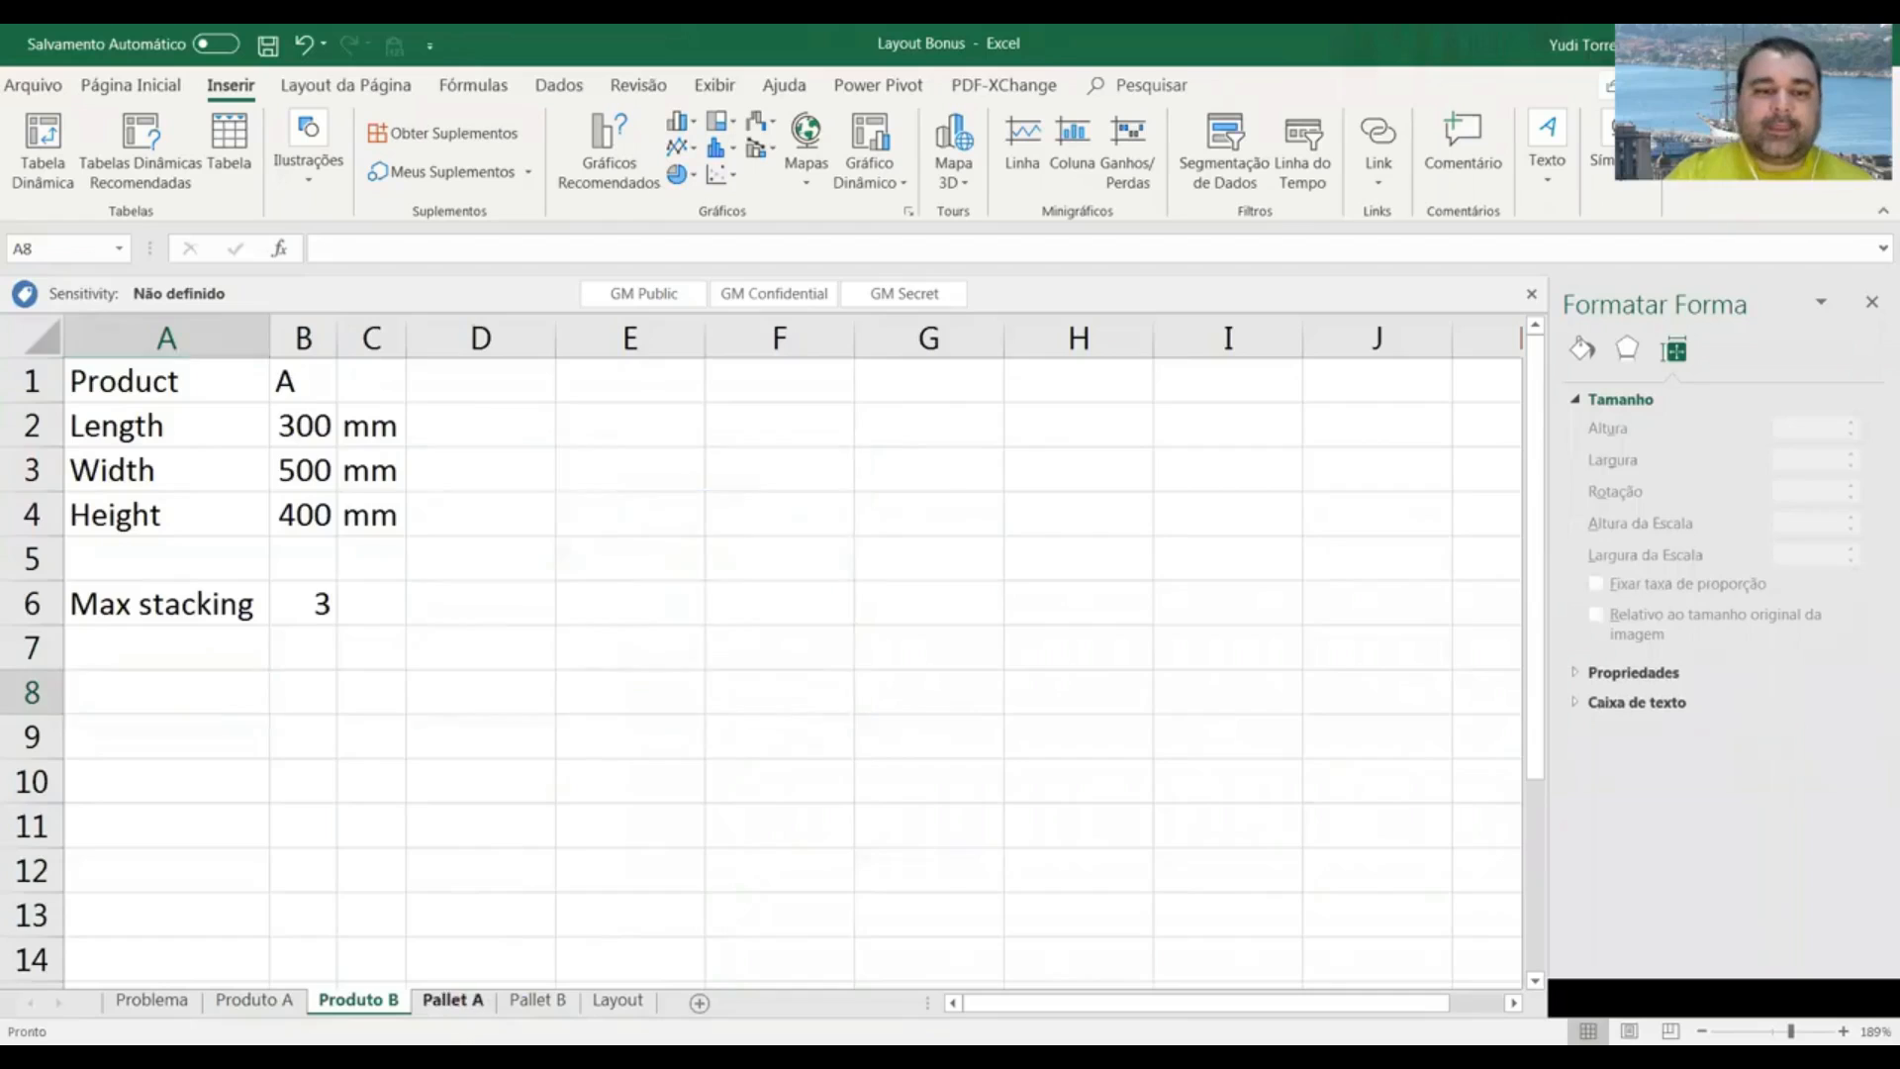
On Pallet A, inspect the A boxes, 4 stacking layers and 32-box total formula.
{"action": "left_click", "coordinate": [453, 1000]}
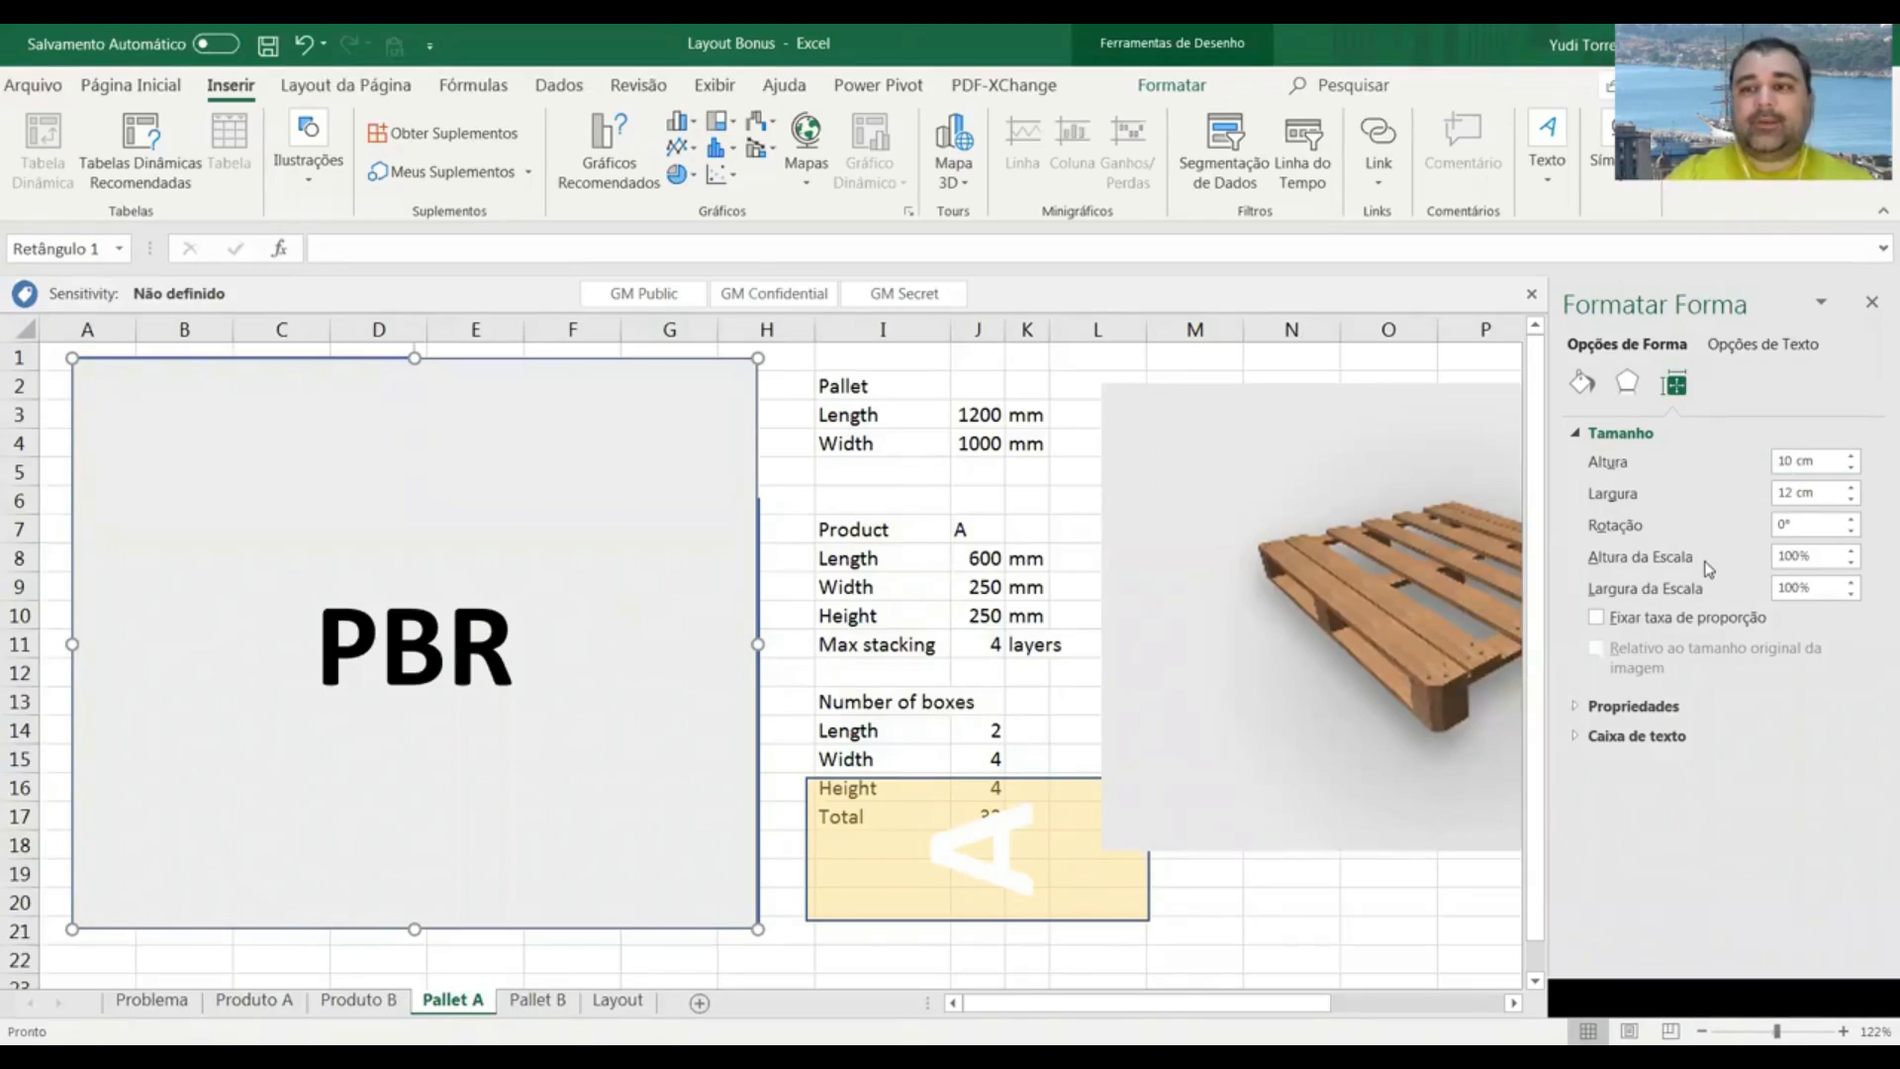
{"action": "mouse_move", "coordinate": [1104, 538]}
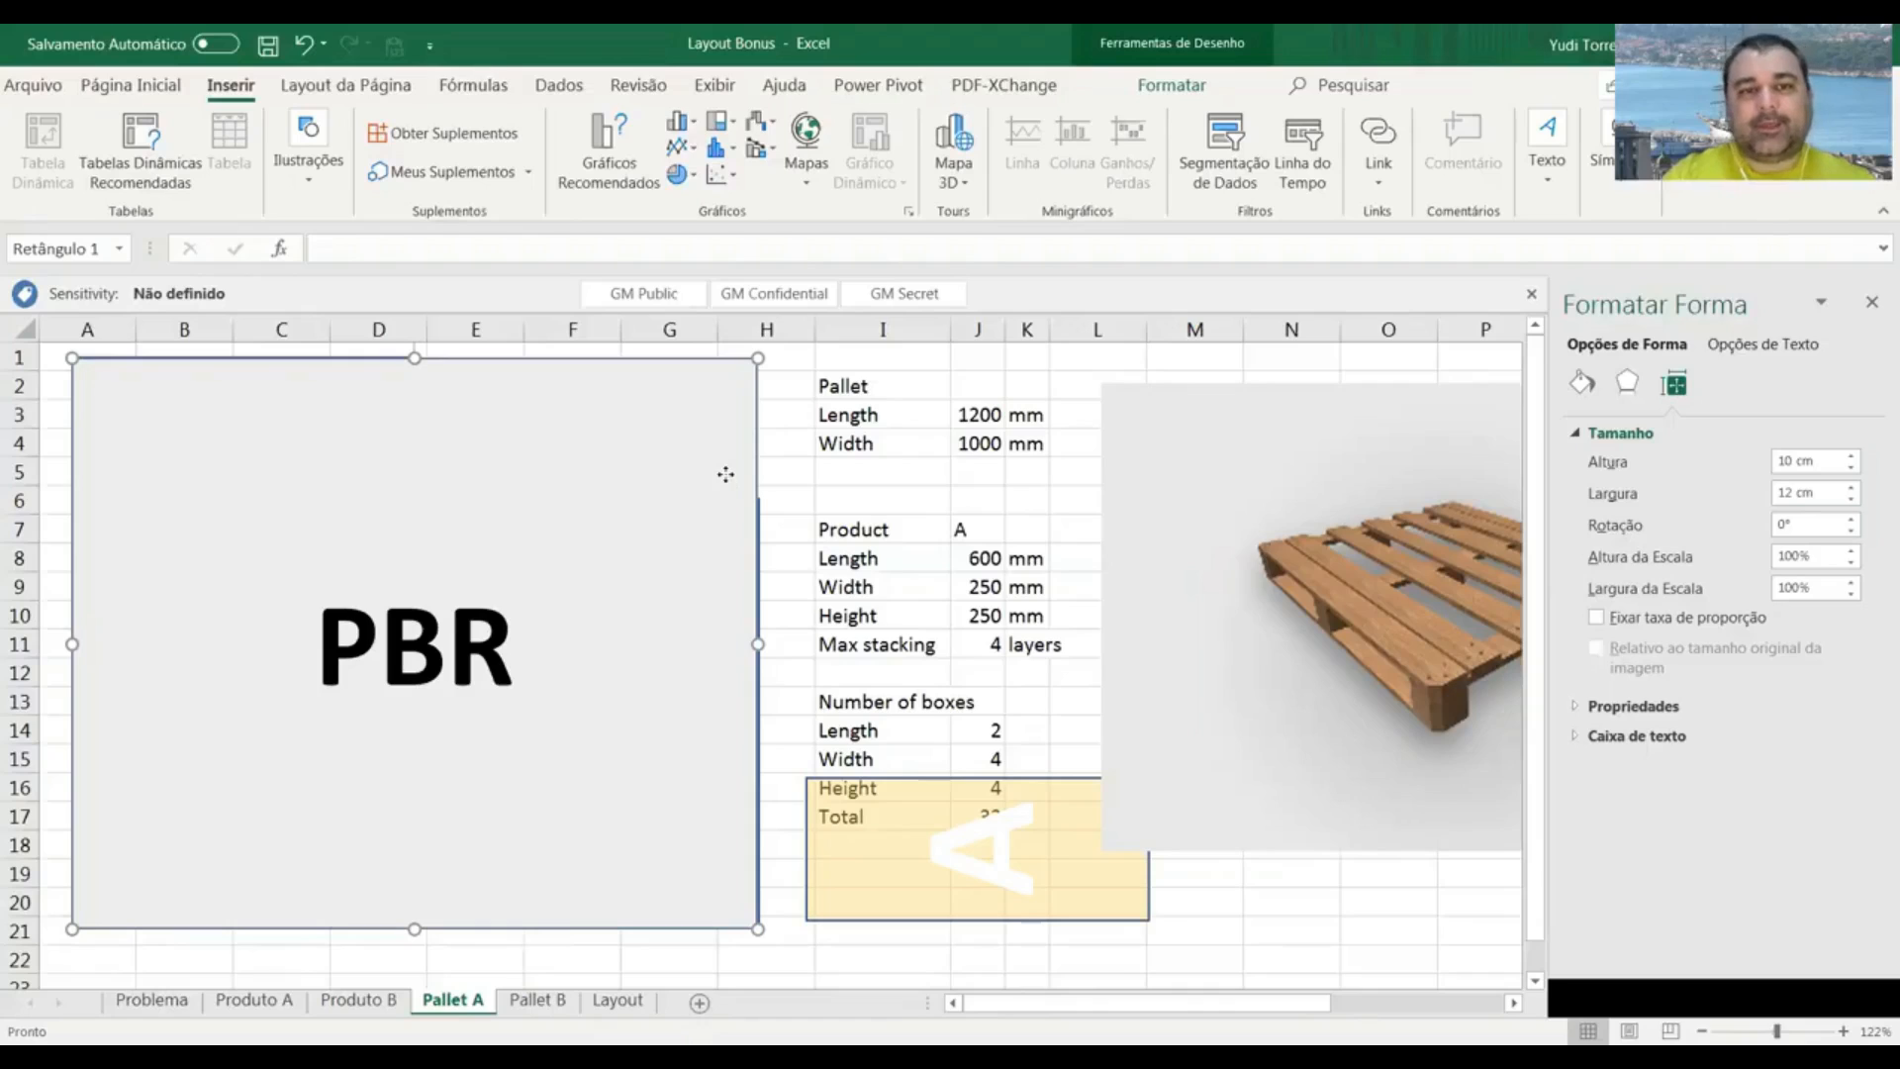
{"action": "right_click", "coordinate": [725, 474]}
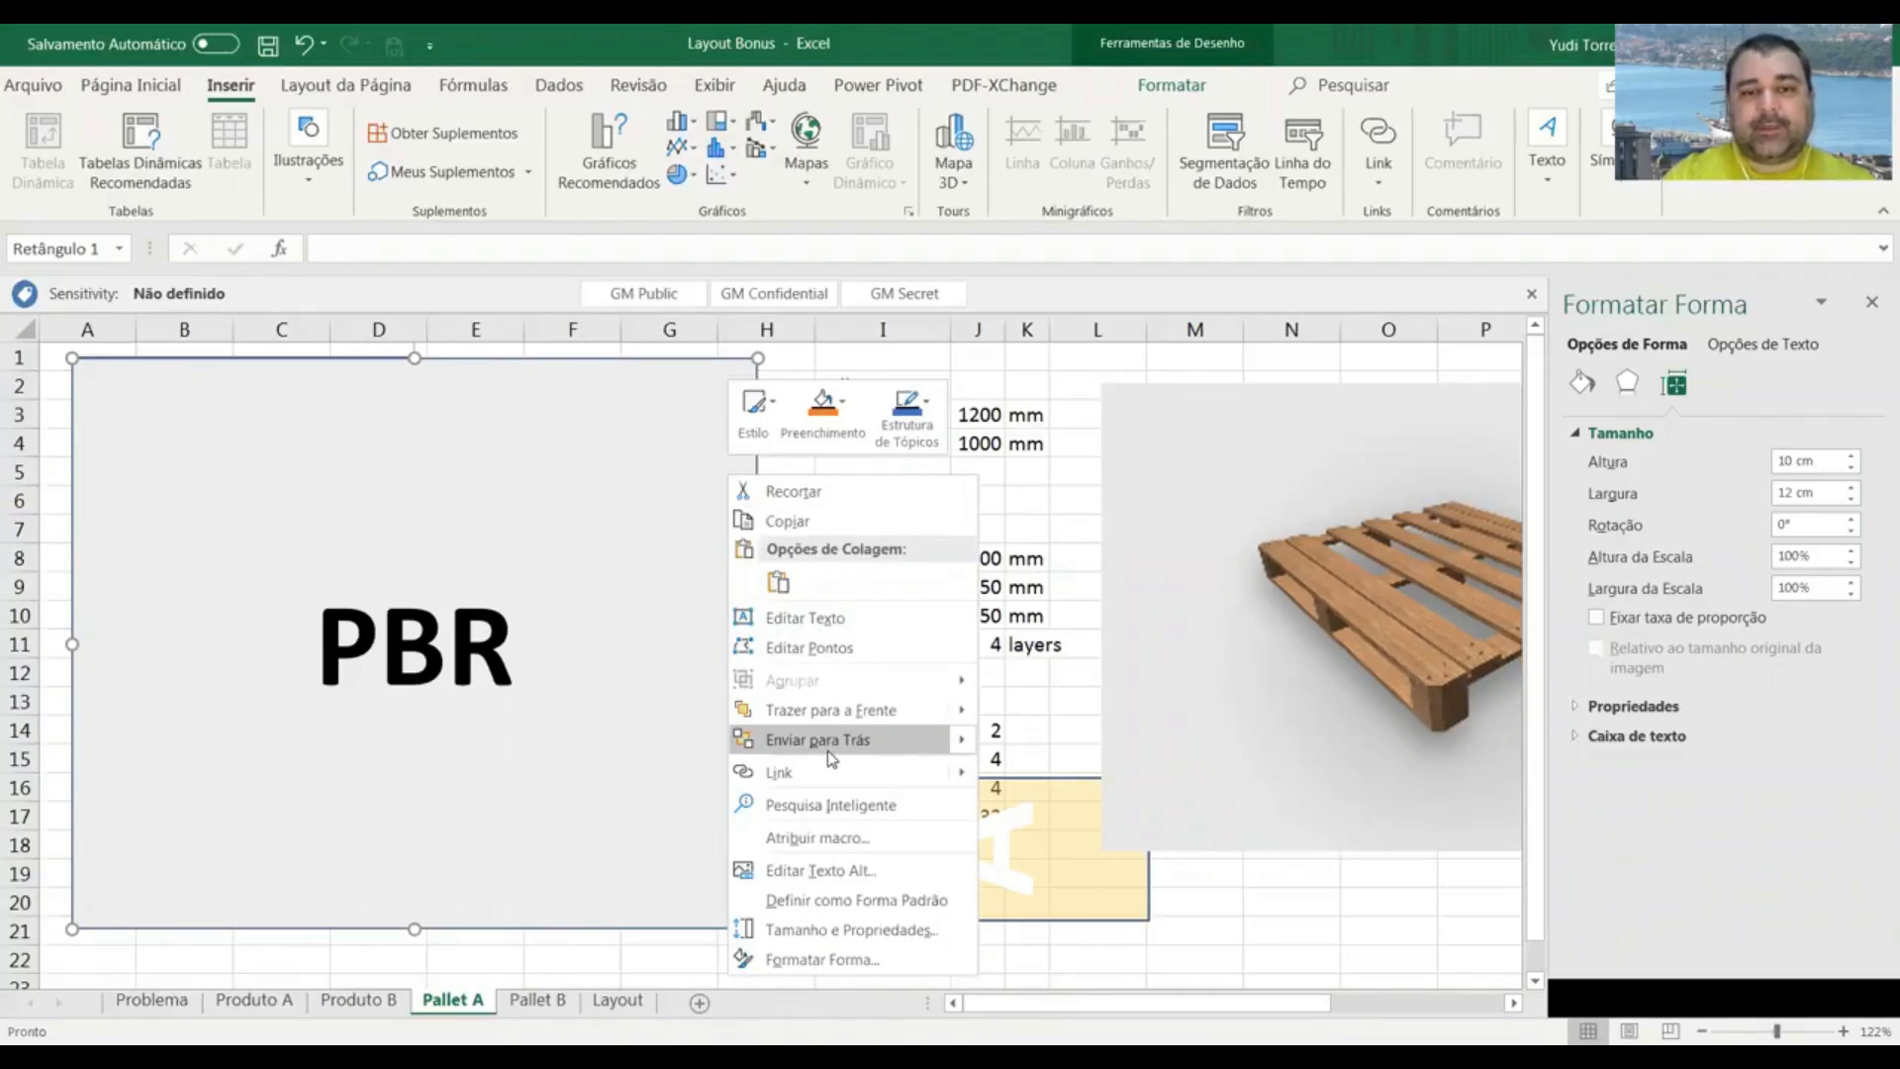
{"action": "mouse_move", "coordinate": [842, 747]}
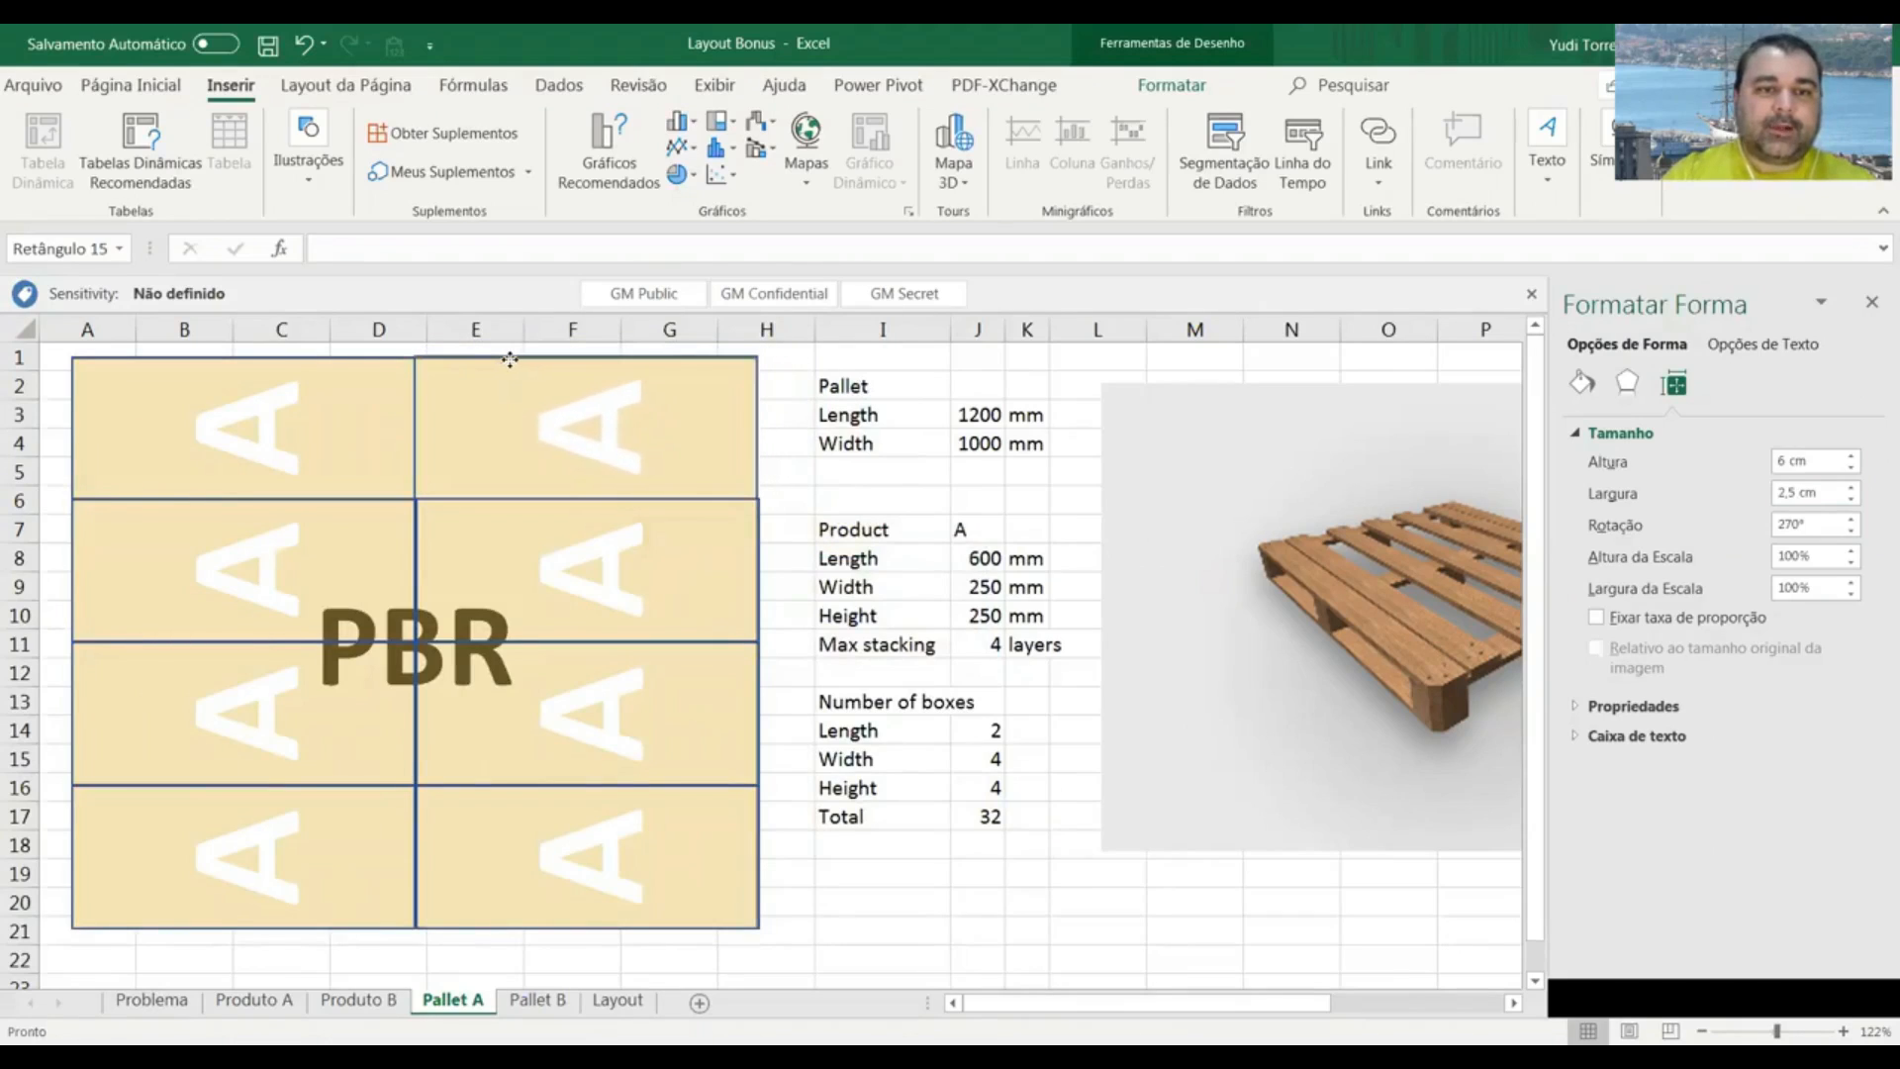
{"action": "left_click", "coordinate": [586, 424]}
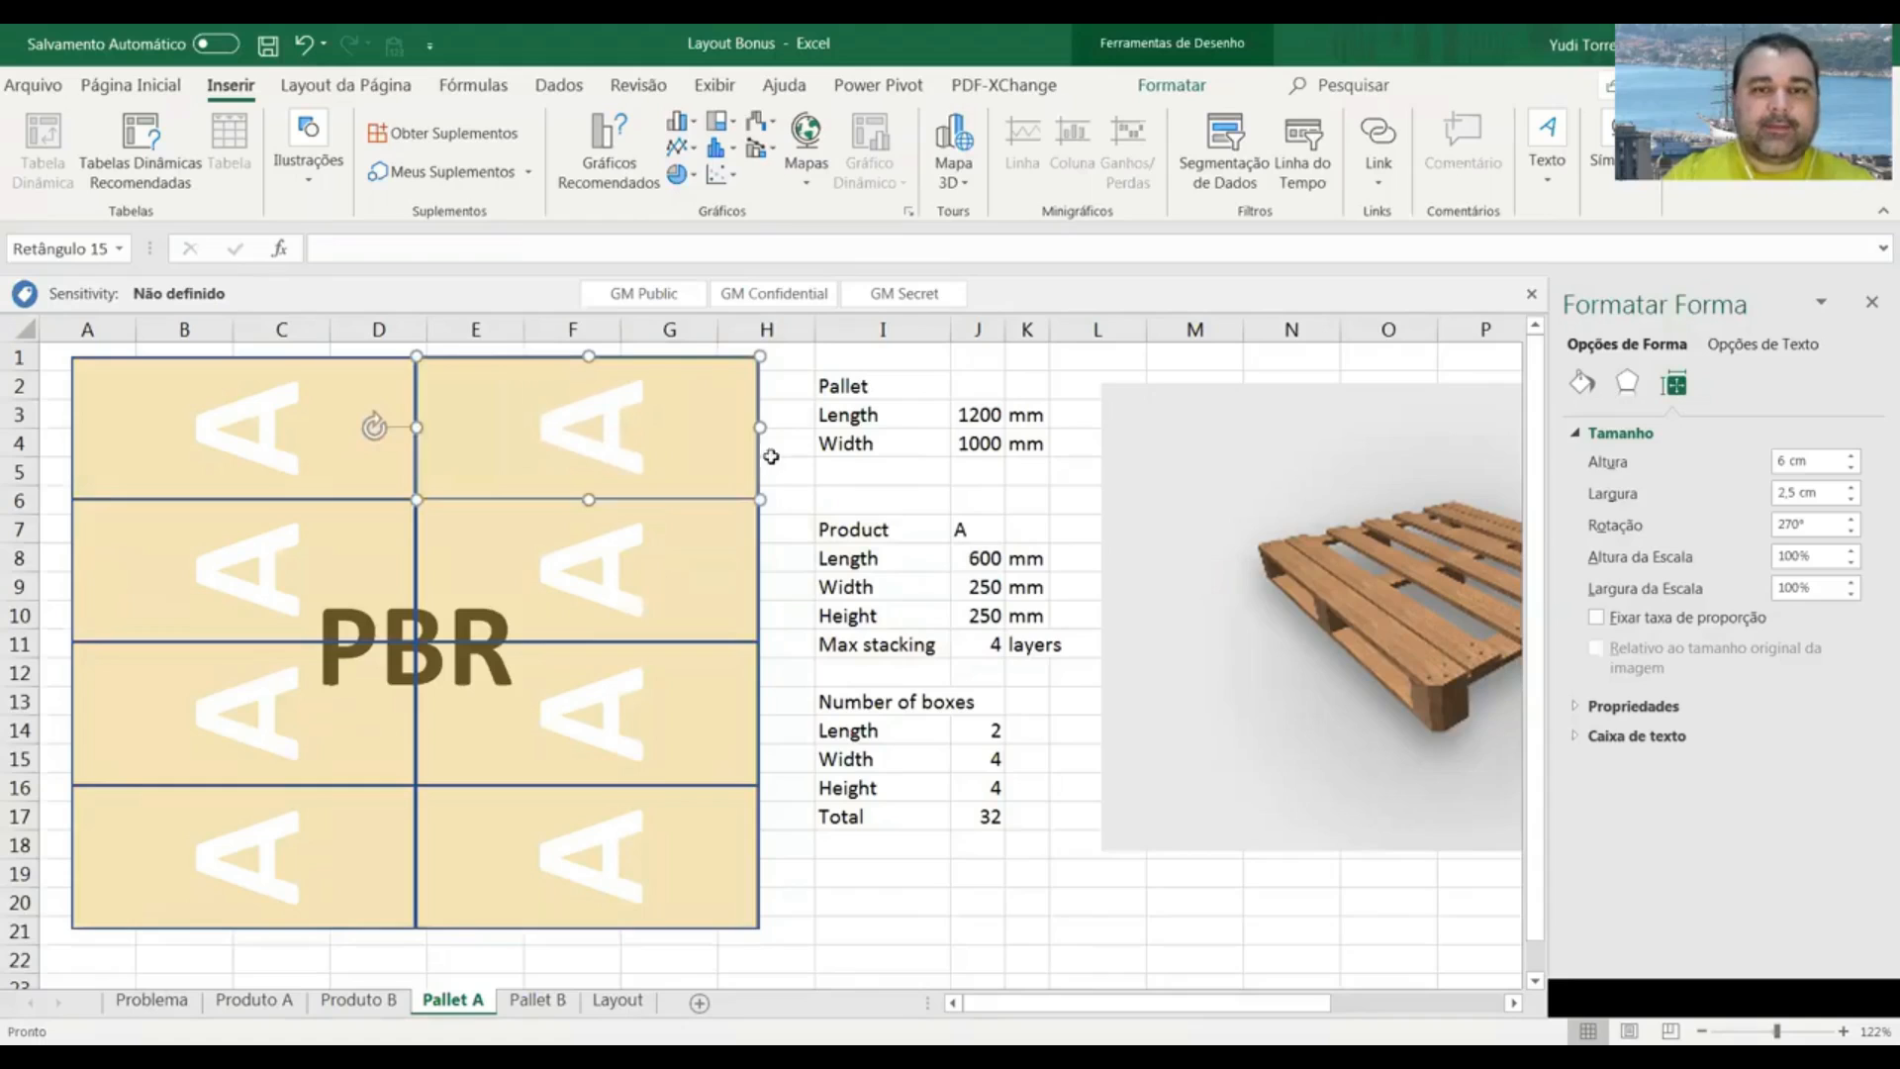
{"action": "left_click", "coordinate": [767, 471]}
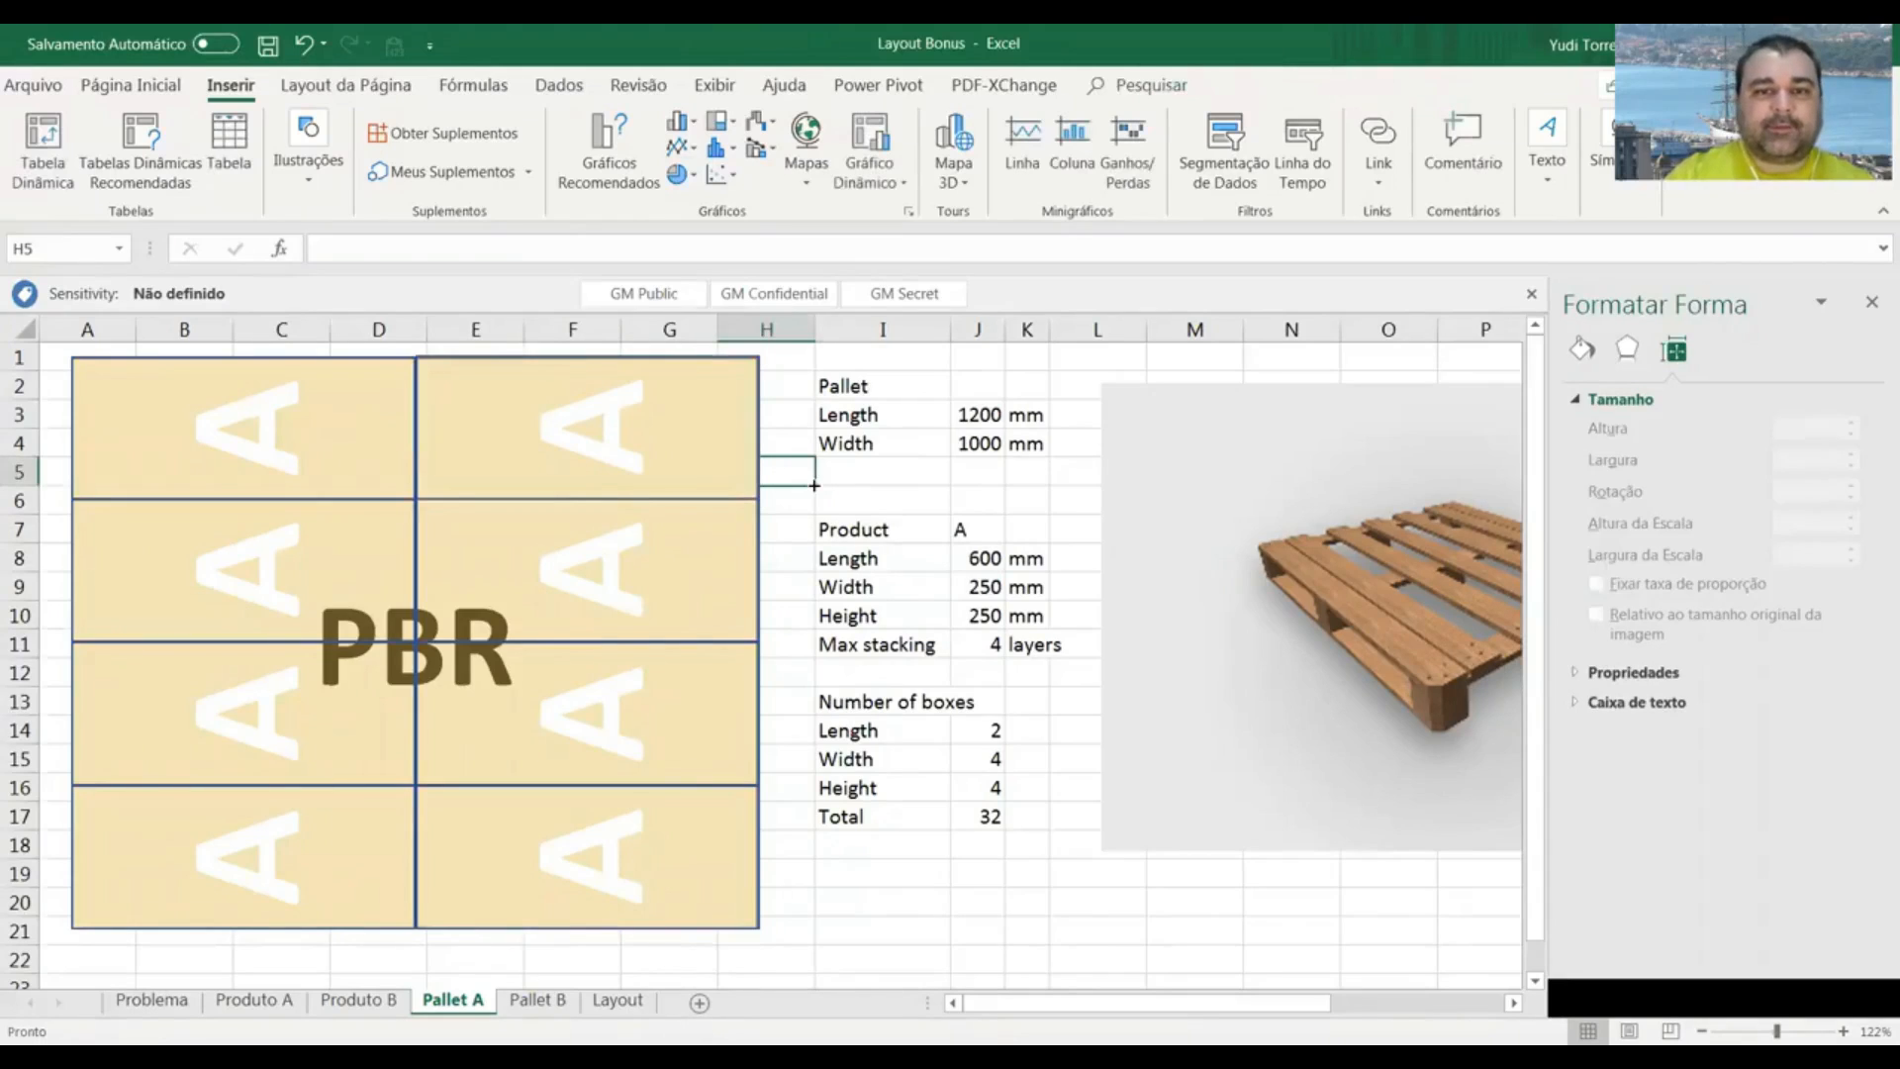
{"action": "mouse_move", "coordinate": [336, 727]}
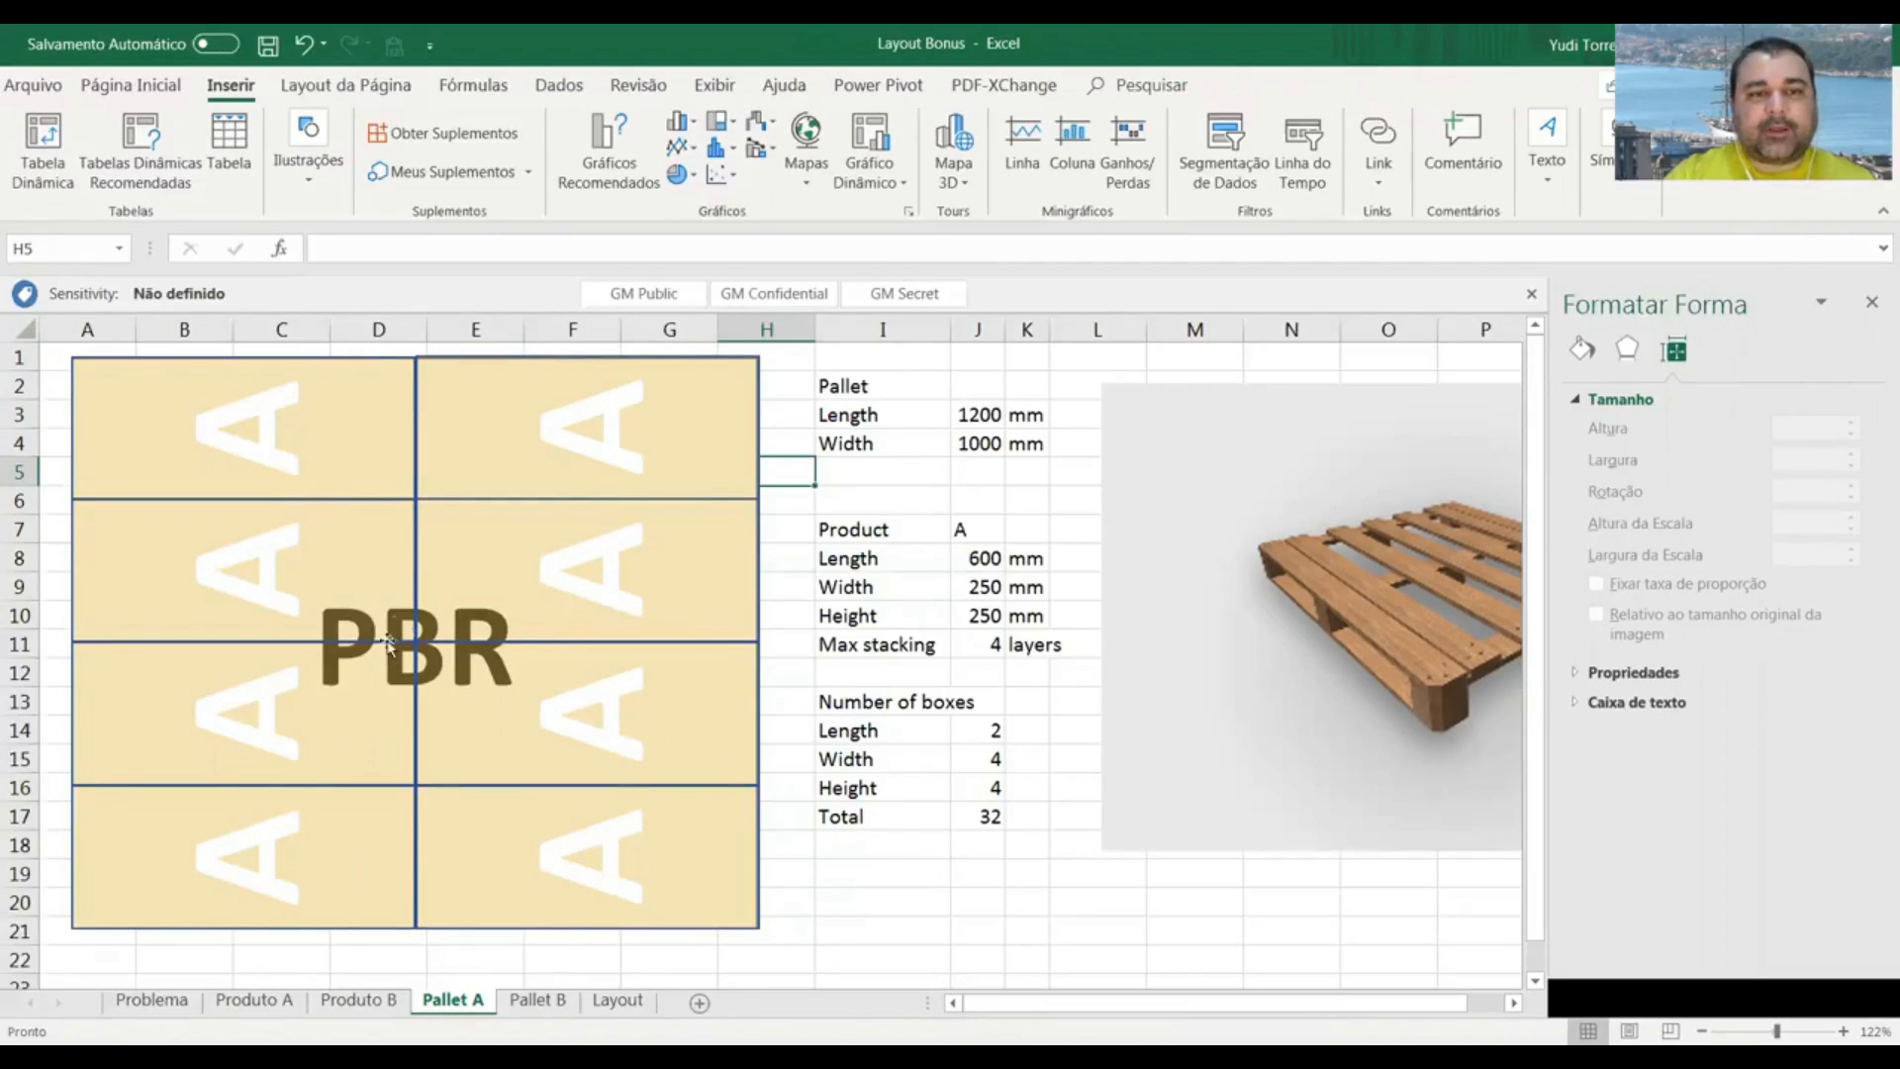
{"action": "mouse_move", "coordinate": [754, 728]}
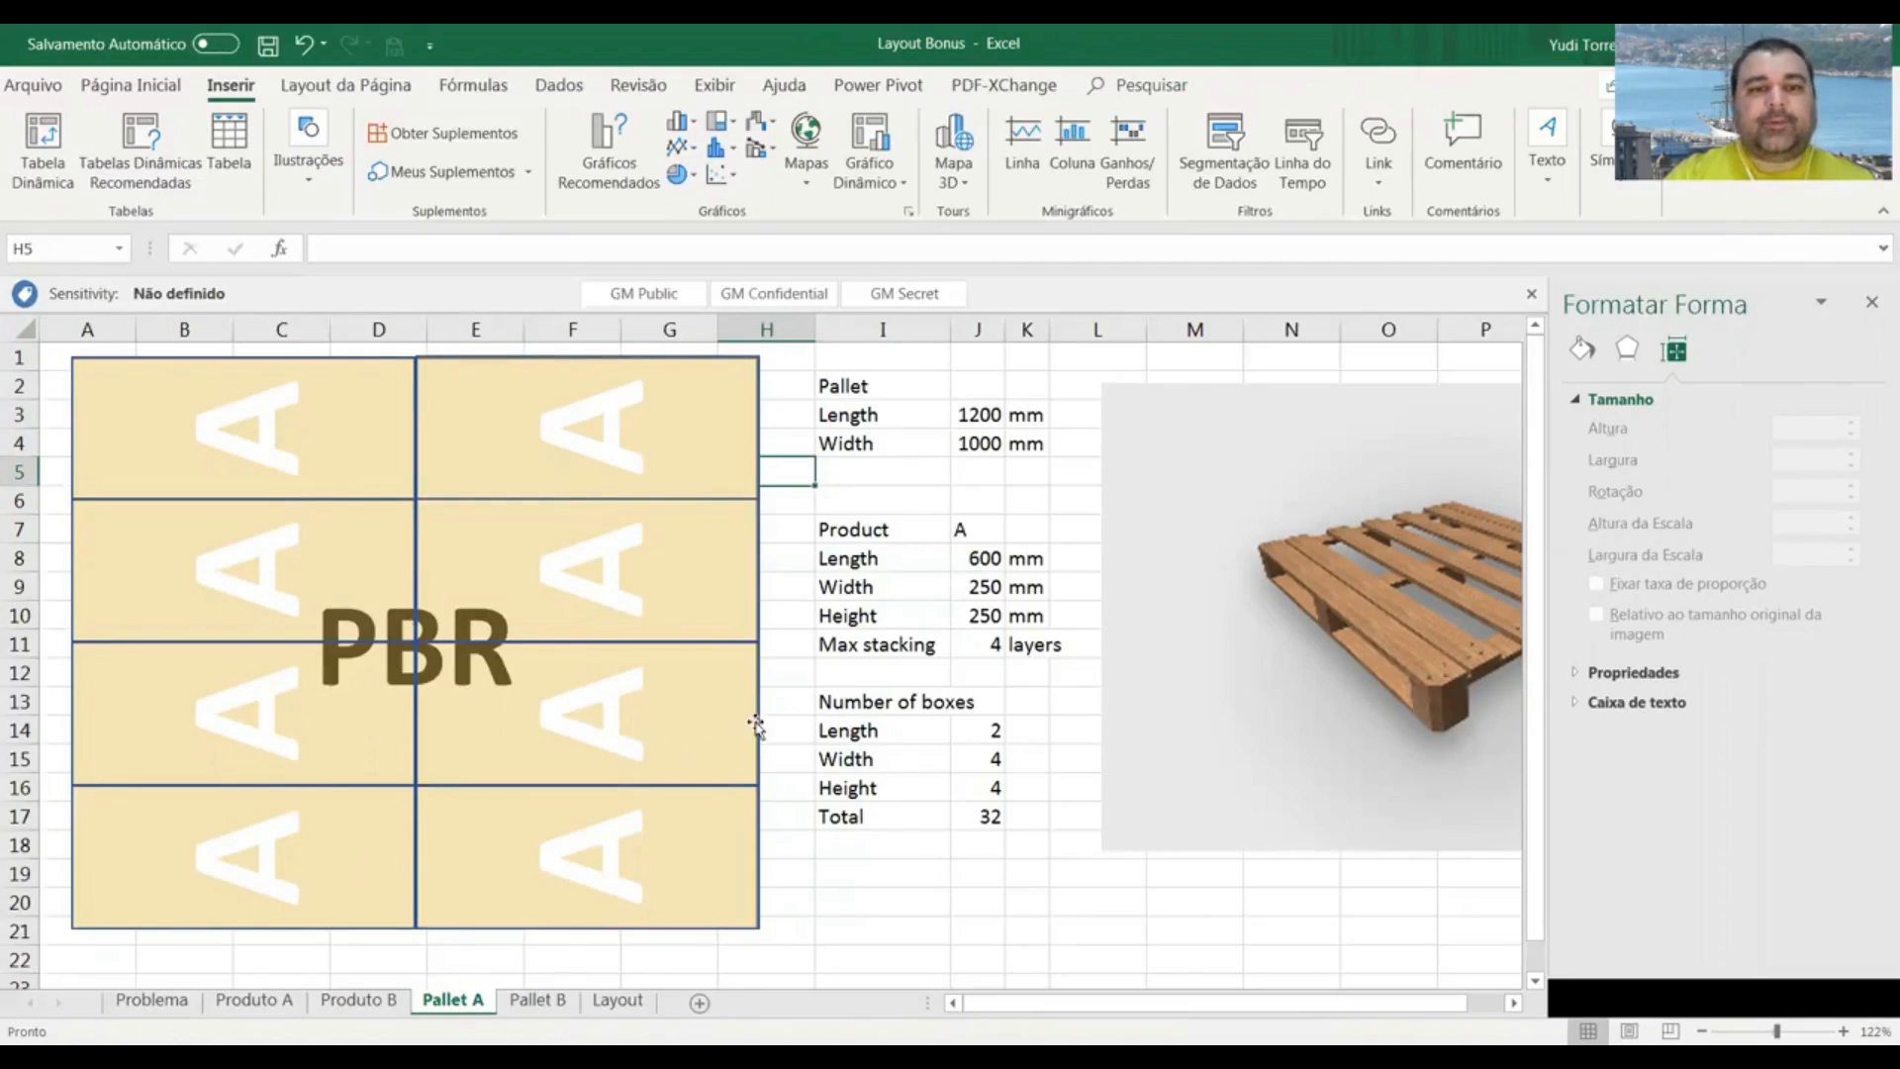
{"action": "mouse_move", "coordinate": [530, 751]}
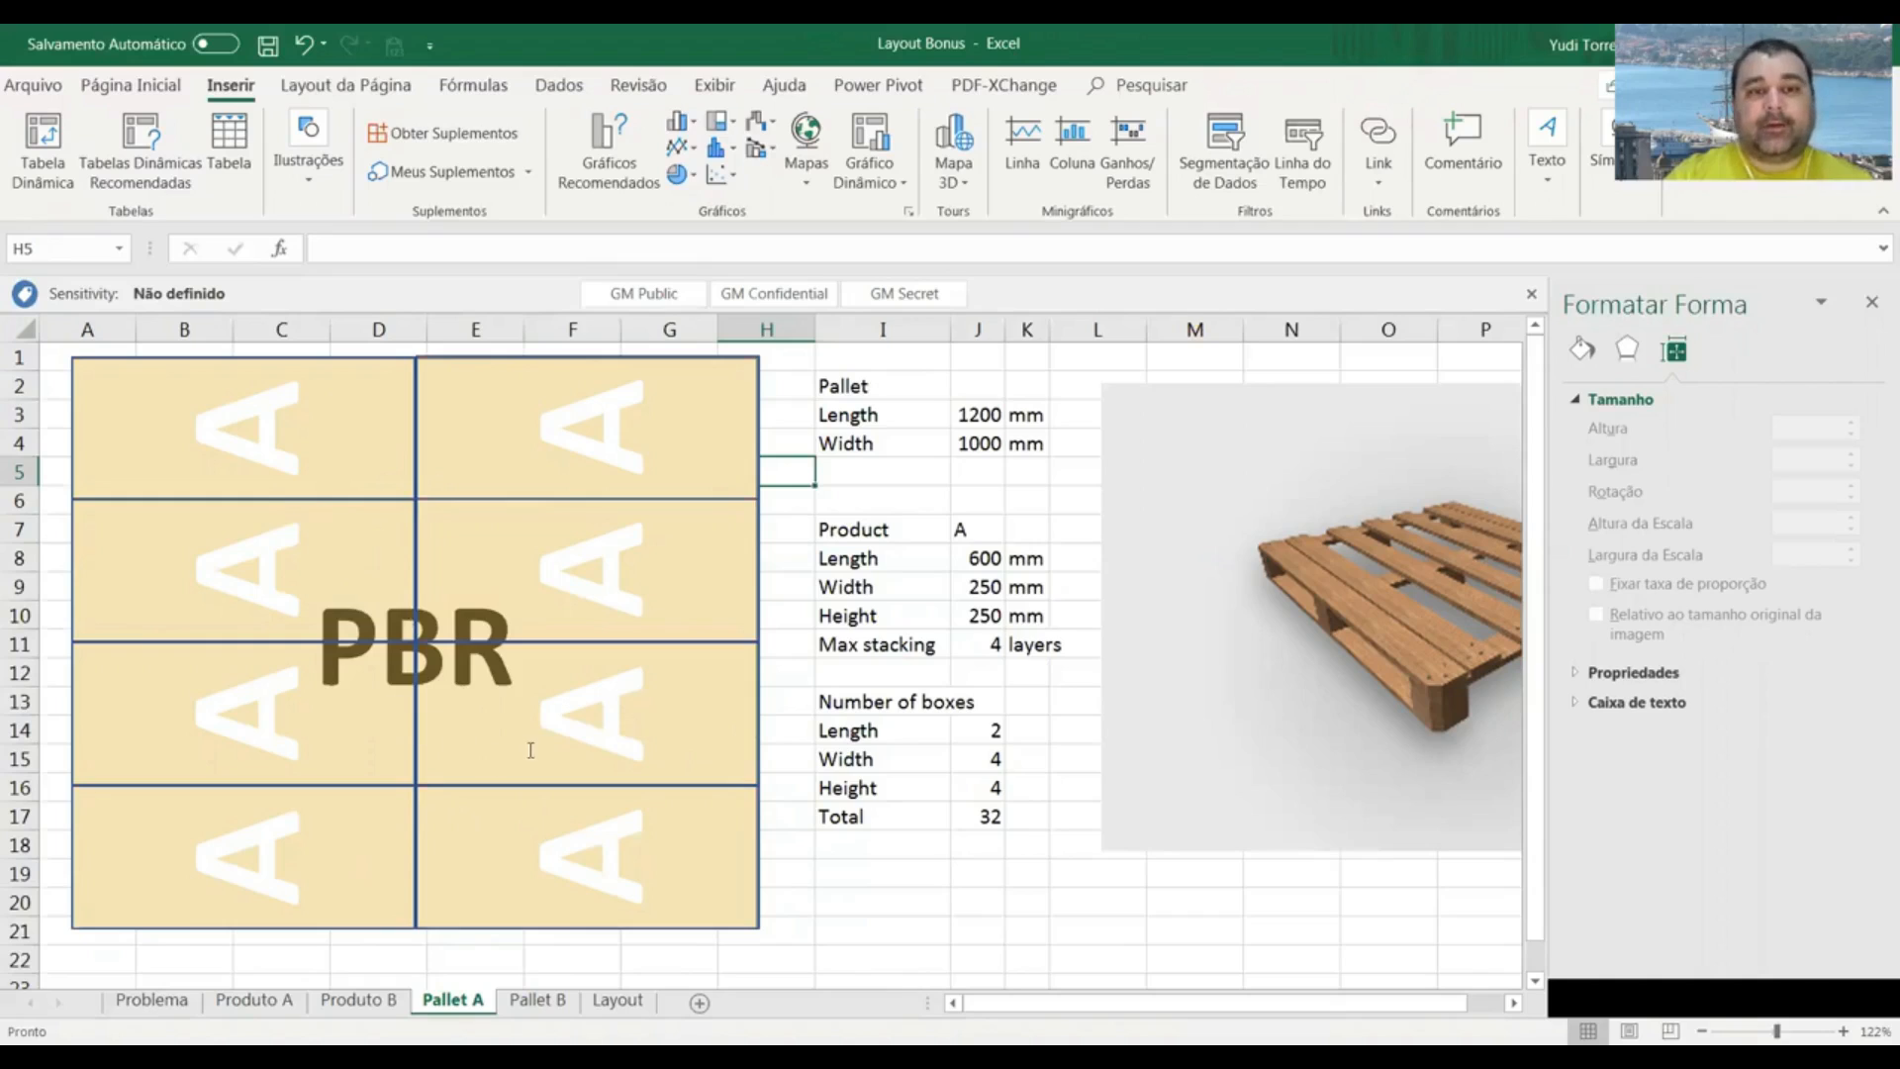
{"action": "mouse_move", "coordinate": [871, 871]}
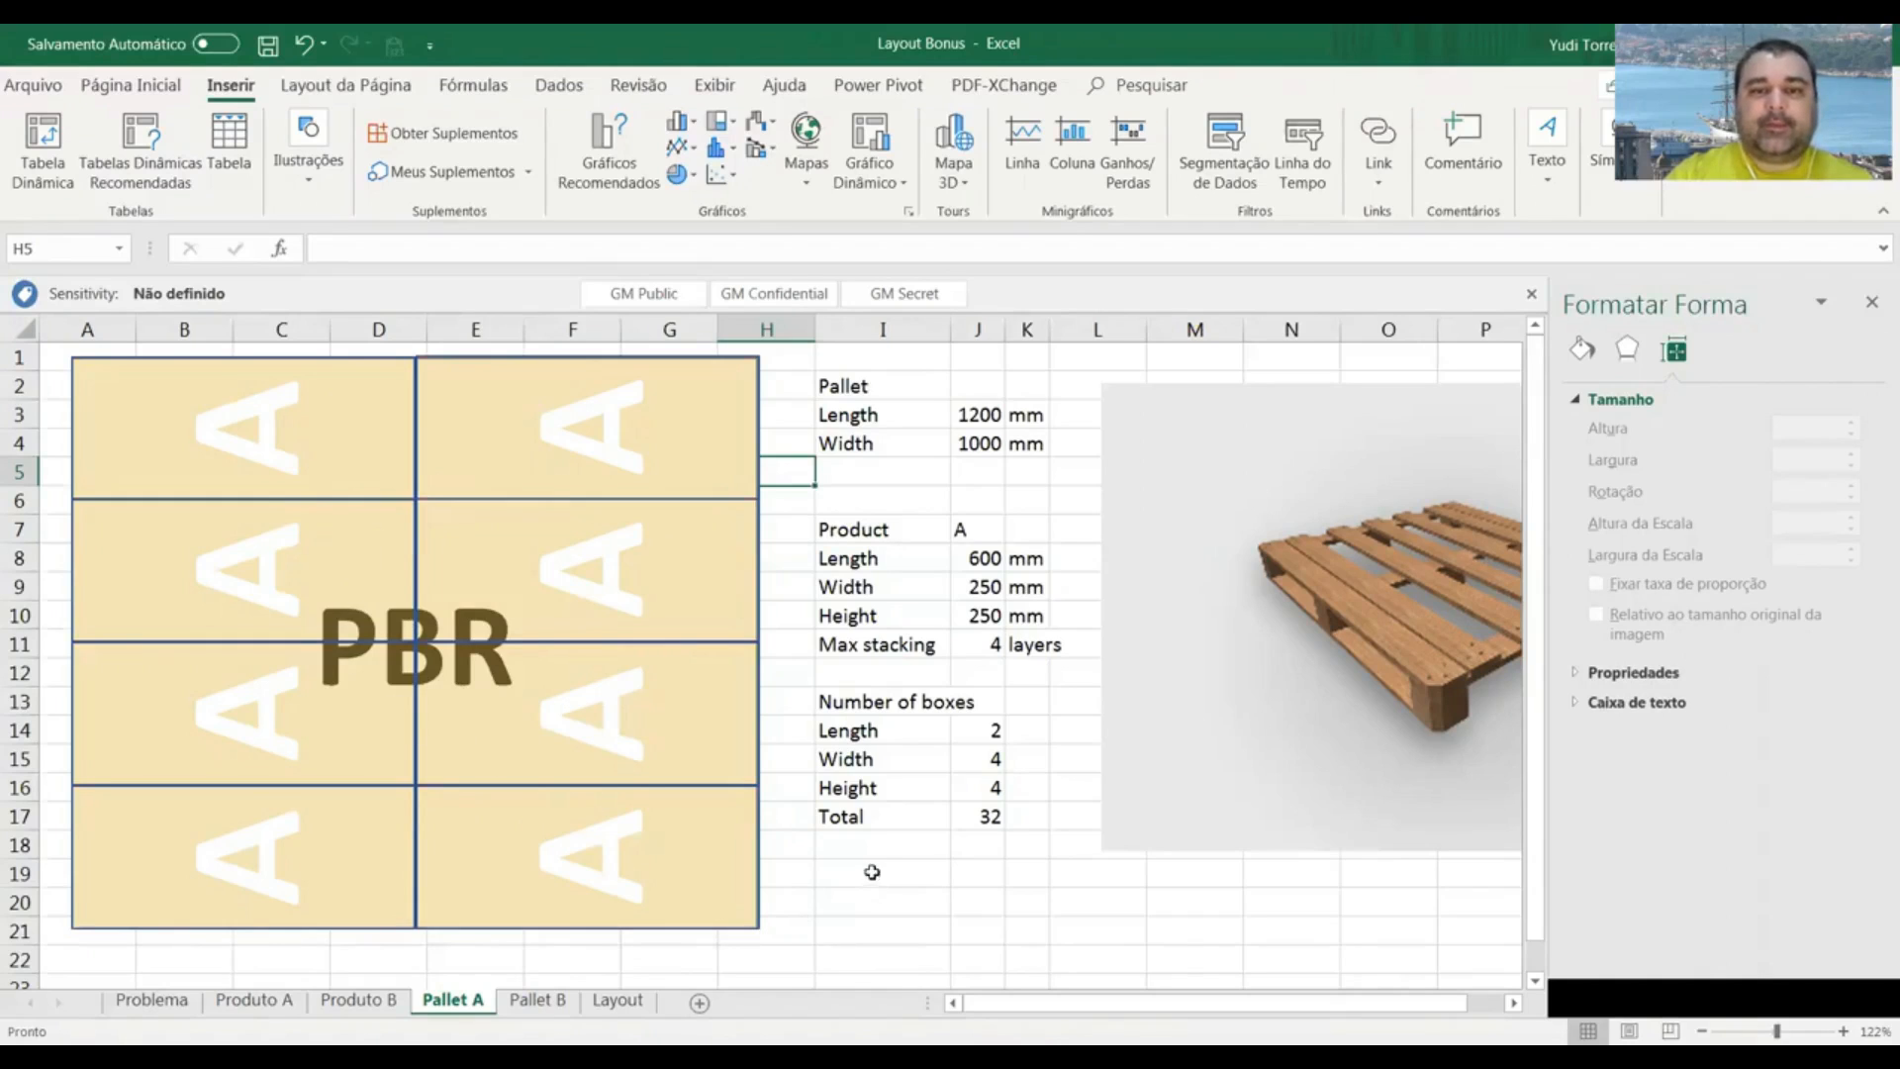
{"action": "left_click", "coordinate": [976, 644]}
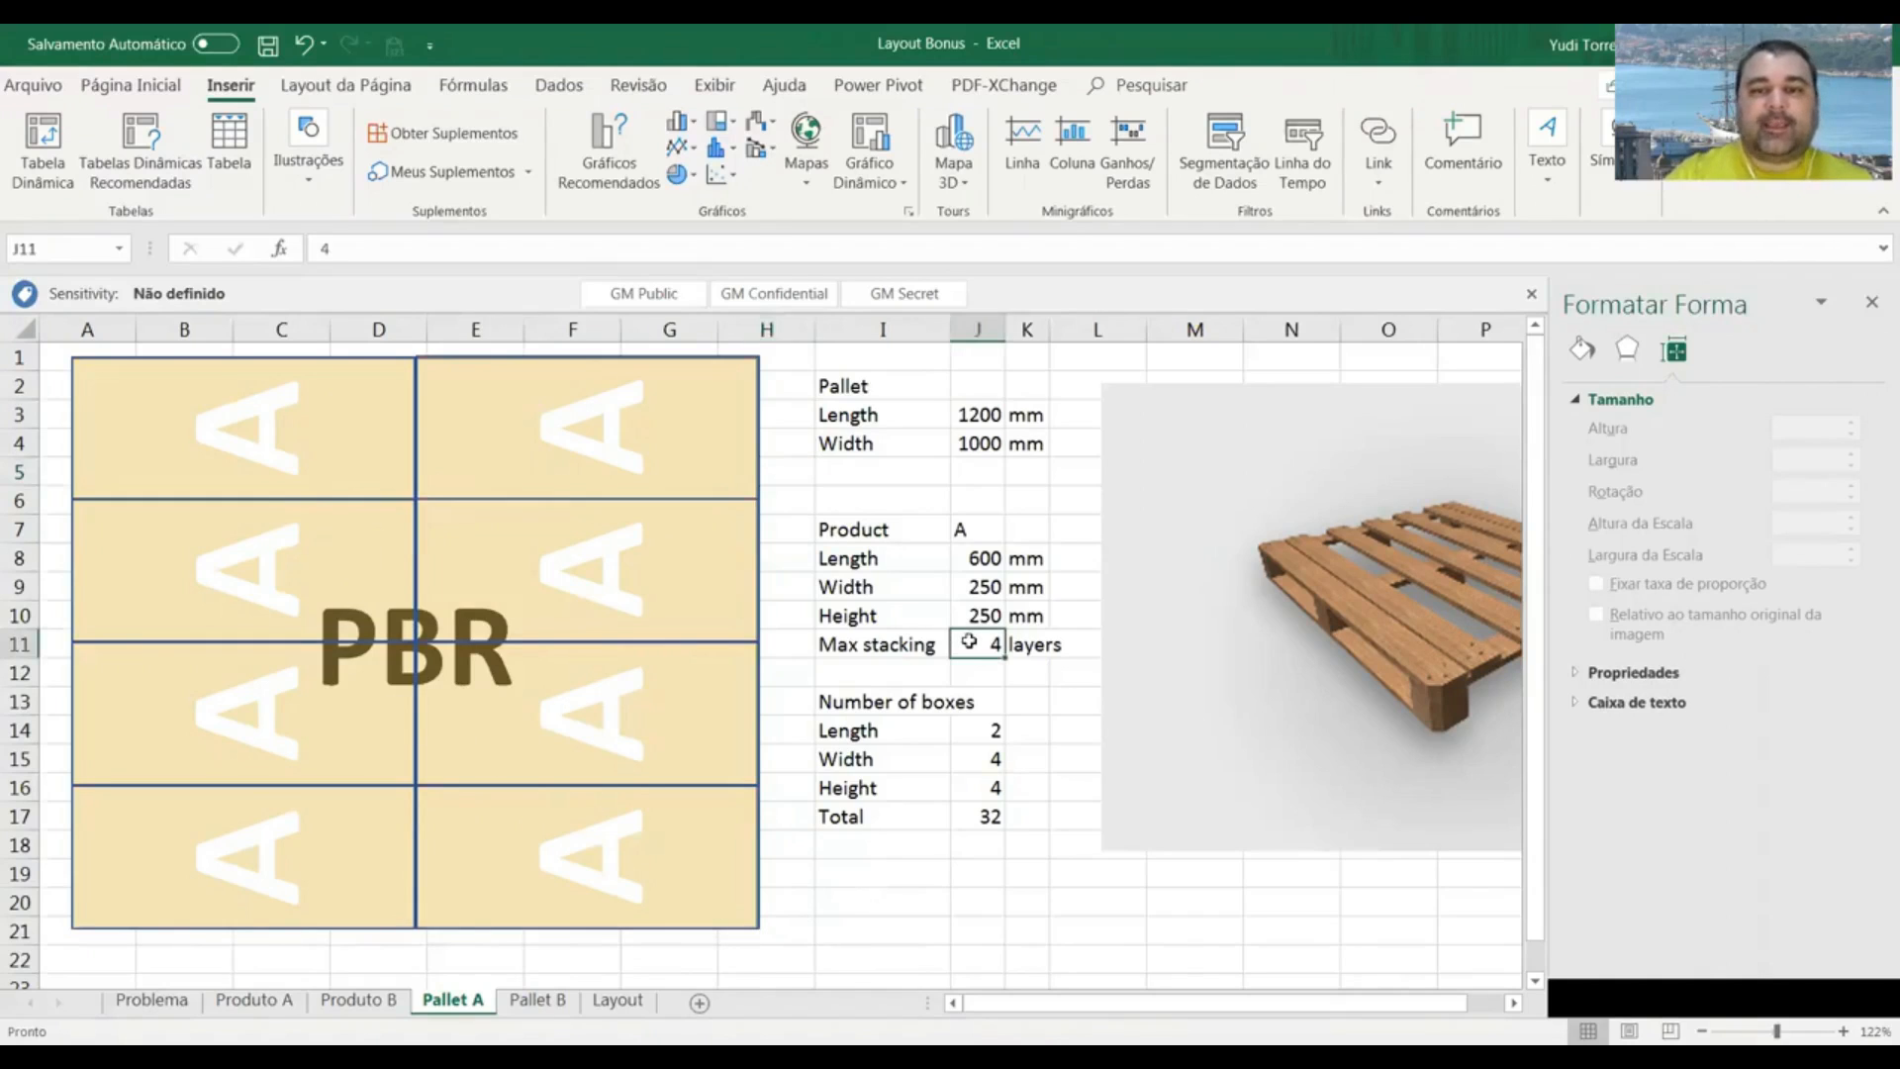
{"action": "left_click", "coordinate": [975, 817]}
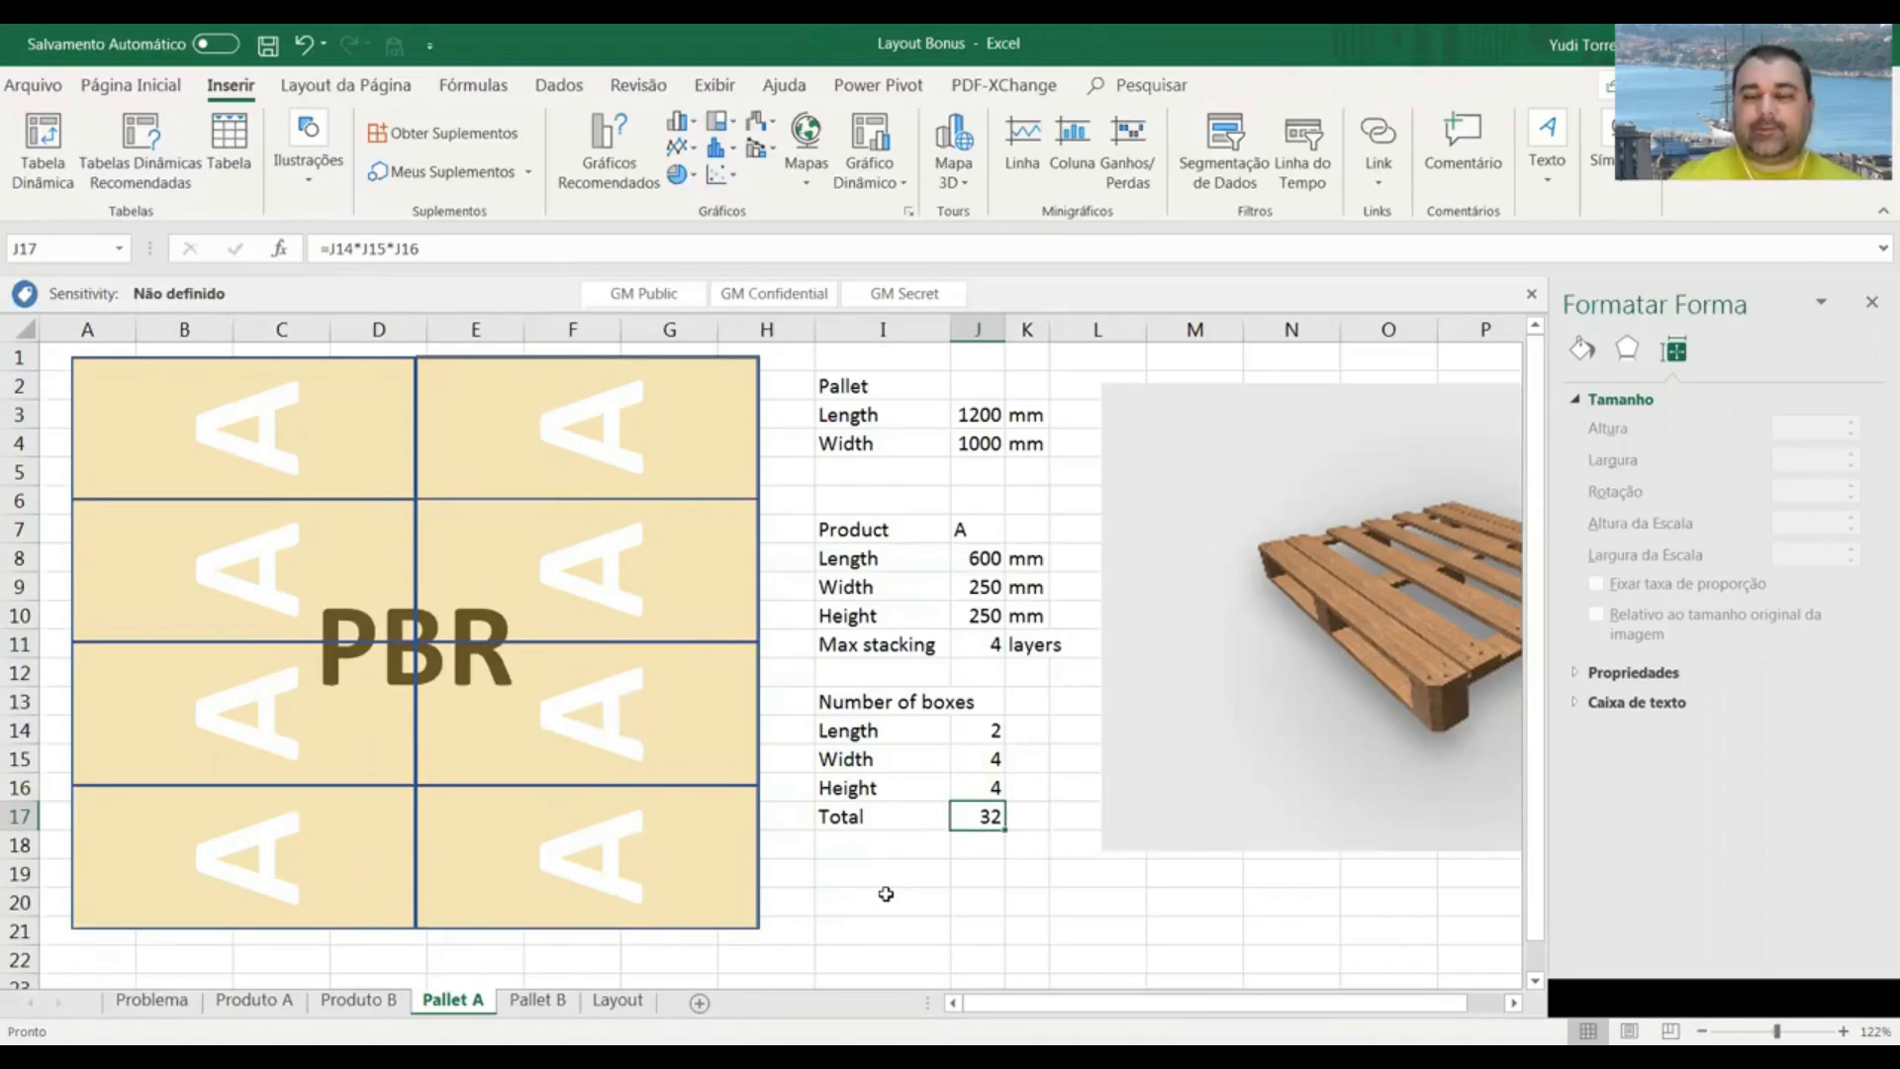
{"action": "mouse_move", "coordinate": [716, 812]}
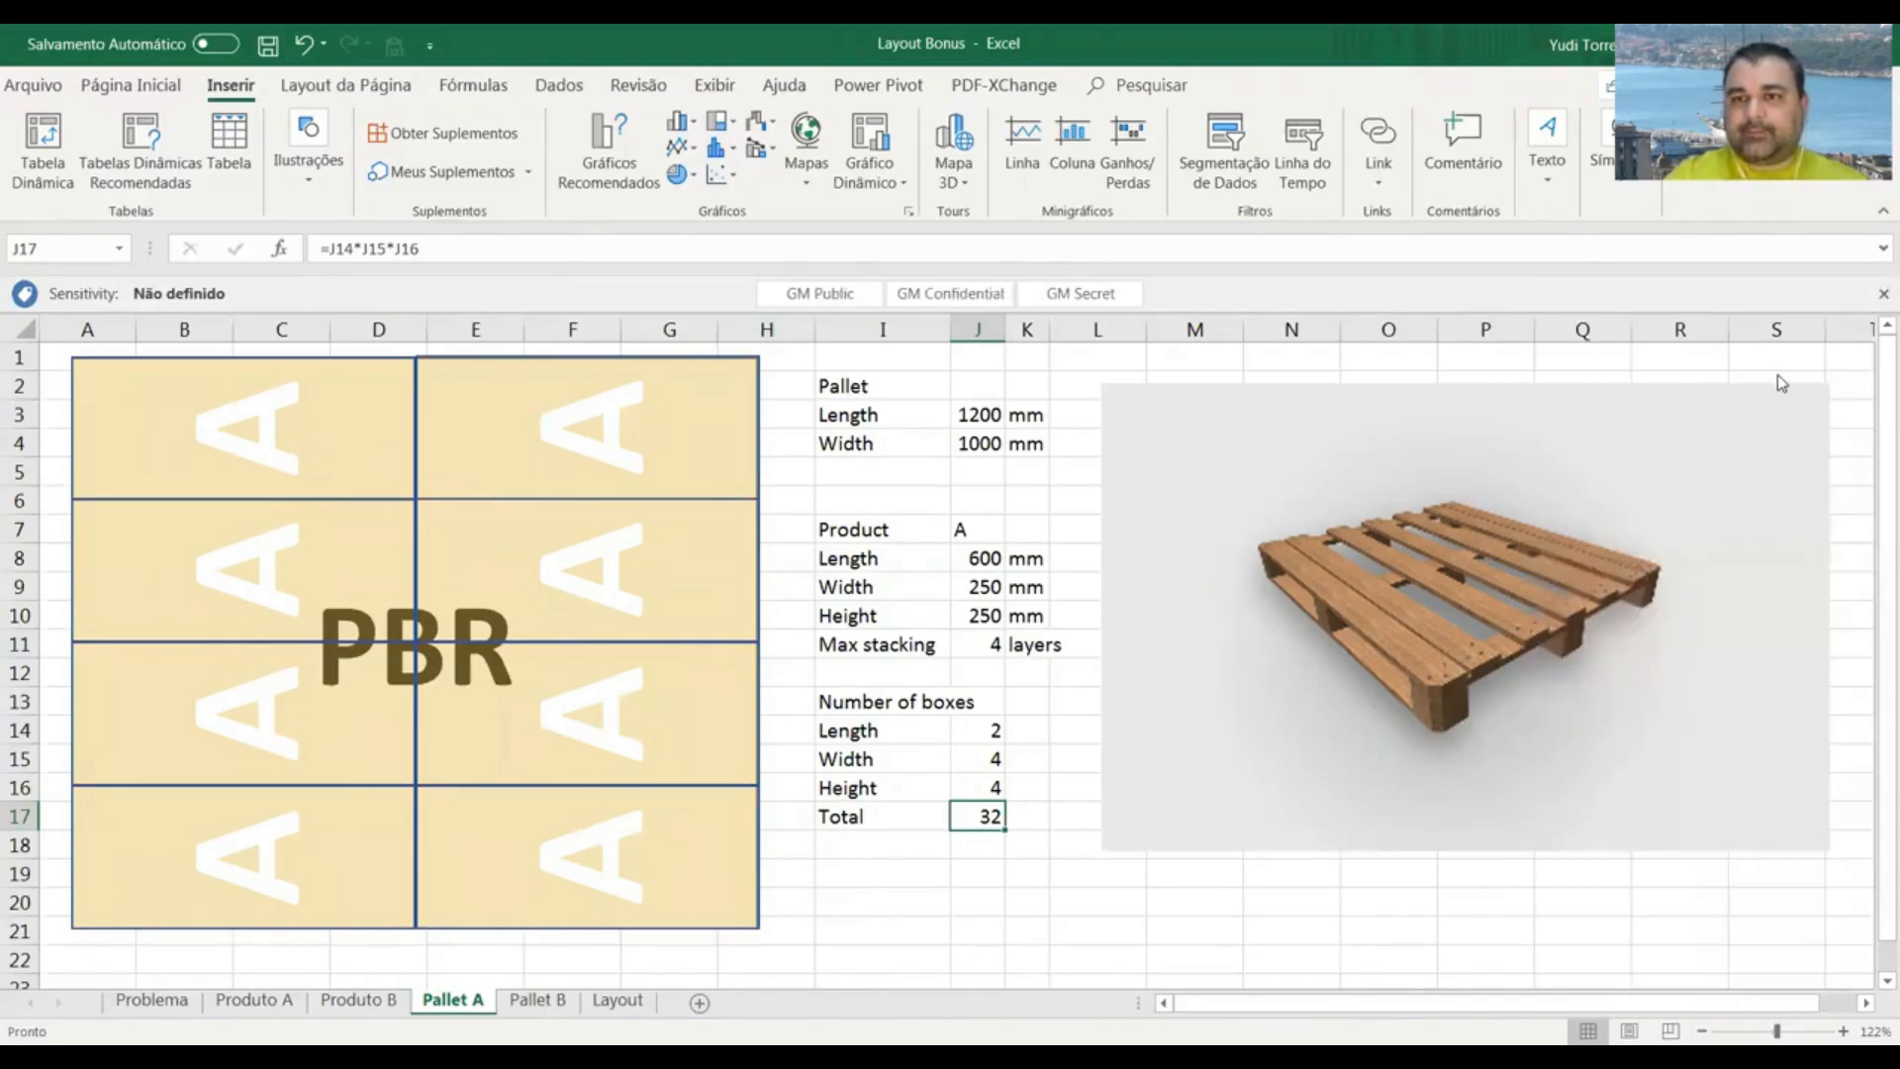
{"action": "mouse_move", "coordinate": [1444, 622]}
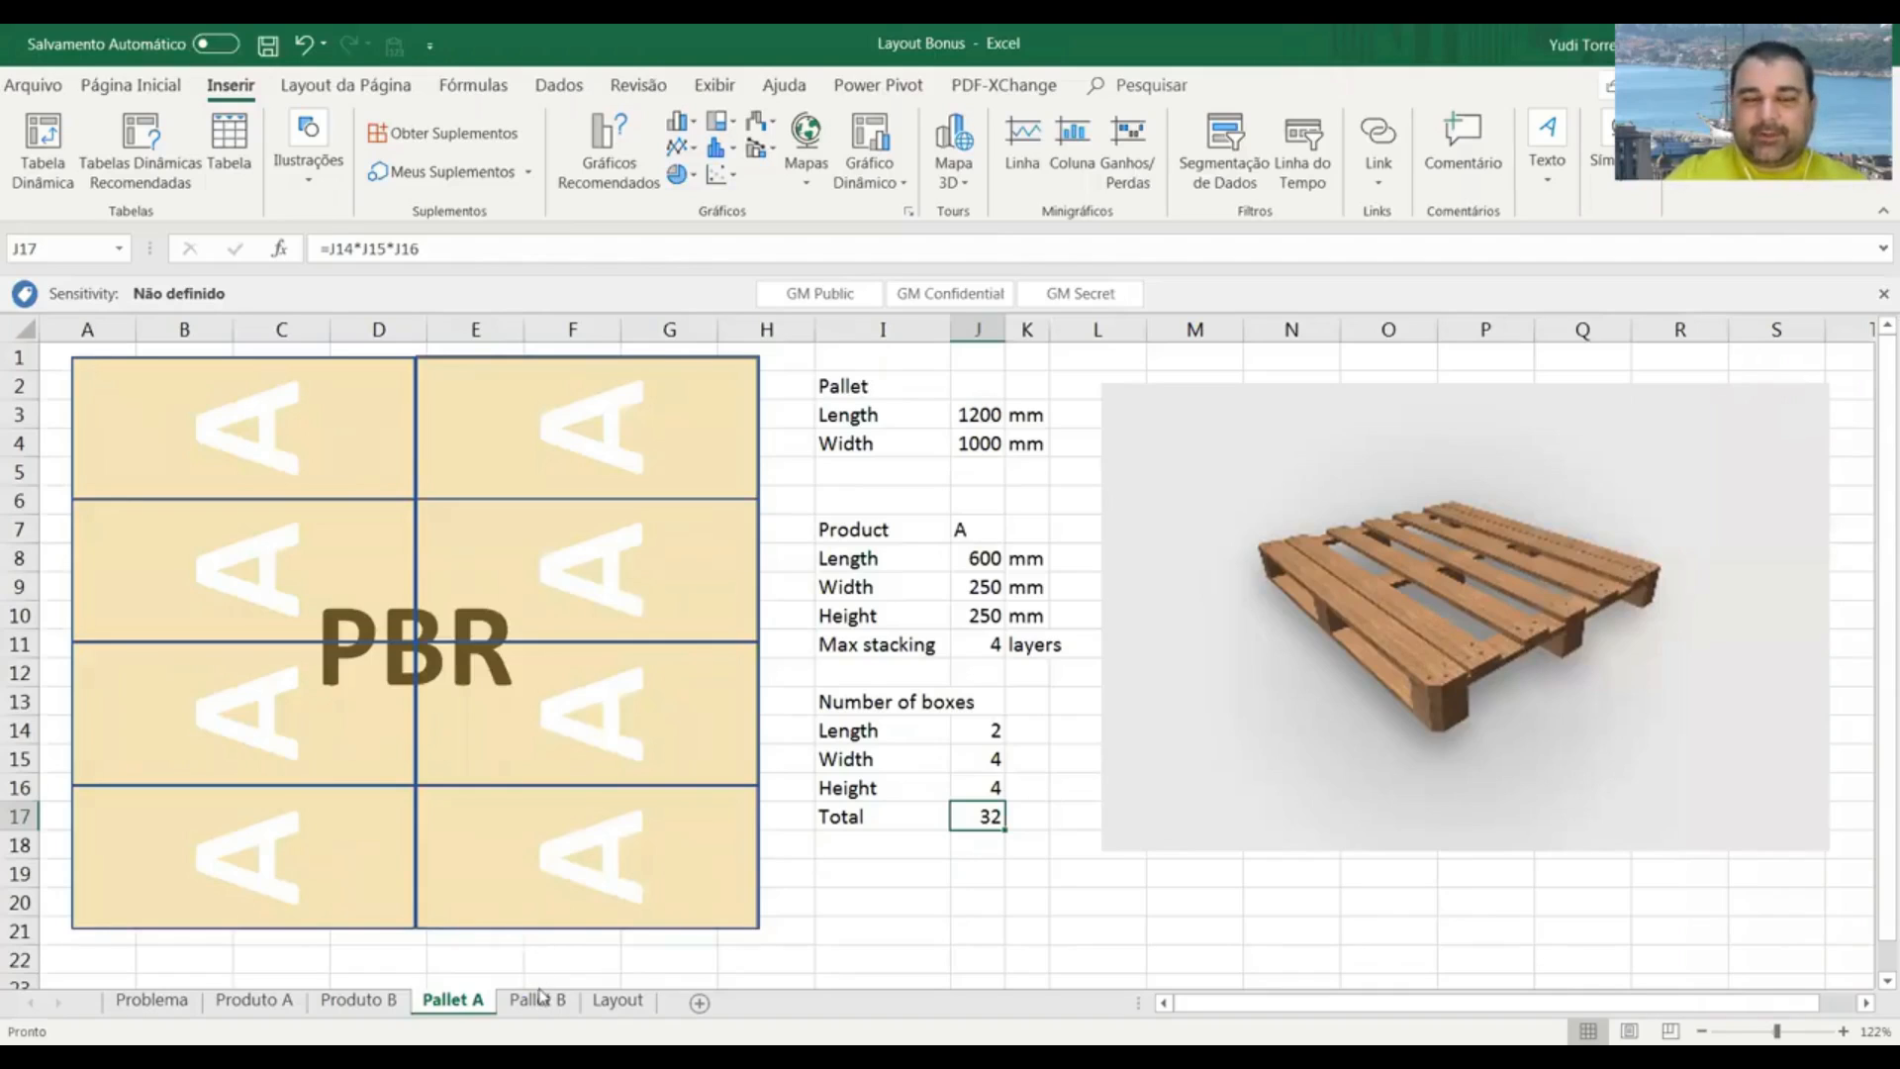
On Pallet B, check the 3 stacking layers and the 24-box total formula.
{"action": "left_click", "coordinate": [538, 1000]}
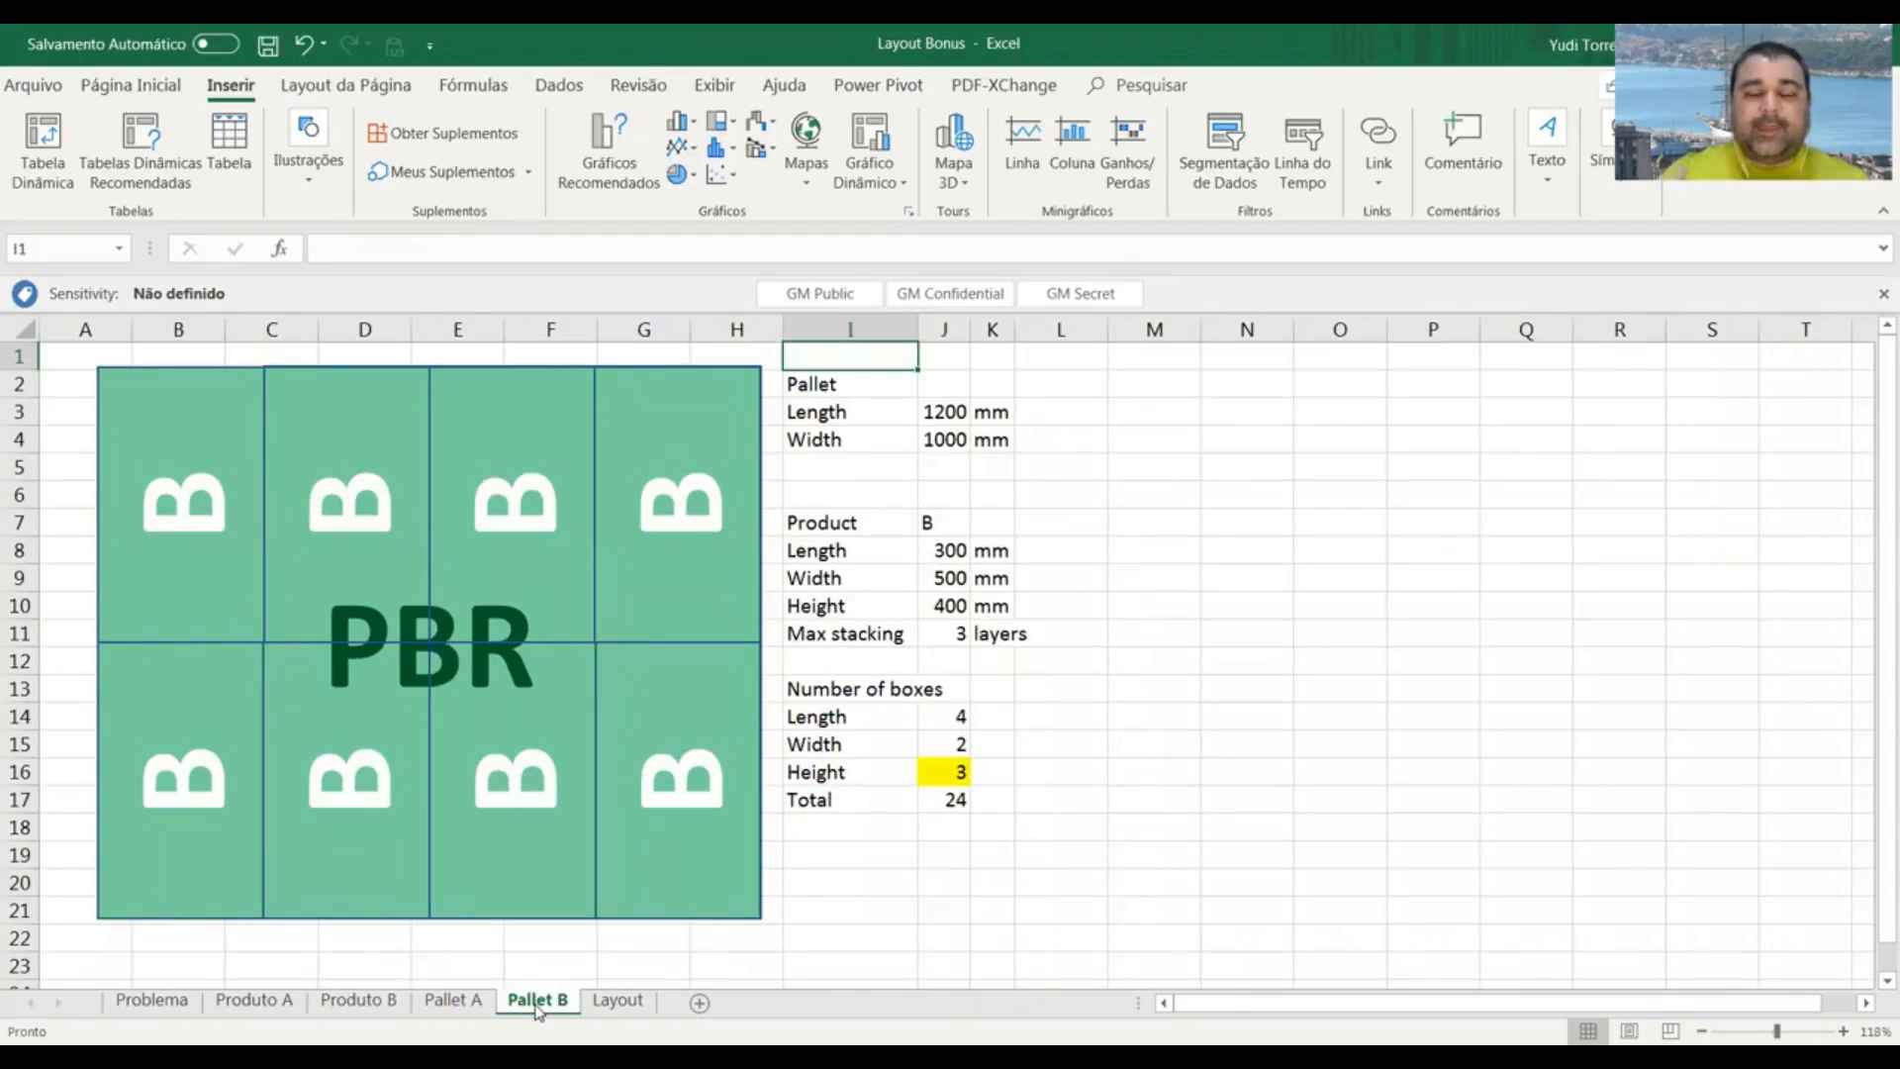
{"action": "mouse_move", "coordinate": [304, 536]}
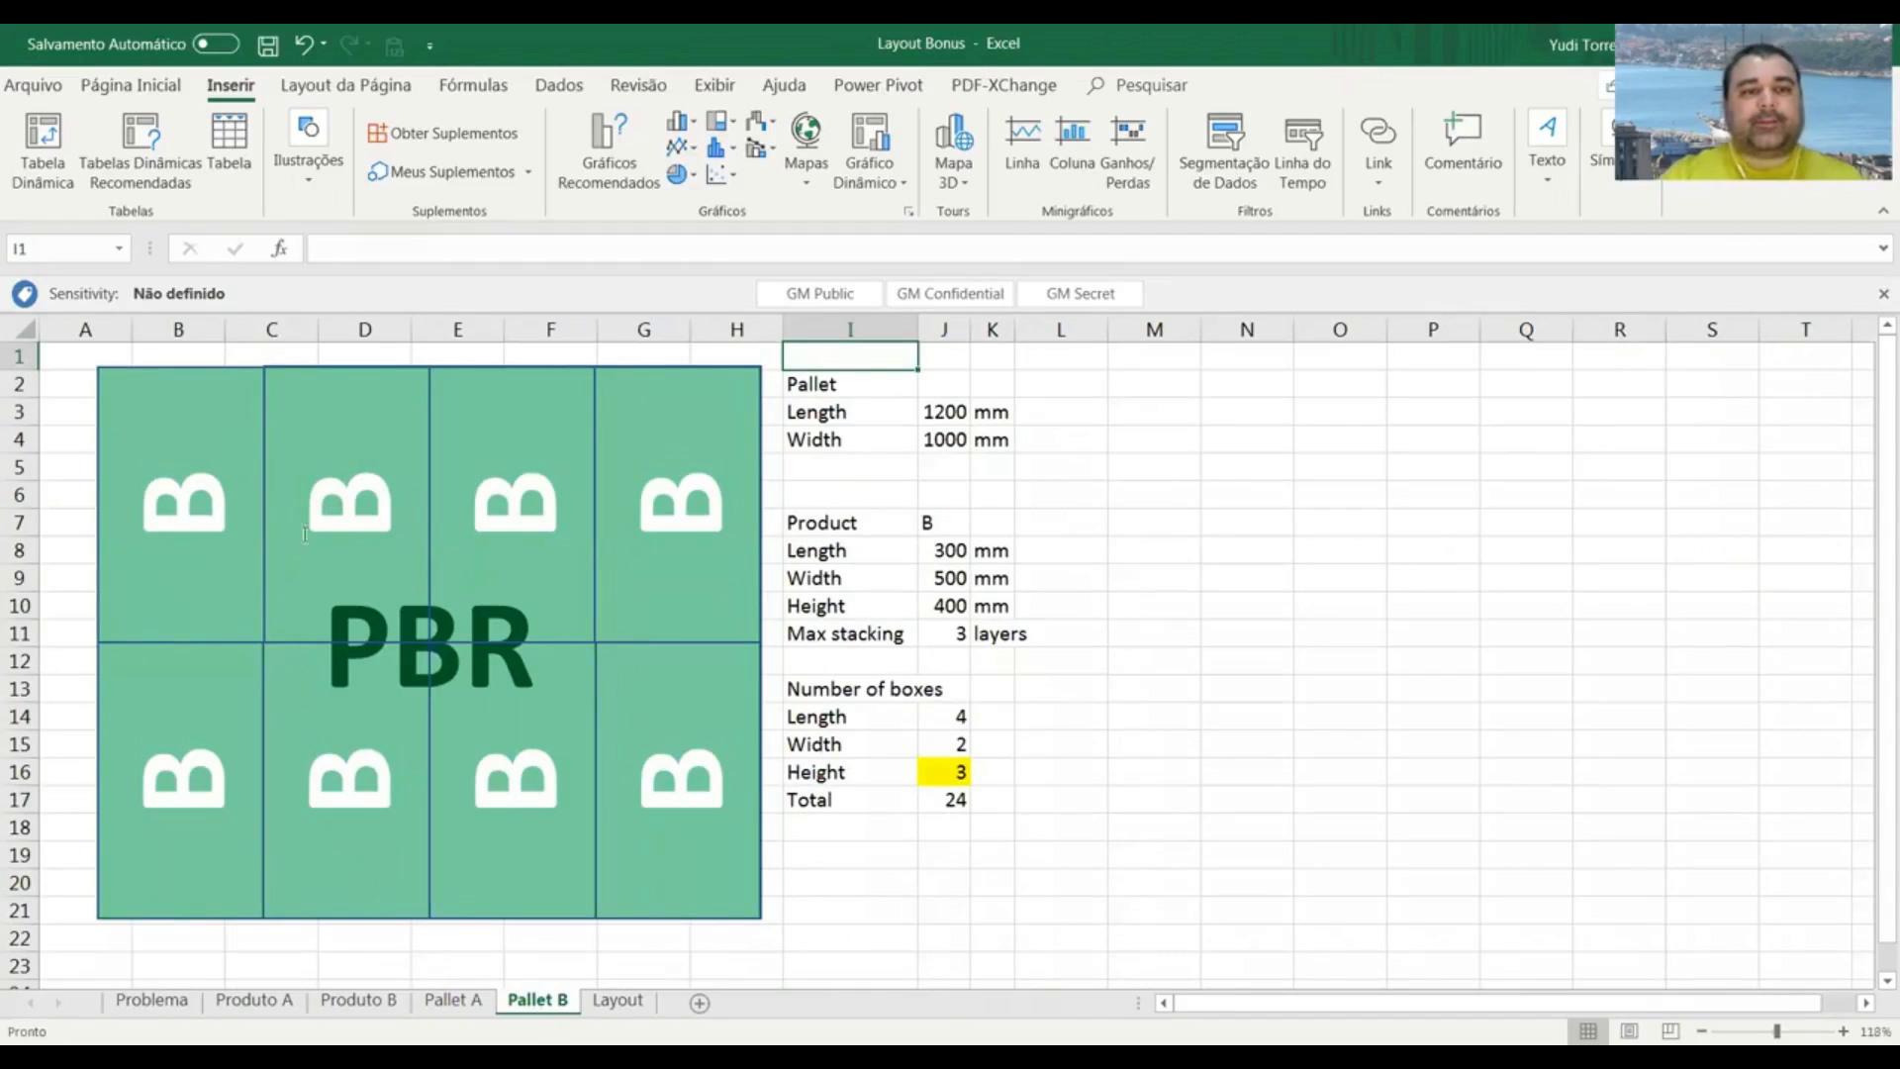
{"action": "mouse_move", "coordinate": [691, 793]}
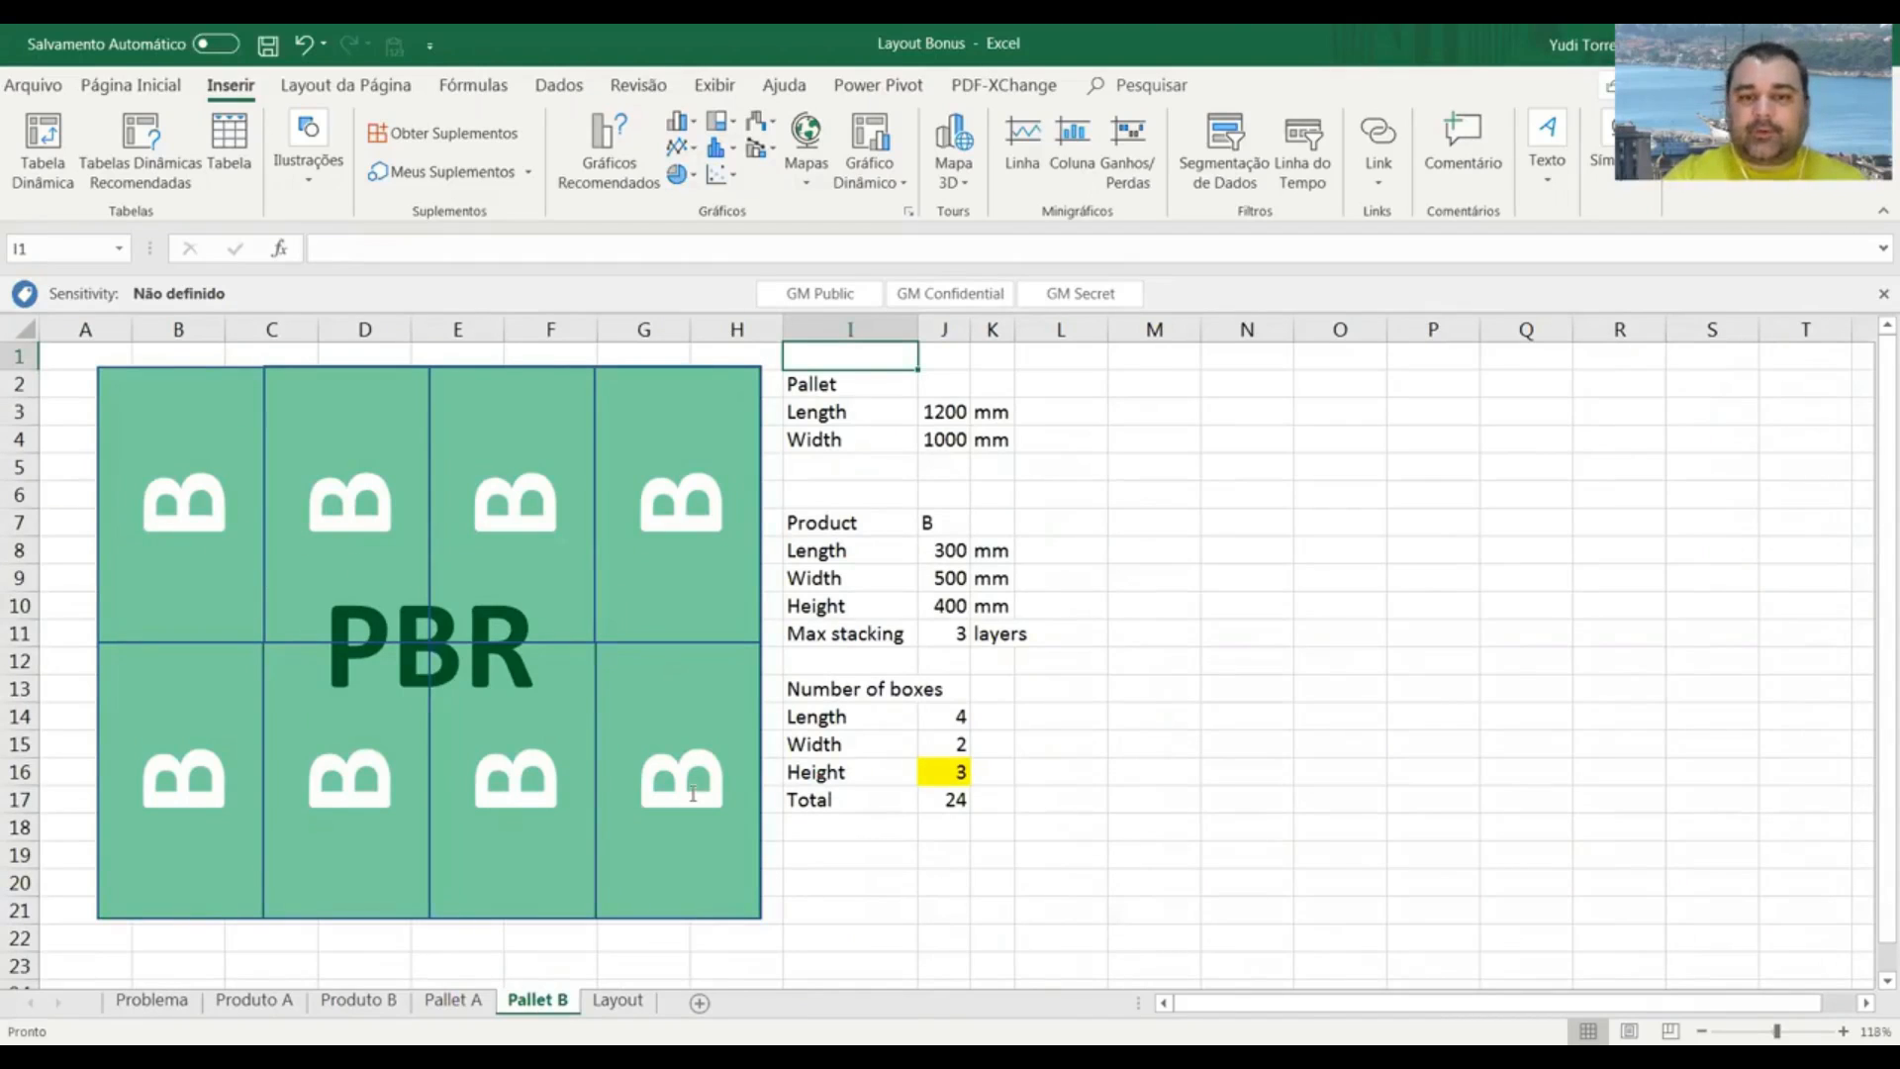
{"action": "mouse_move", "coordinate": [463, 808]}
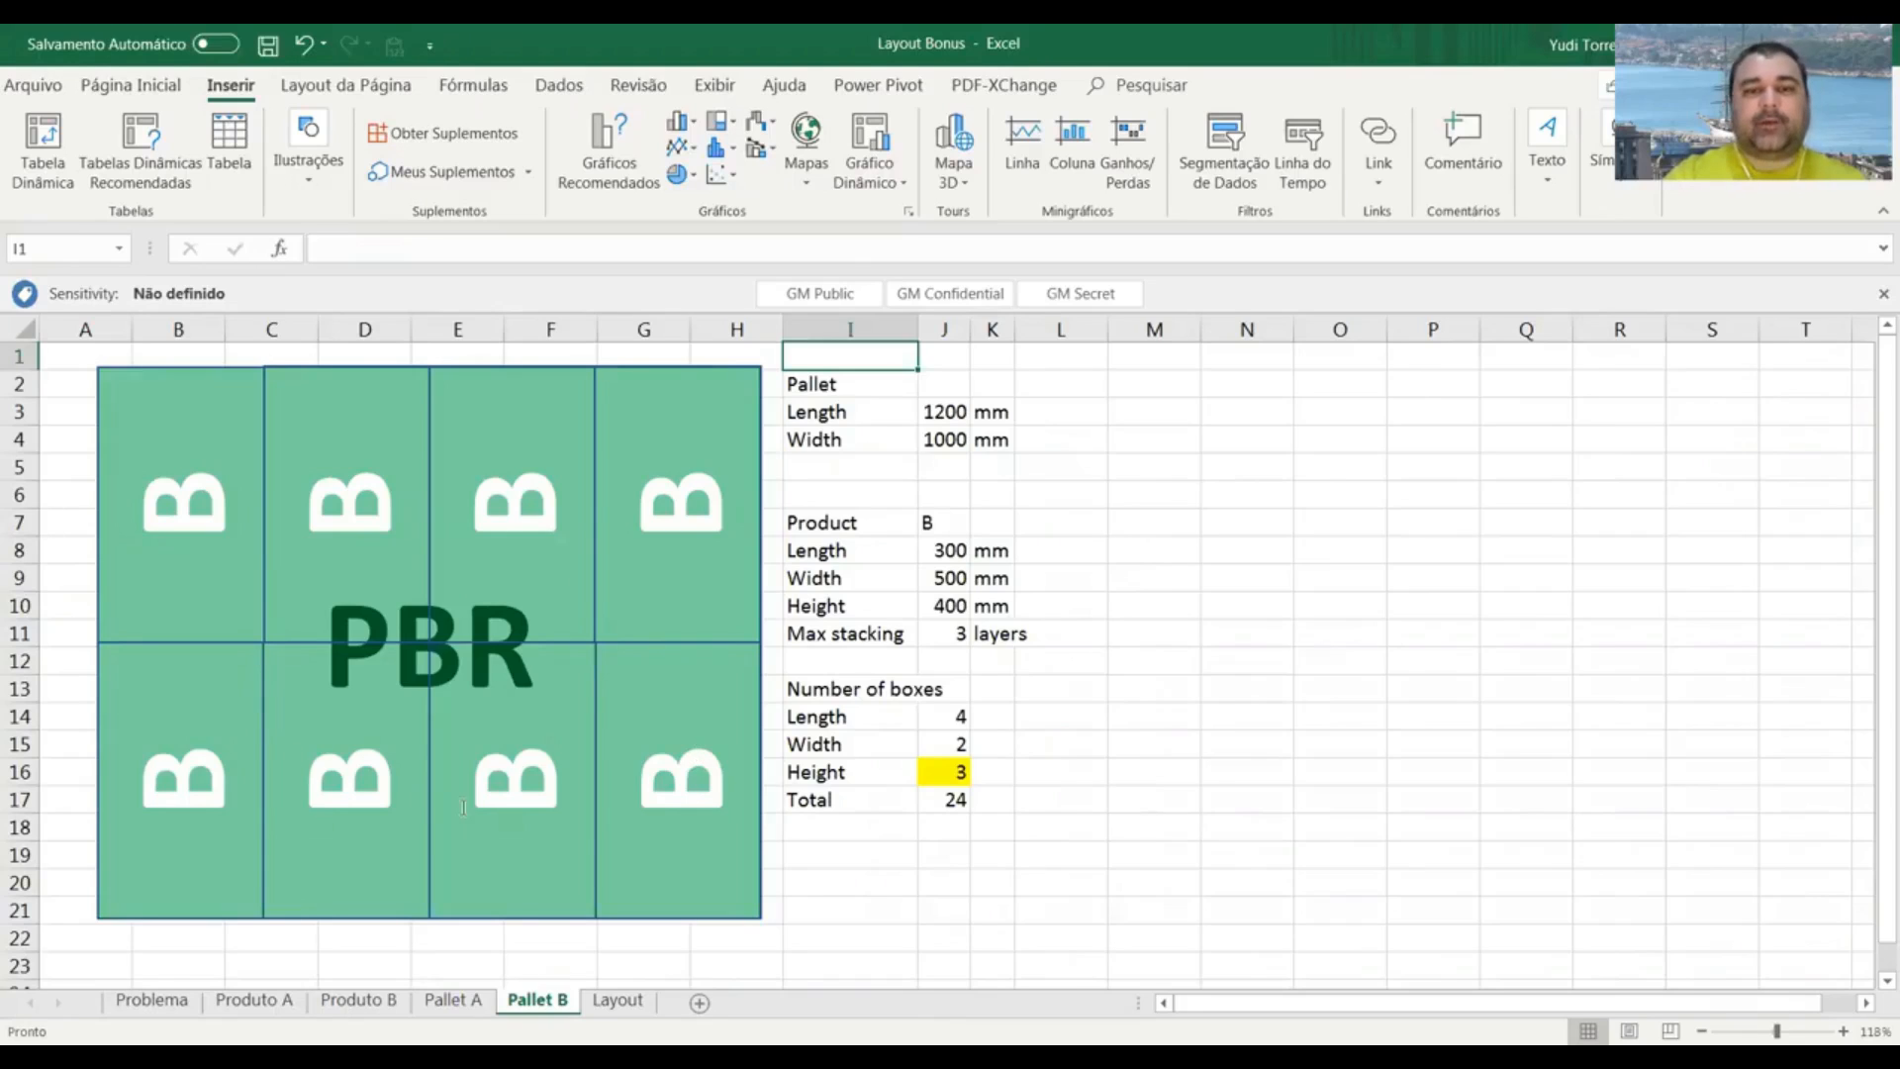
{"action": "mouse_move", "coordinate": [939, 641]}
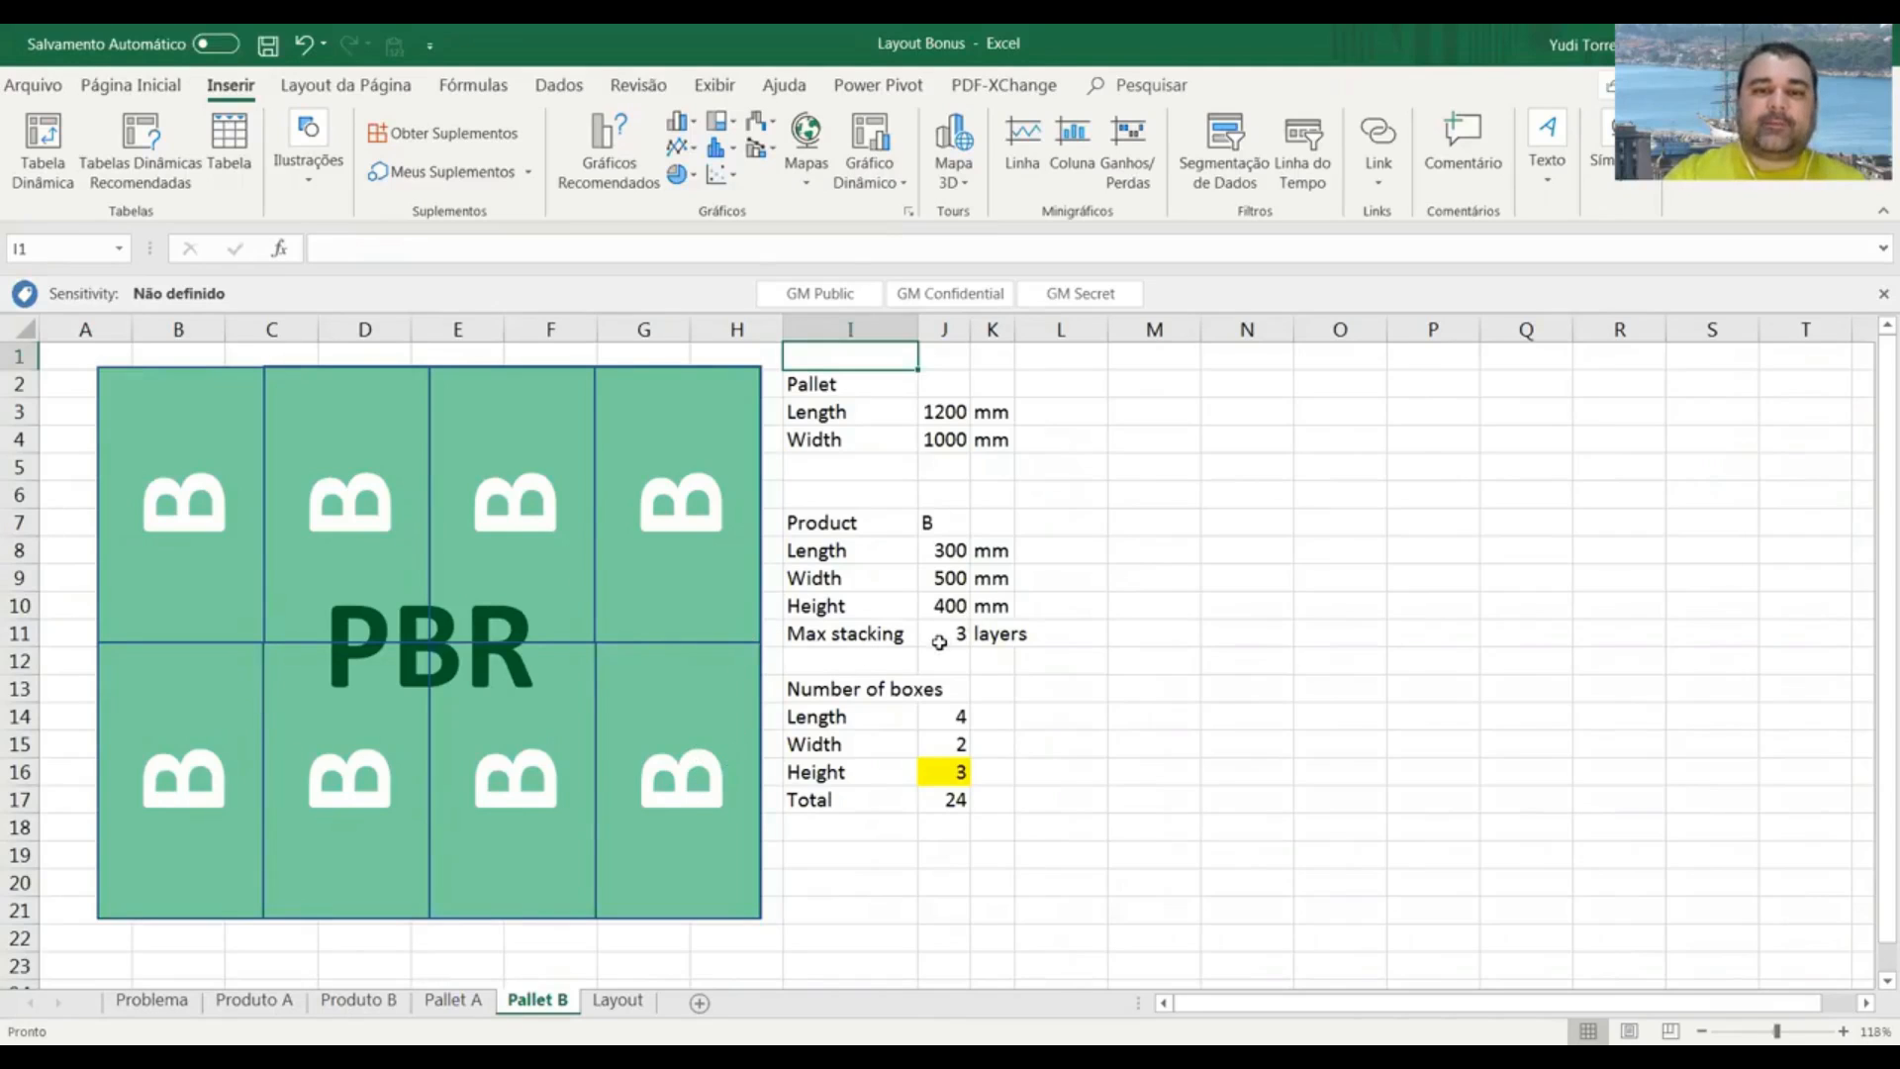
{"action": "left_click", "coordinate": [944, 633]}
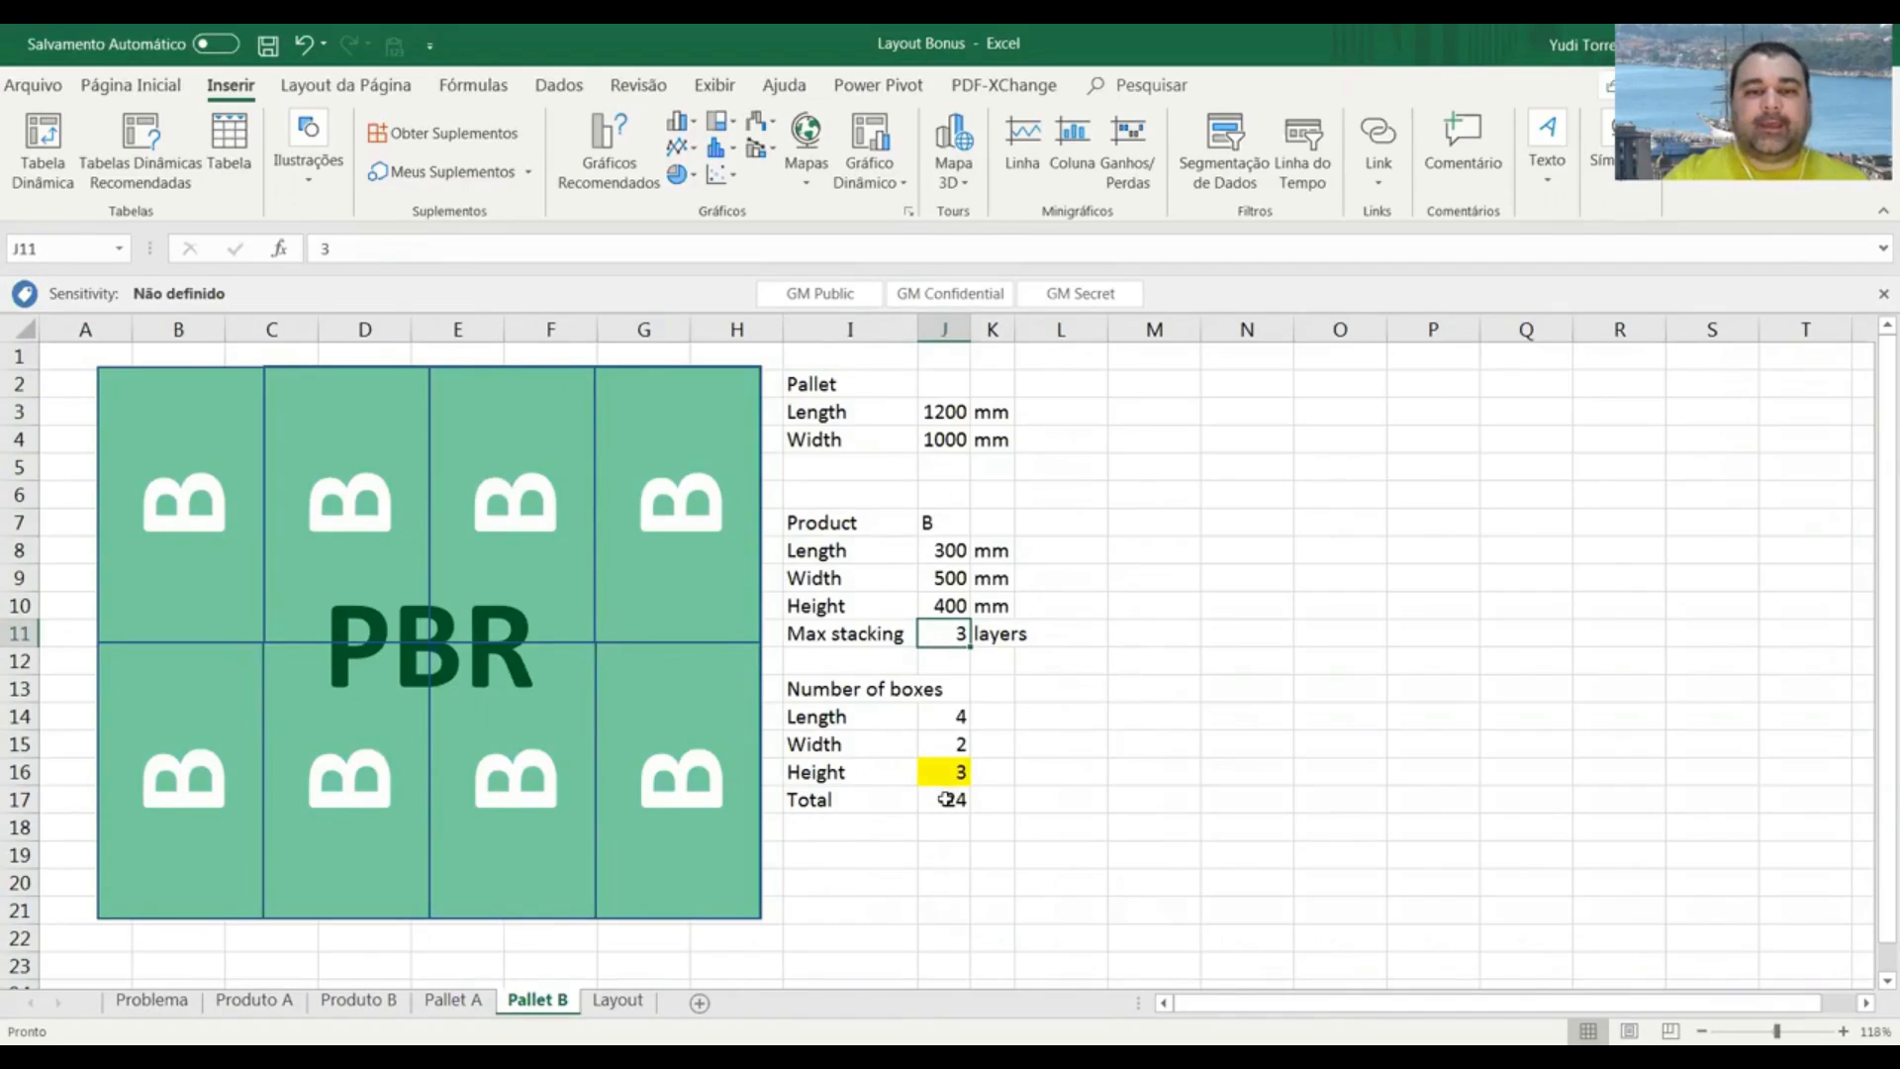
{"action": "left_click", "coordinate": [948, 800]}
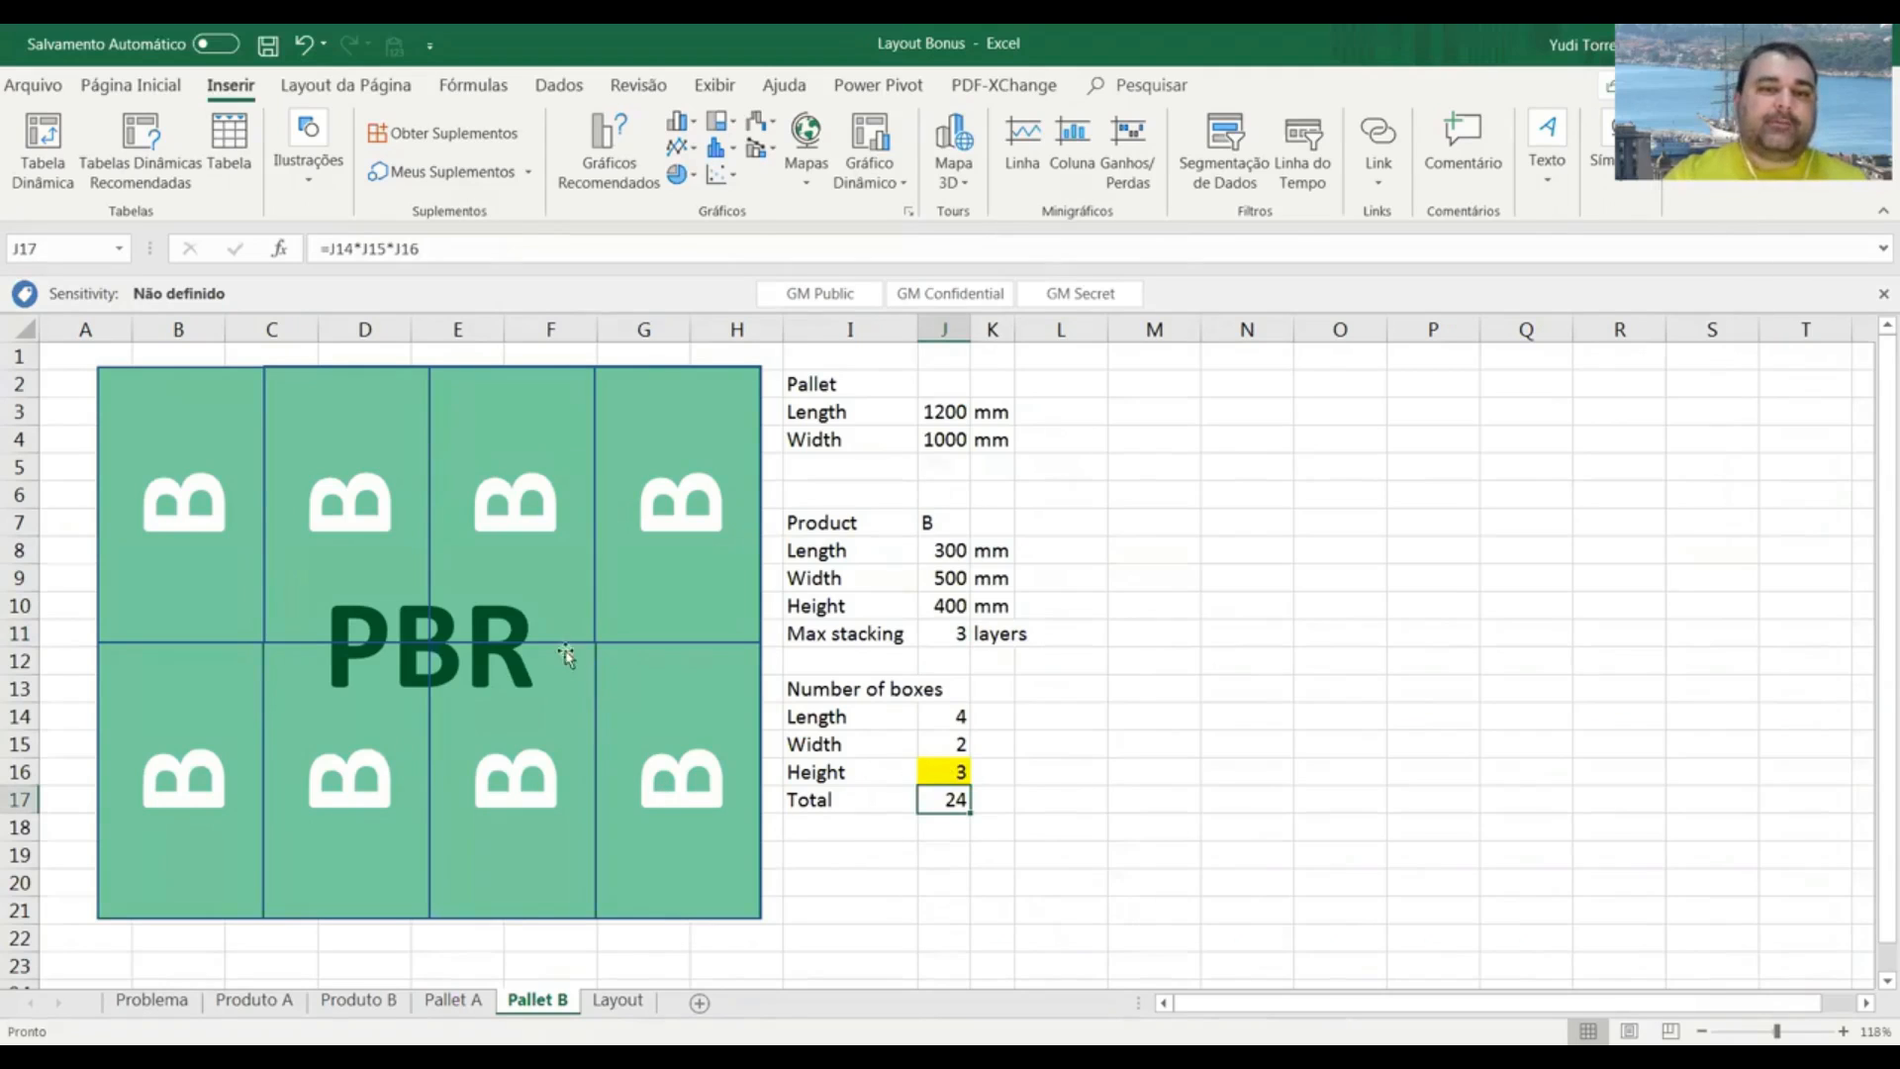
{"action": "mouse_move", "coordinate": [554, 869]}
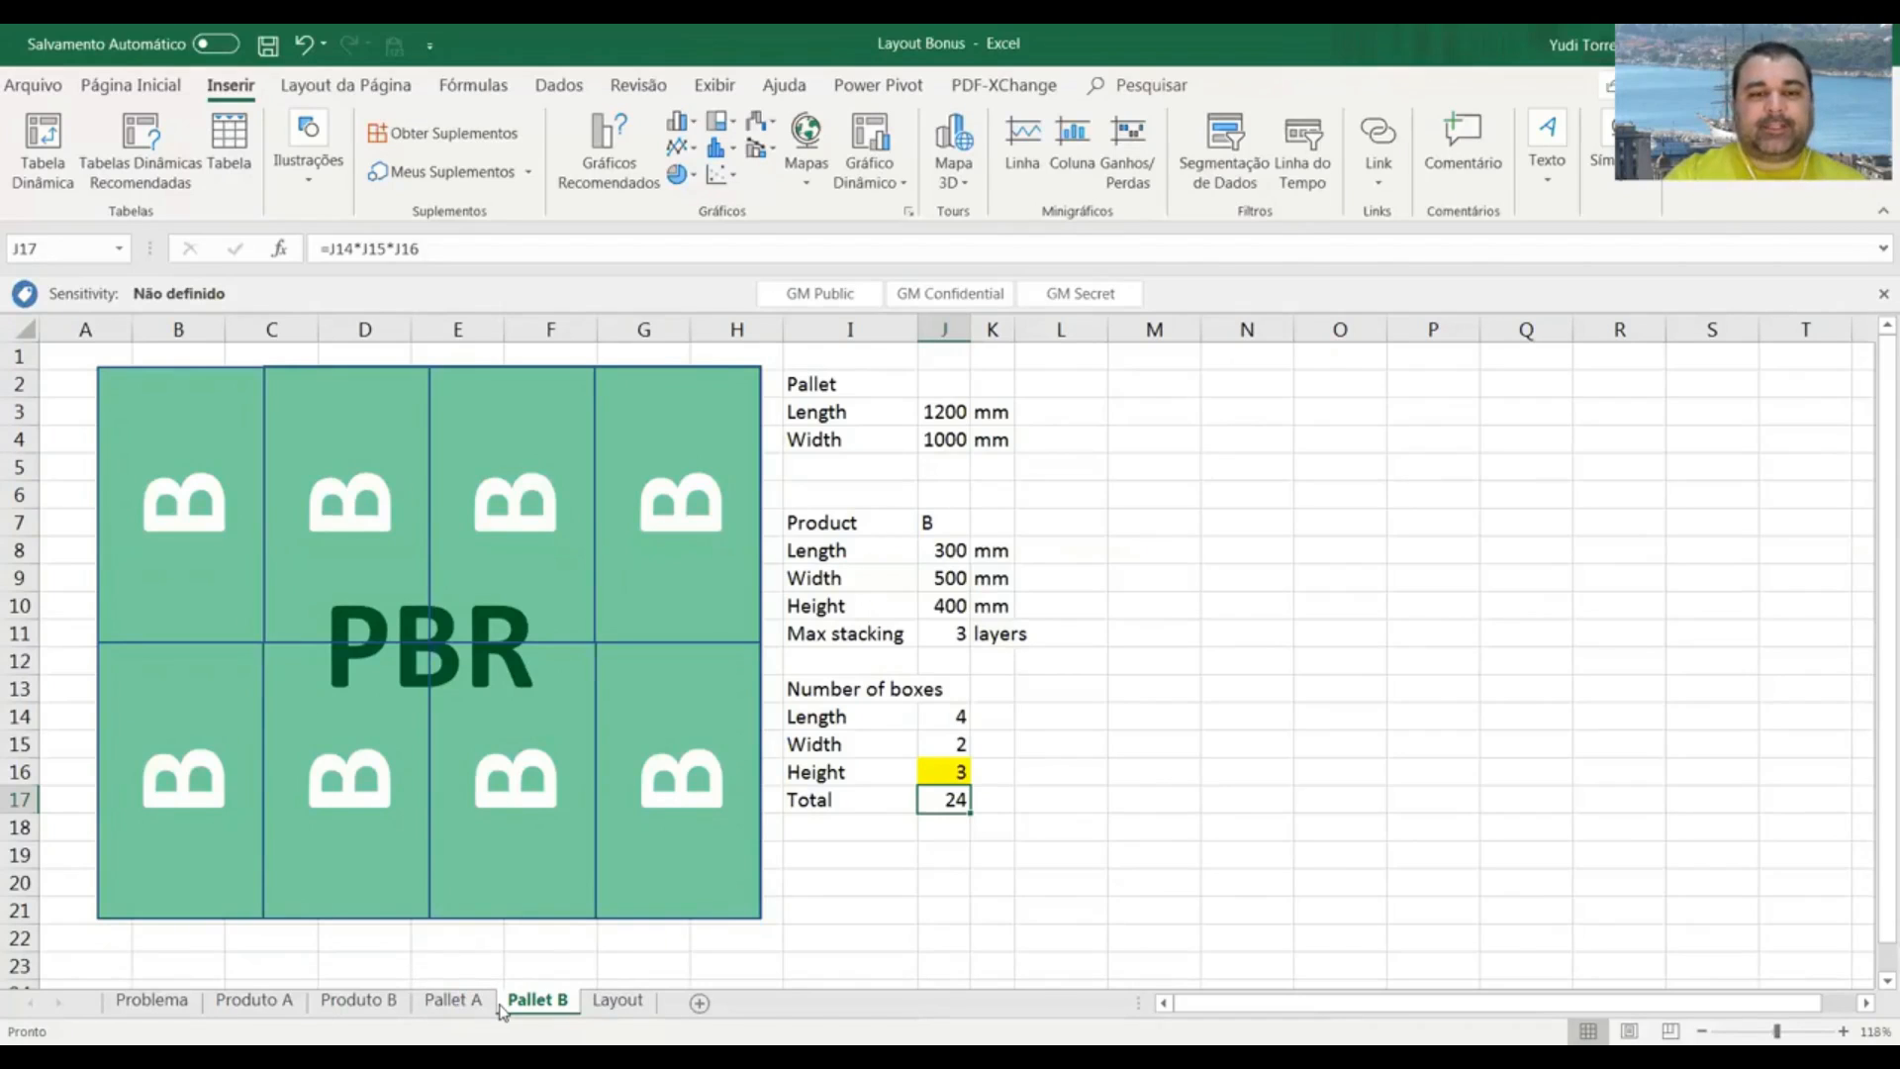
{"action": "mouse_move", "coordinate": [934, 805]}
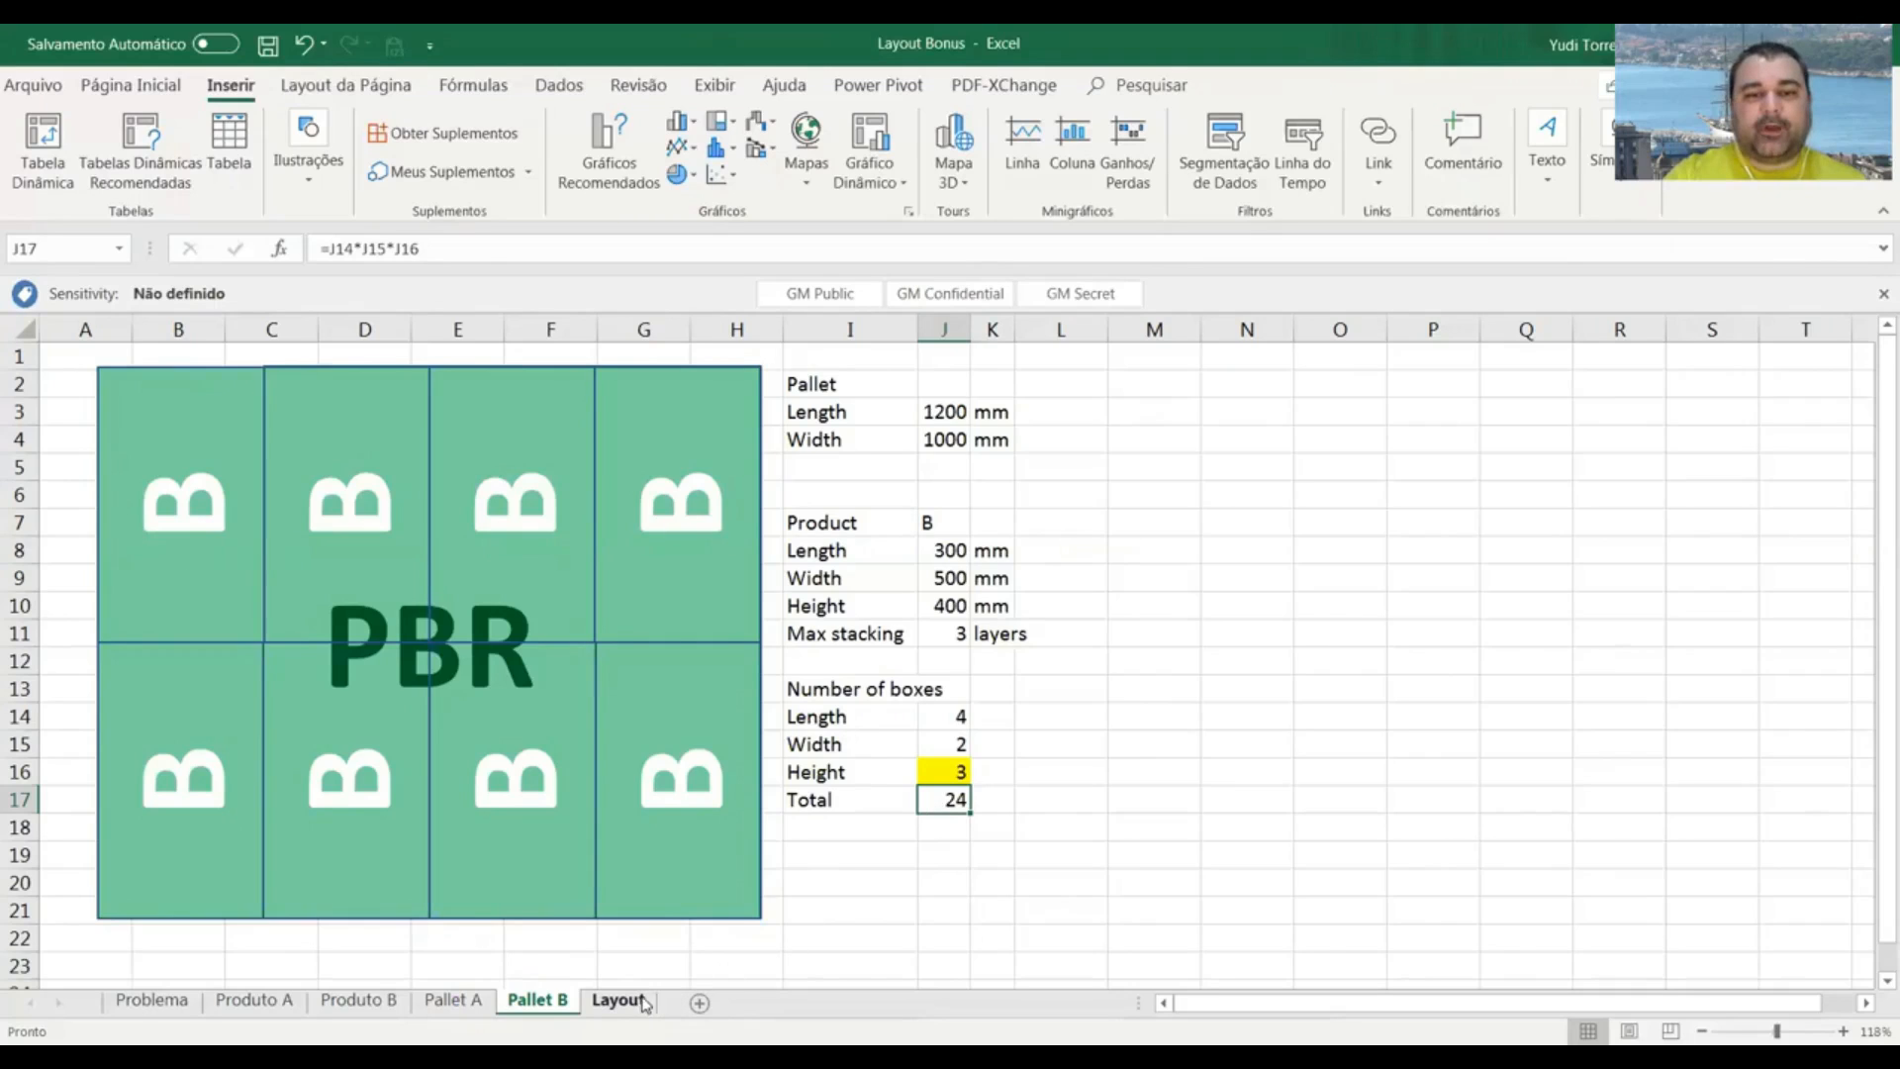
On Layout, inspect quantities and ROUNDUP pallet counts: 38 for A, 42 for B.
{"action": "left_click", "coordinate": [617, 1000]}
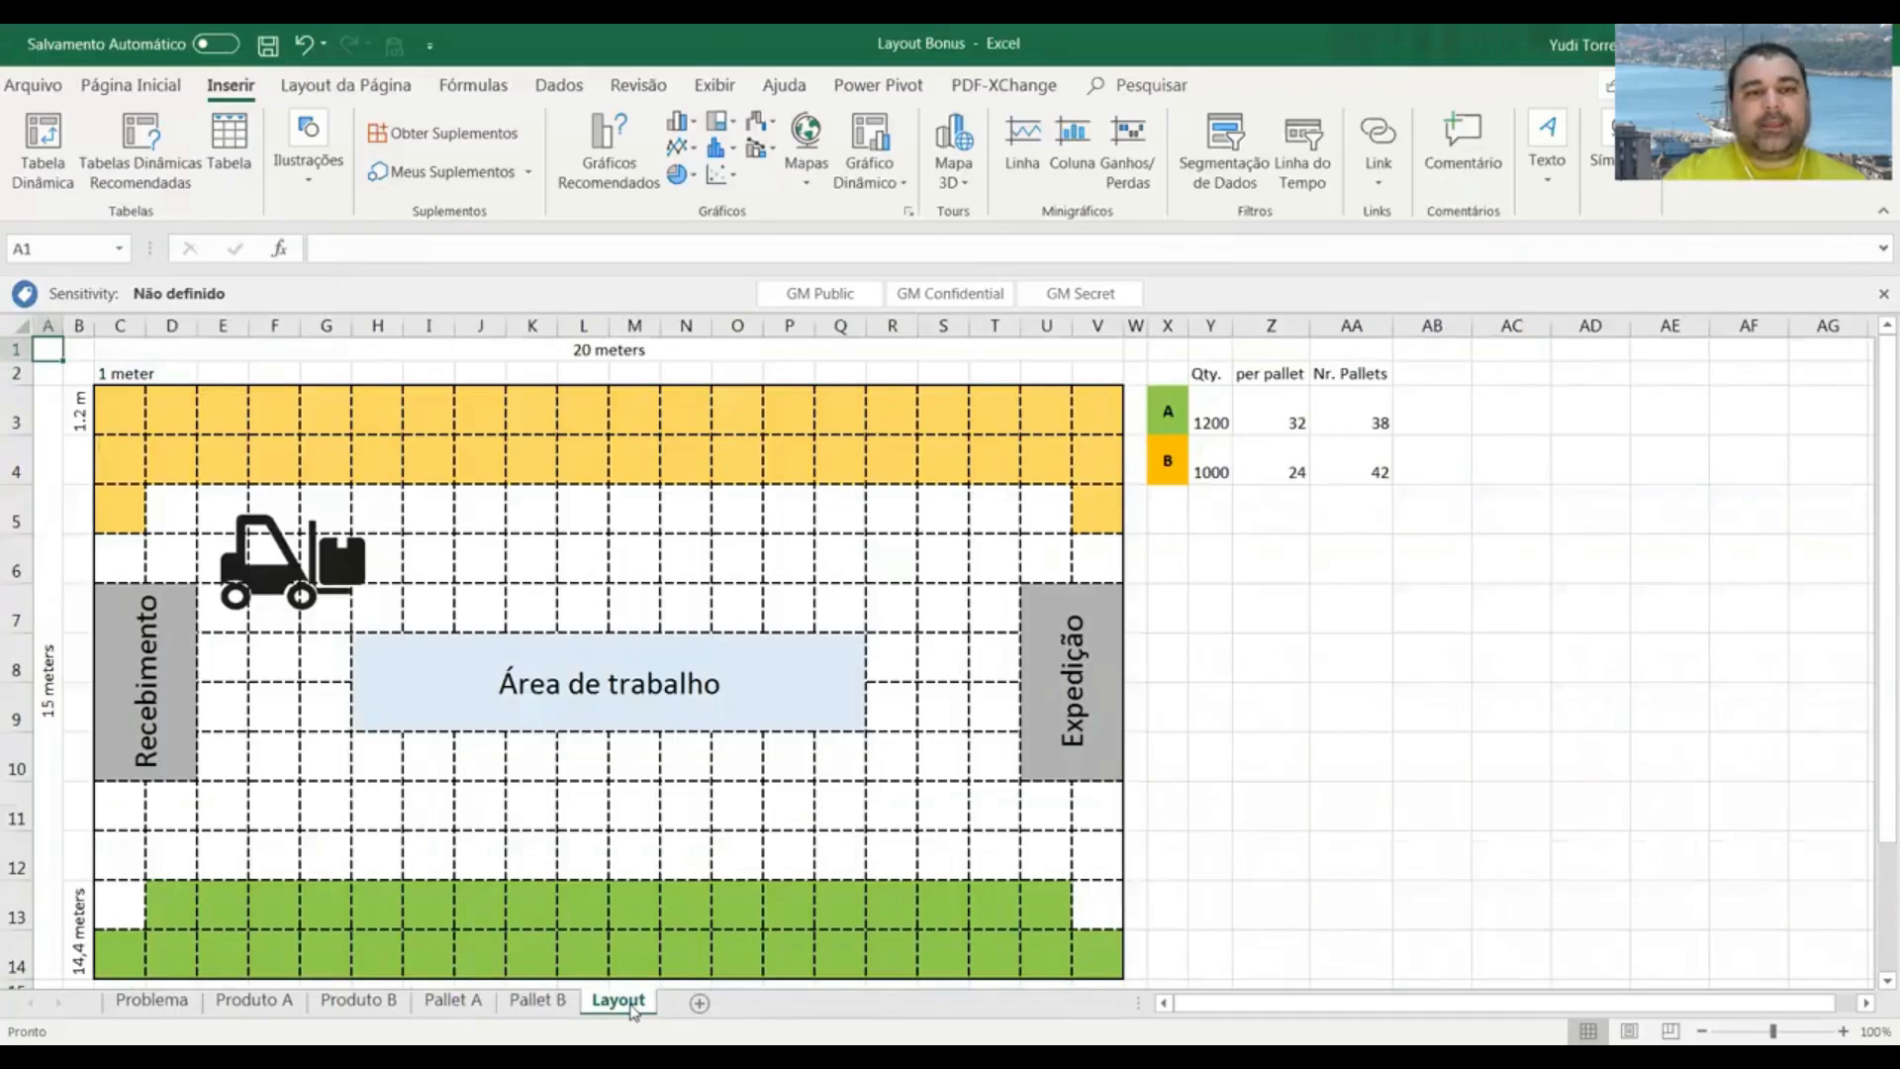
{"action": "mouse_move", "coordinate": [1112, 575]}
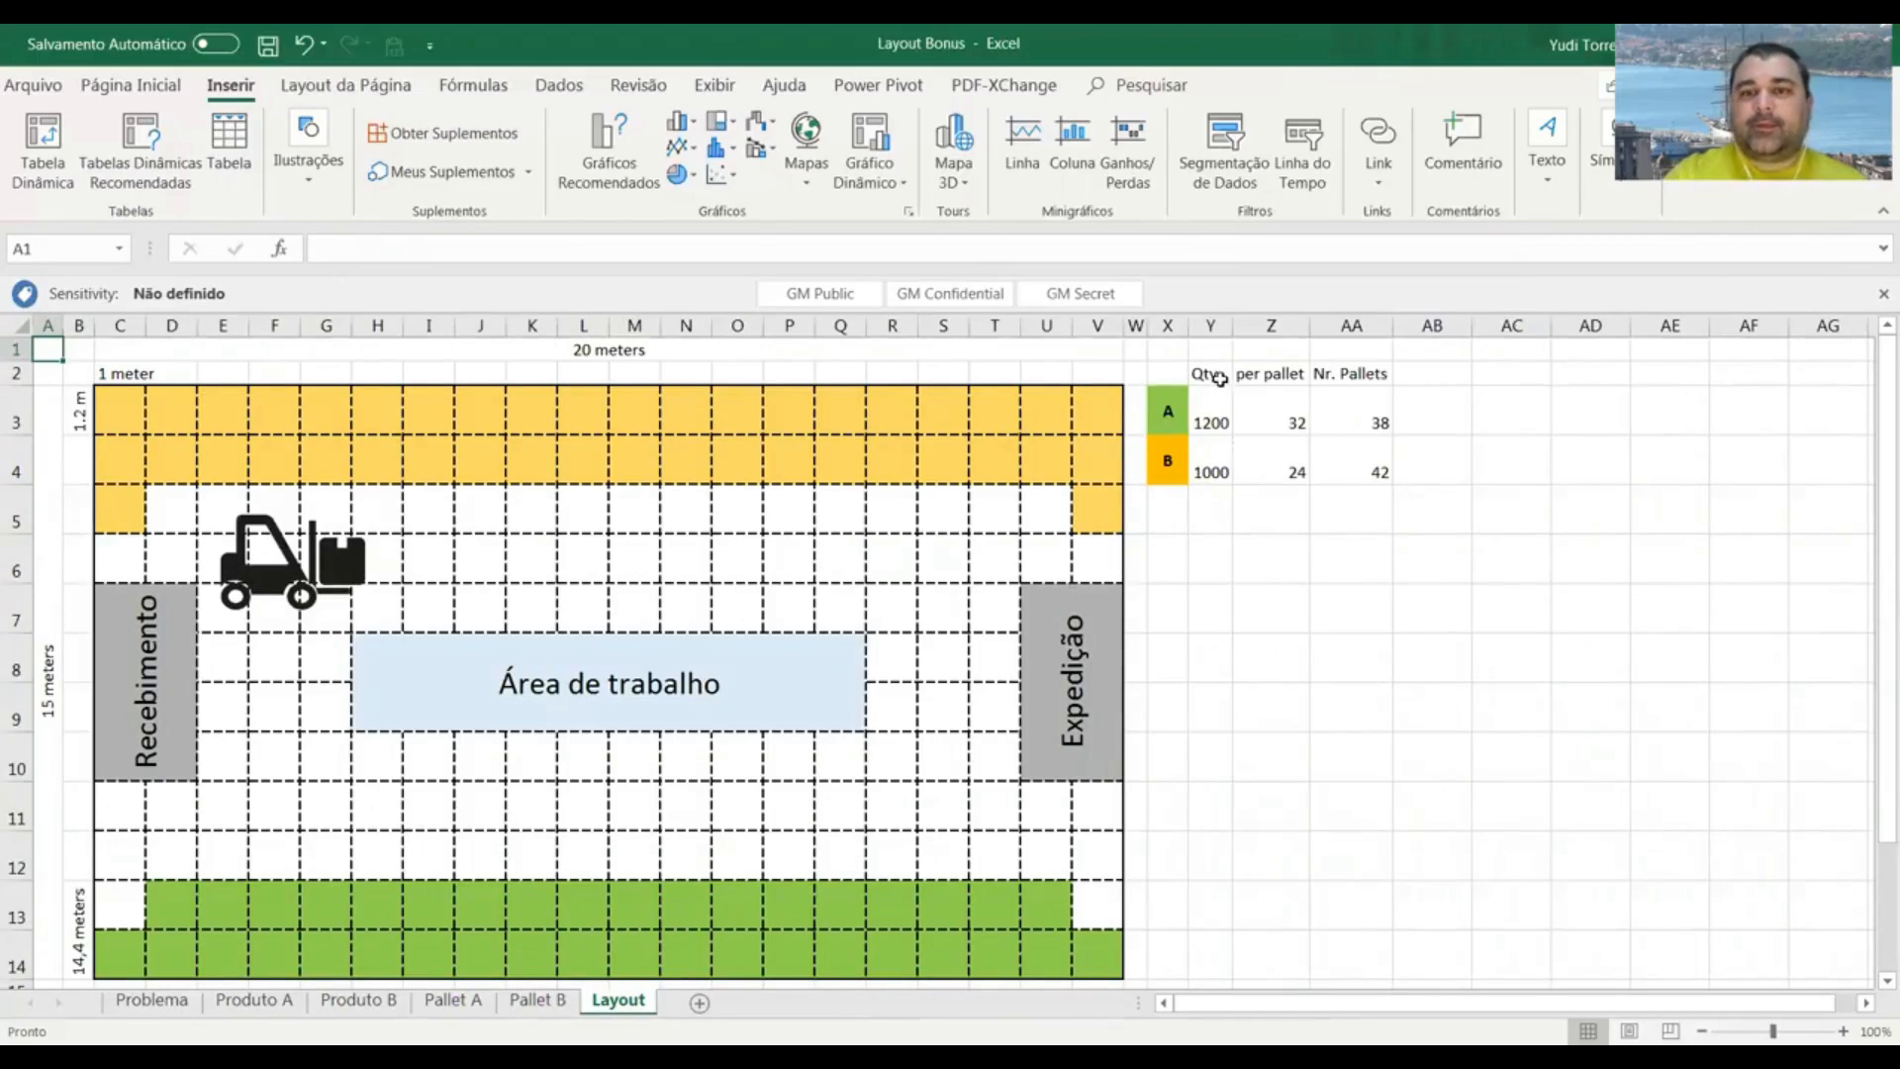
{"action": "left_click", "coordinate": [1210, 423]}
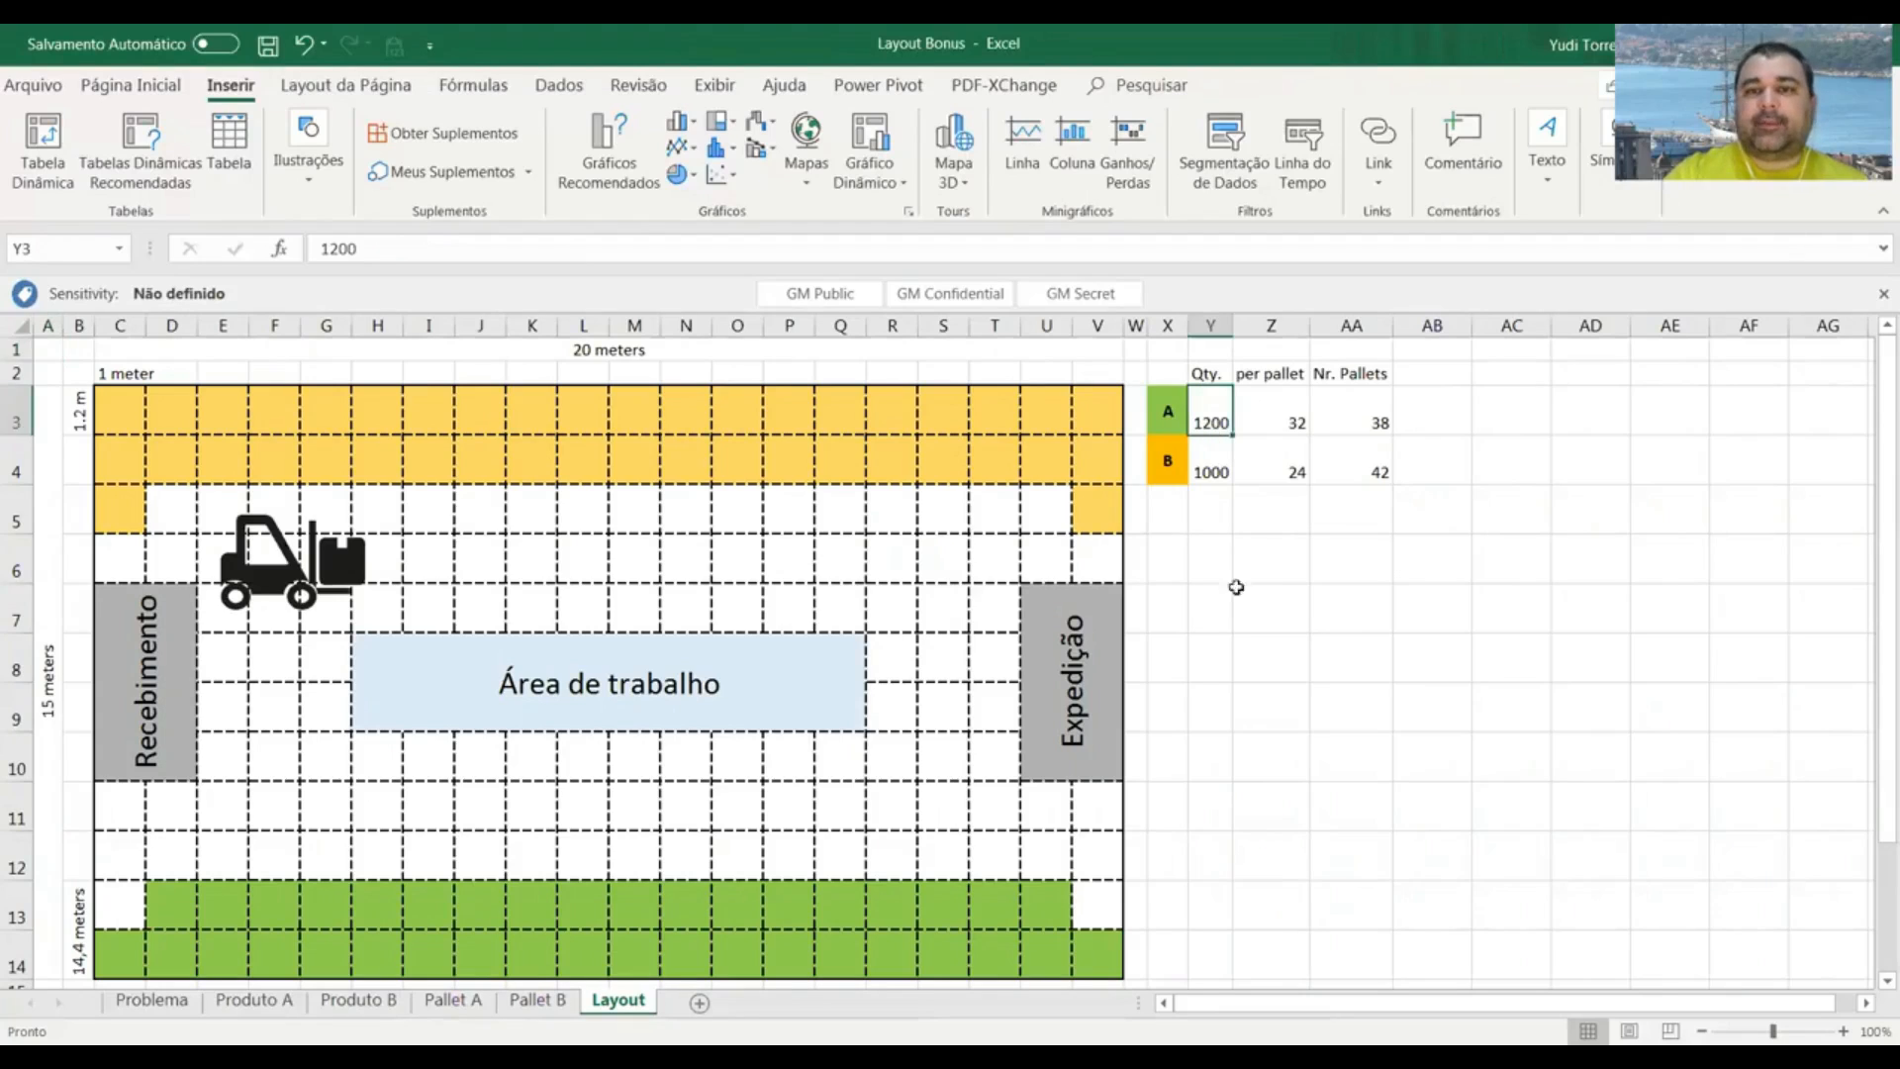
{"action": "mouse_move", "coordinate": [1258, 600]}
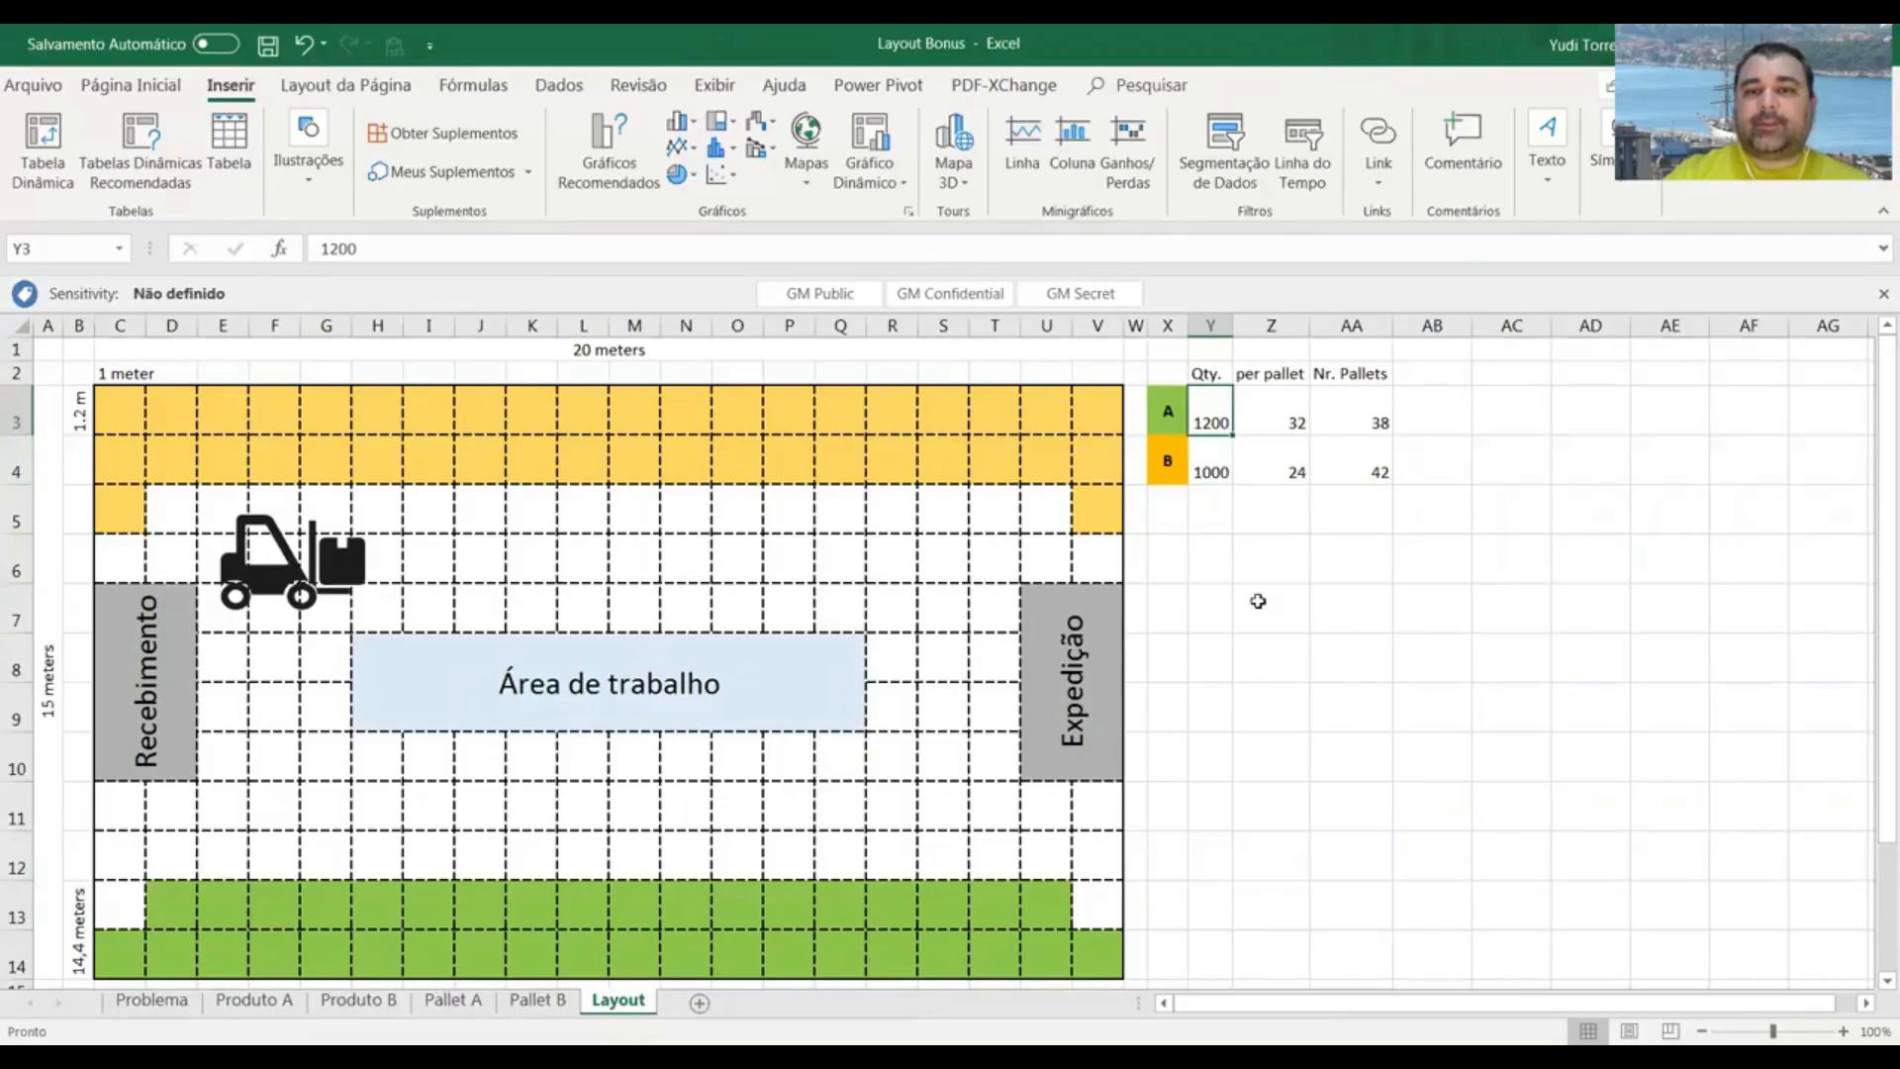
{"action": "left_click", "coordinate": [1167, 411]}
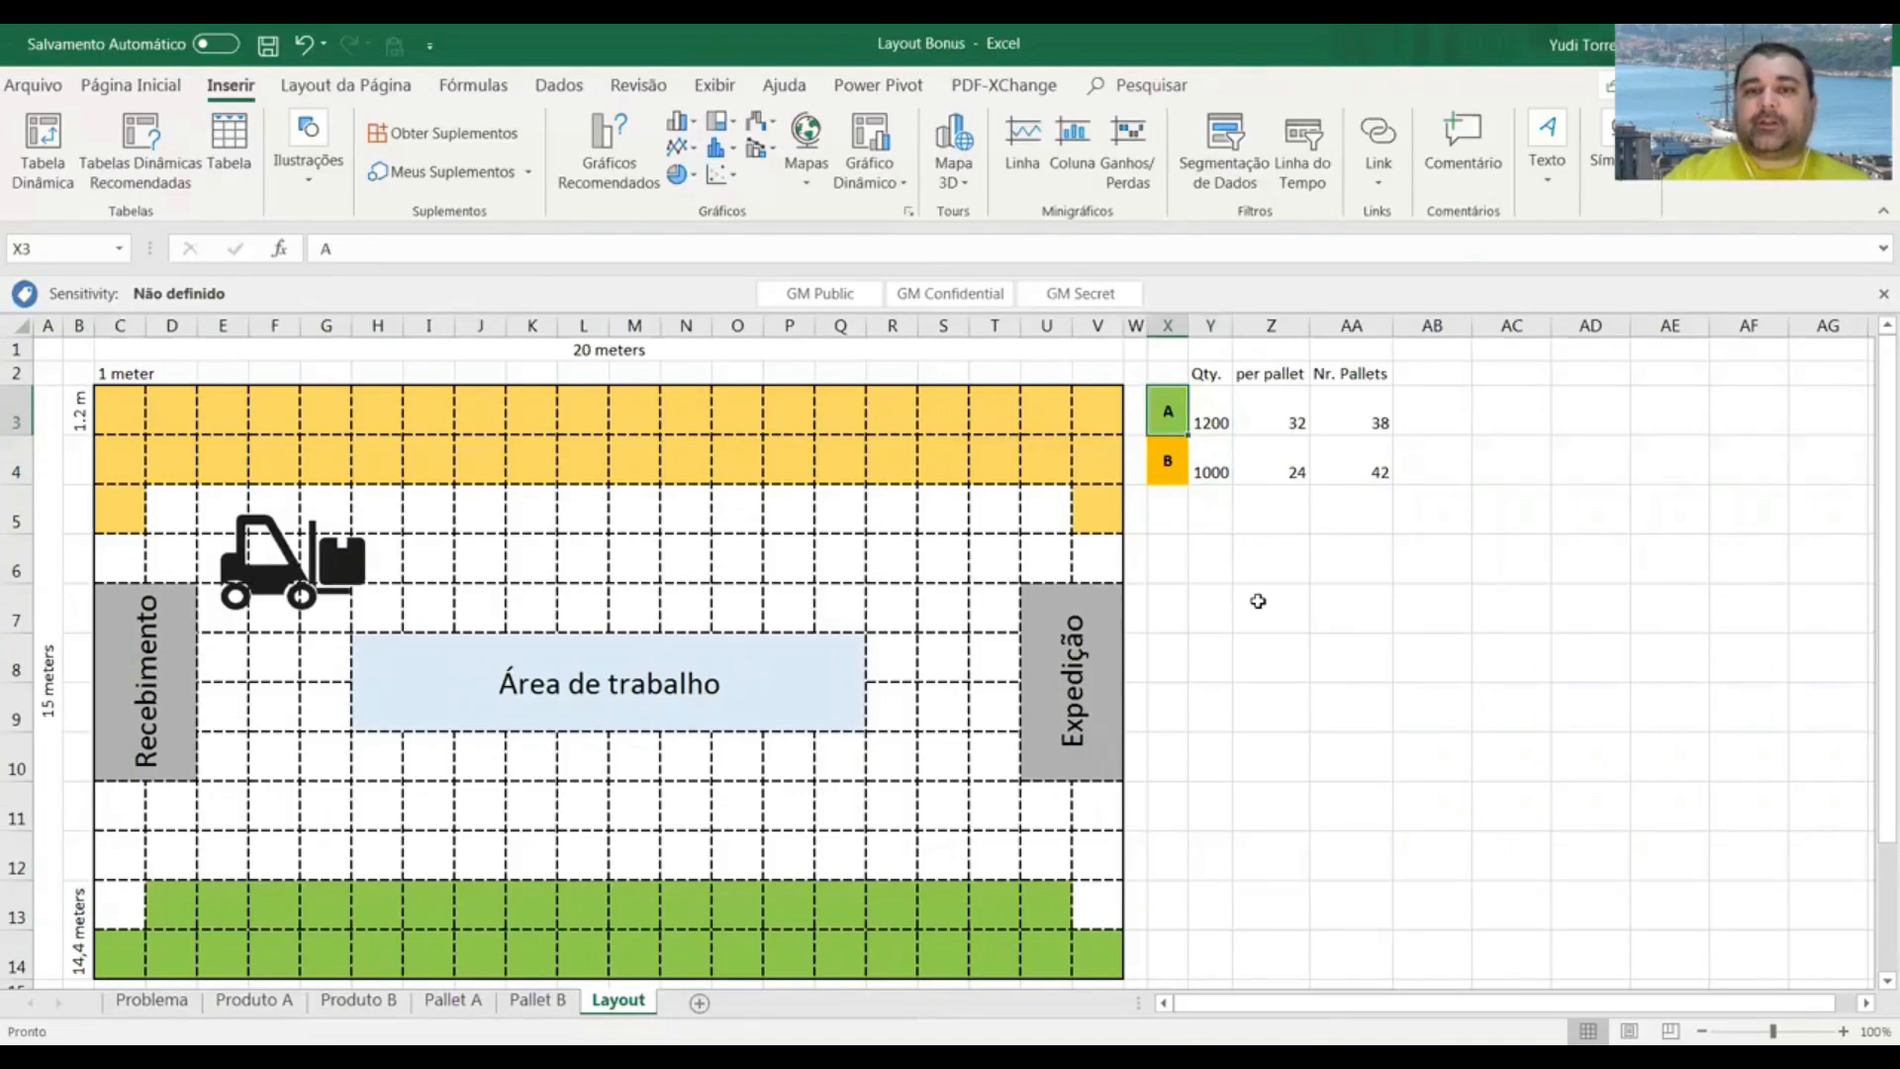
{"action": "left_click", "coordinate": [1209, 473]}
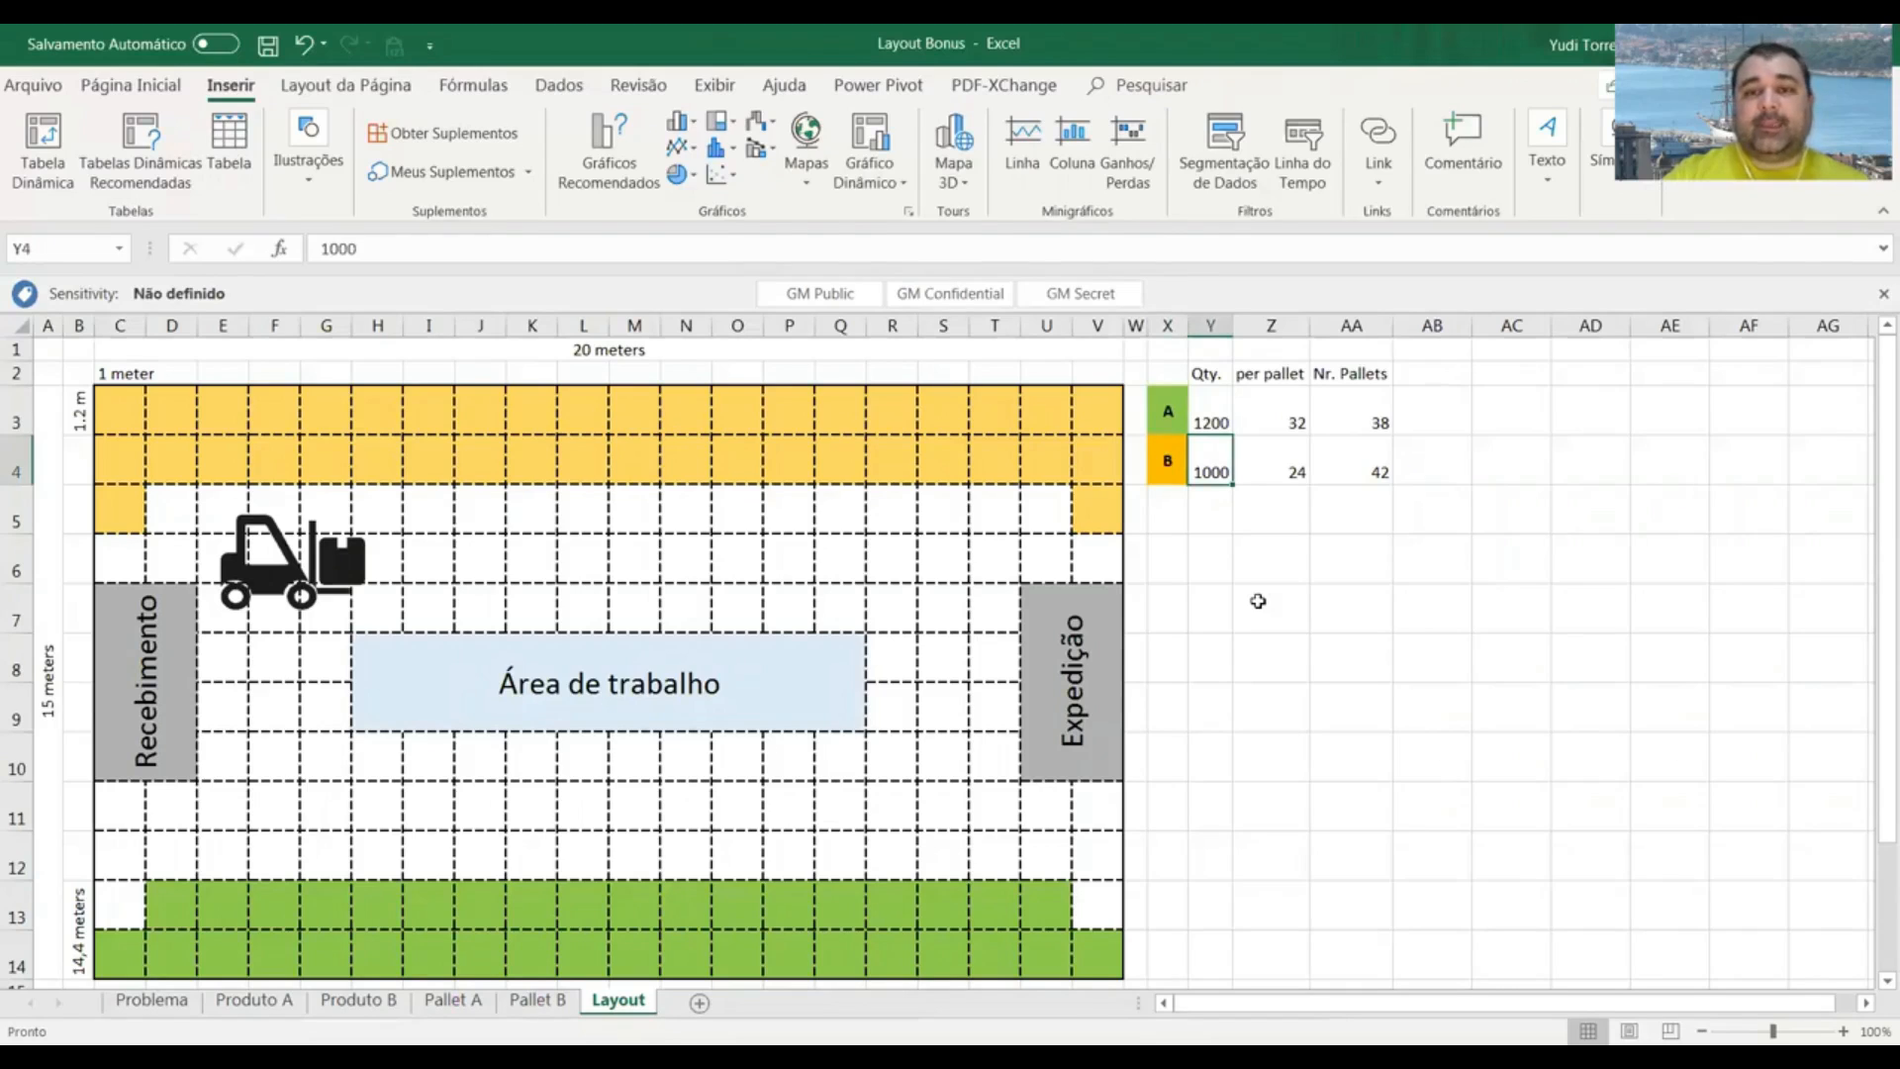
{"action": "left_click", "coordinate": [1271, 411]}
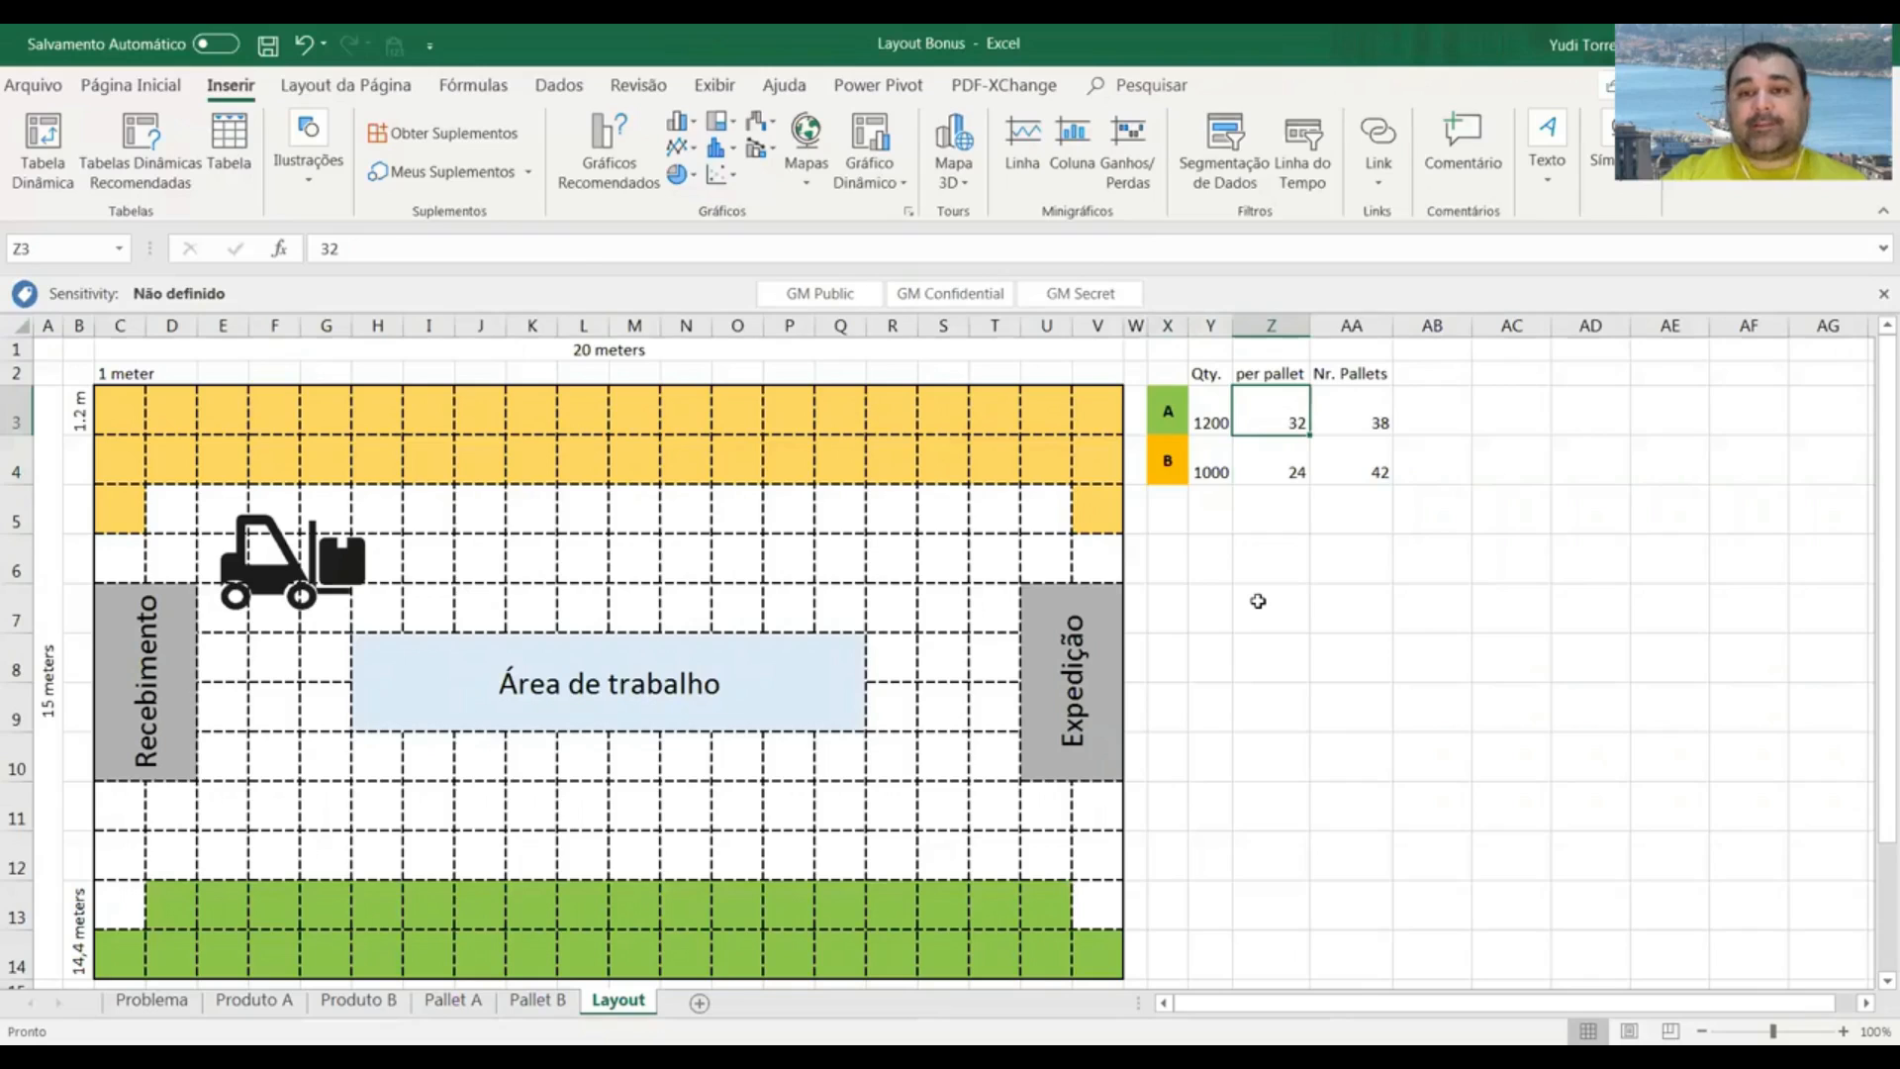
{"action": "left_click", "coordinate": [1374, 423]}
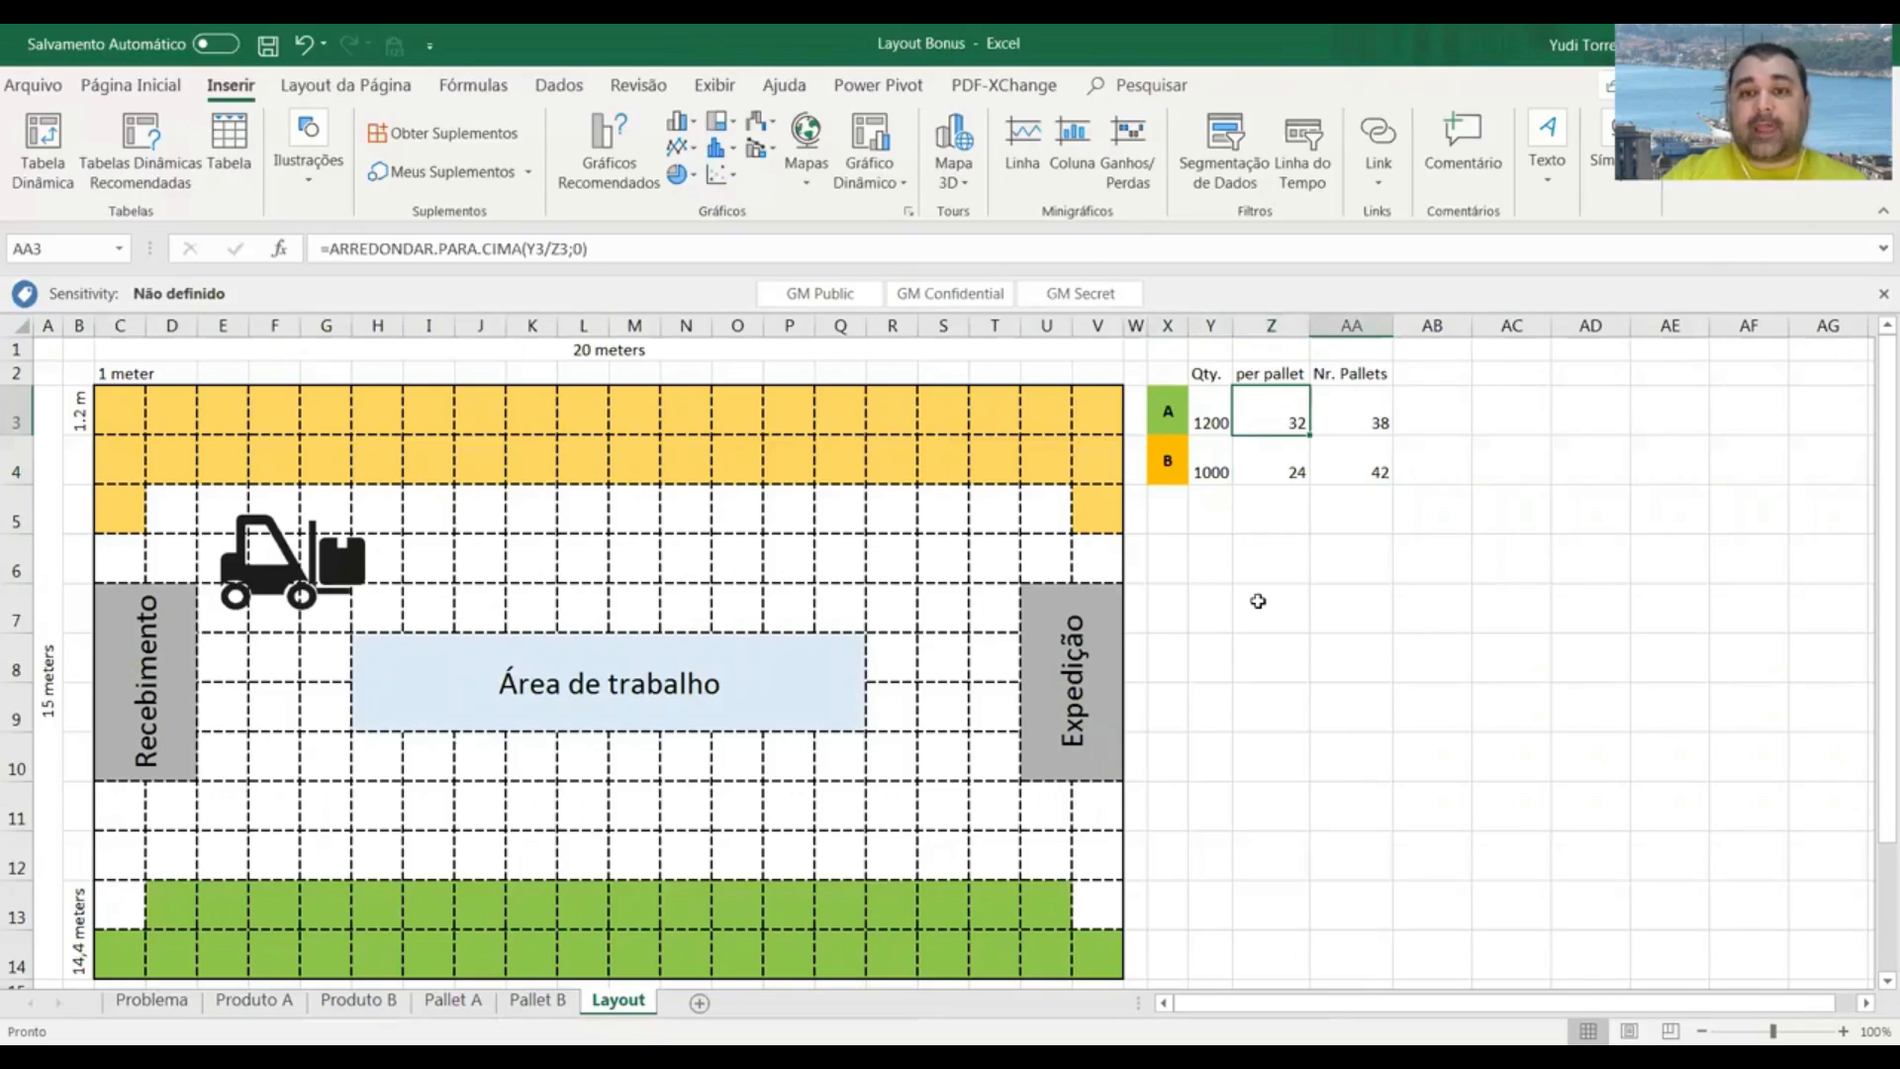
{"action": "left_click", "coordinate": [1351, 421]}
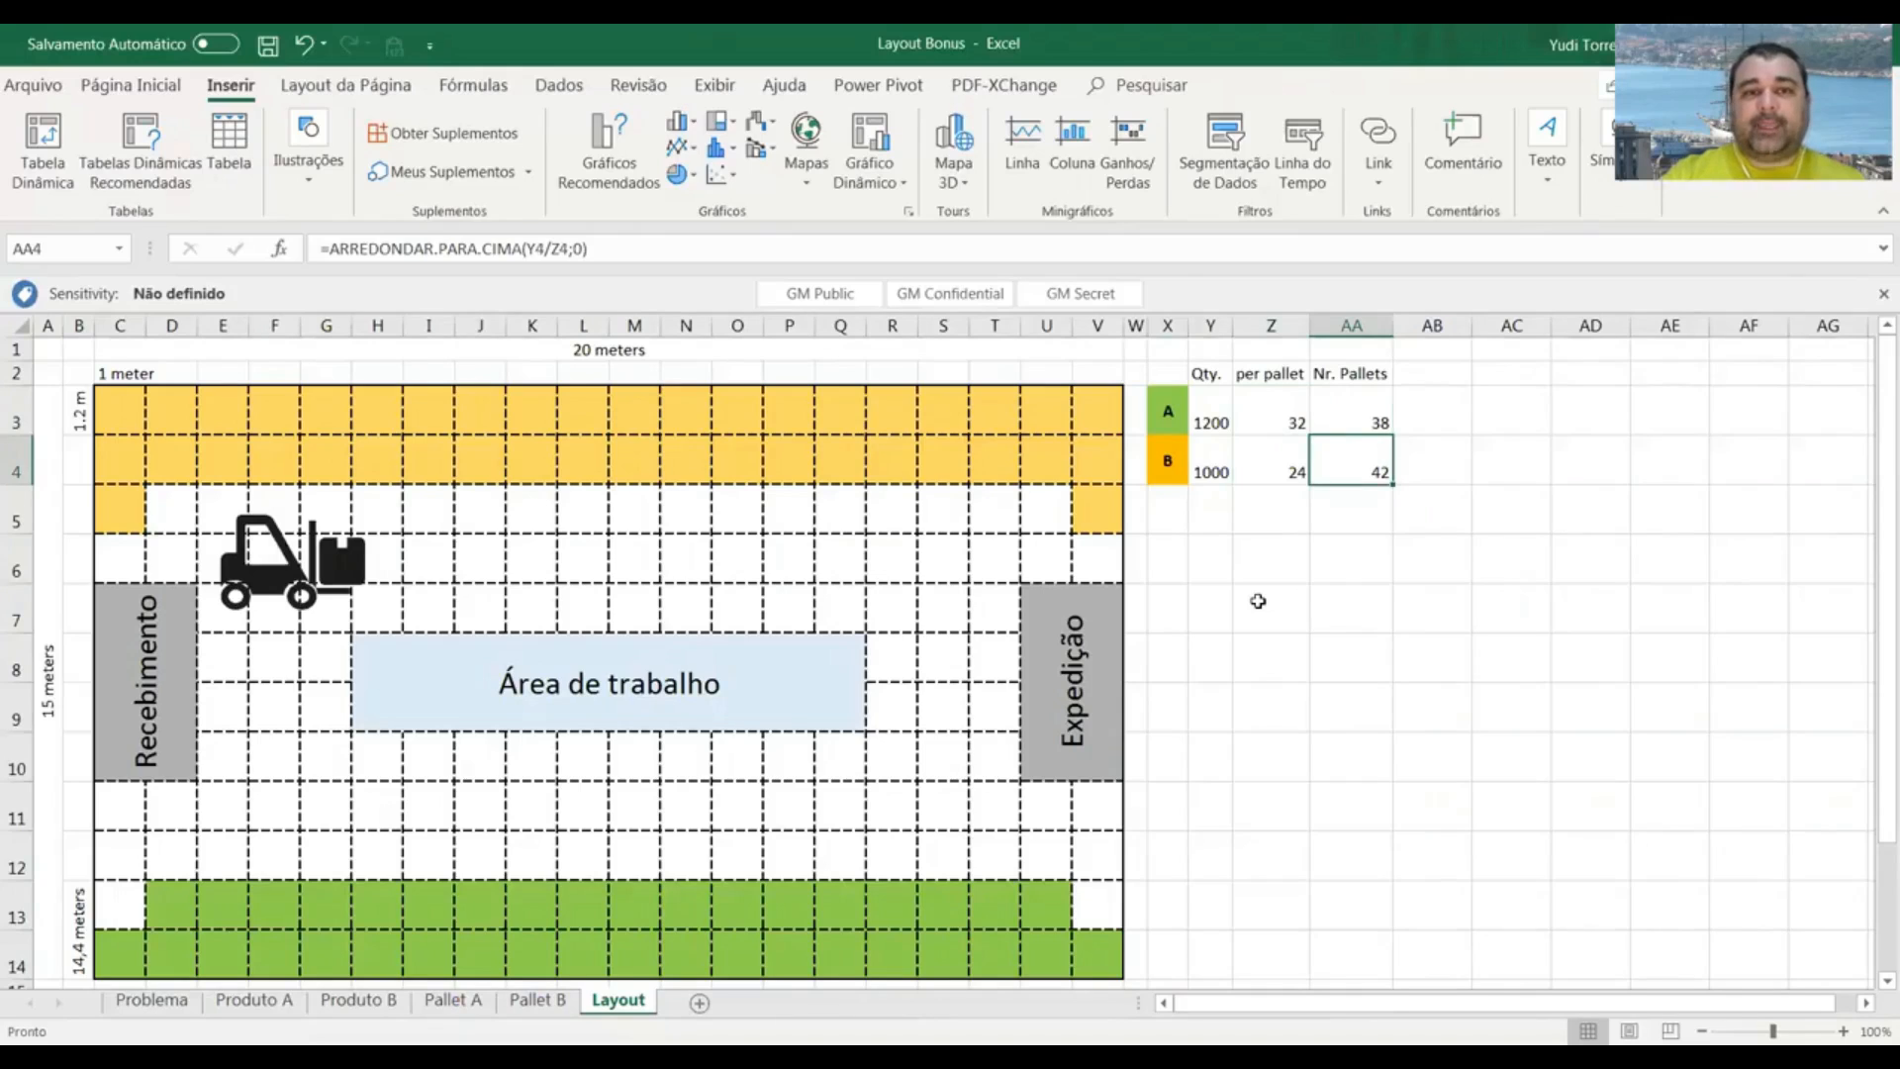
{"action": "left_click", "coordinate": [377, 527]}
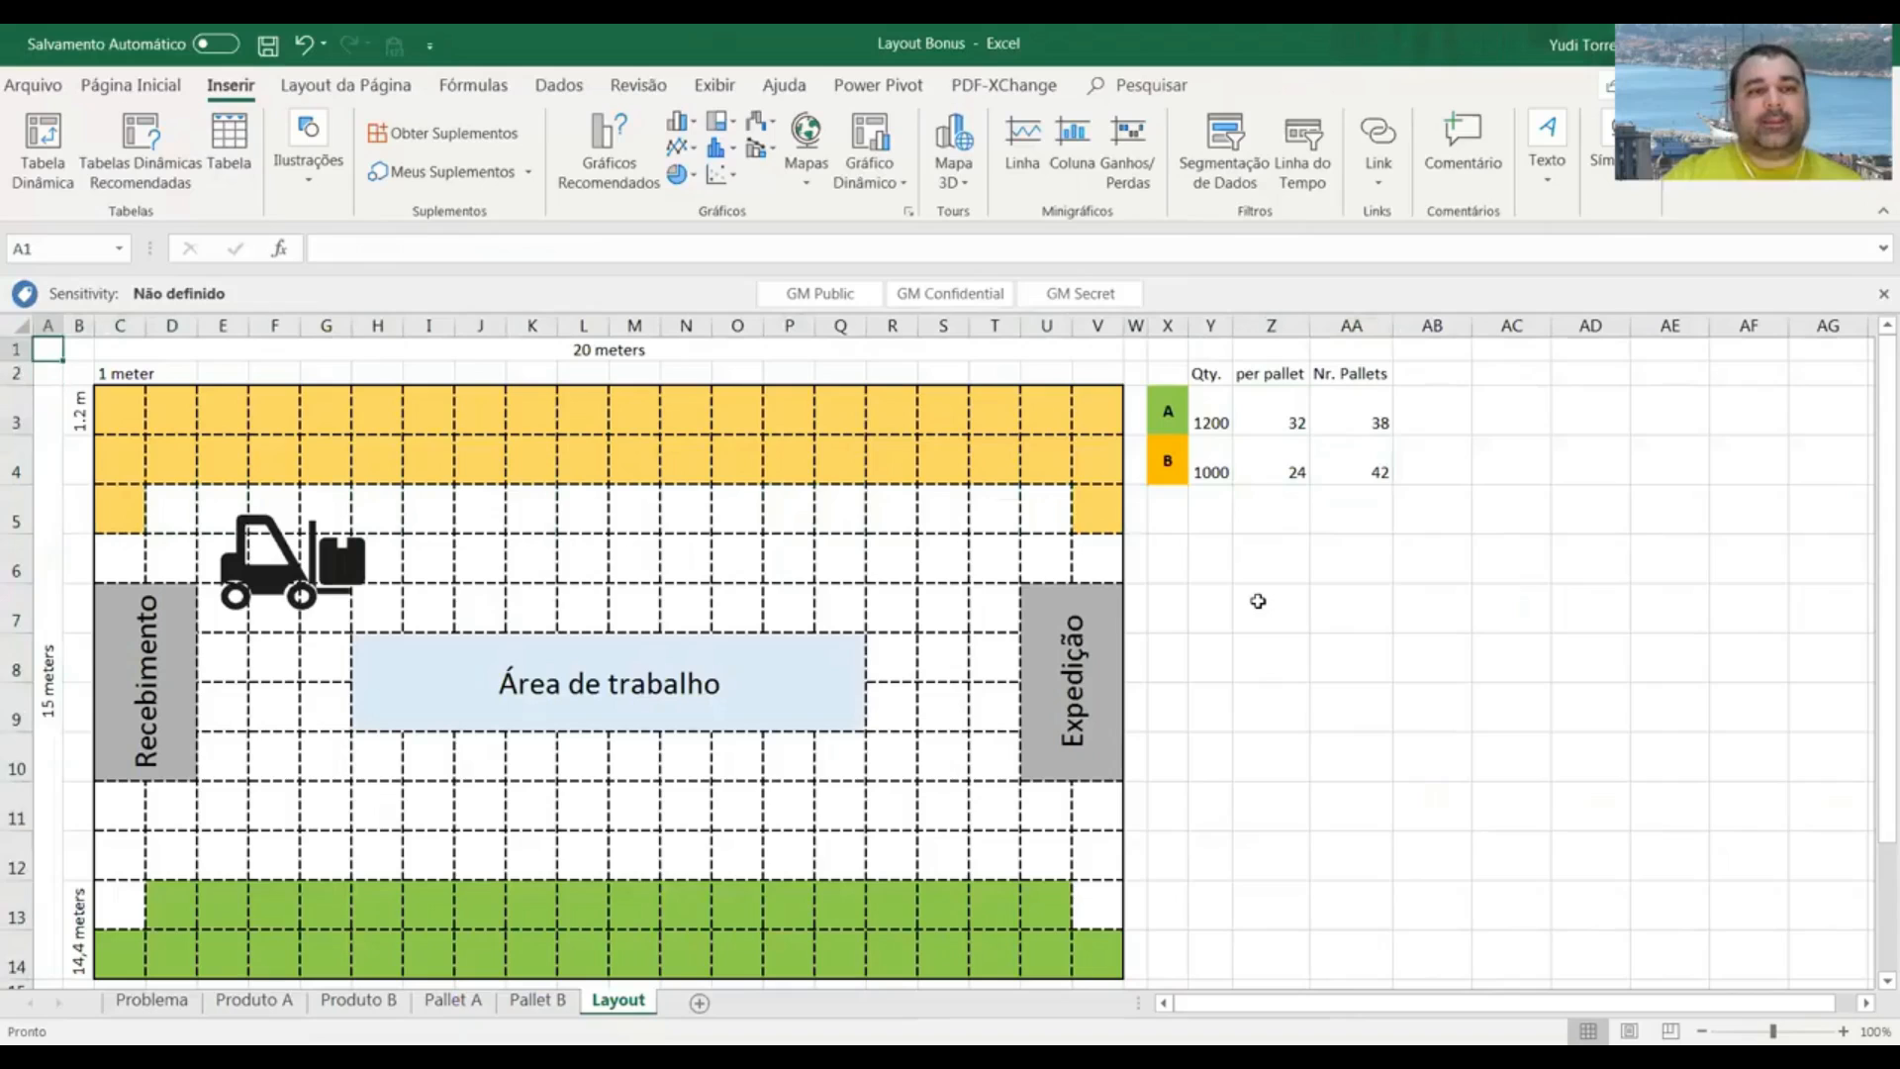
{"action": "left_click", "coordinate": [608, 349]}
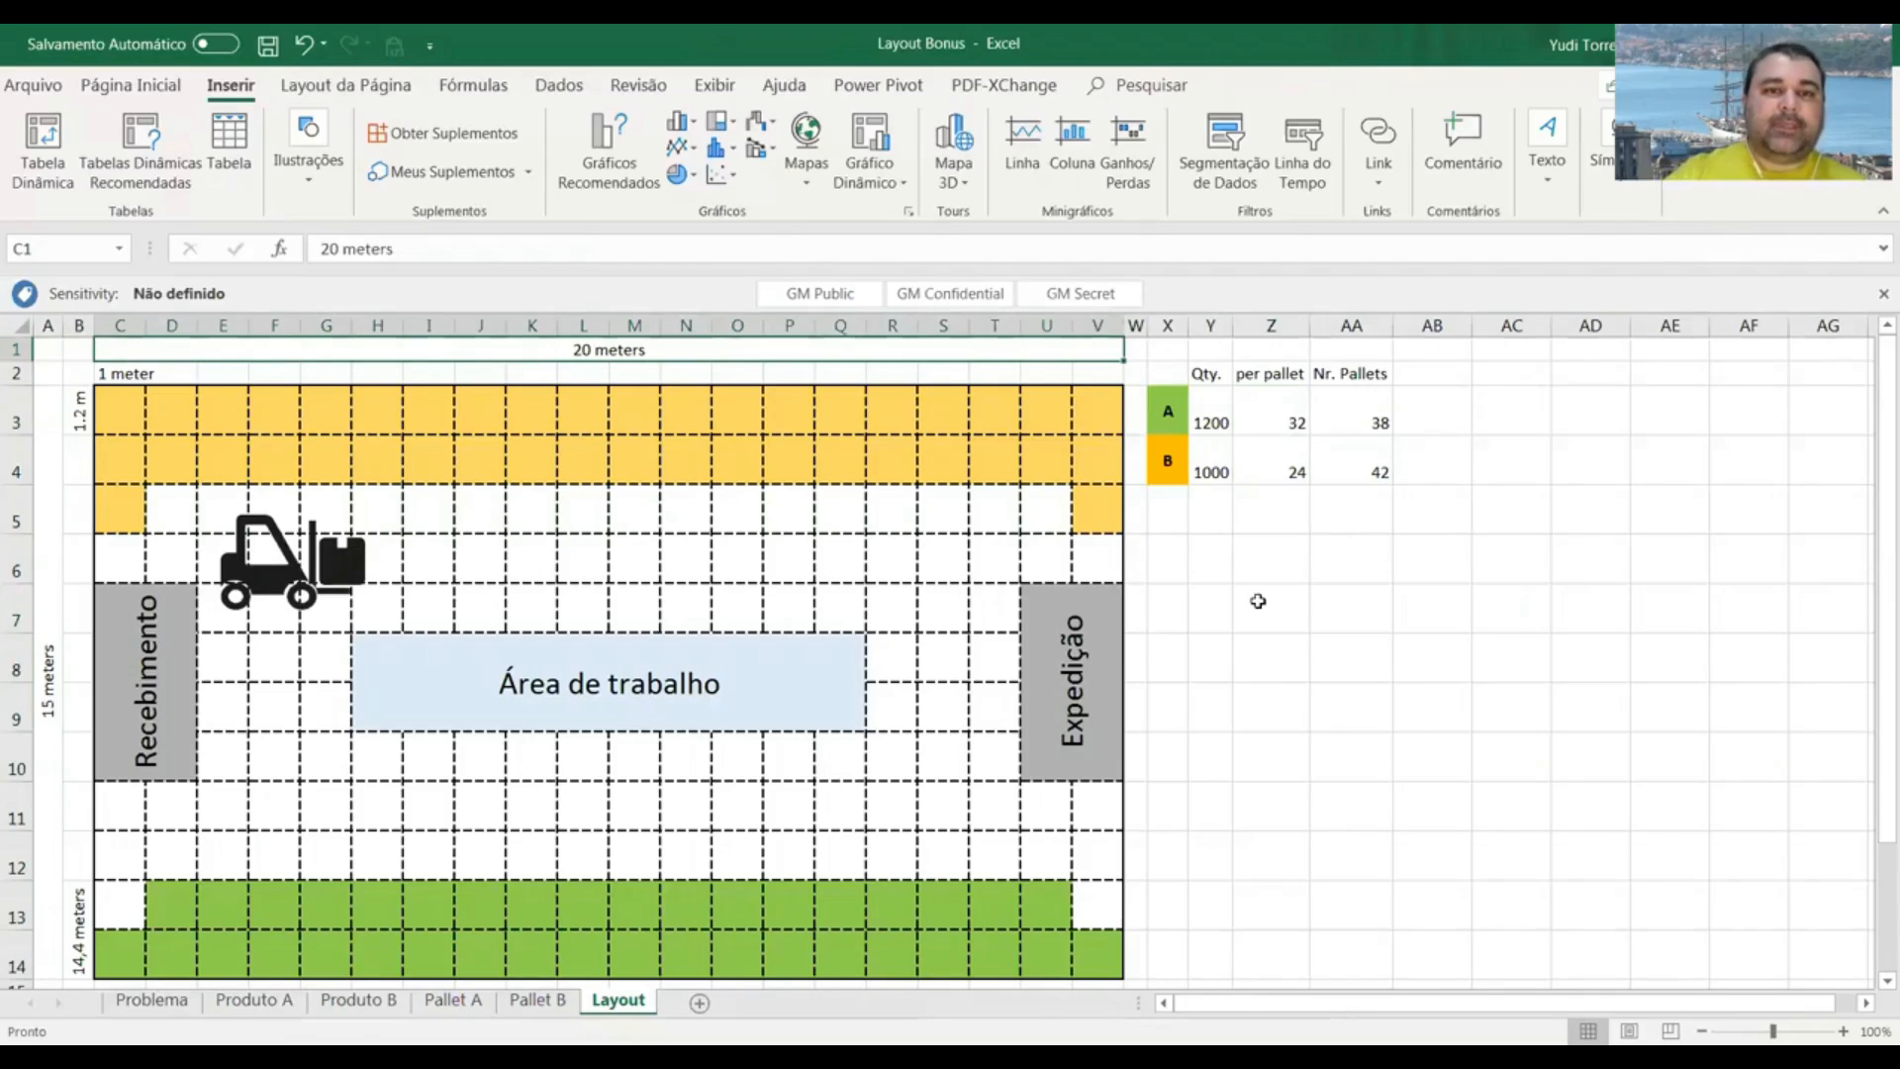
{"action": "left_click", "coordinate": [81, 349]}
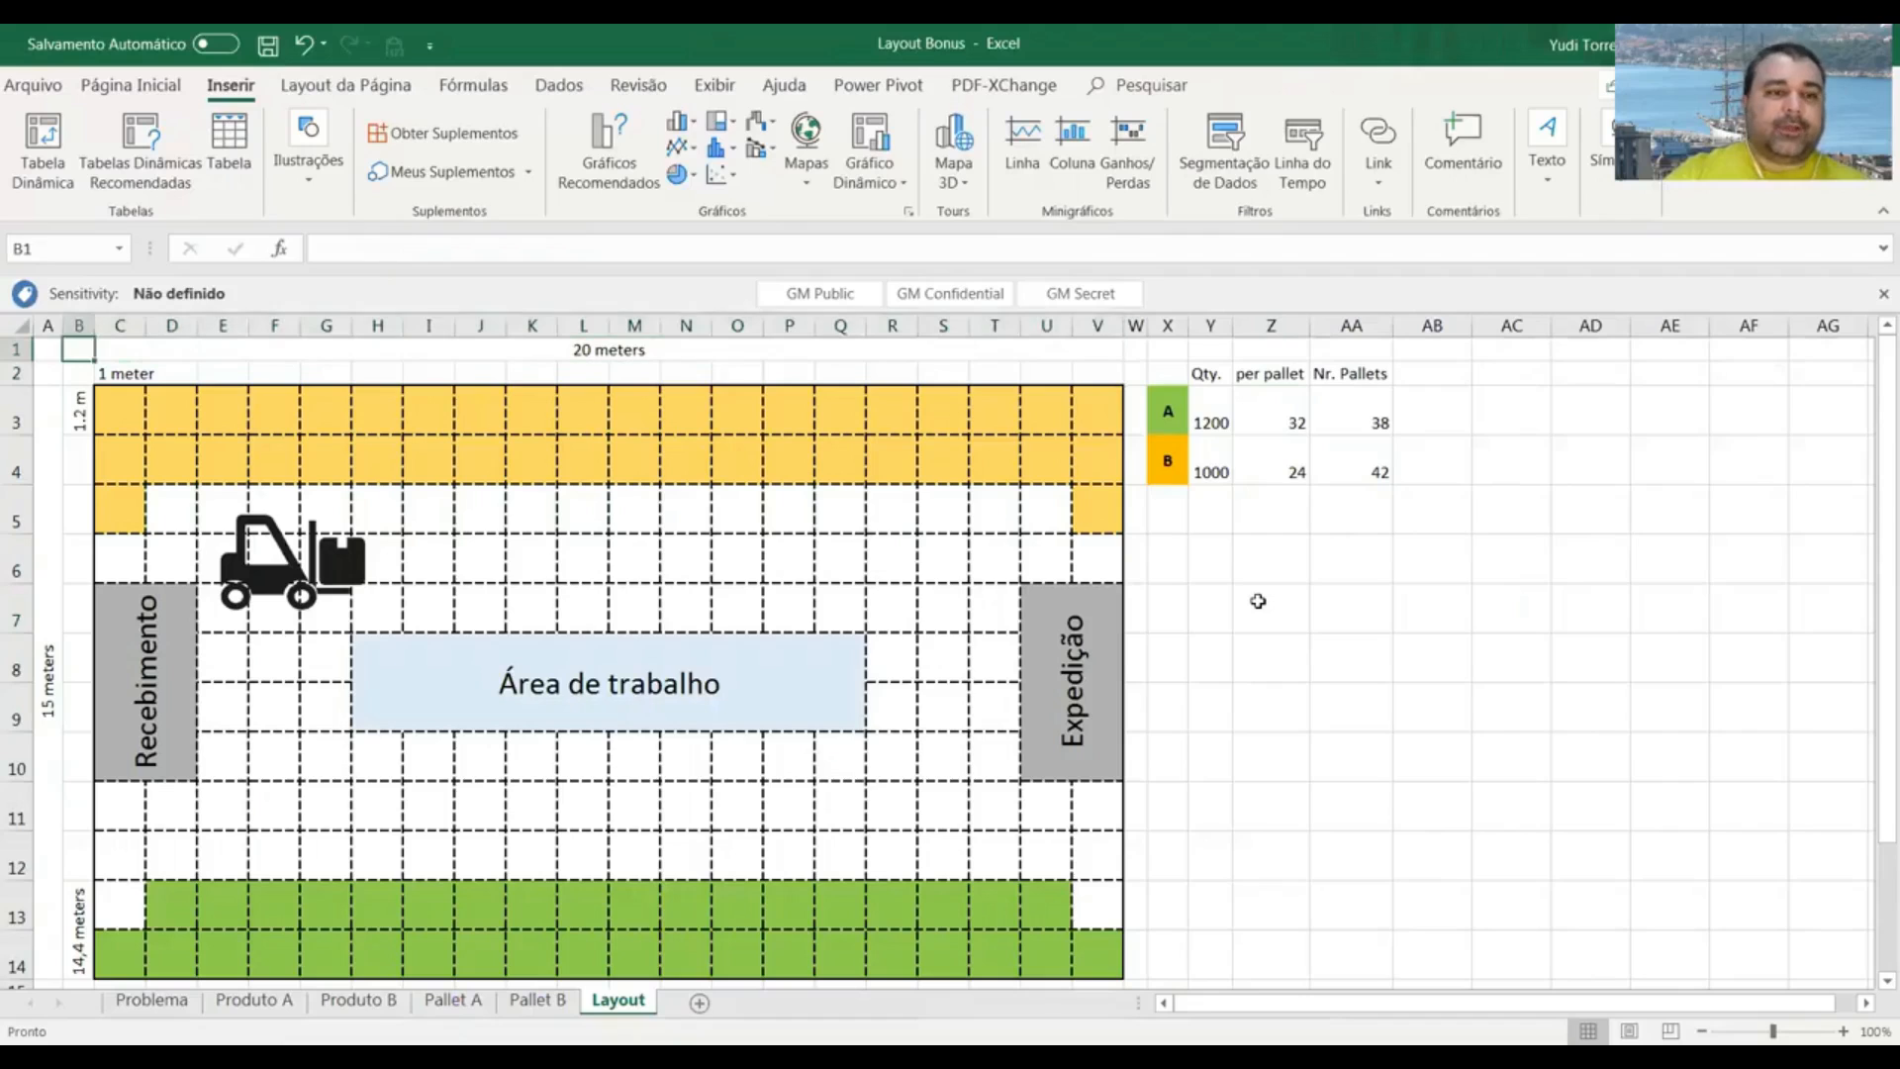
{"action": "left_click", "coordinate": [47, 350]}
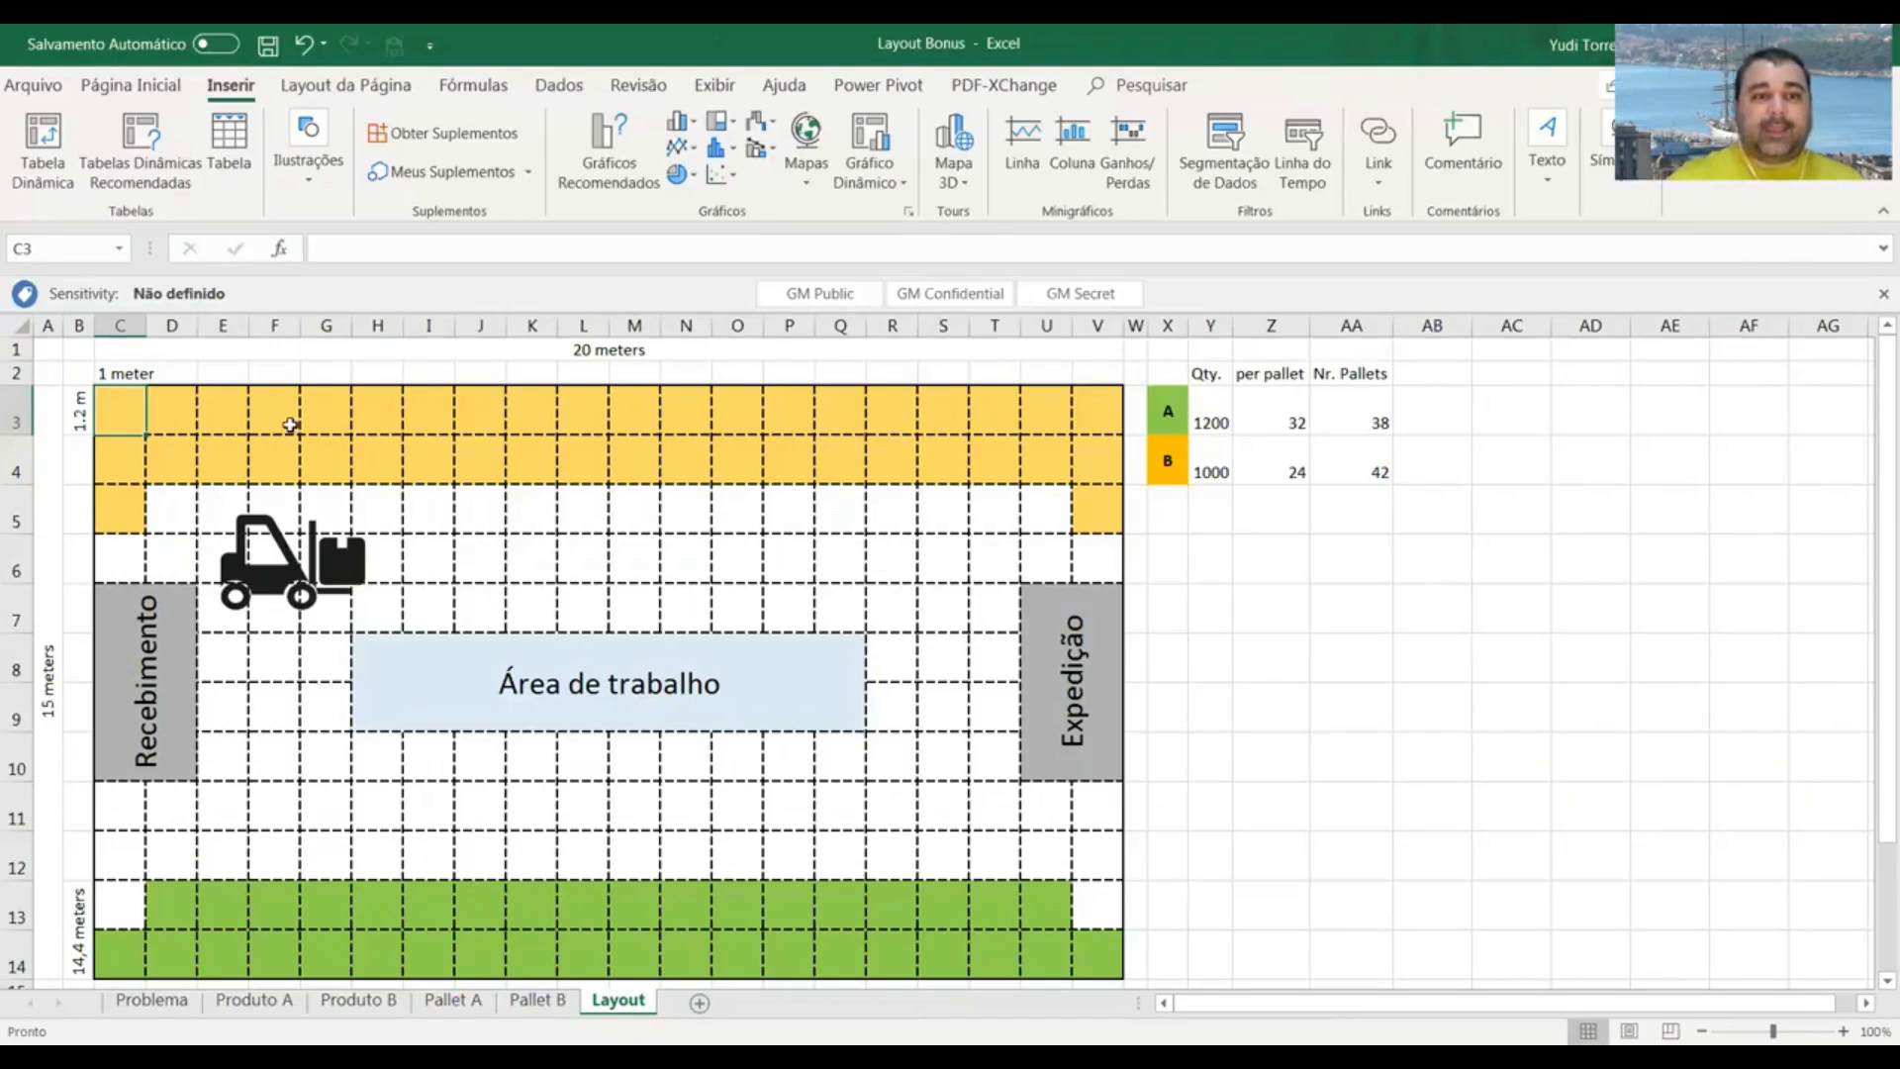
{"action": "mouse_move", "coordinate": [391, 451]}
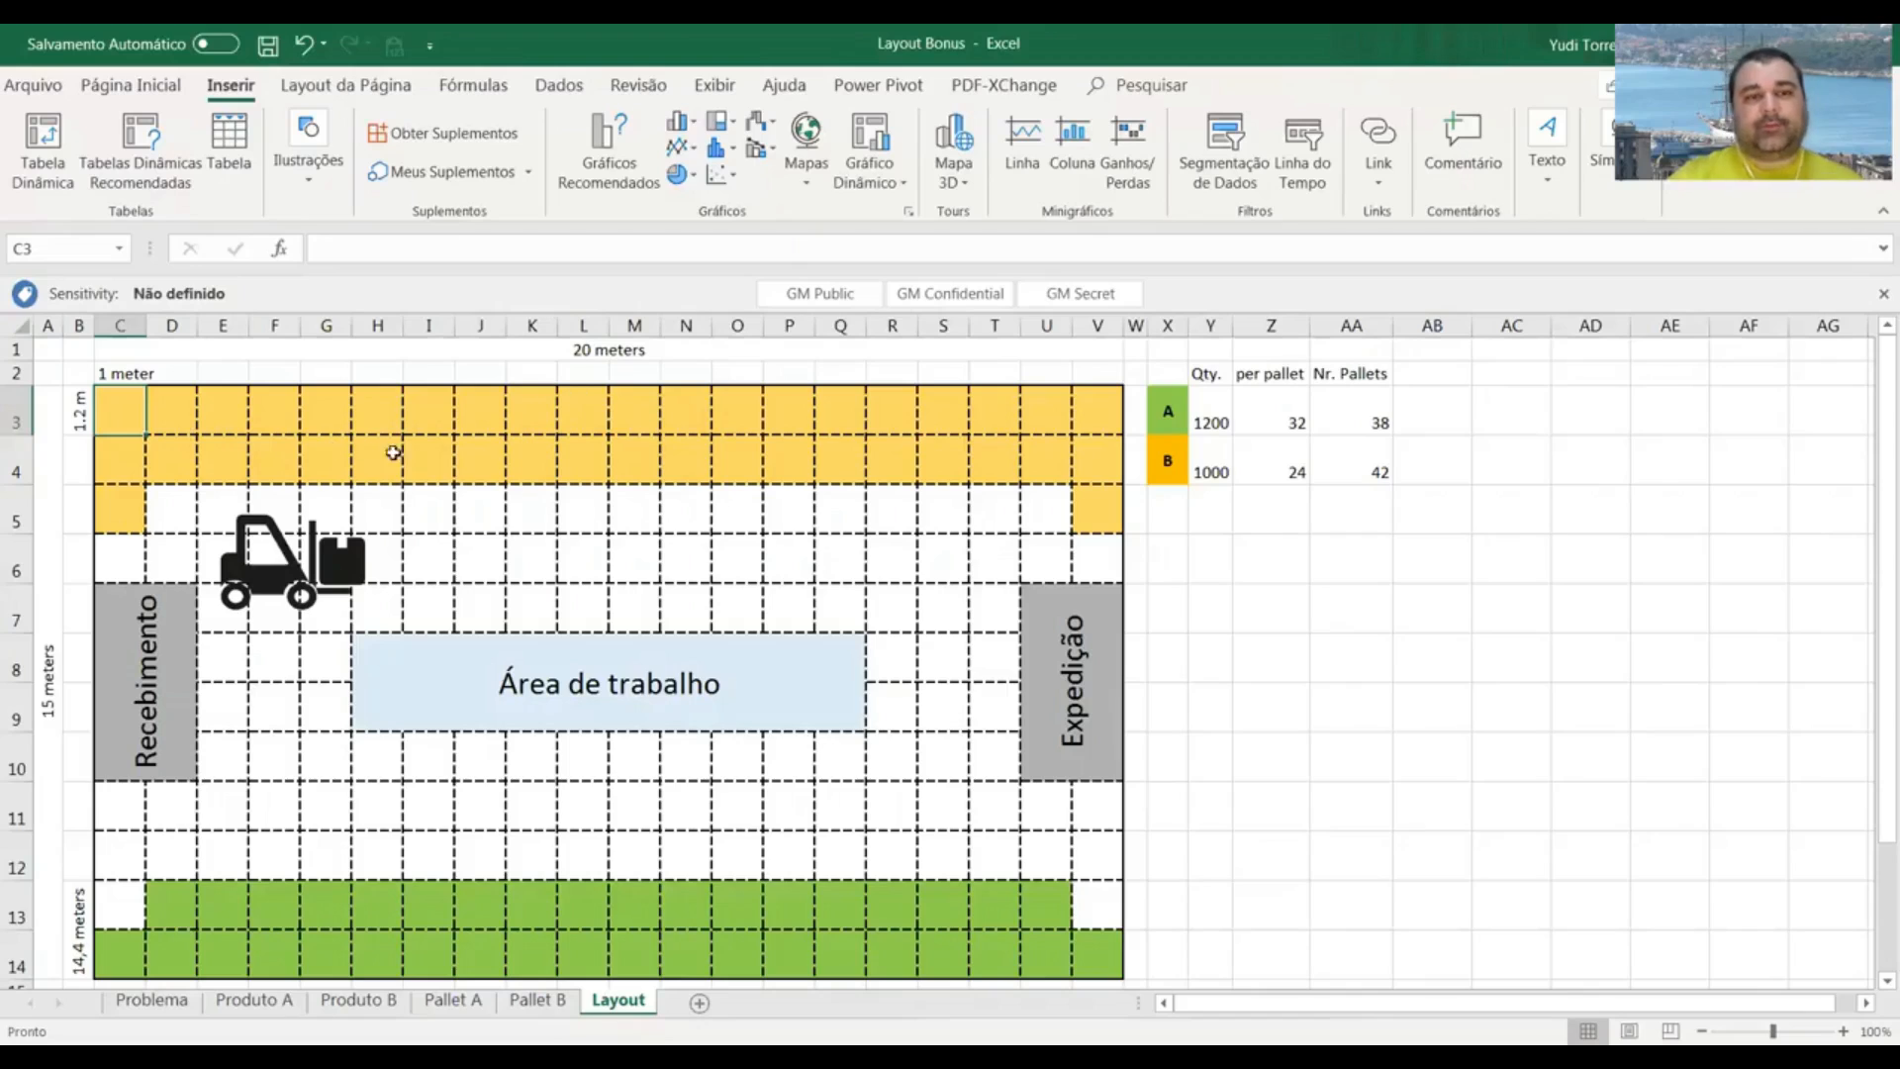
{"action": "mouse_move", "coordinate": [269, 407]}
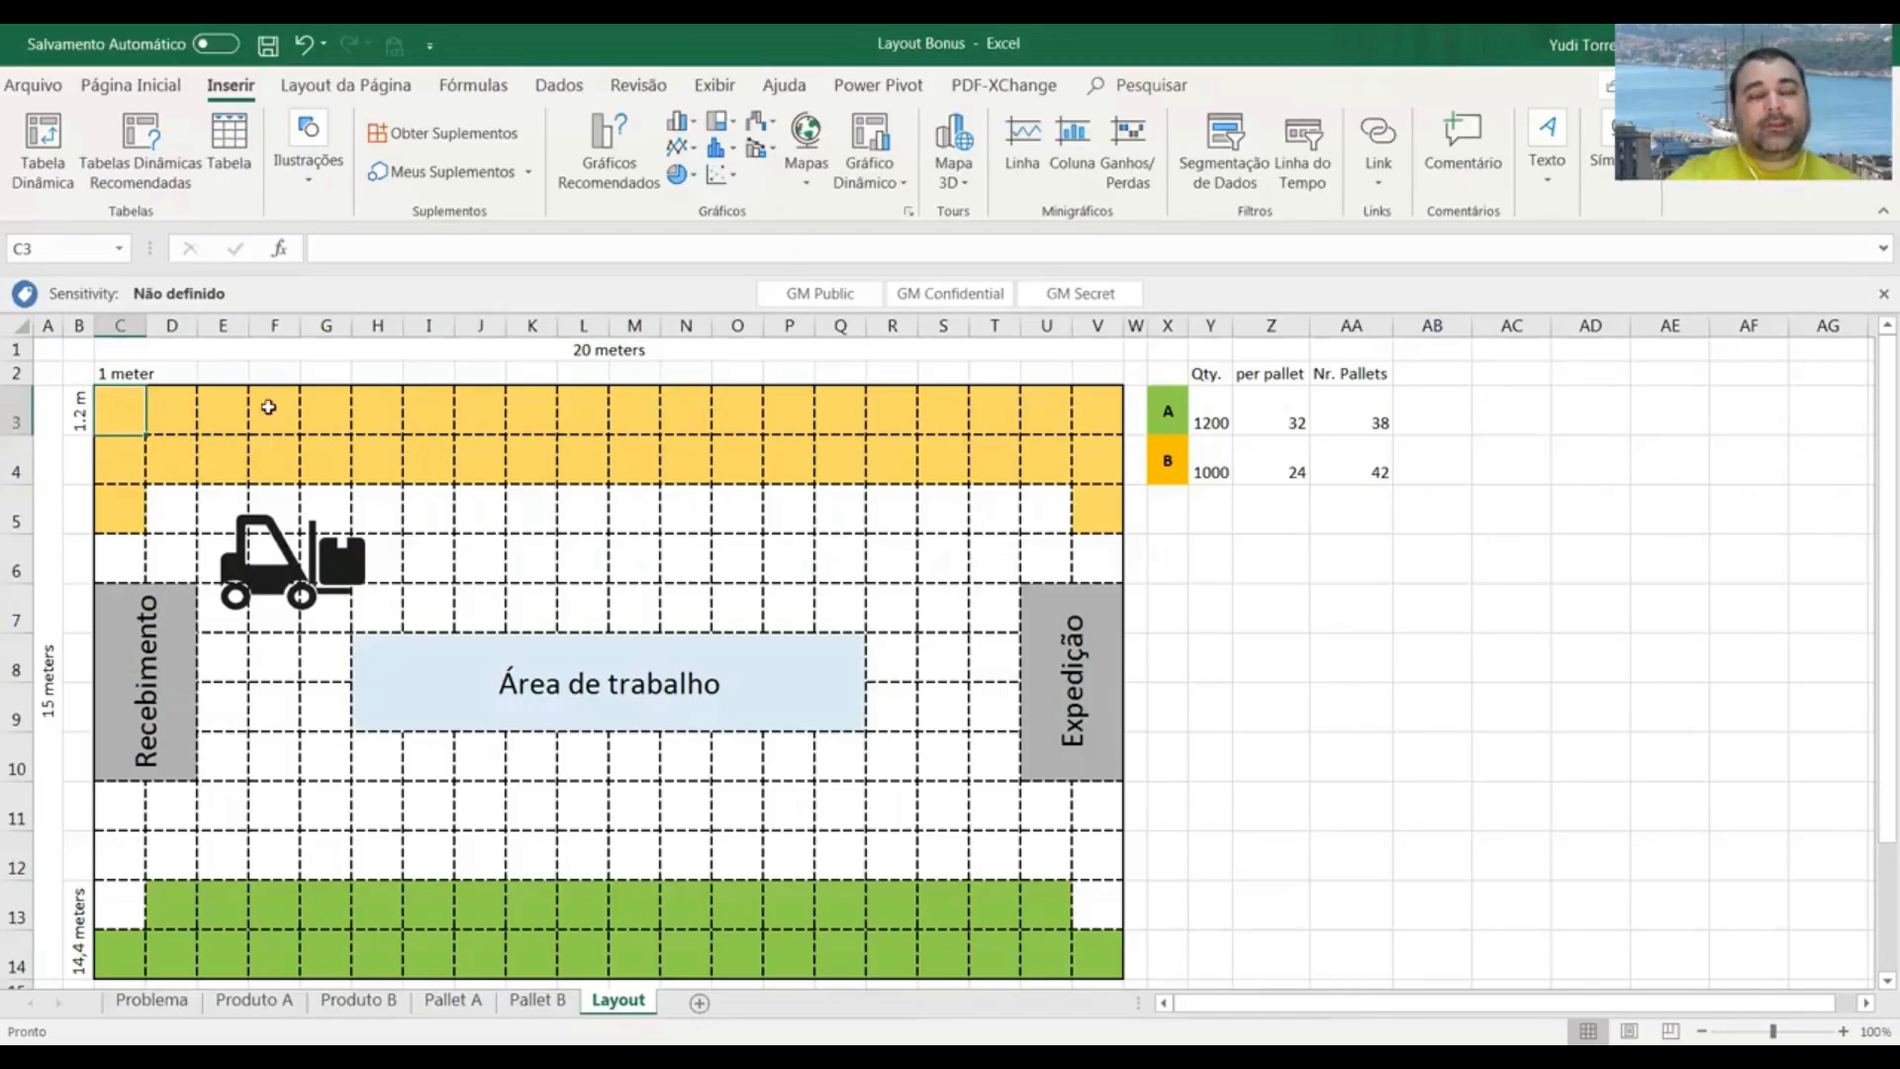
{"action": "mouse_move", "coordinate": [357, 418]}
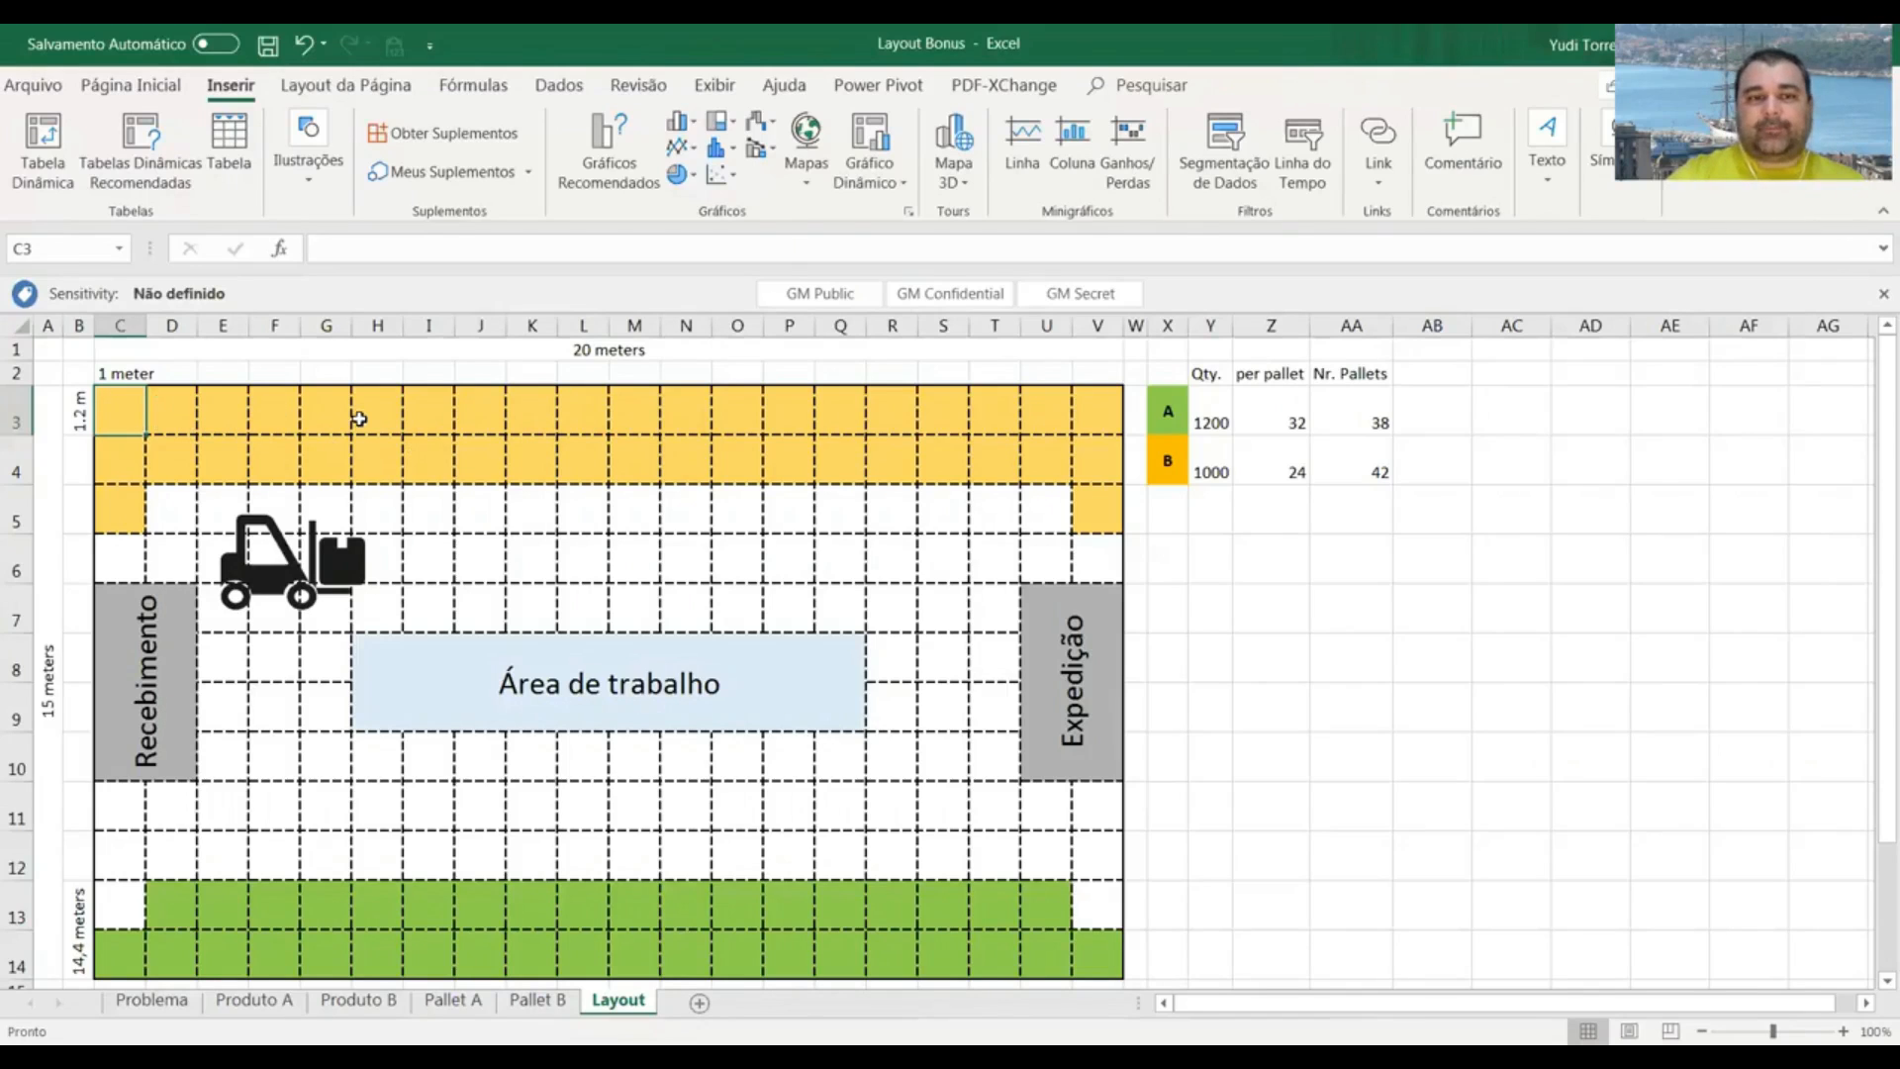
{"action": "mouse_move", "coordinate": [744, 579]}
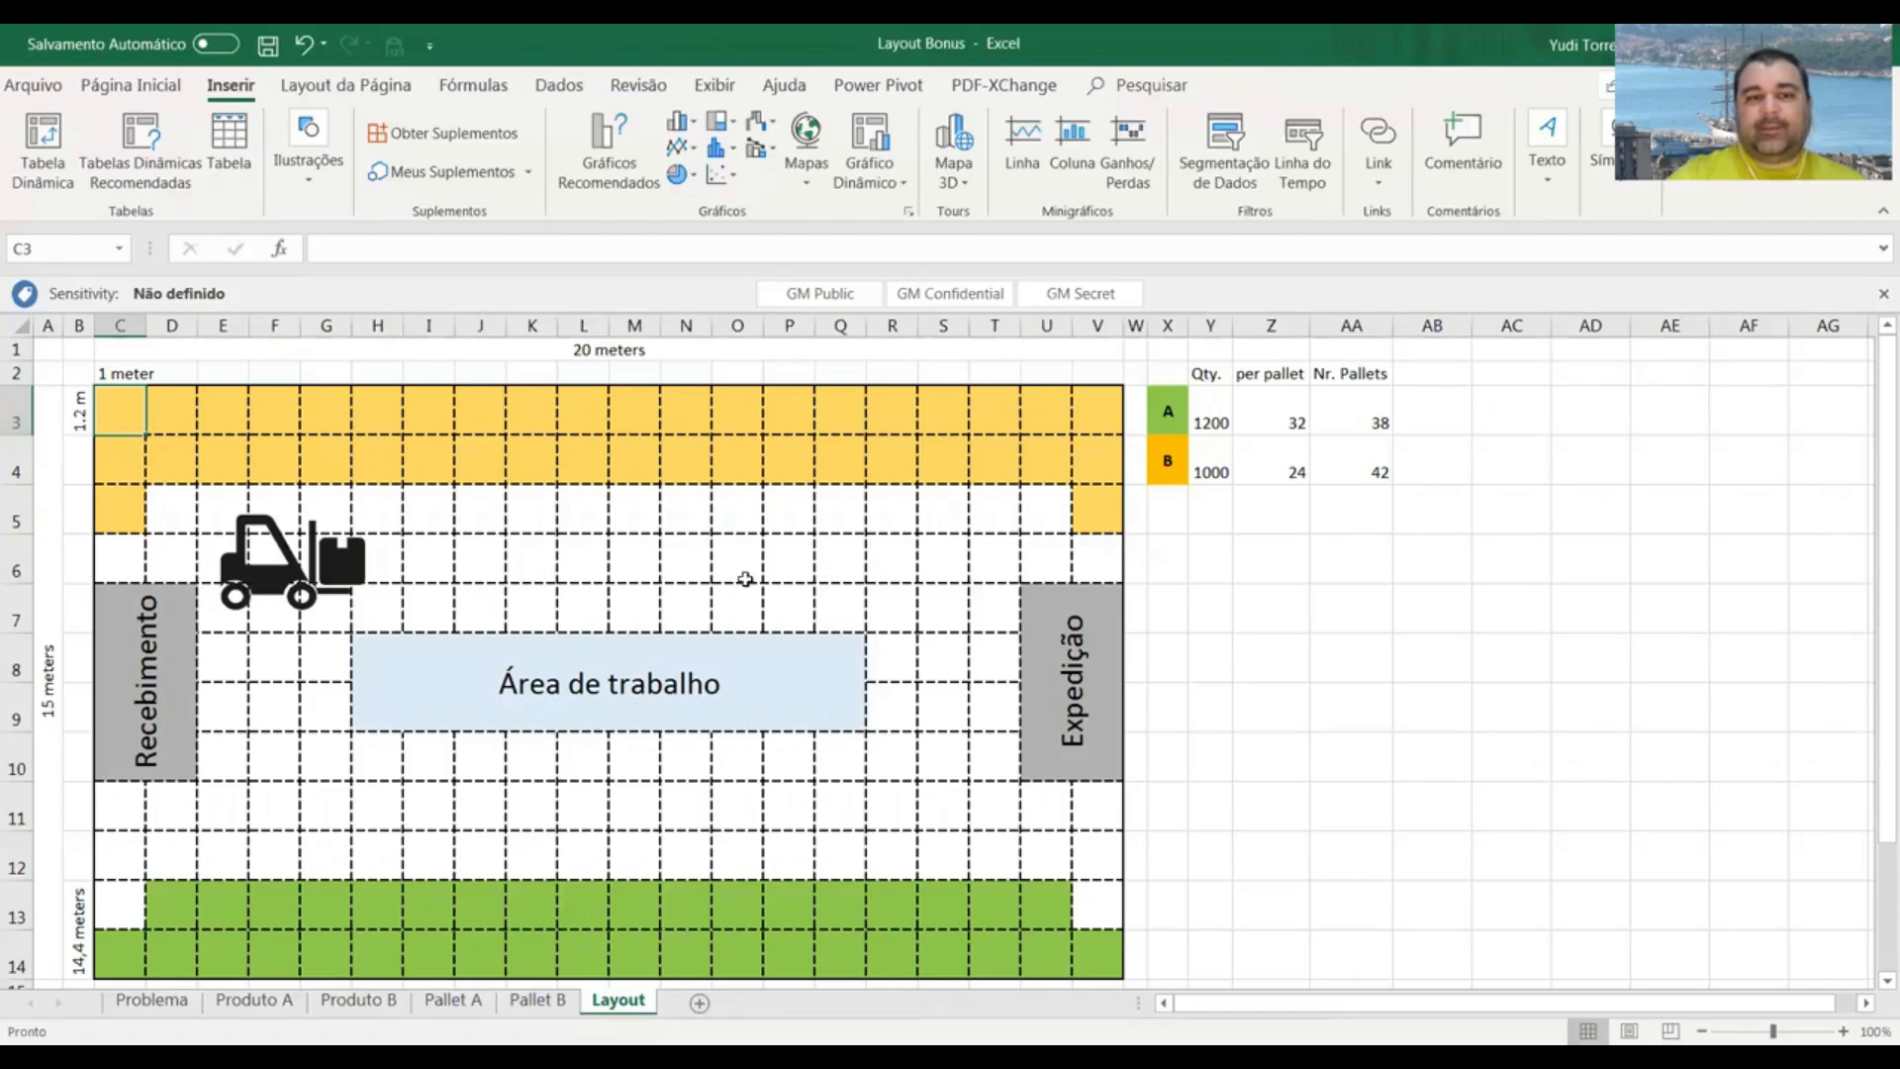
{"action": "mouse_move", "coordinate": [330, 904]}
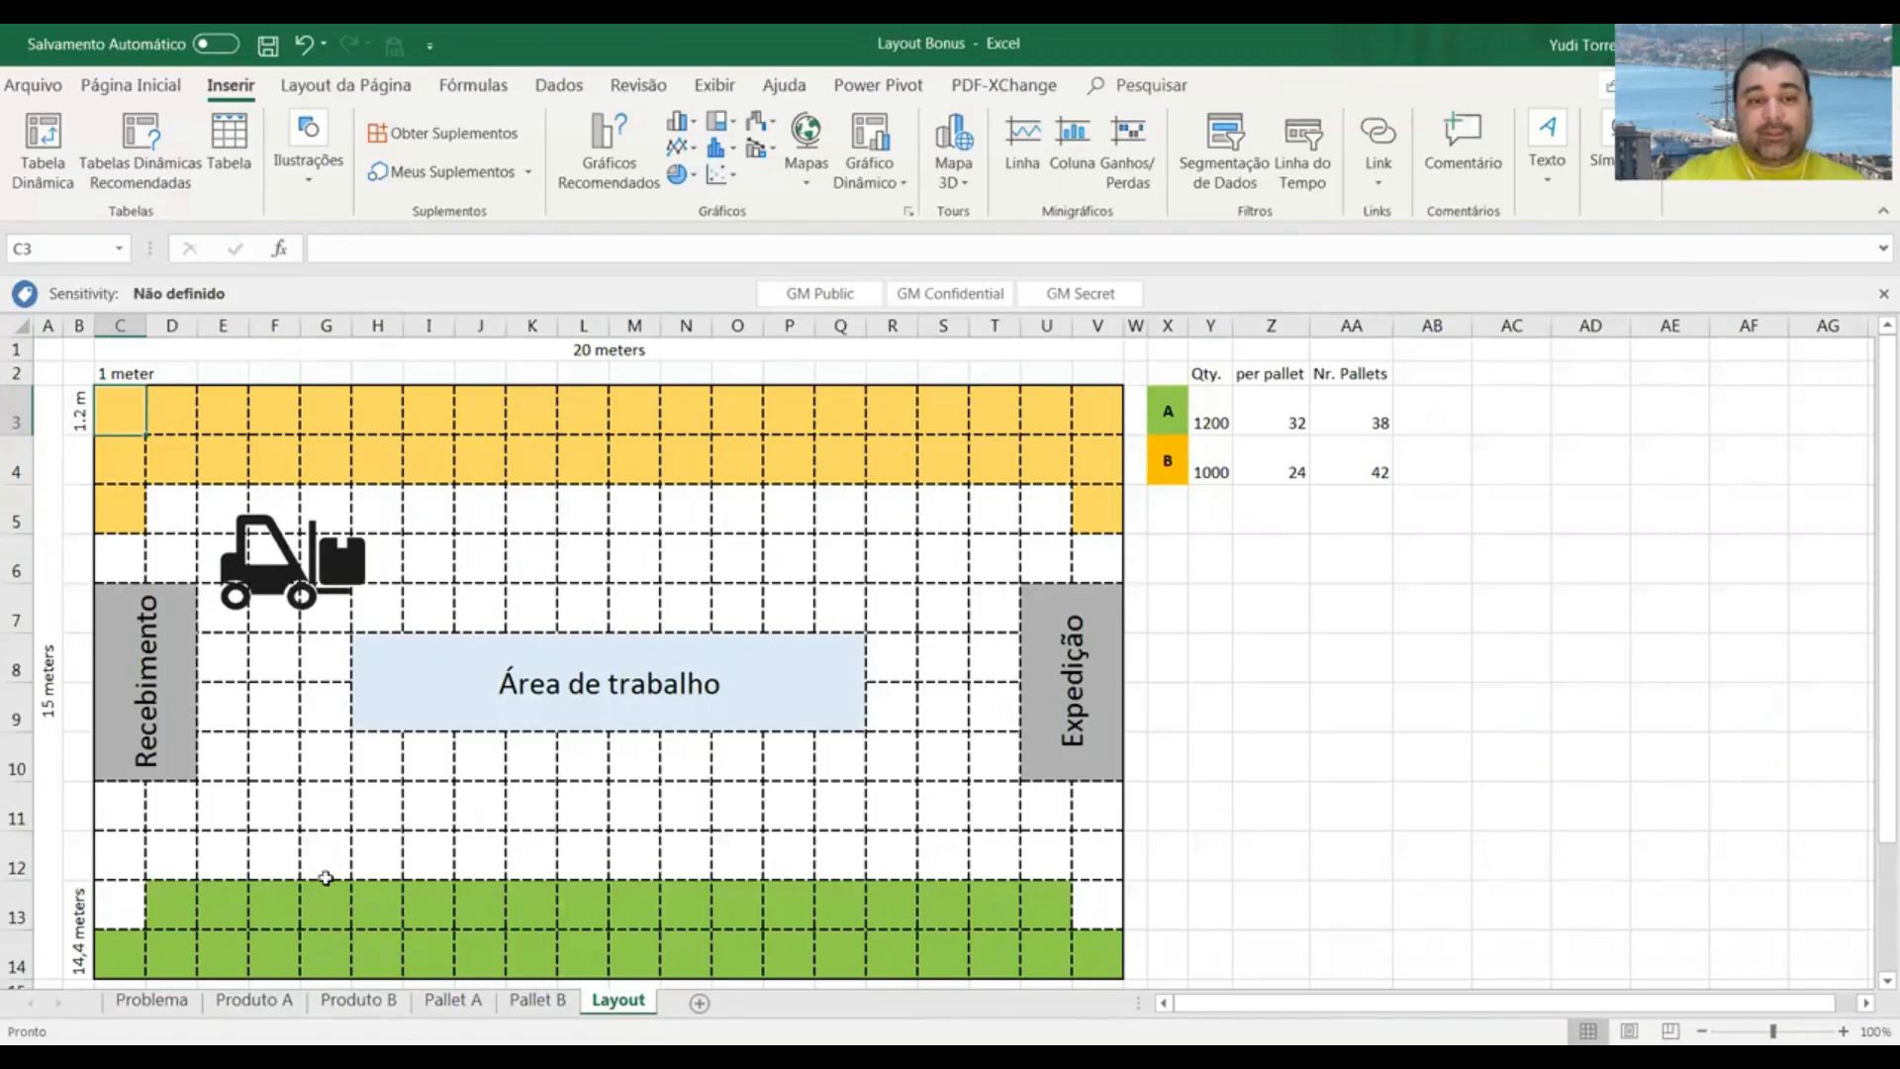
{"action": "mouse_move", "coordinate": [218, 765]}
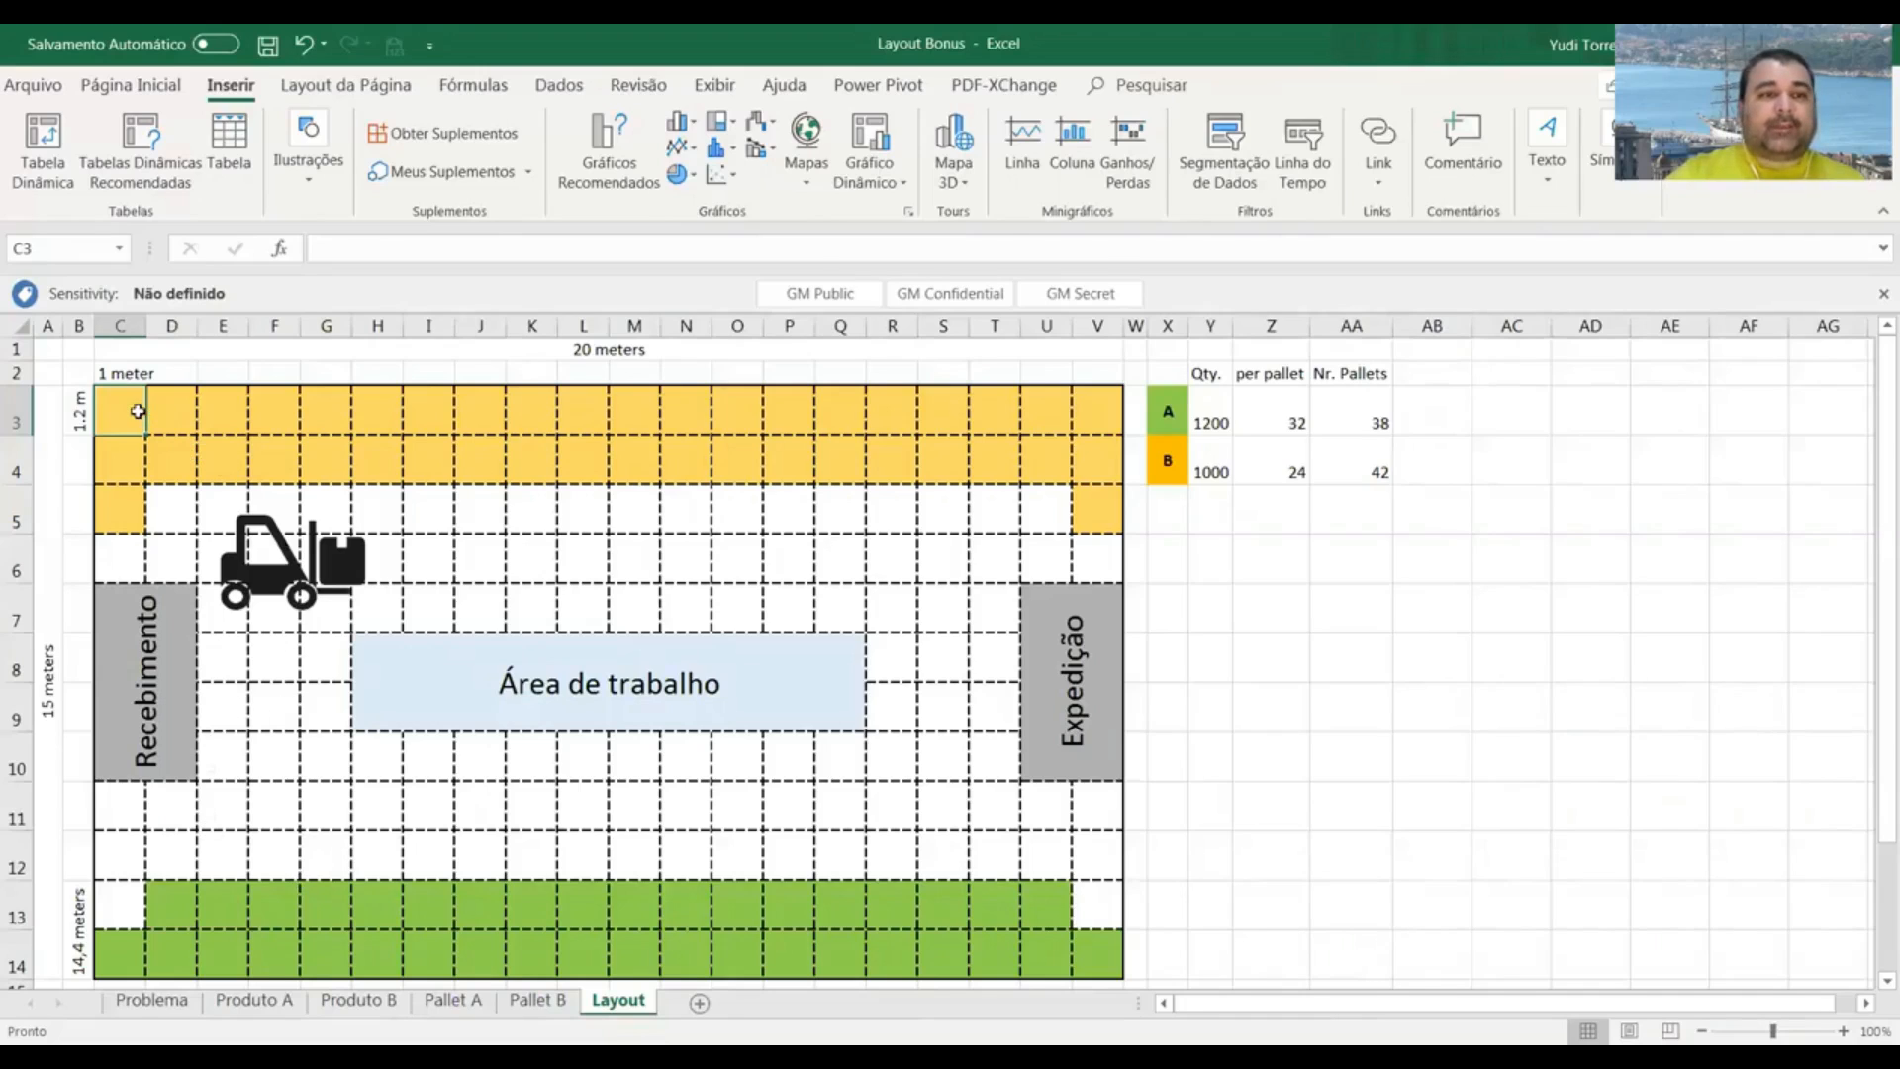
{"action": "left_click", "coordinate": [172, 420]}
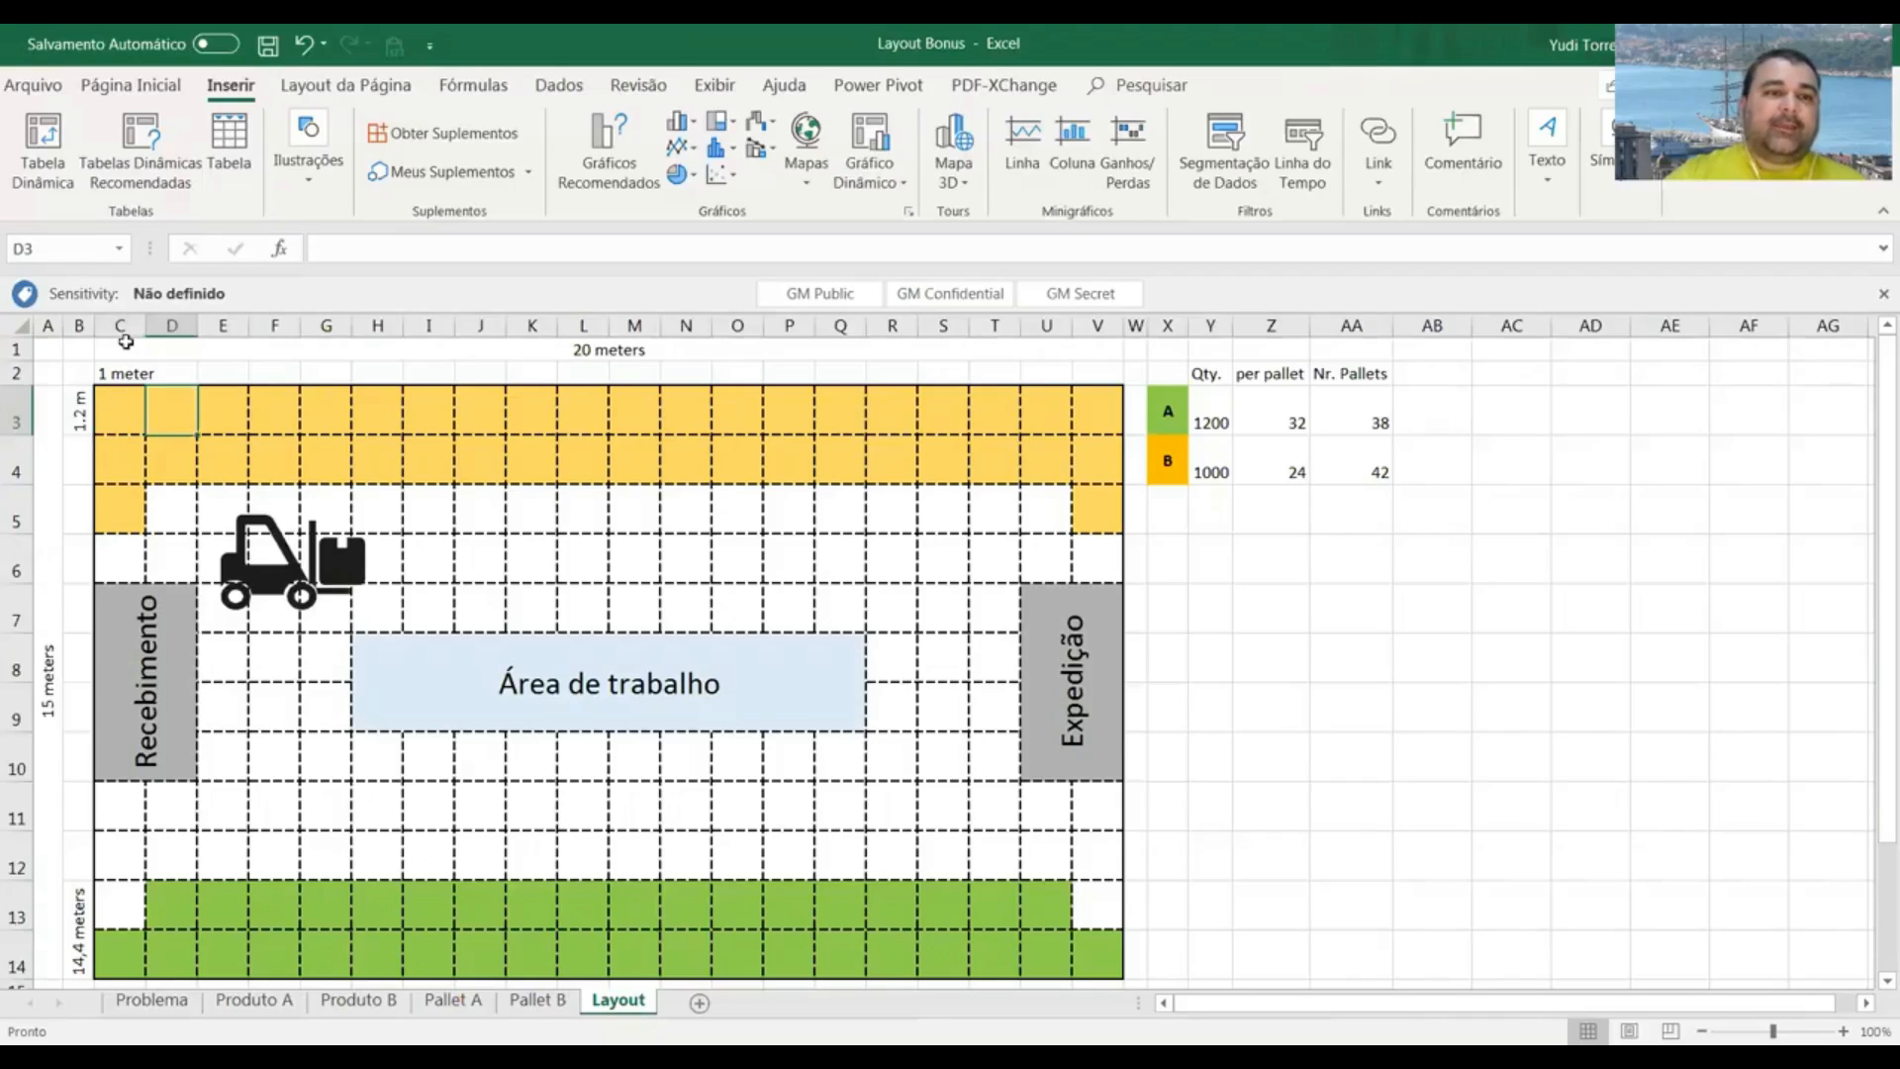
{"action": "left_click", "coordinate": [119, 324]}
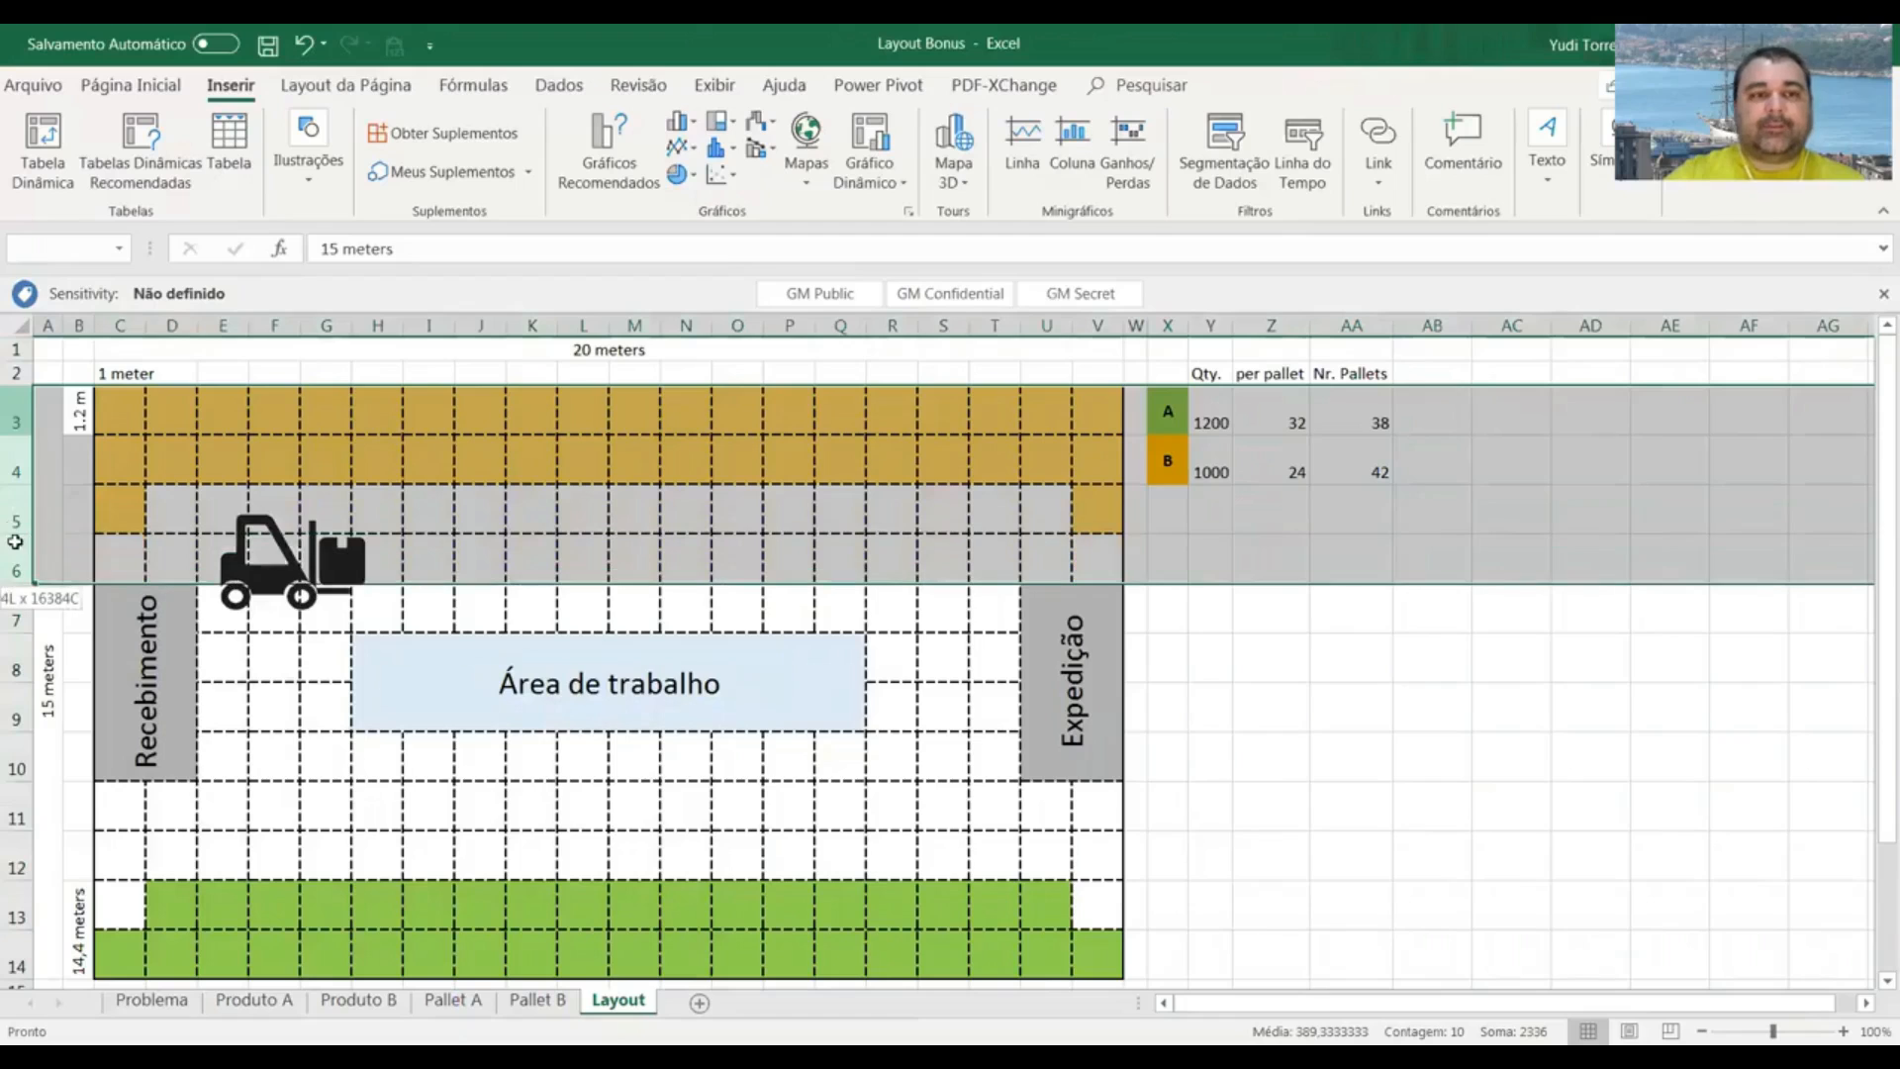
{"action": "left_click", "coordinate": [121, 417]}
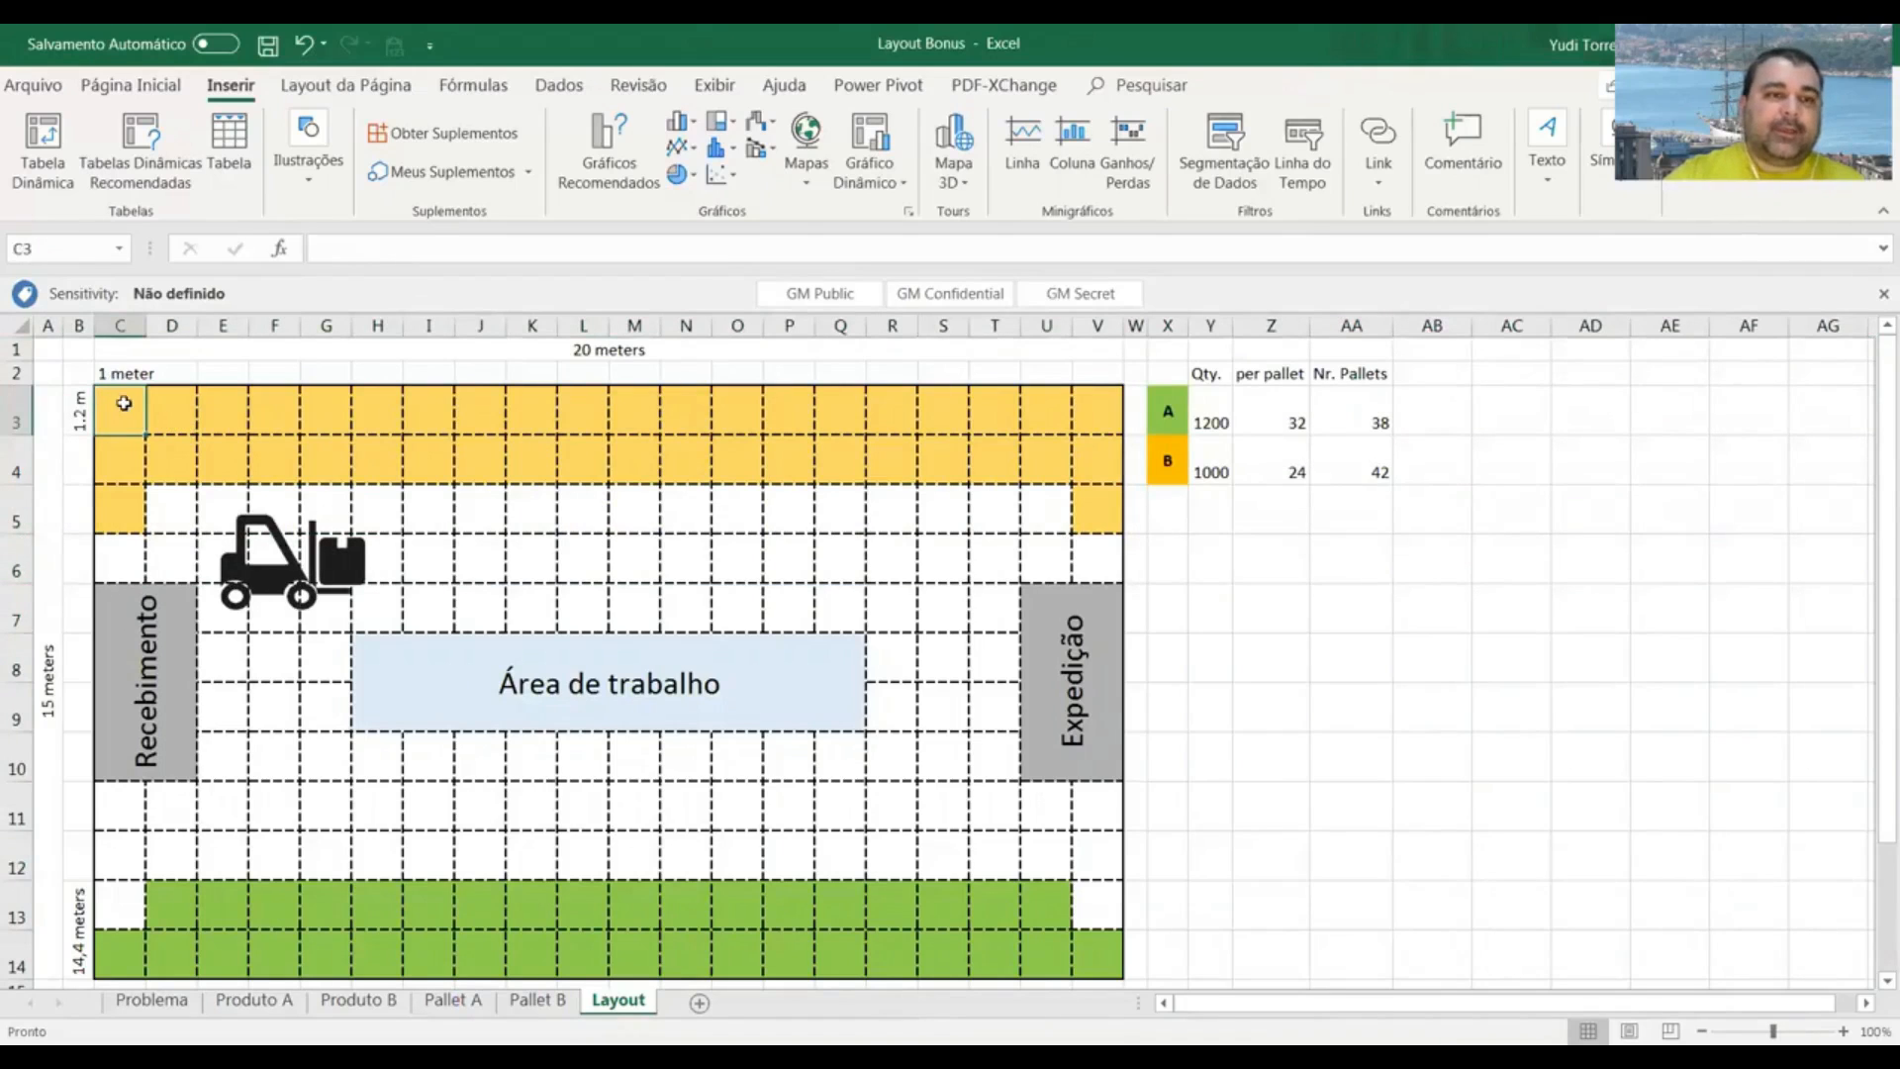
{"action": "mouse_move", "coordinate": [116, 373]}
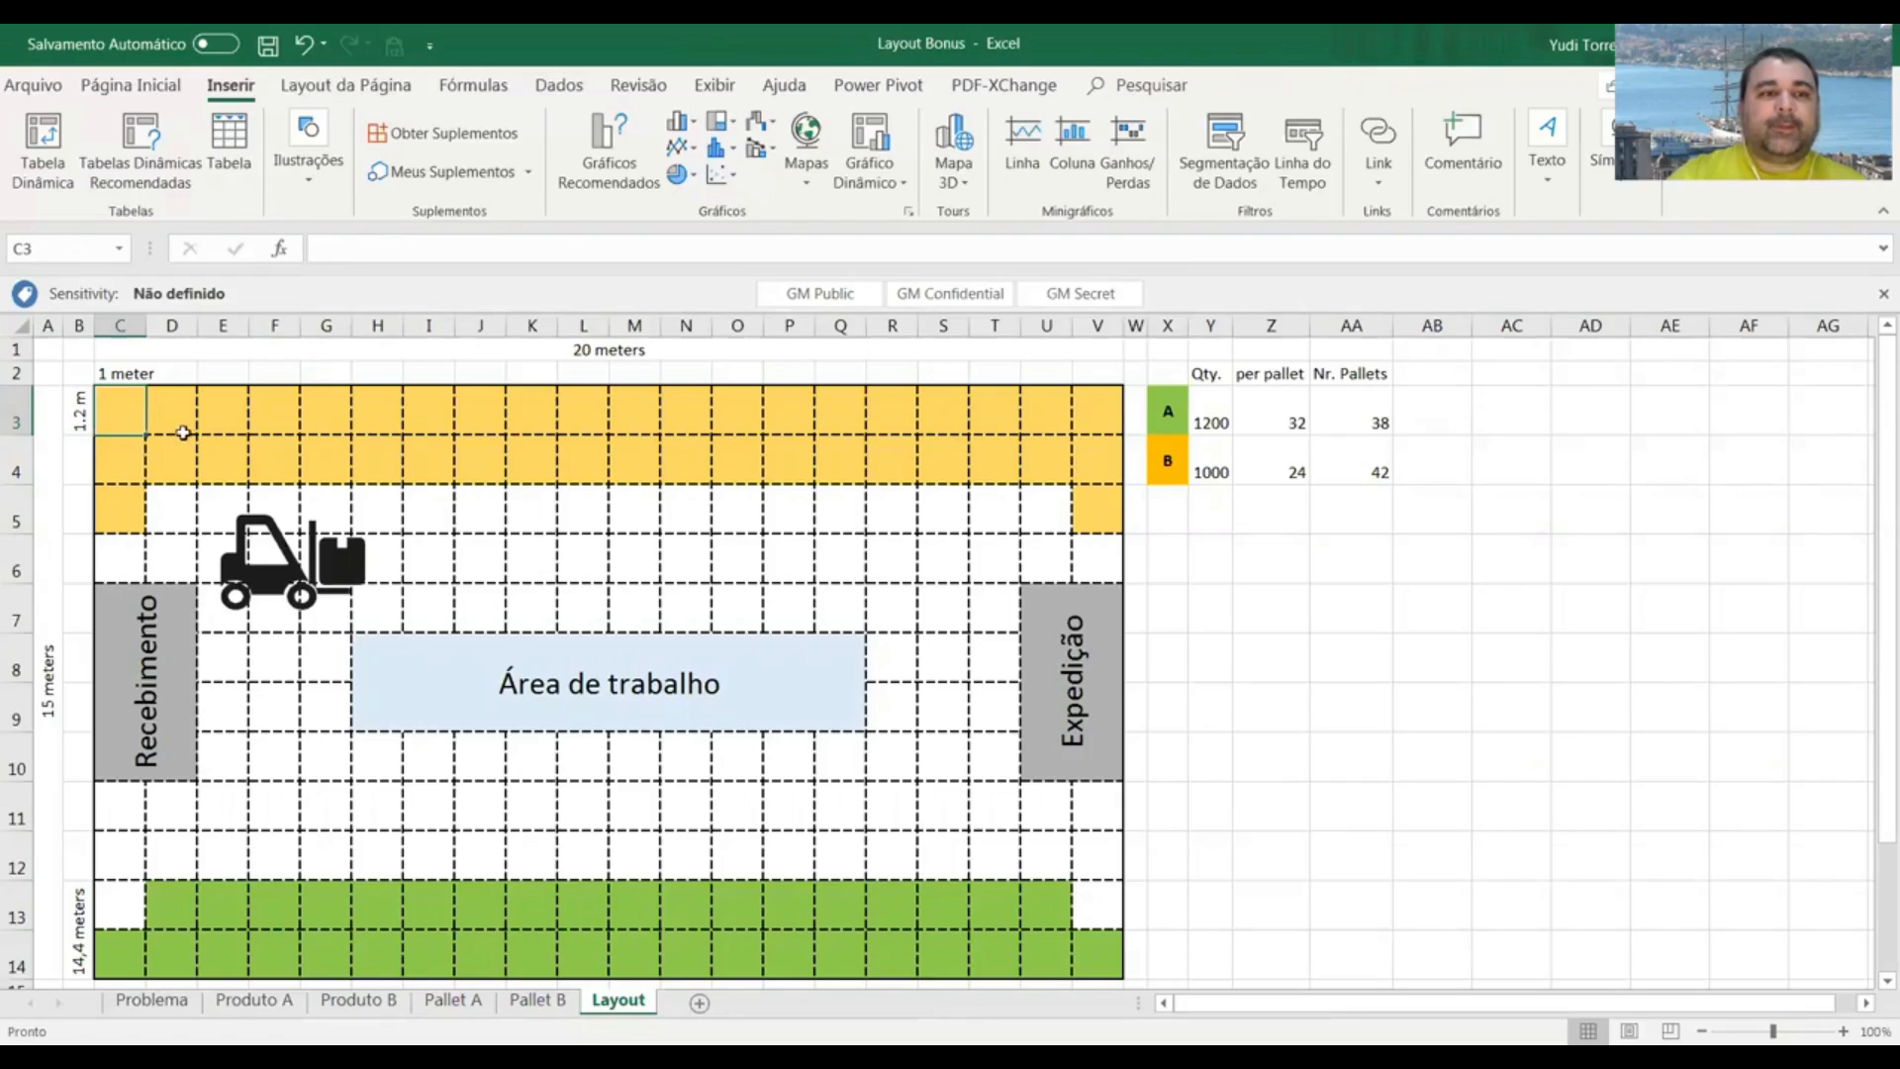
{"action": "mouse_move", "coordinate": [176, 417]}
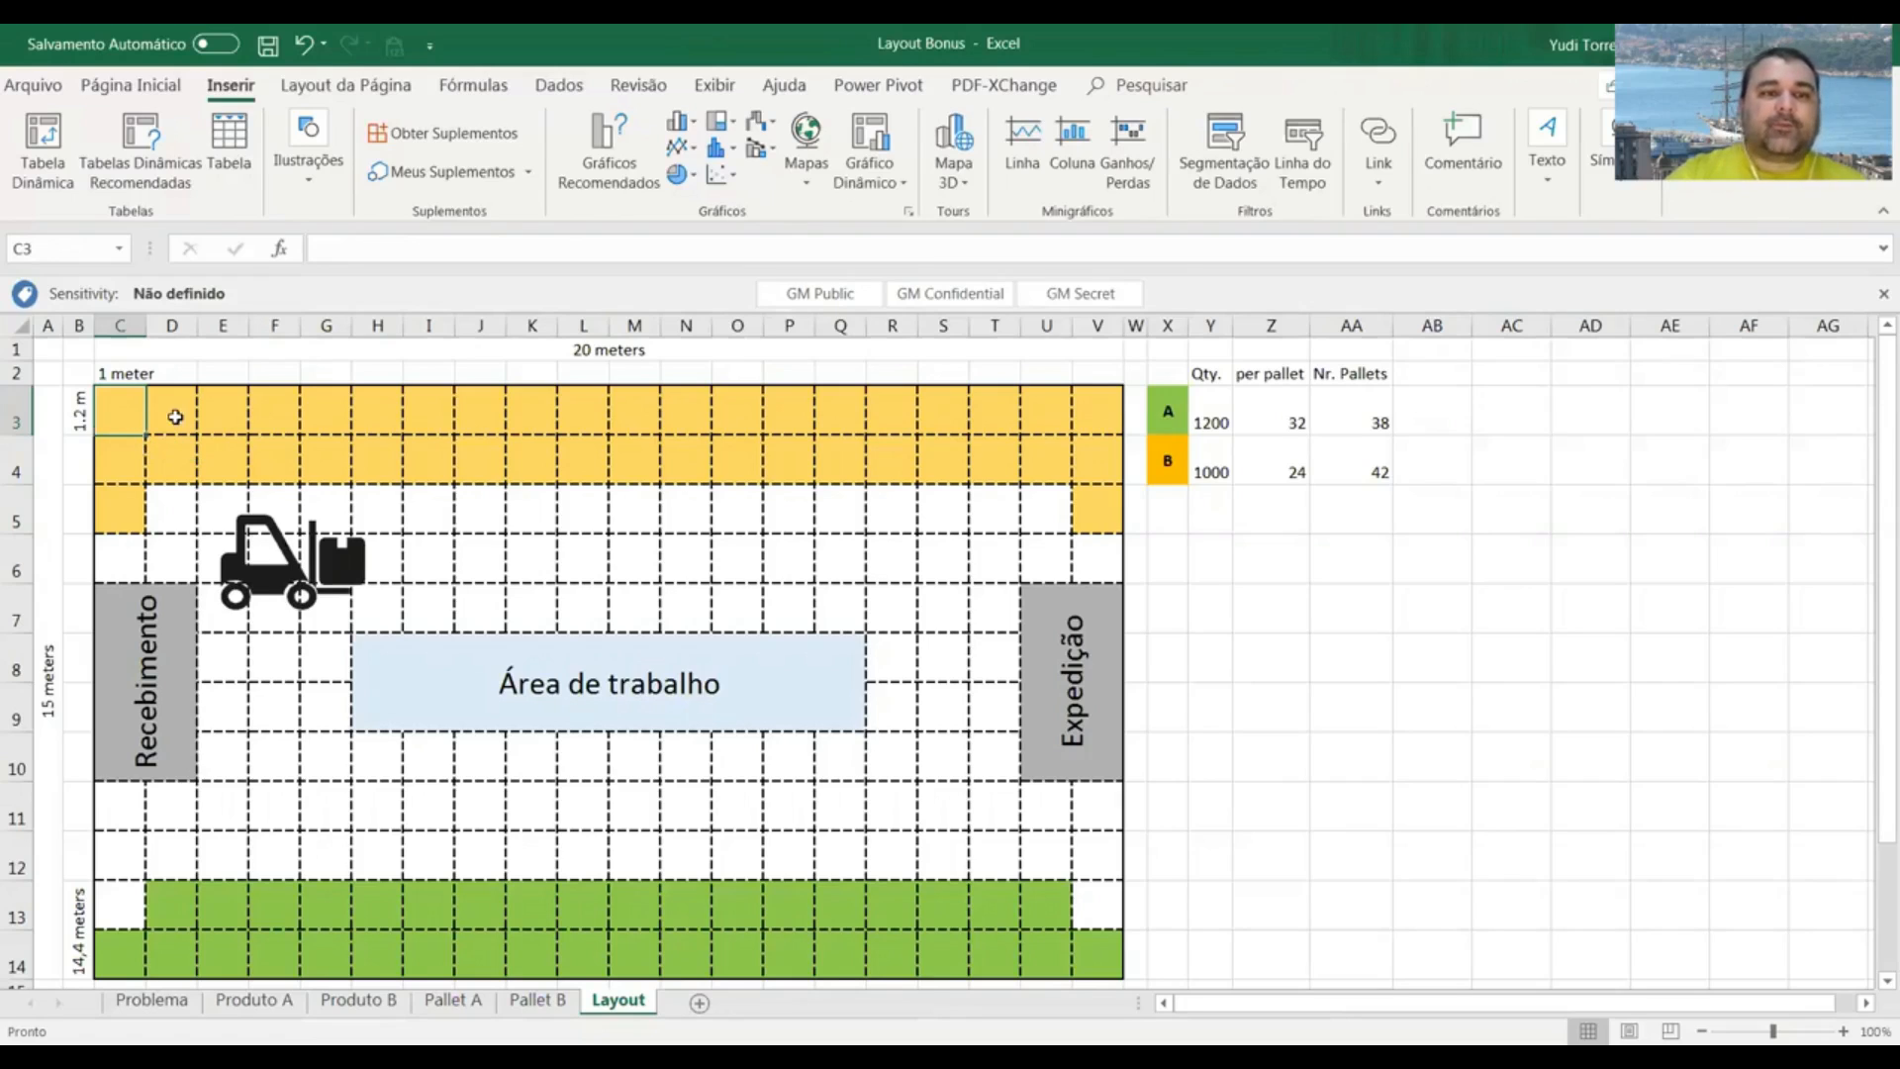
Select a zone label text box on the Layout sheet to edit it.
{"action": "left_click", "coordinate": [173, 421]}
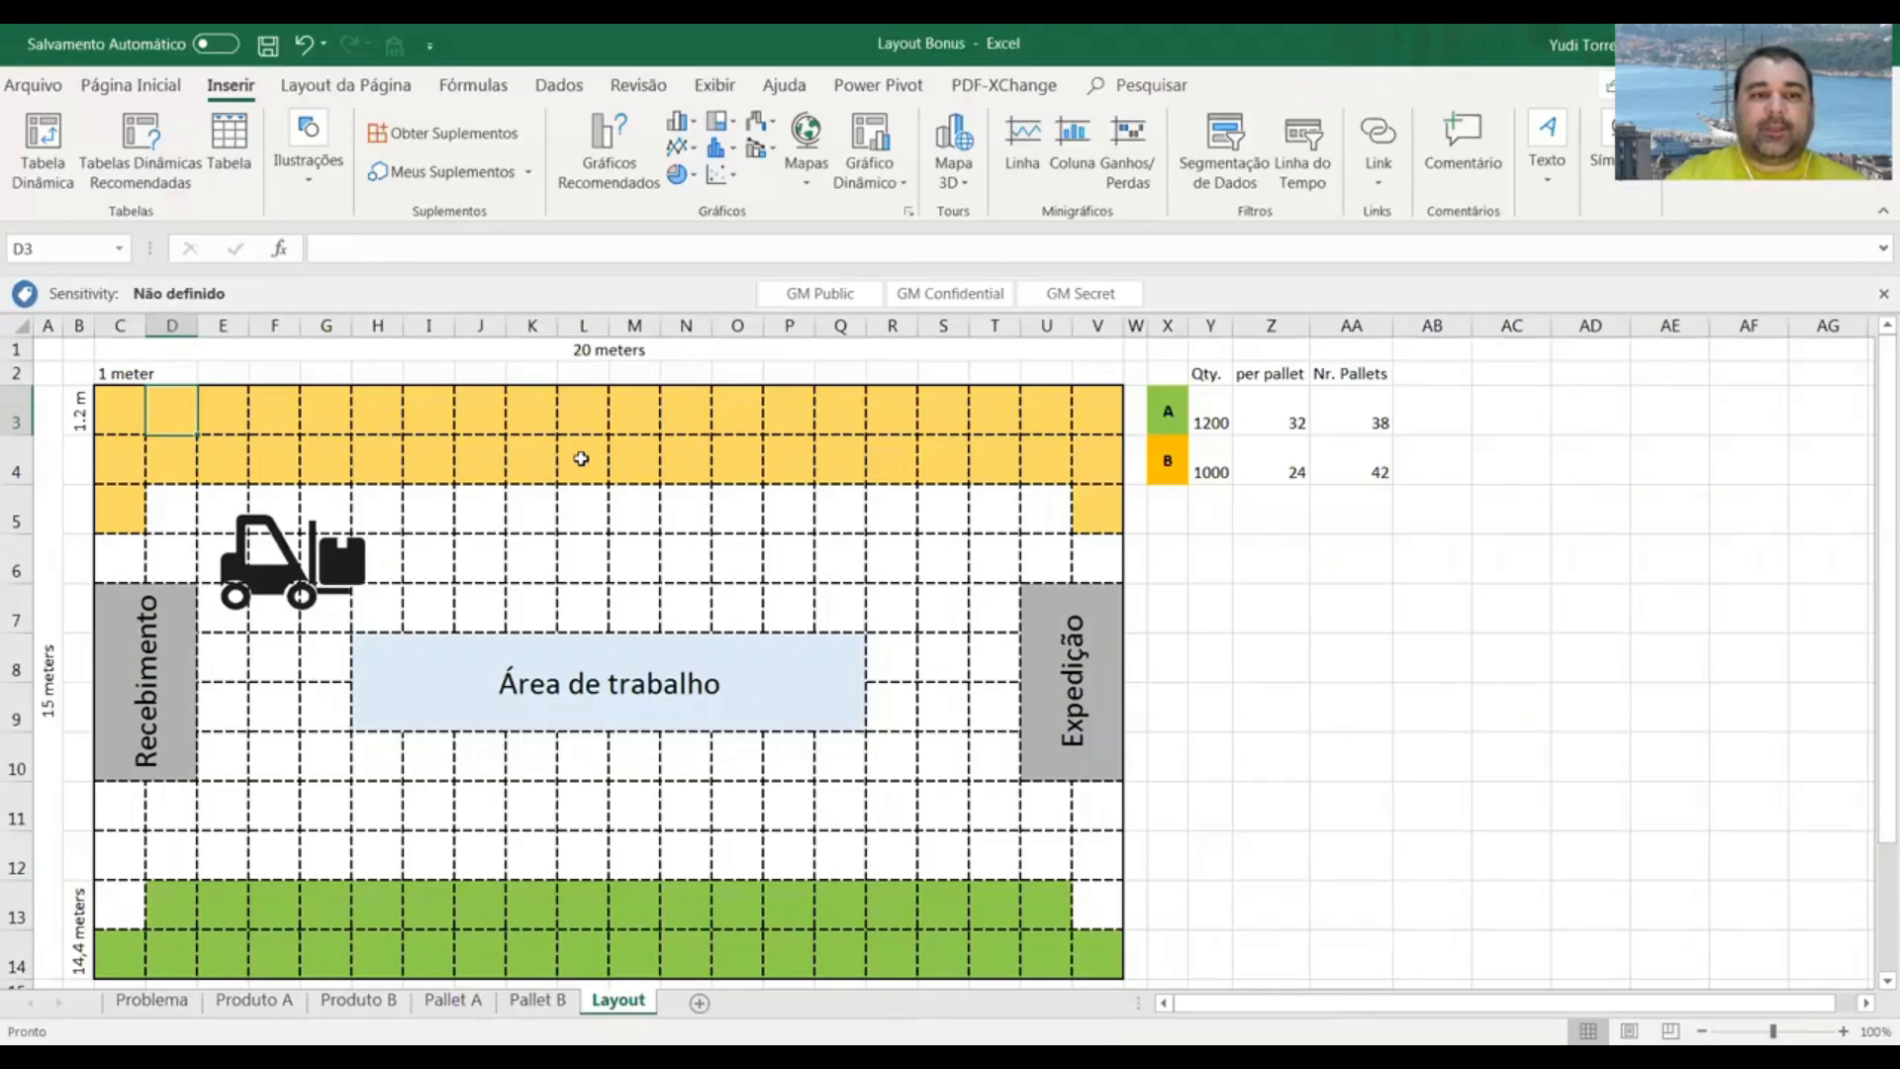
{"action": "mouse_move", "coordinate": [573, 459]}
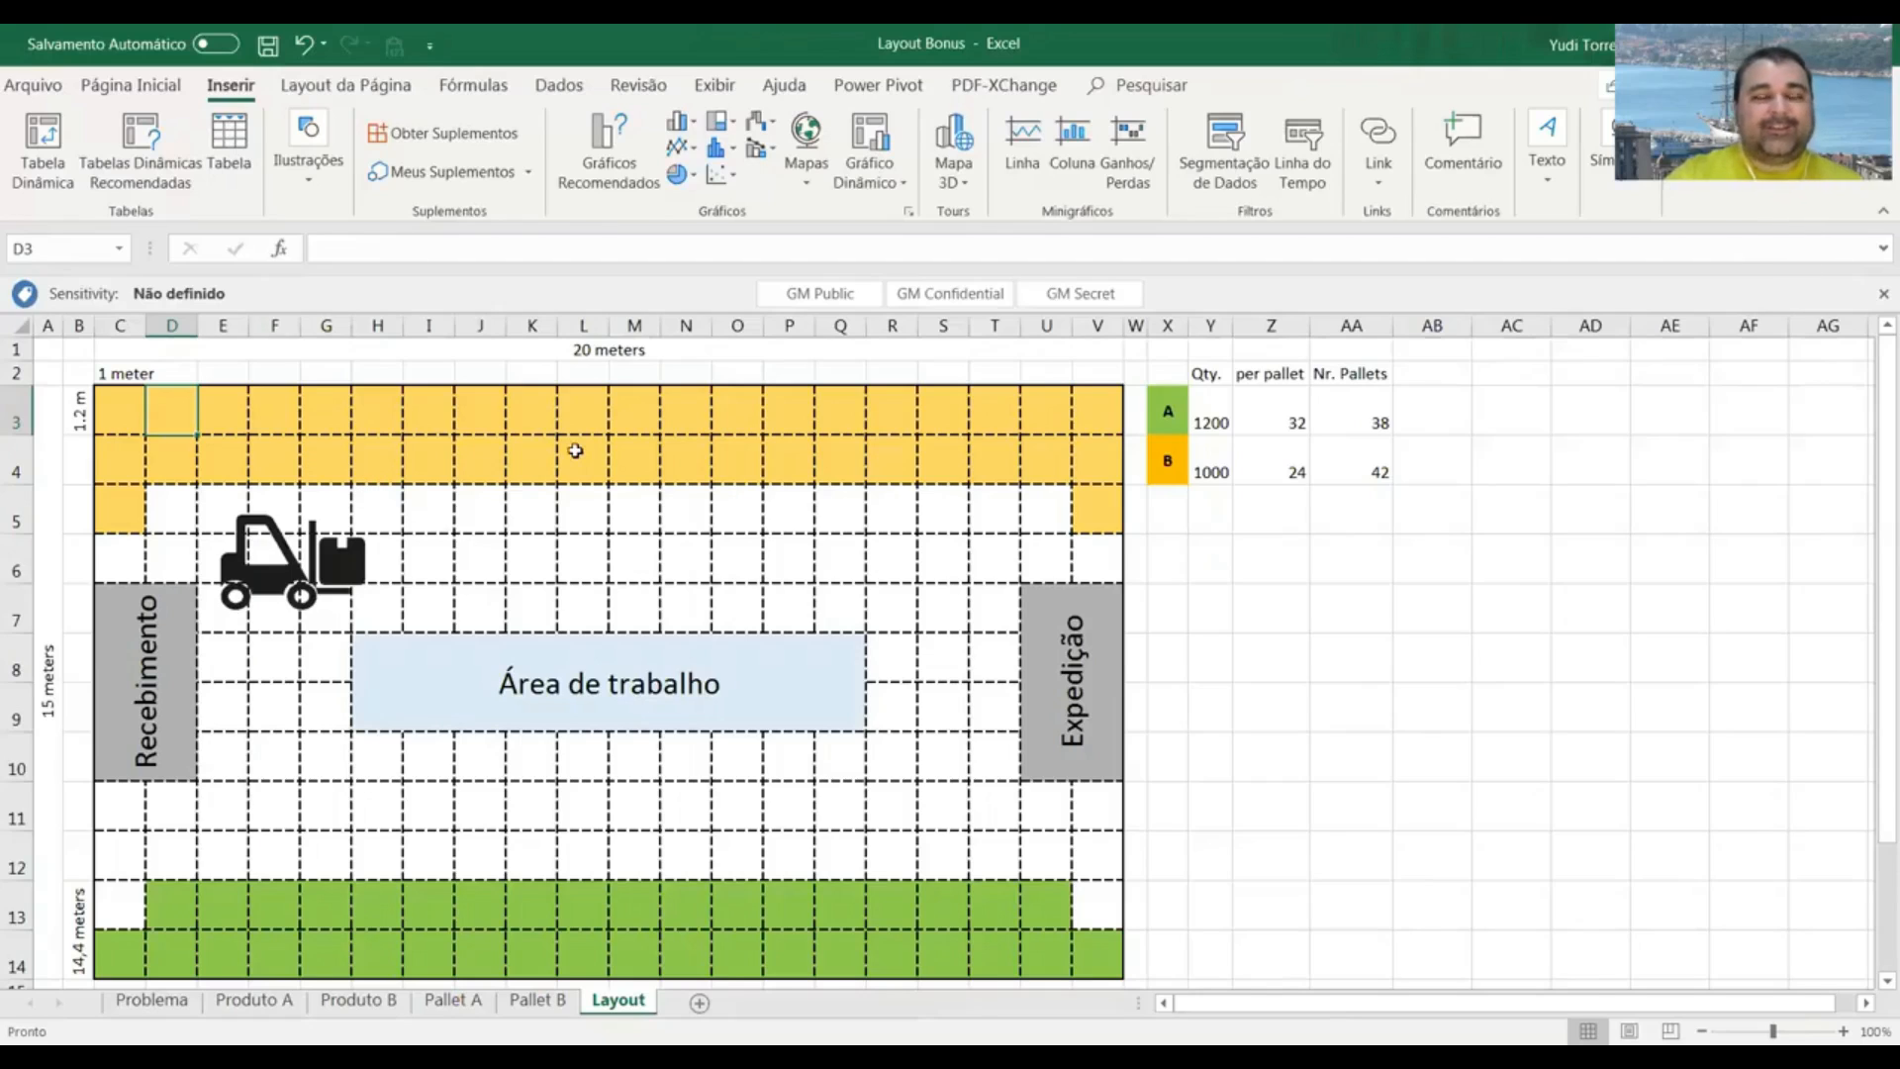
{"action": "mouse_move", "coordinate": [654, 433]}
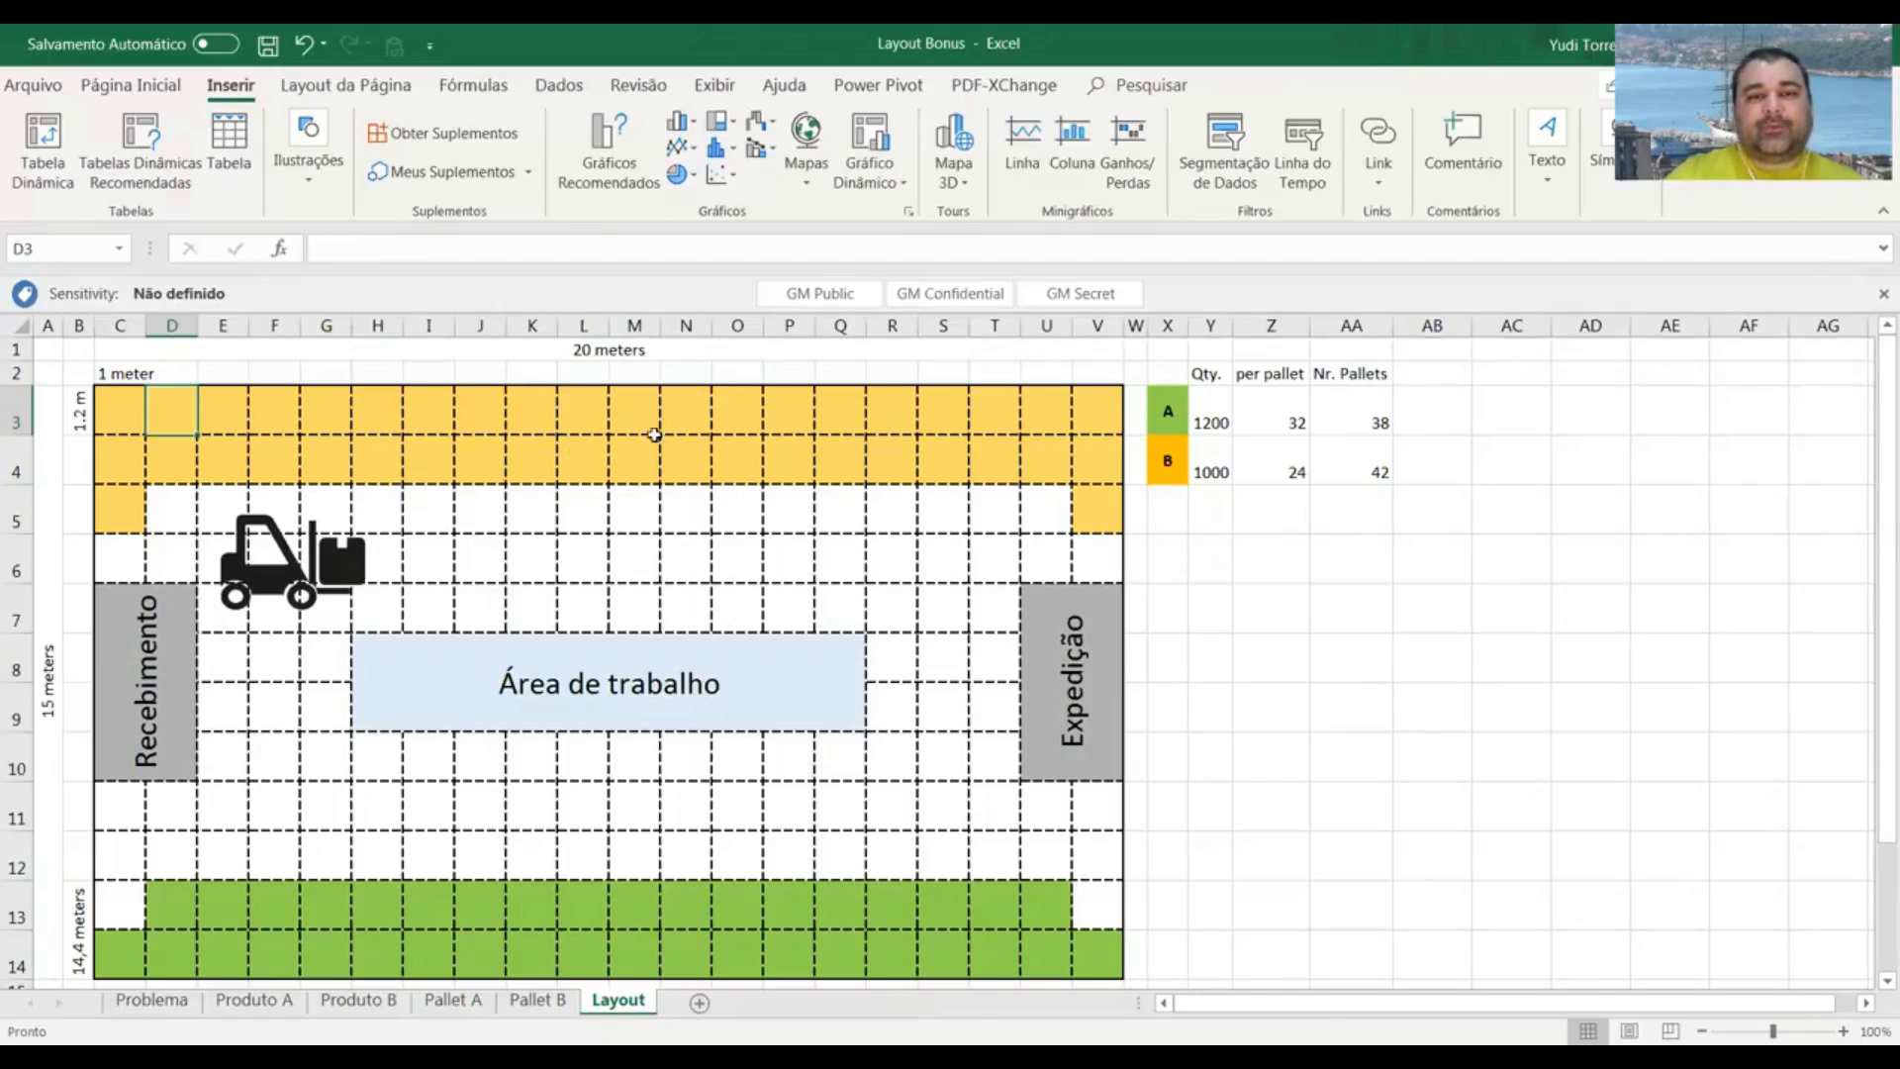
{"action": "mouse_move", "coordinate": [1094, 452]}
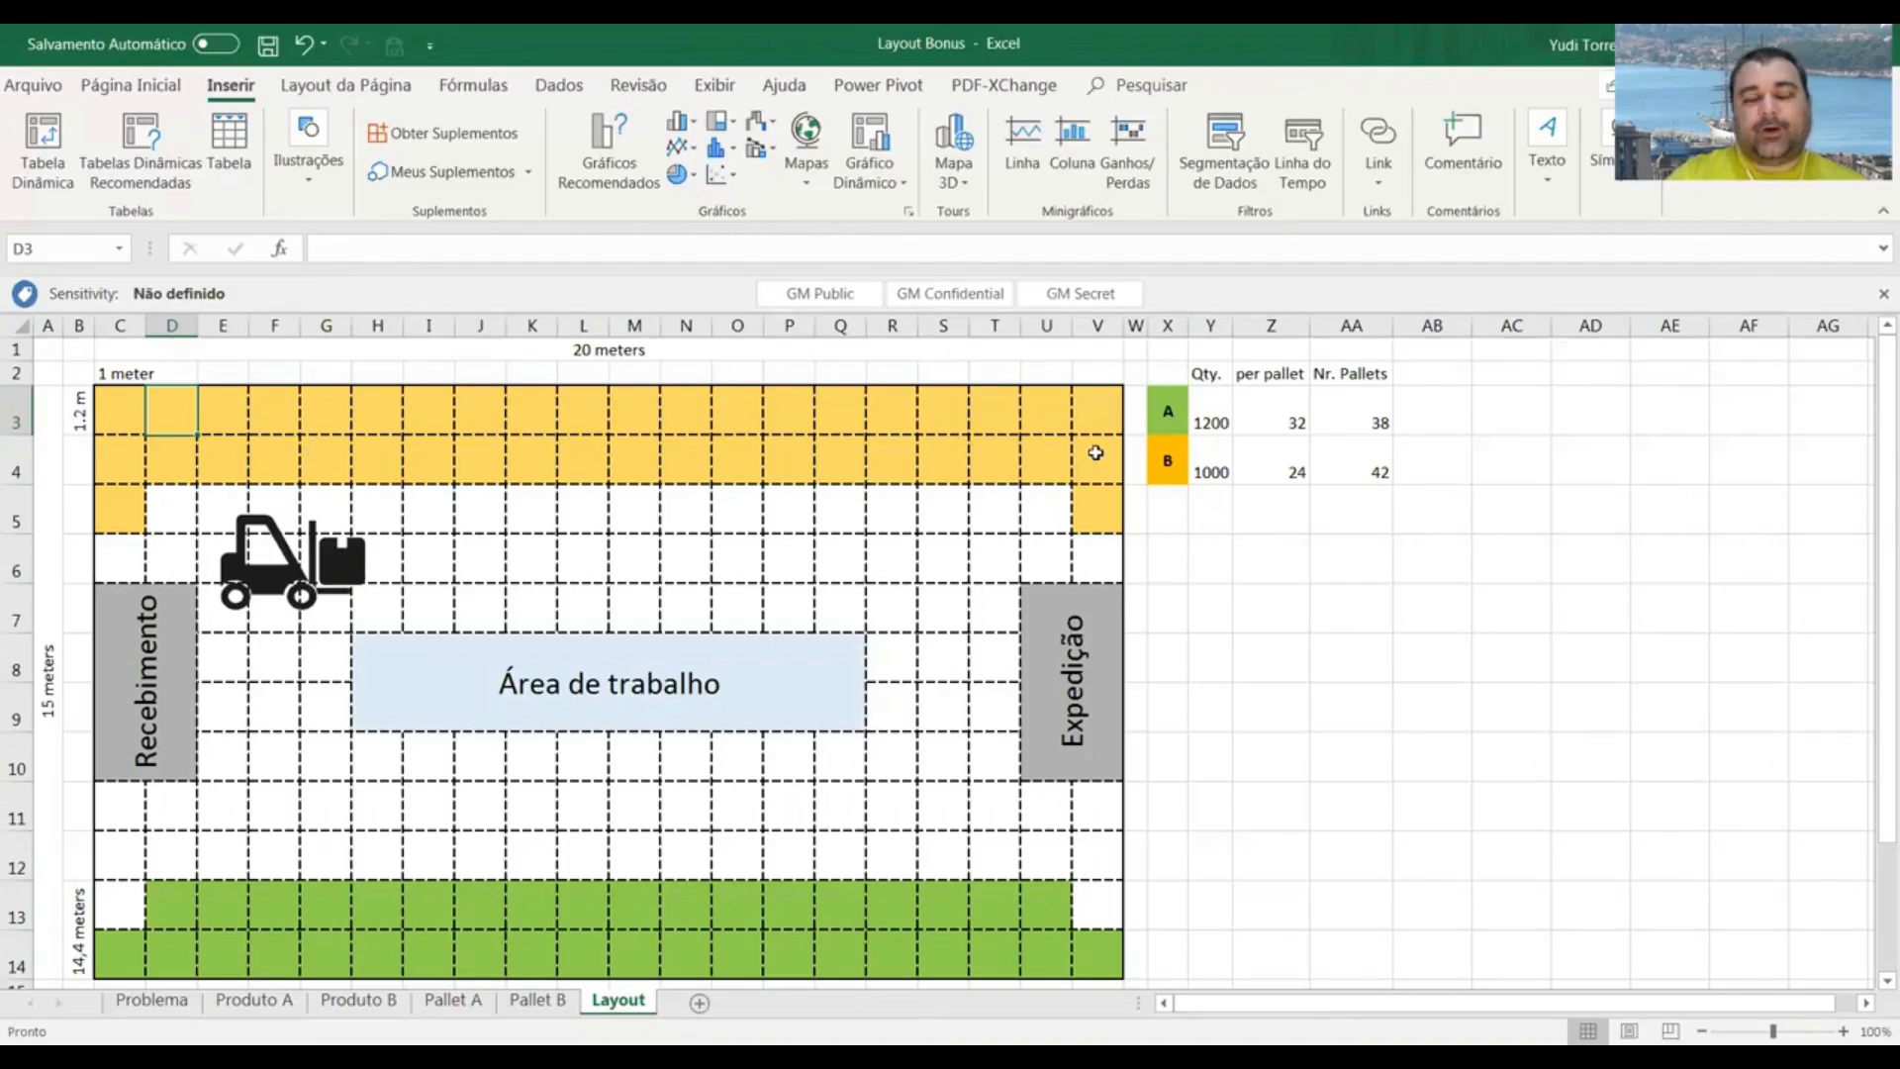
{"action": "mouse_move", "coordinate": [1105, 514]}
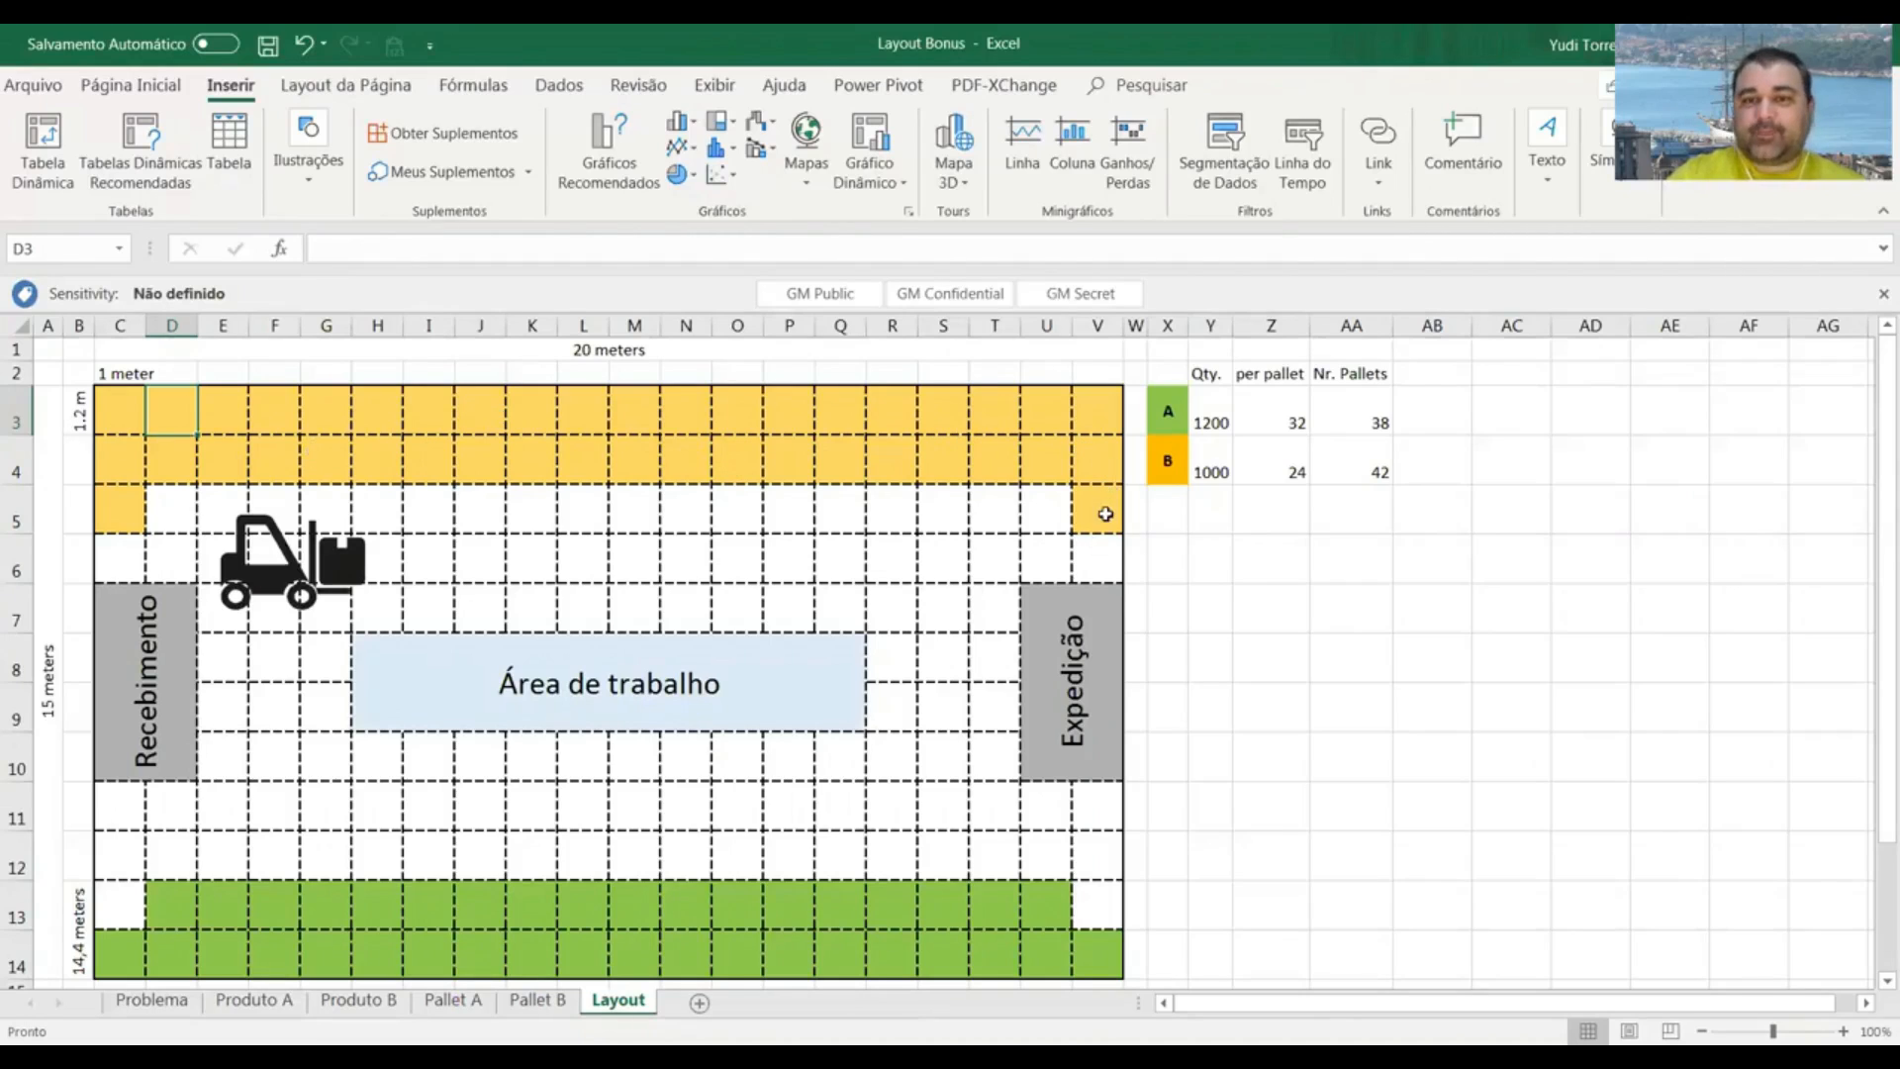
{"action": "mouse_move", "coordinate": [1048, 567]}
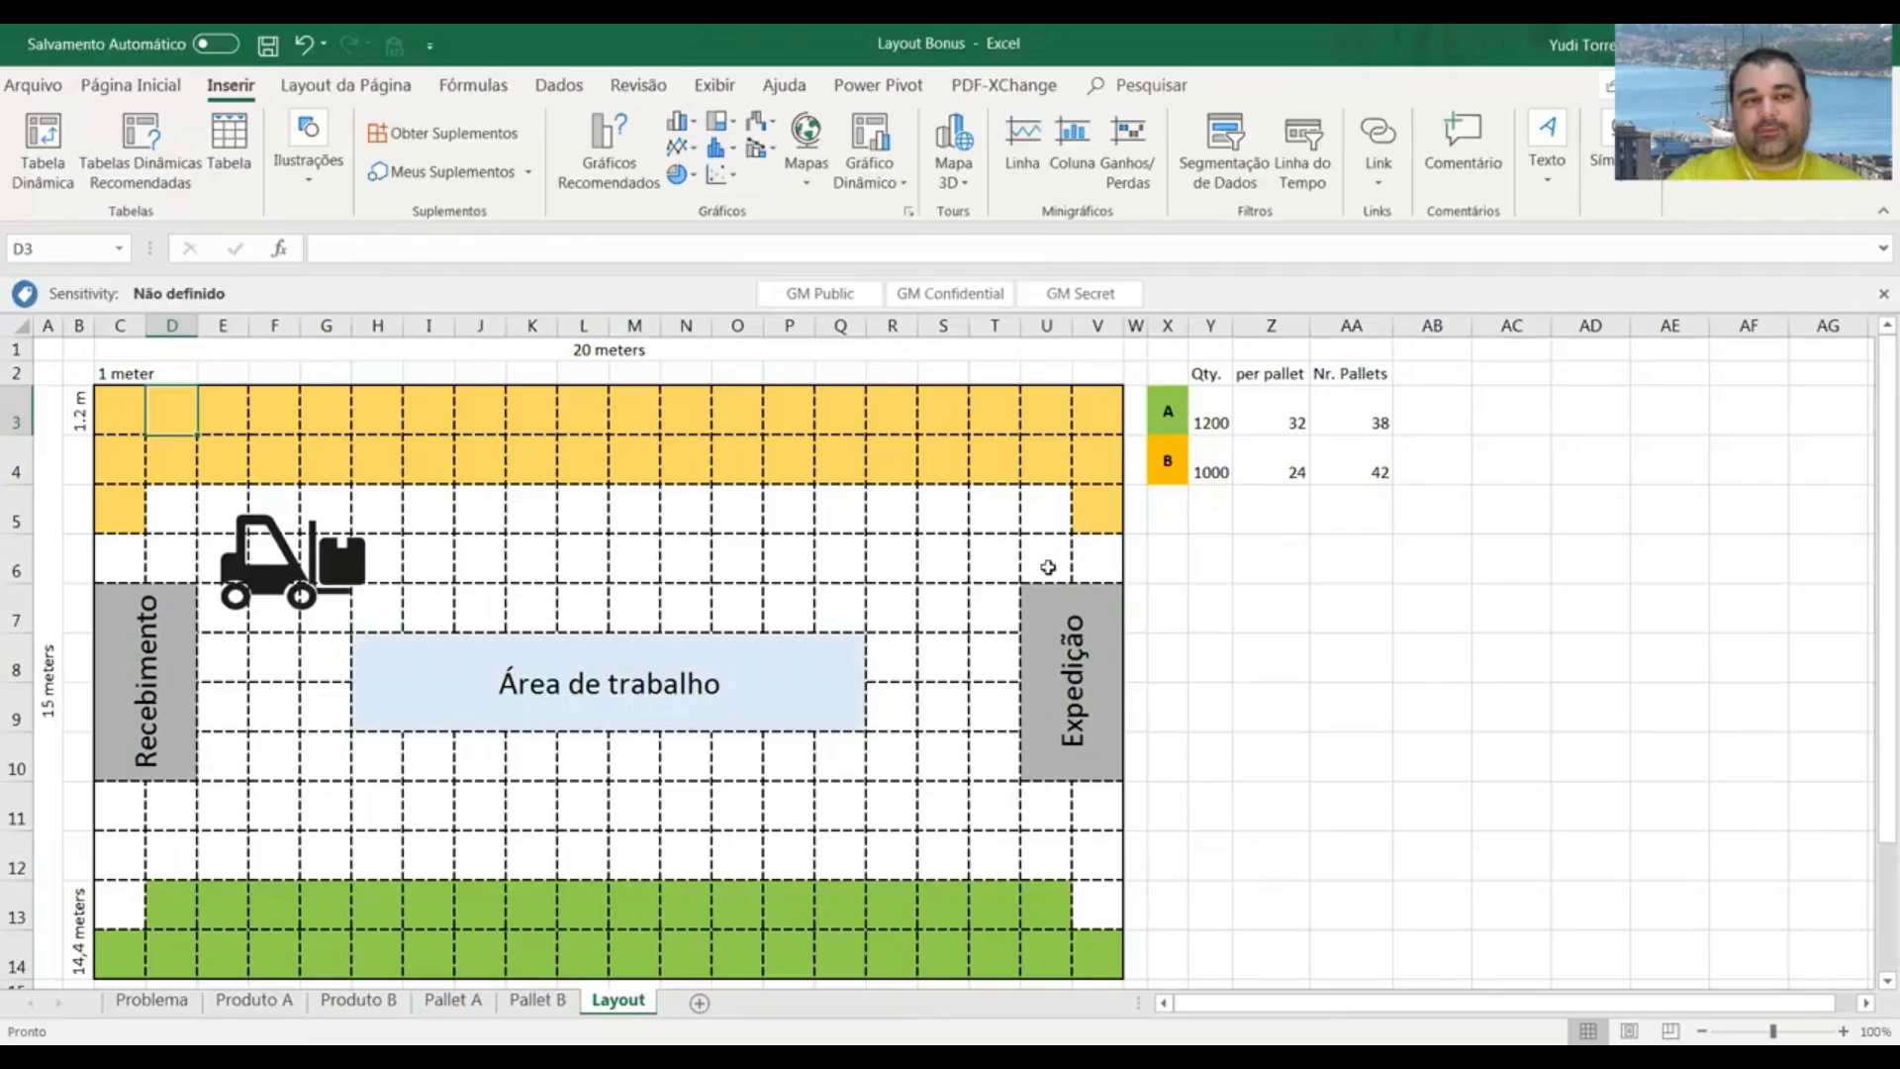
{"action": "mouse_move", "coordinate": [121, 511]}
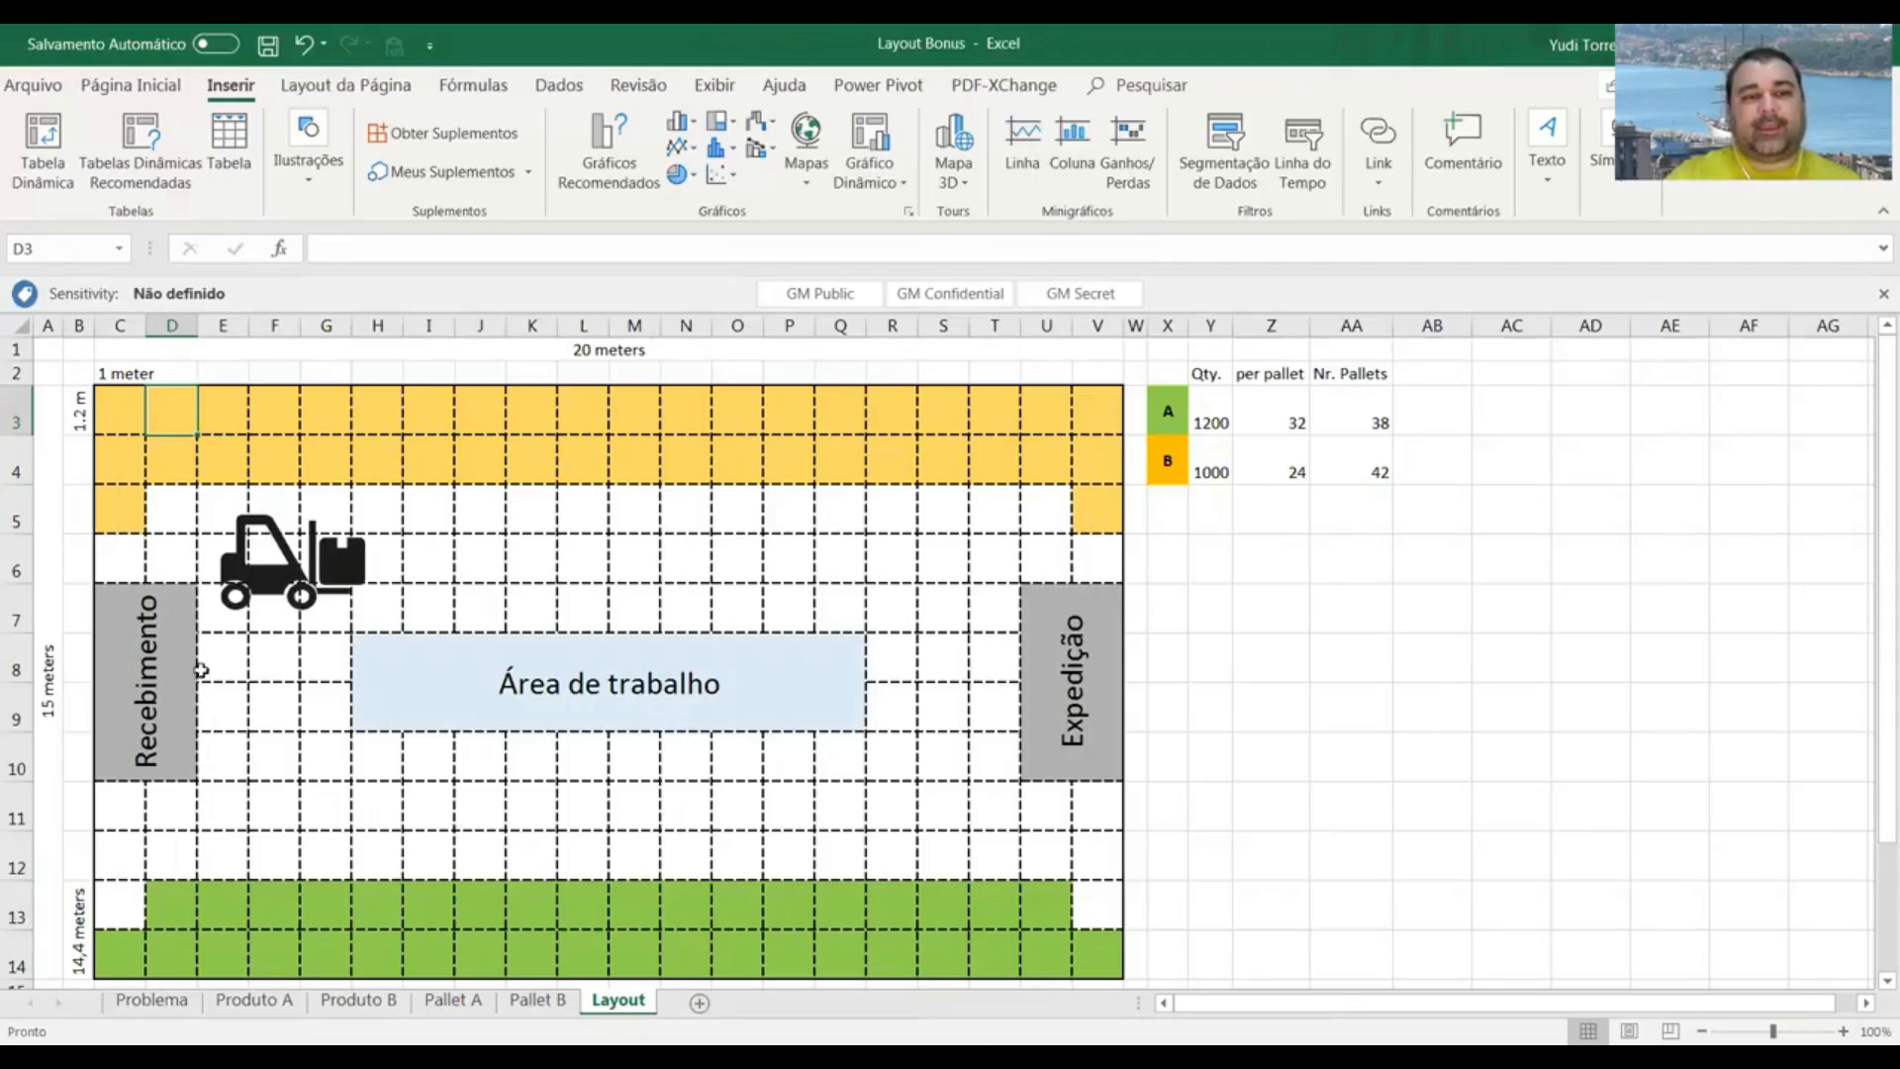
{"action": "mouse_move", "coordinate": [1364, 467]}
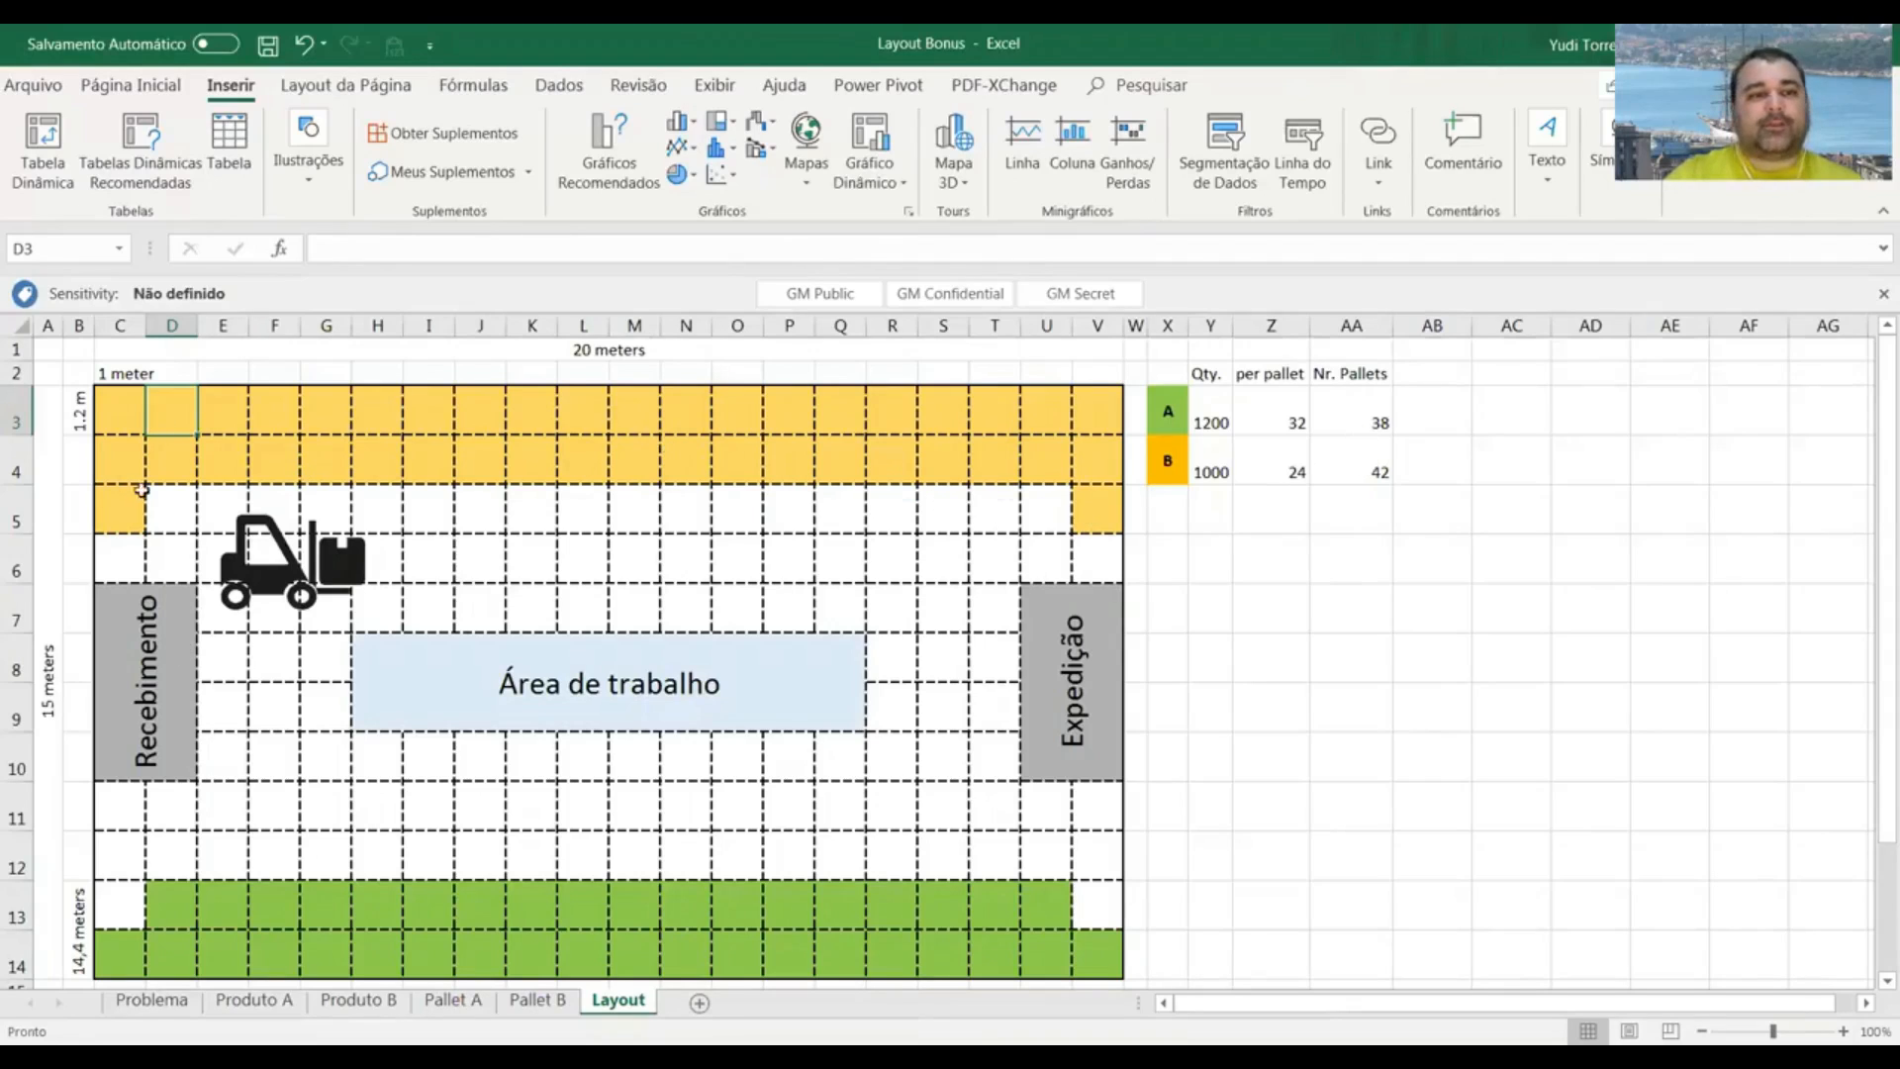
{"action": "mouse_move", "coordinate": [320, 862]}
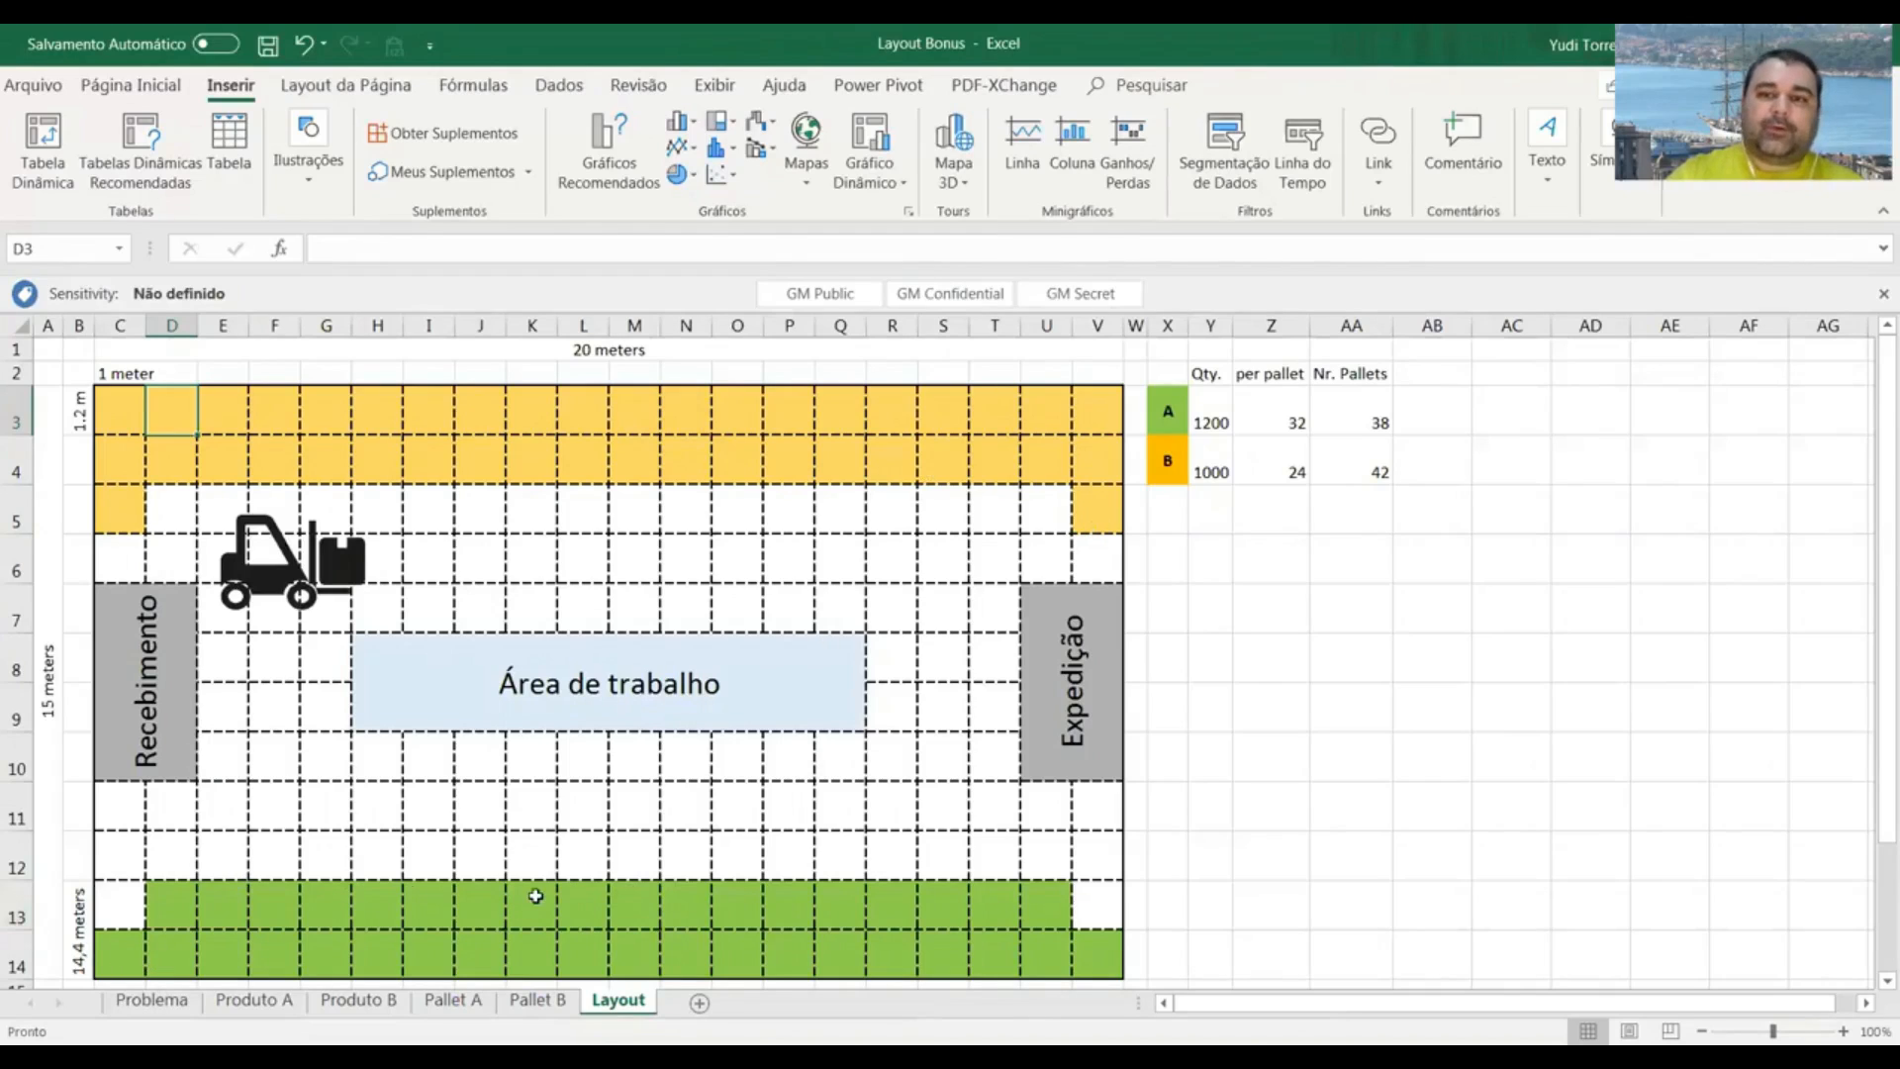
{"action": "mouse_move", "coordinate": [195, 955]}
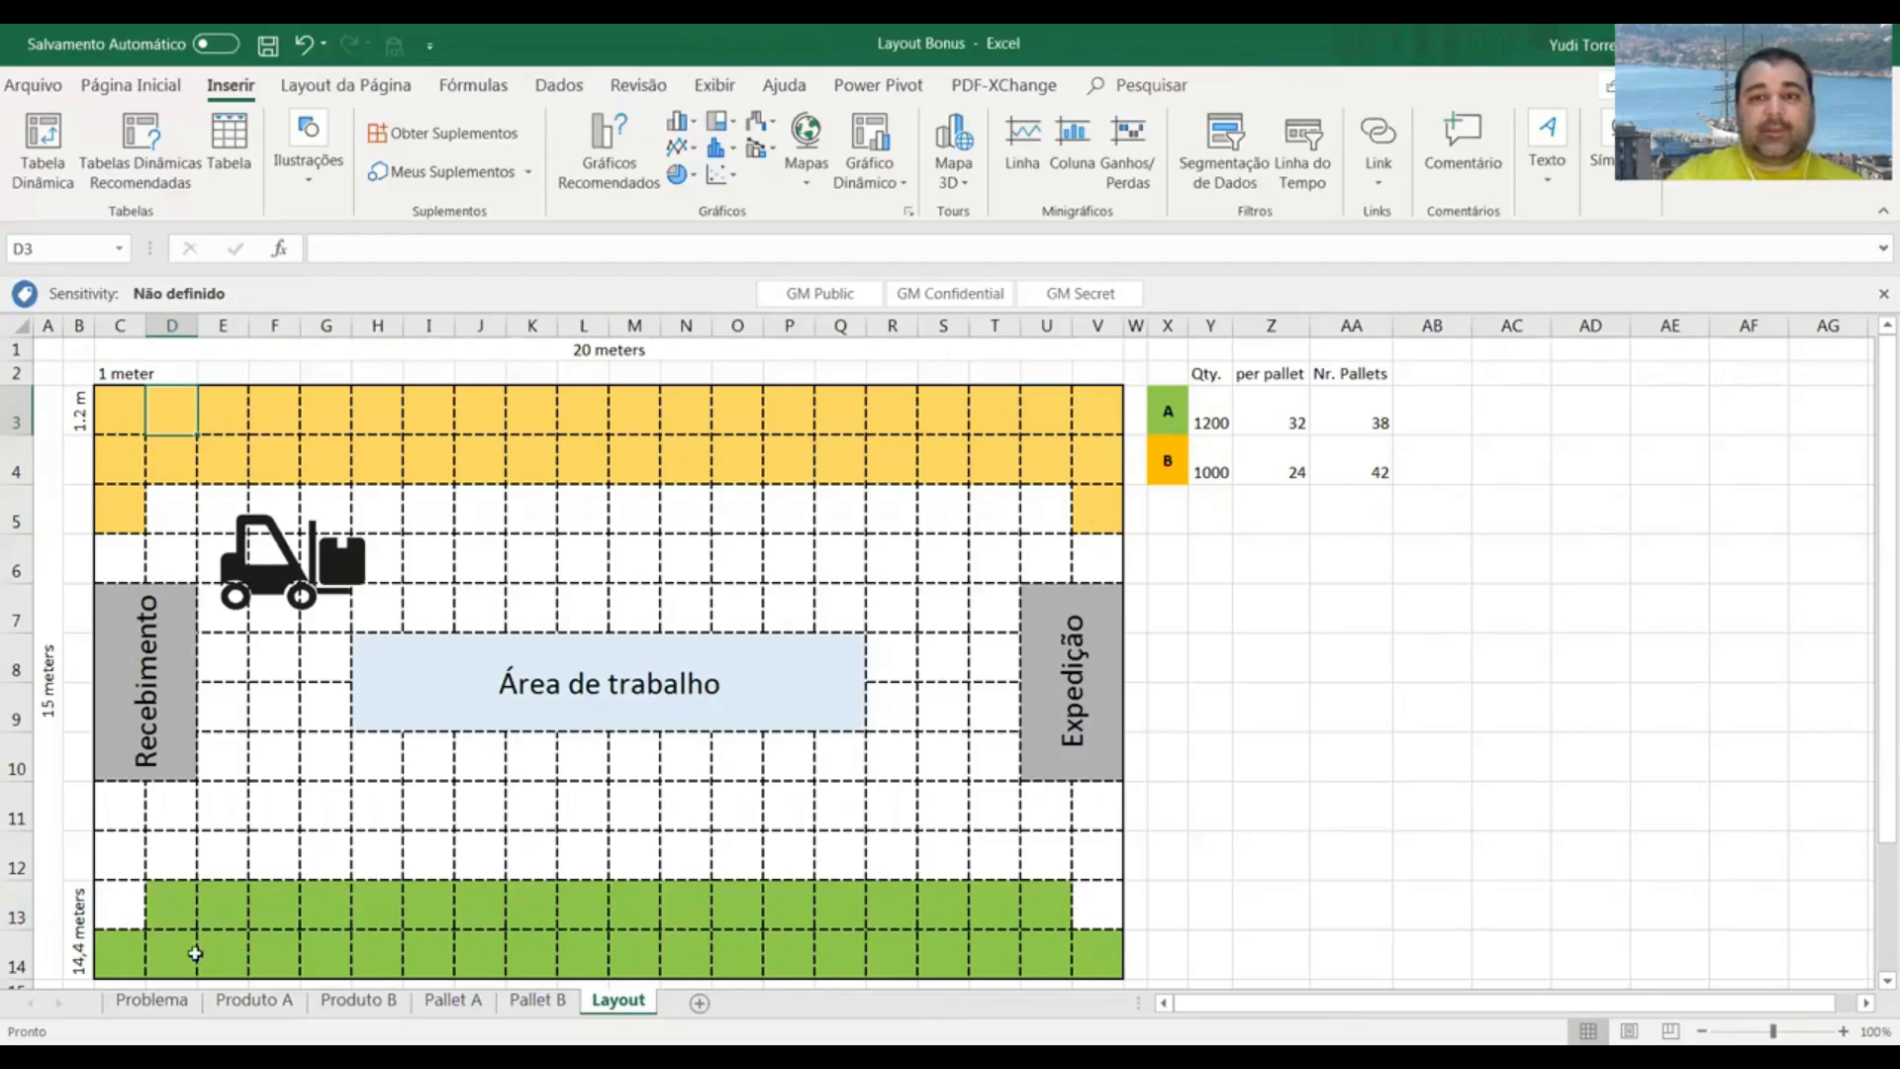
{"action": "mouse_move", "coordinate": [690, 903]}
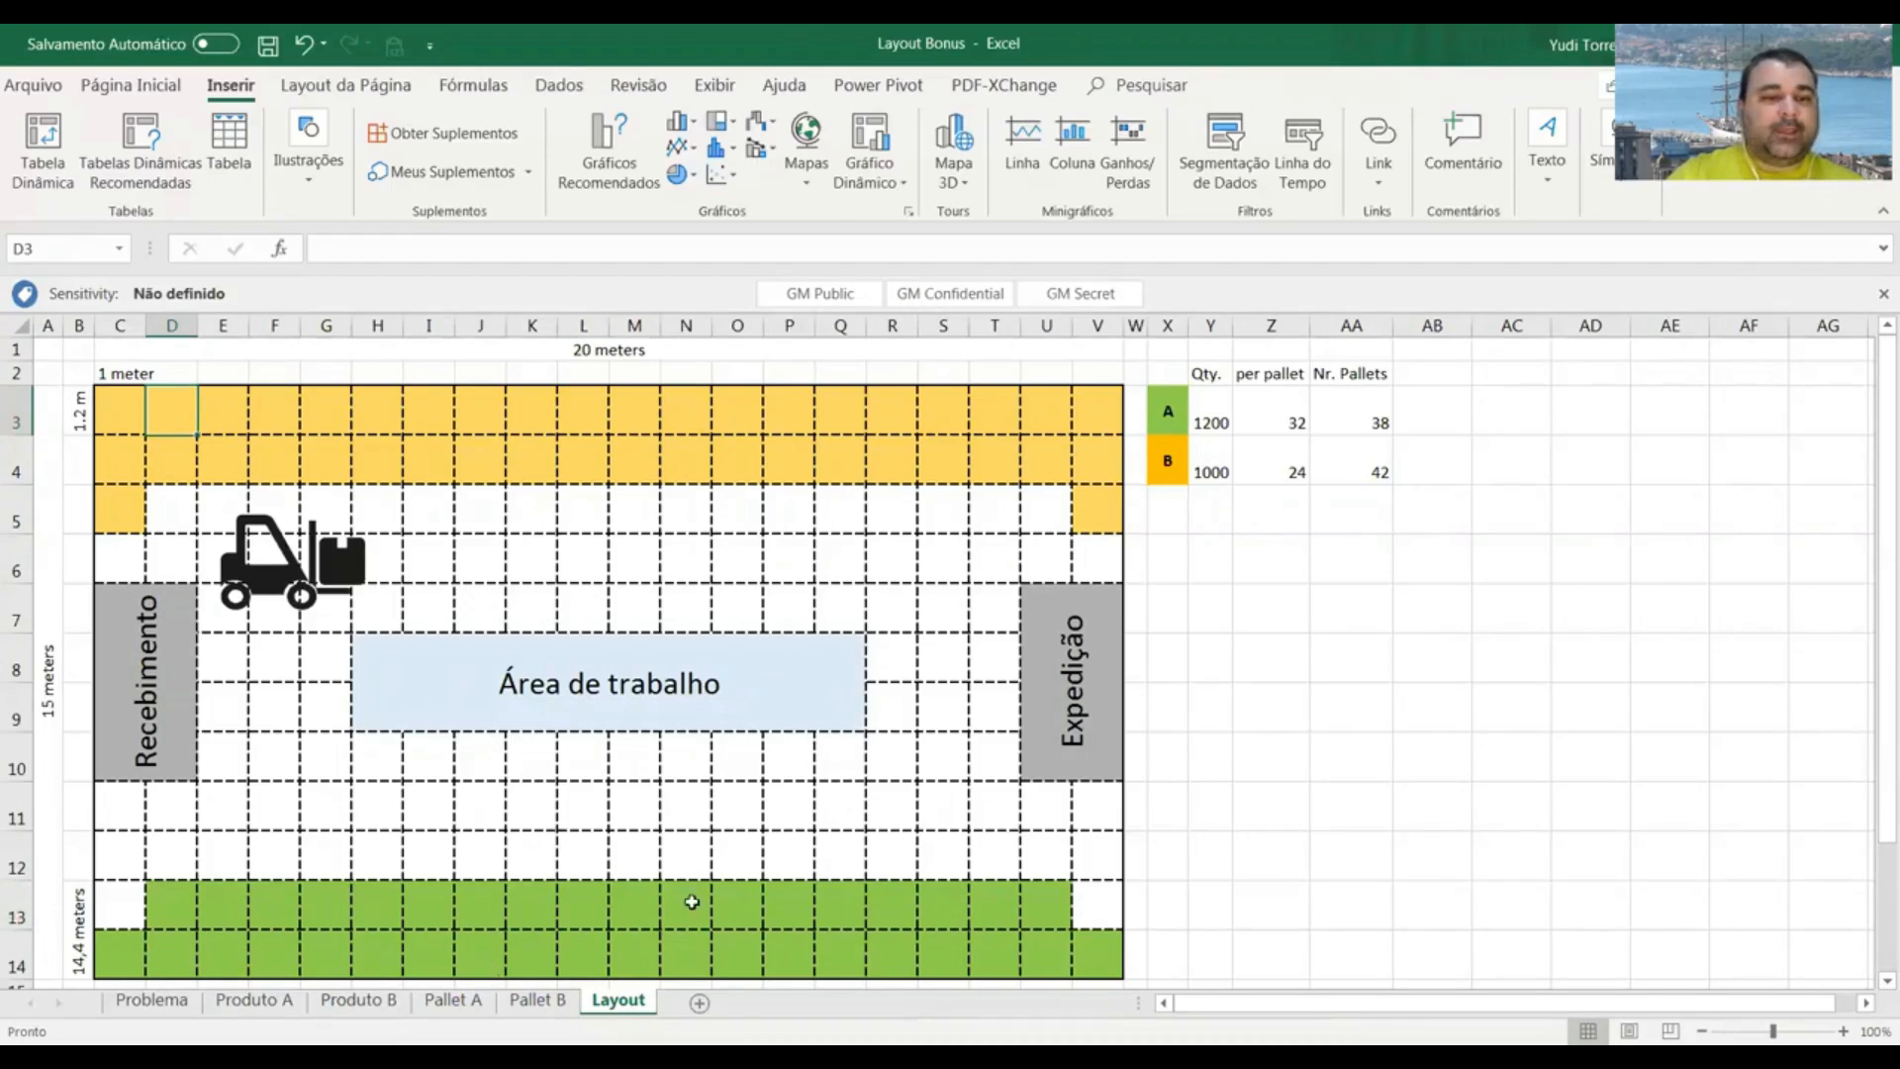
{"action": "mouse_move", "coordinate": [633, 799]}
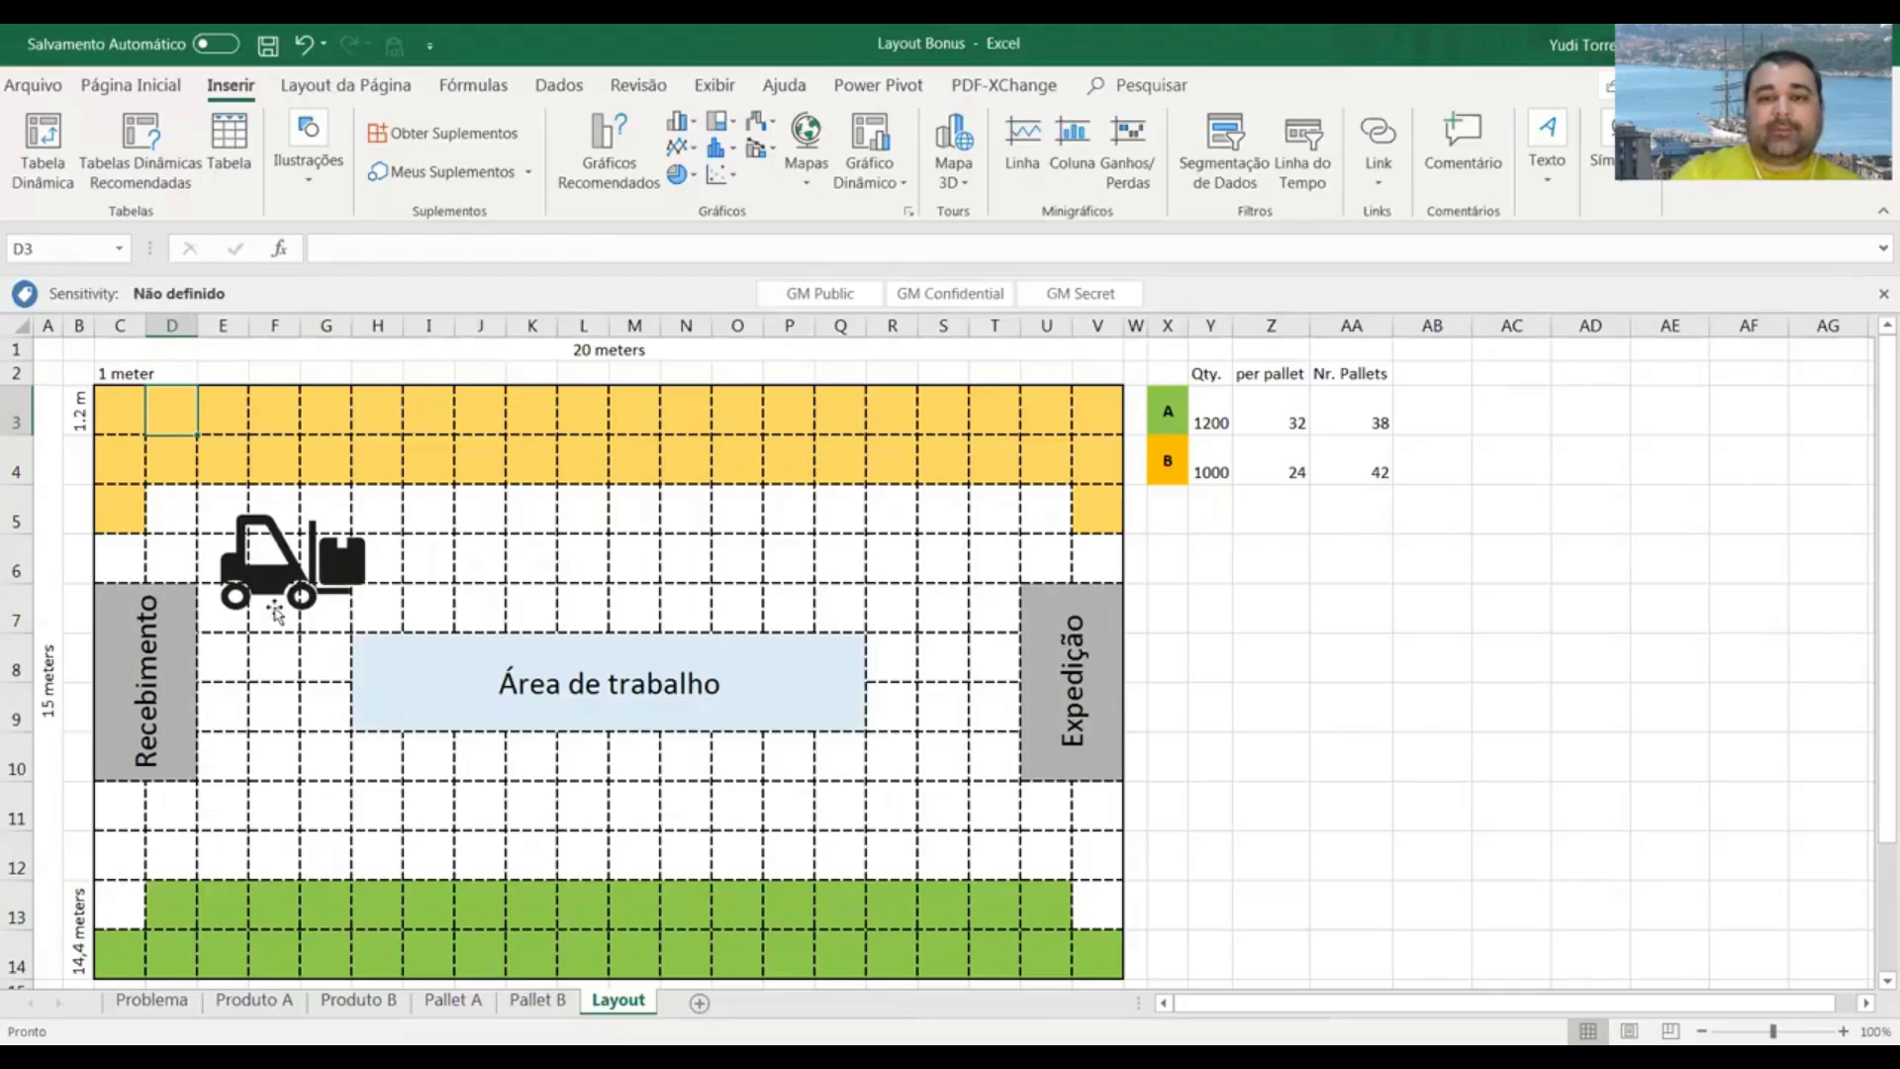
{"action": "mouse_move", "coordinate": [320, 723]}
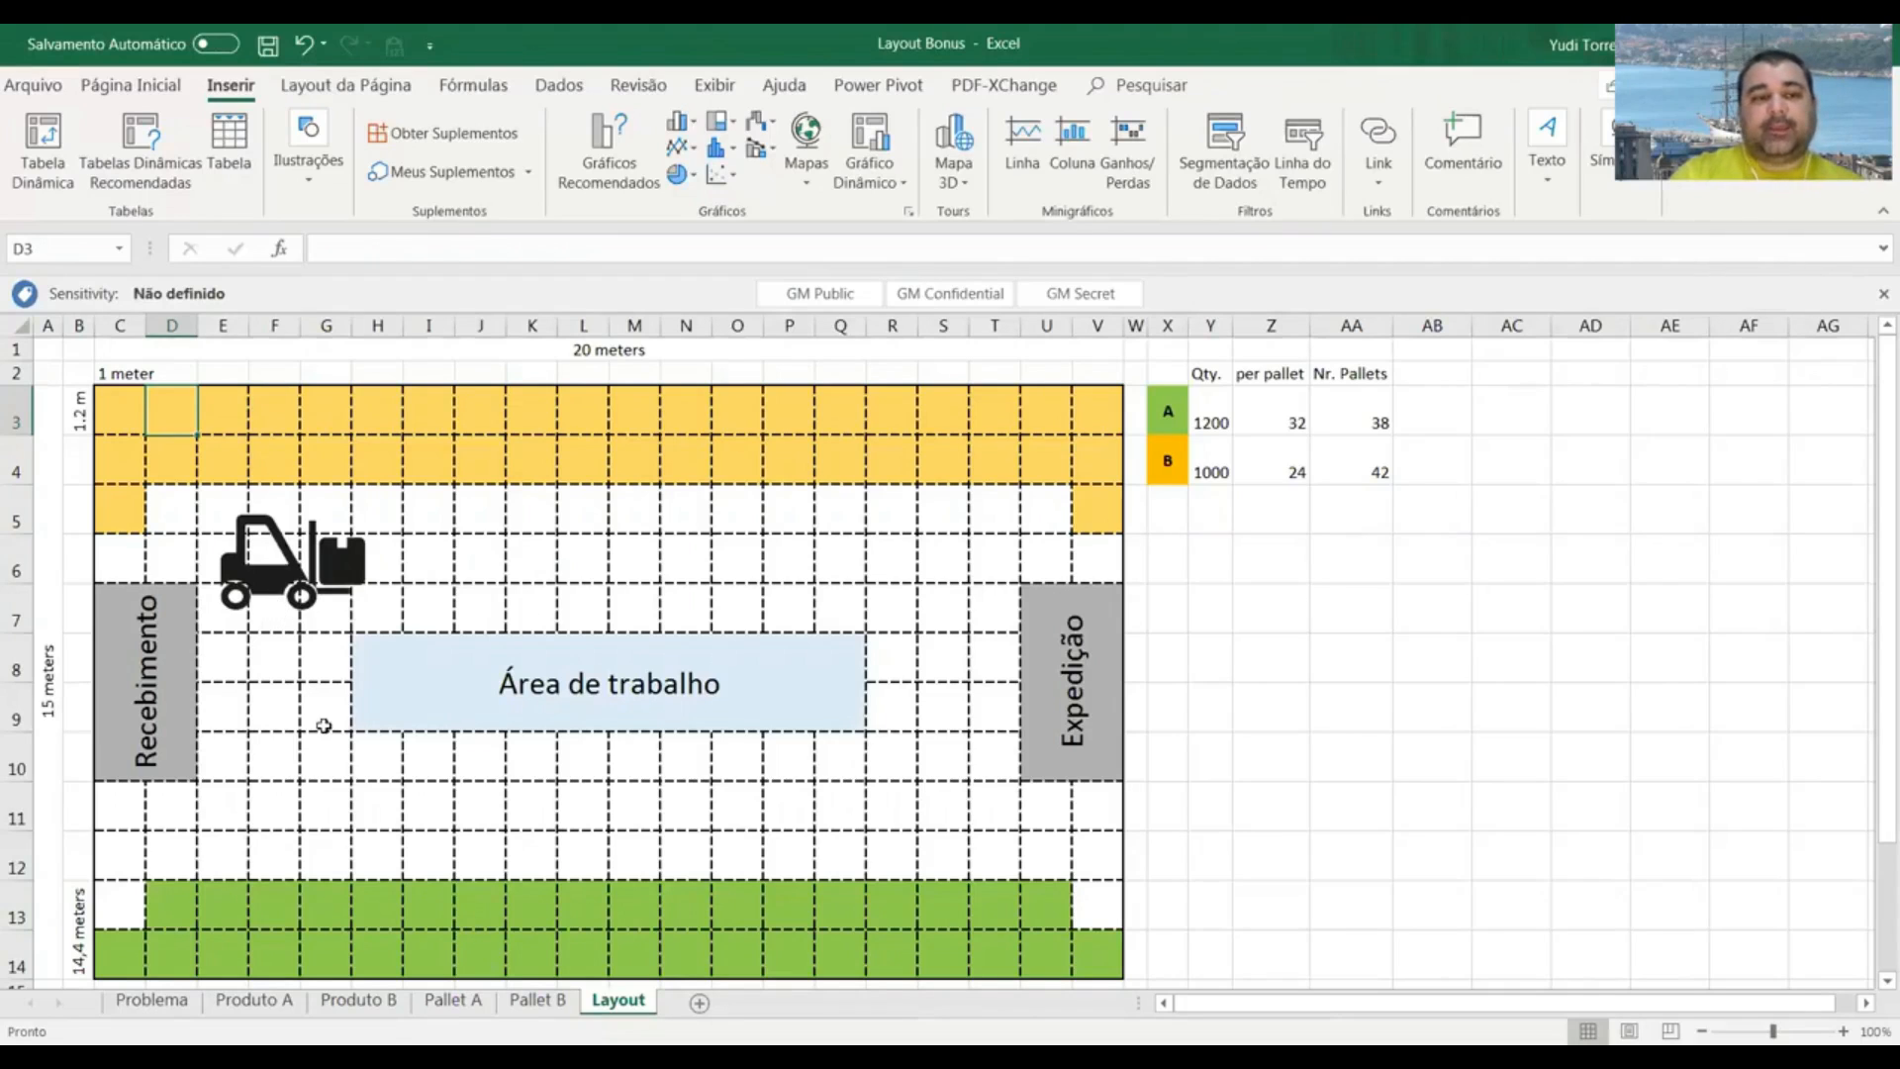
{"action": "mouse_move", "coordinate": [183, 681]}
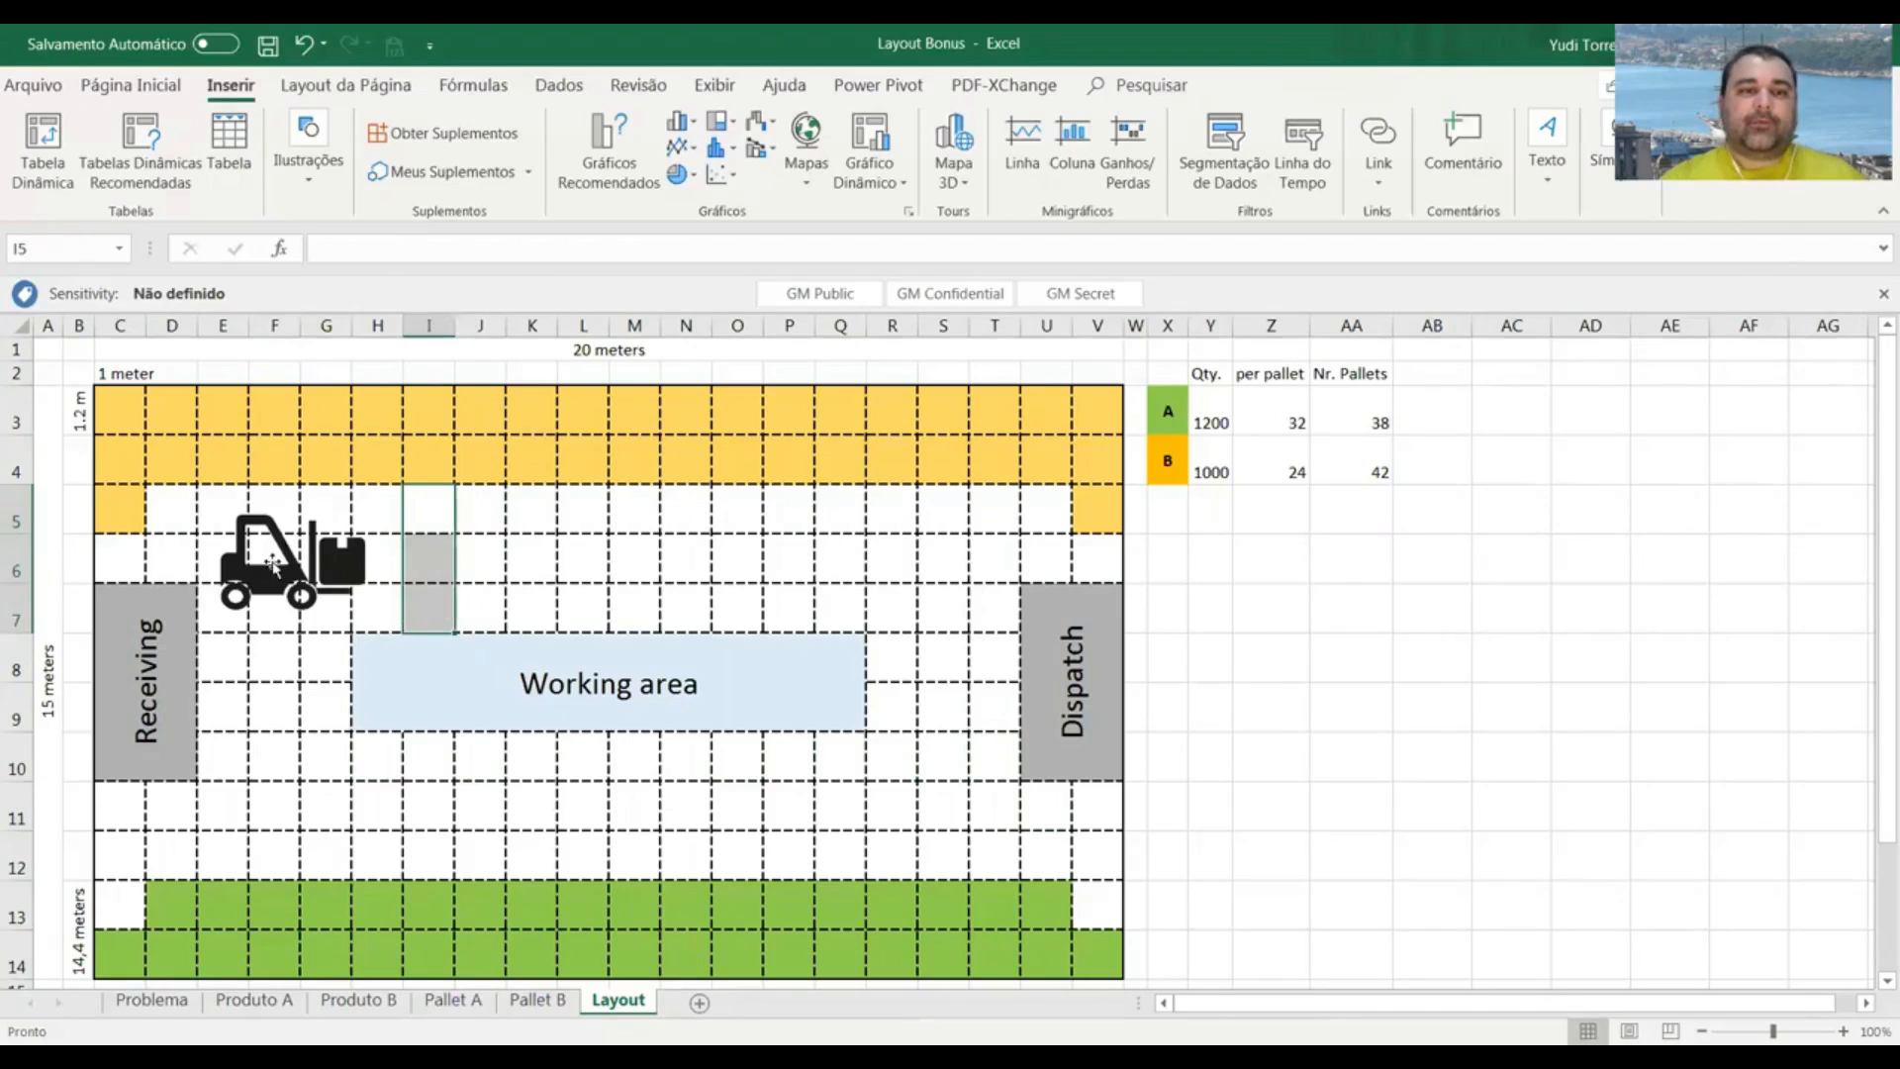
Shift the forklift picture one column right in the aisle, then deselect it.
{"action": "left_click", "coordinate": [277, 563]}
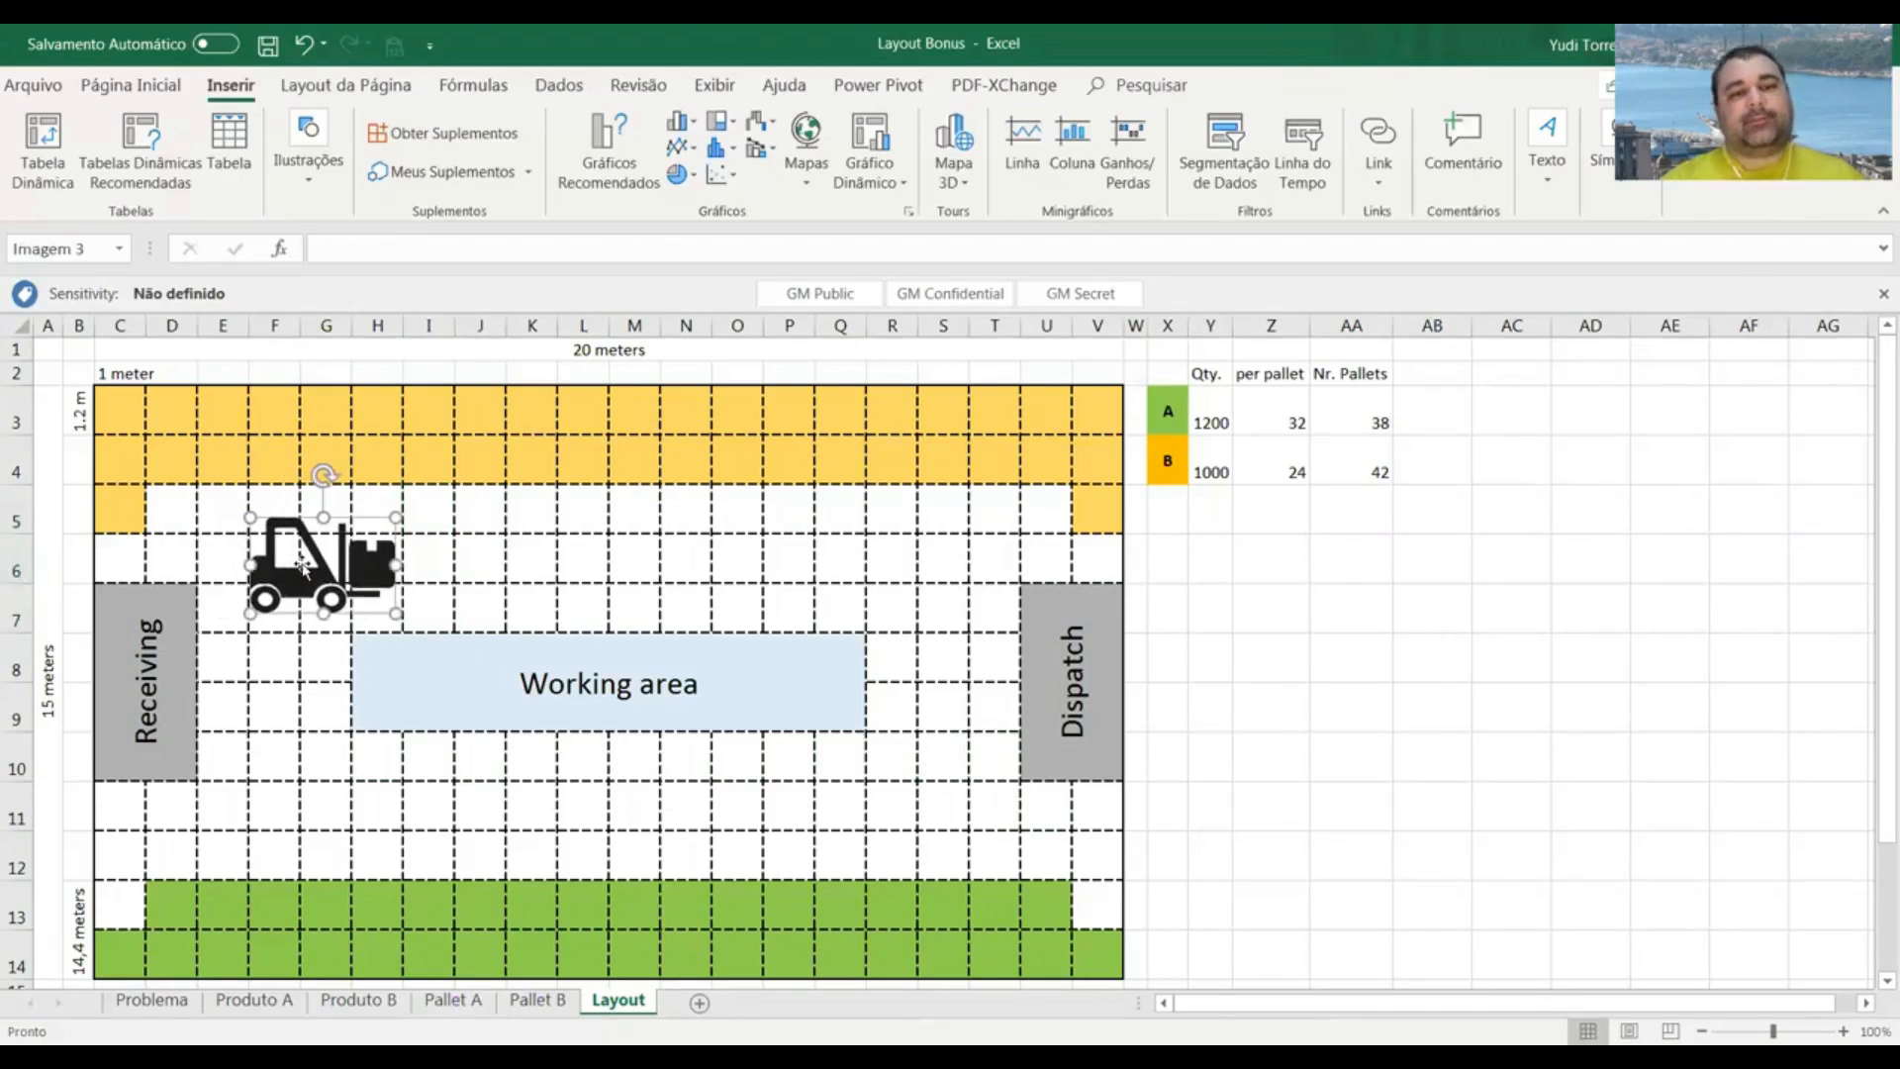
{"action": "left_click", "coordinate": [302, 570]}
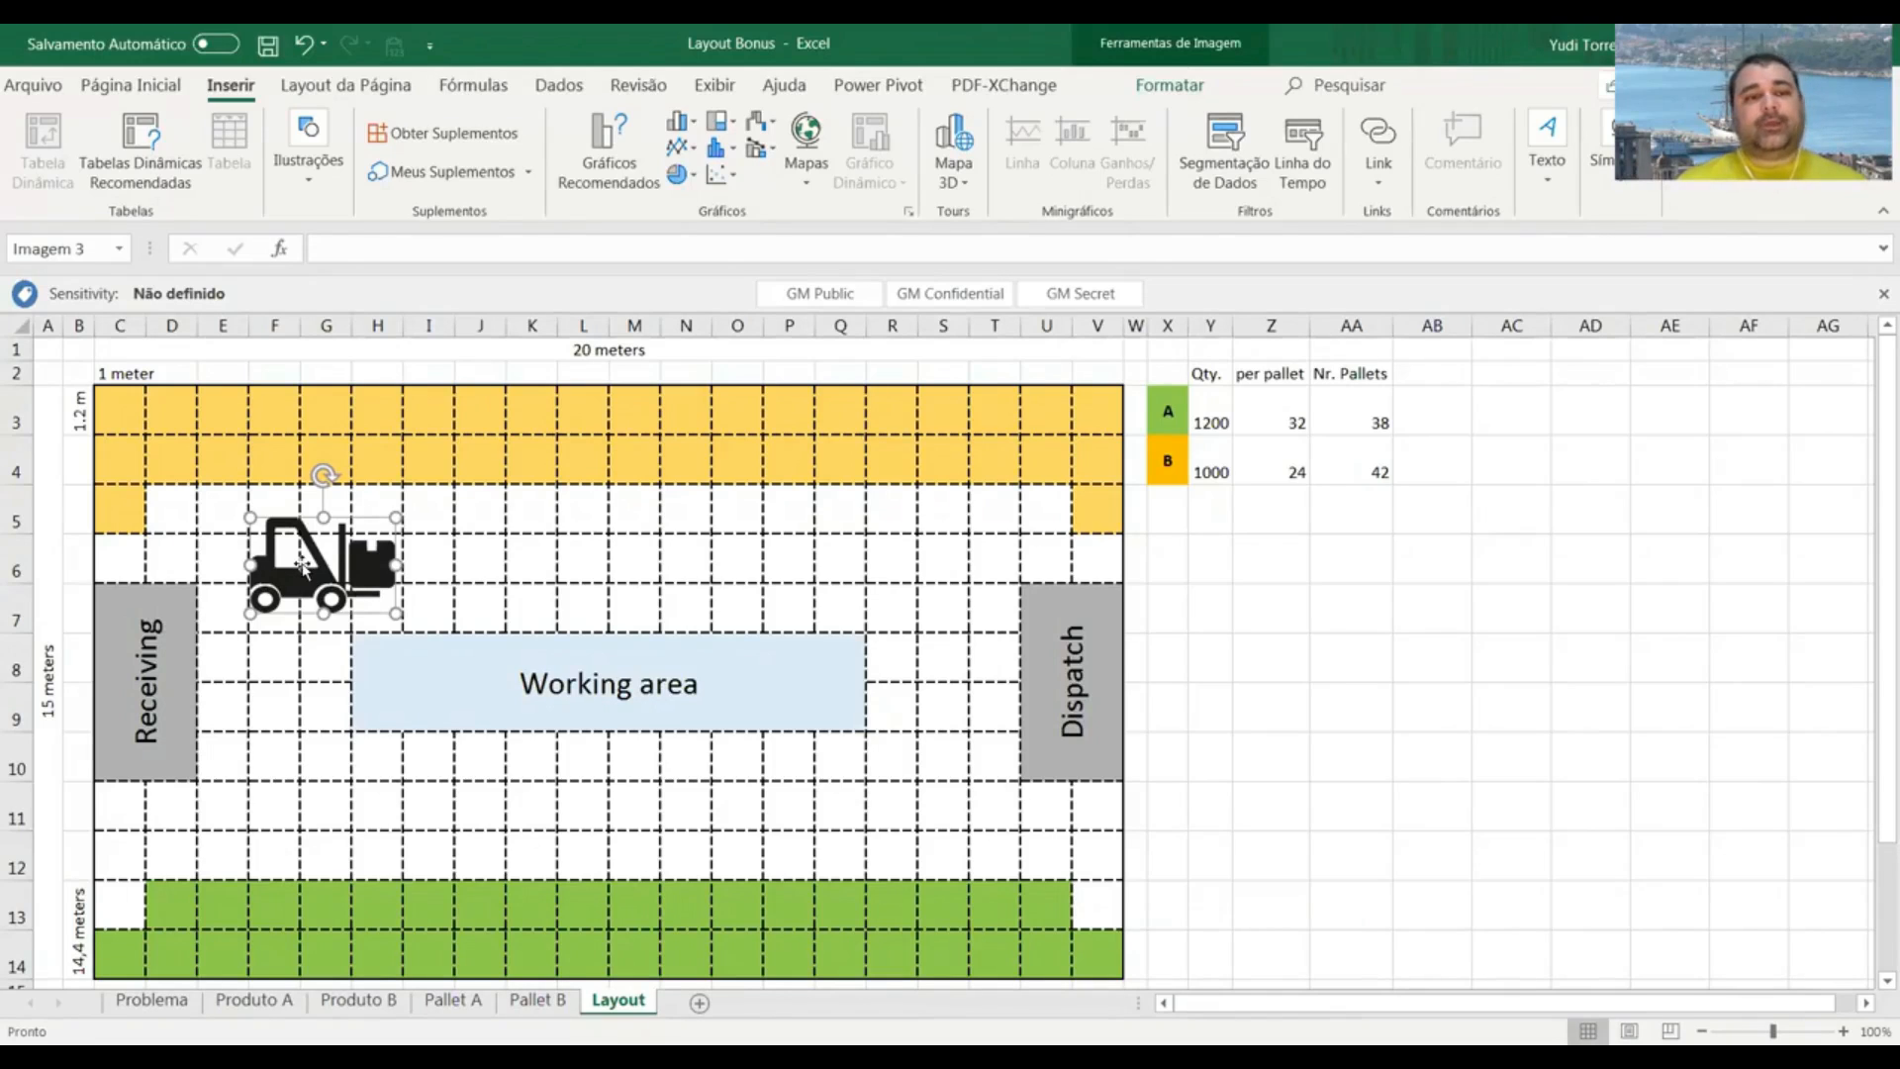
{"action": "left_click", "coordinate": [438, 554]}
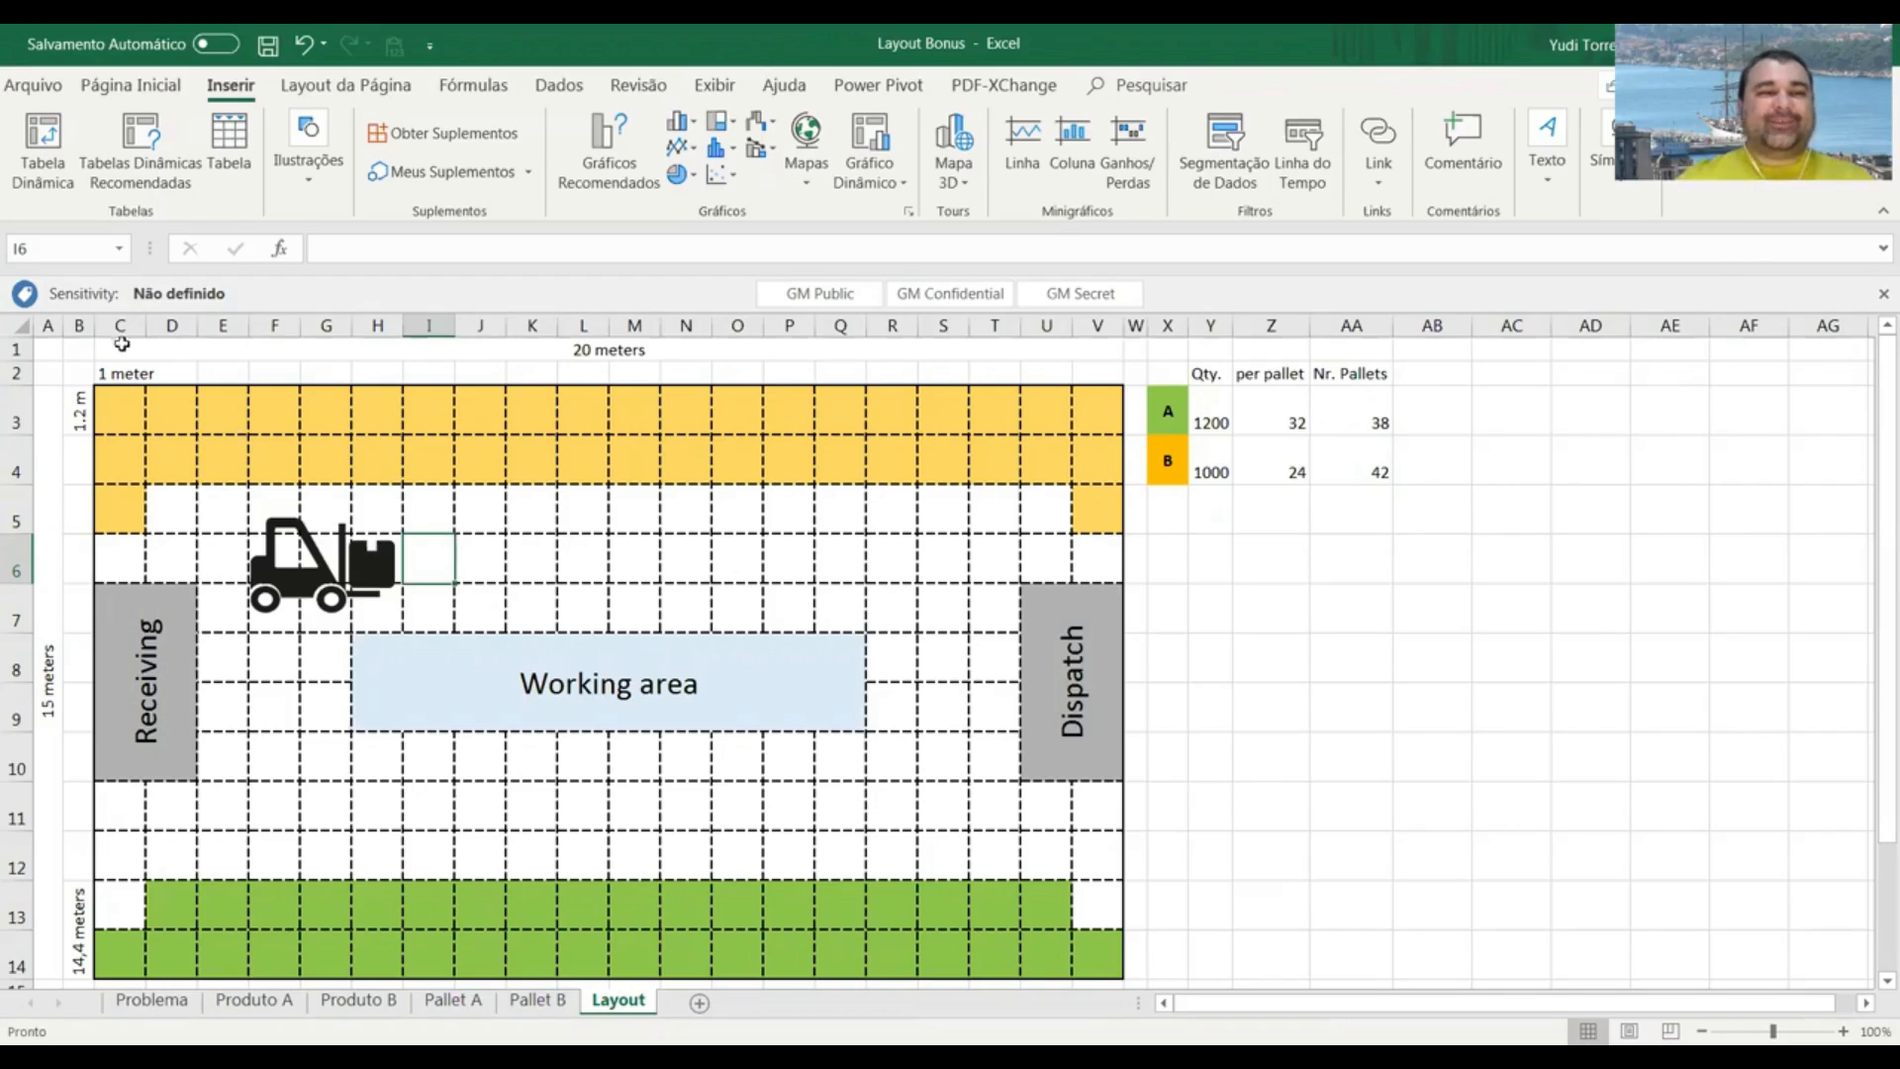
{"action": "left_click", "coordinate": [120, 324]}
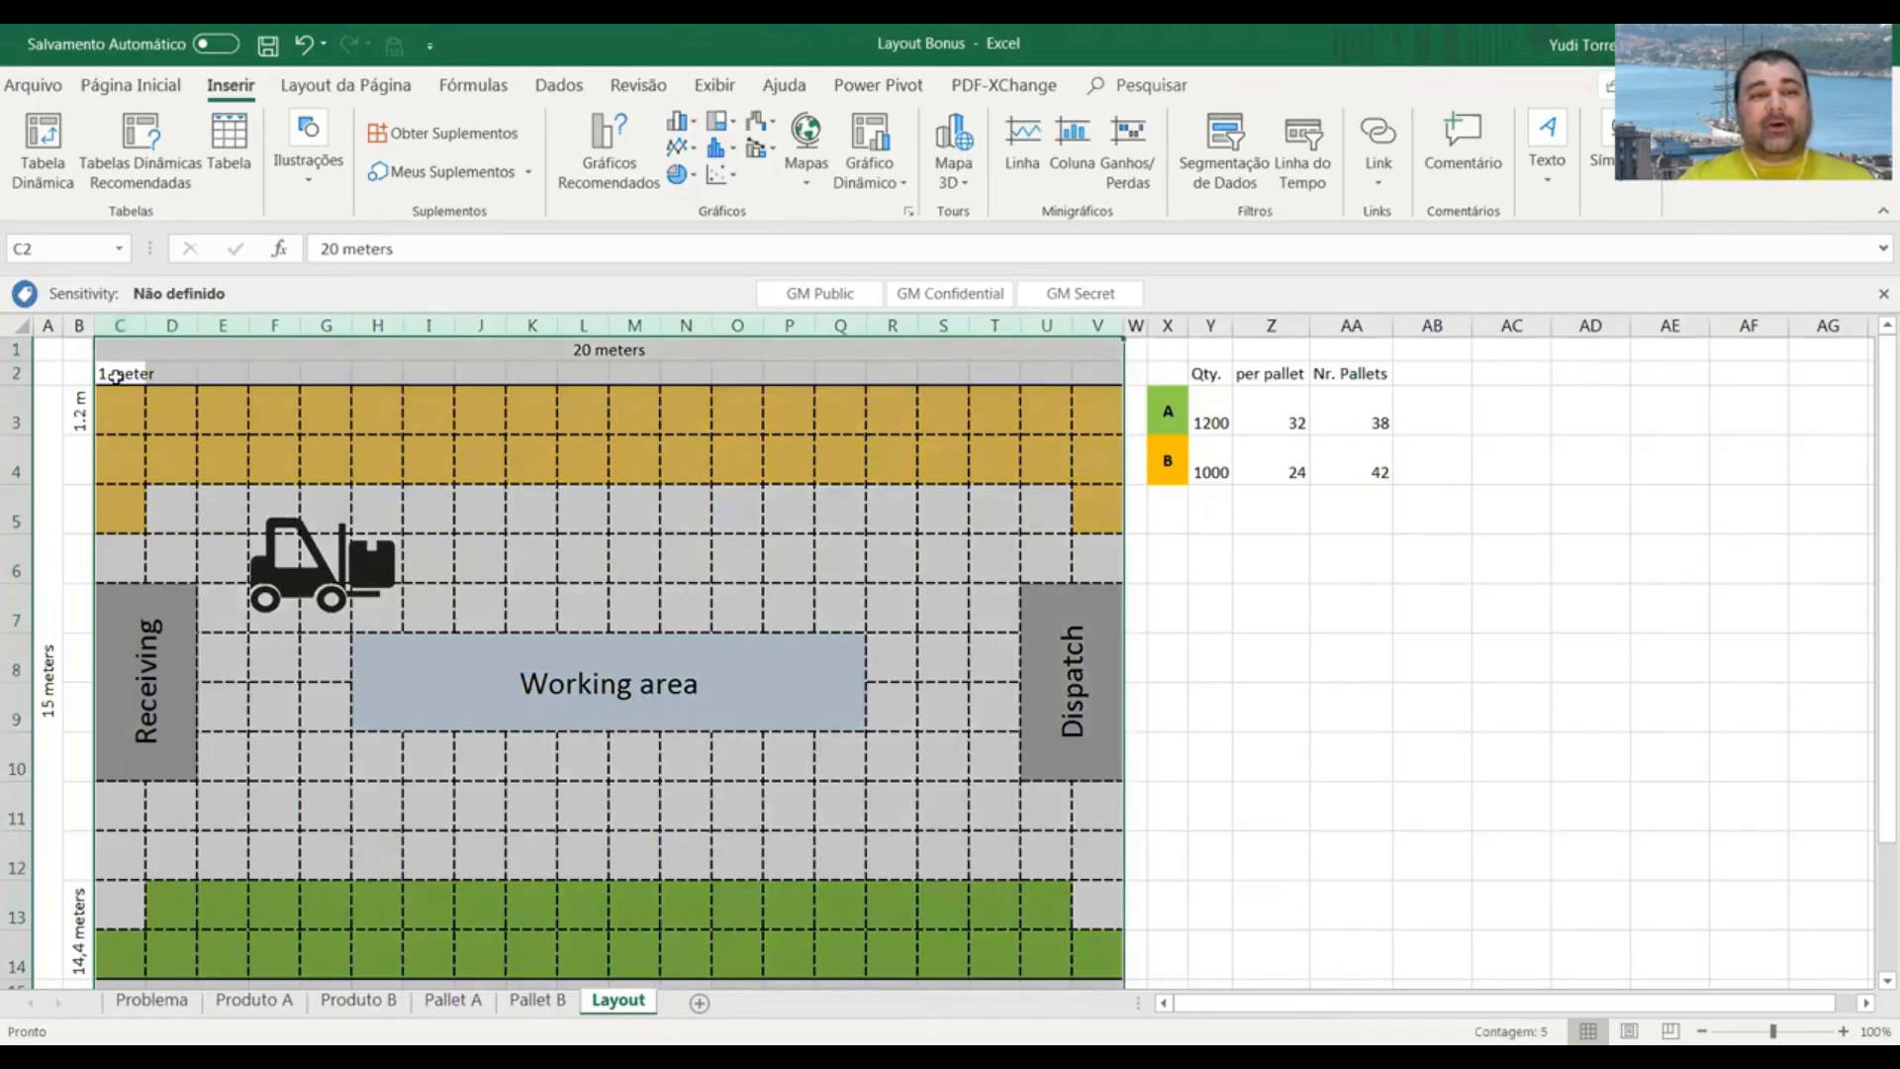
{"action": "left_click", "coordinate": [221, 373]}
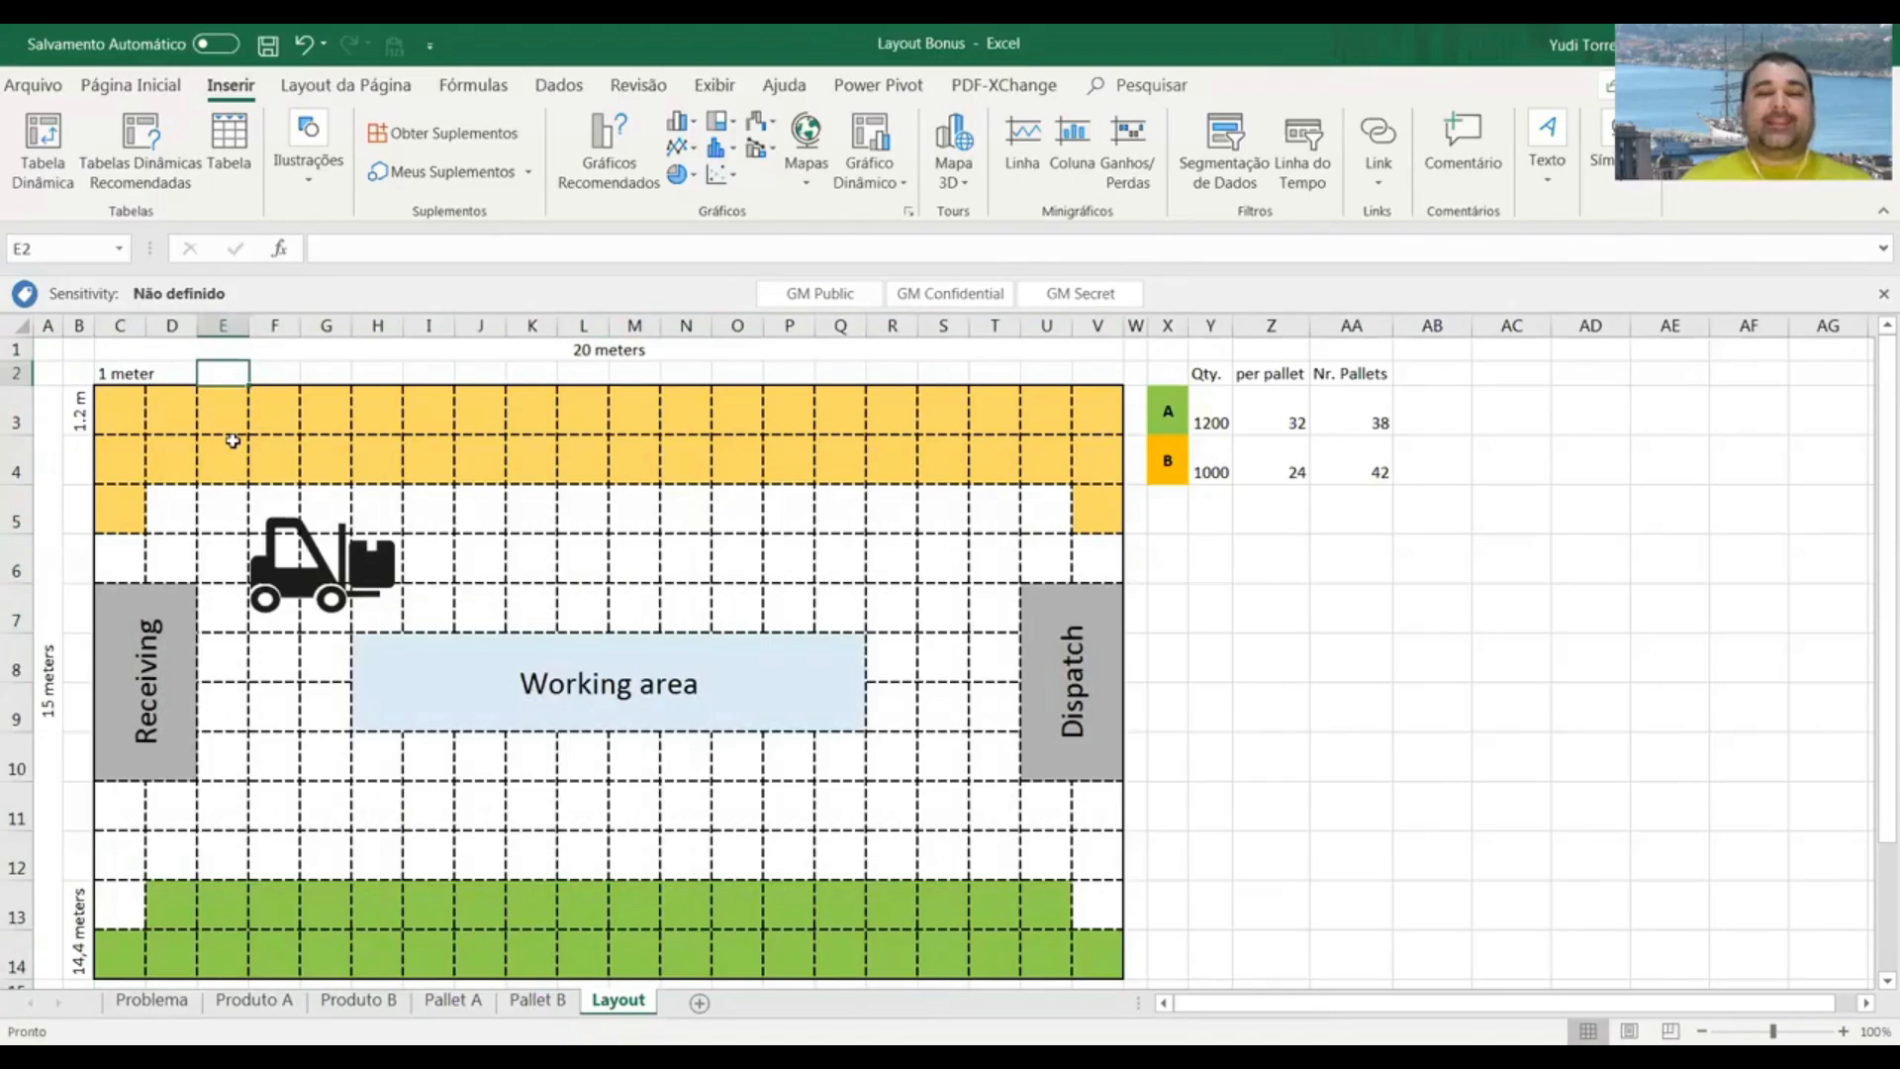